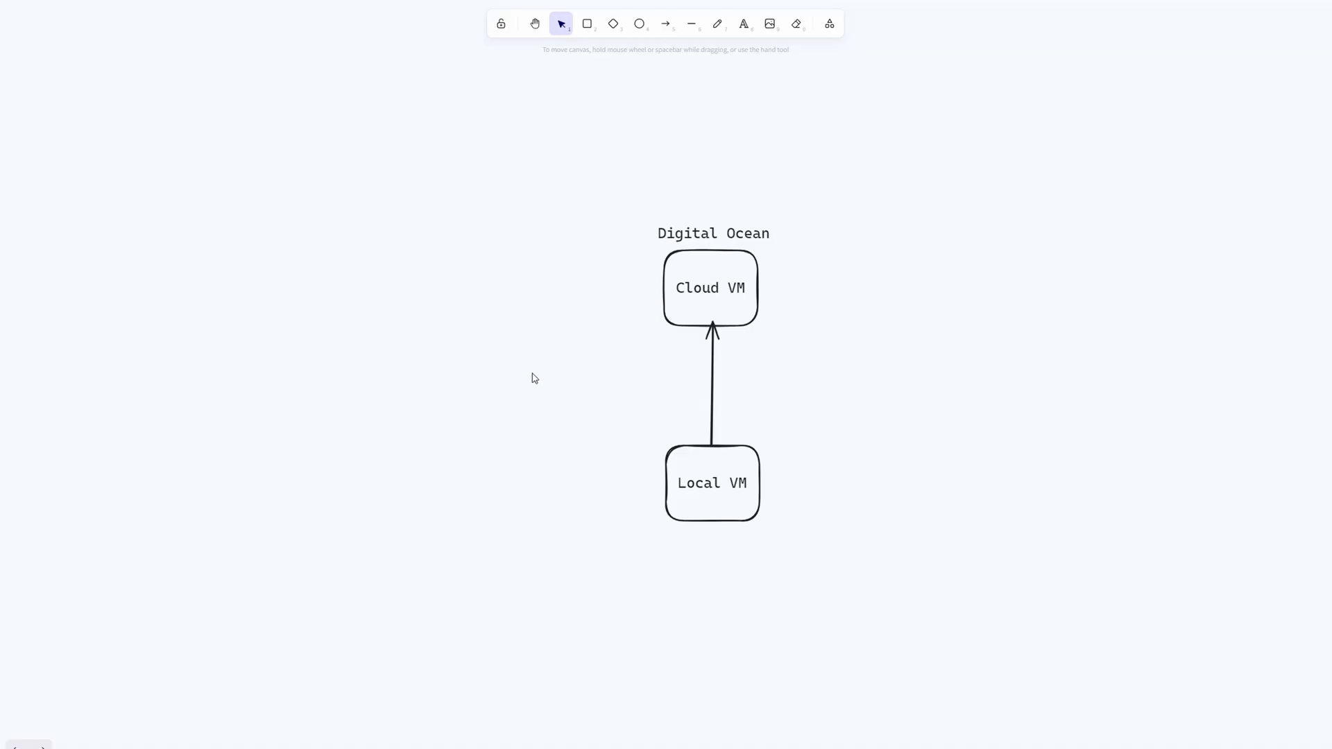
pyautogui.moveTo(664, 456)
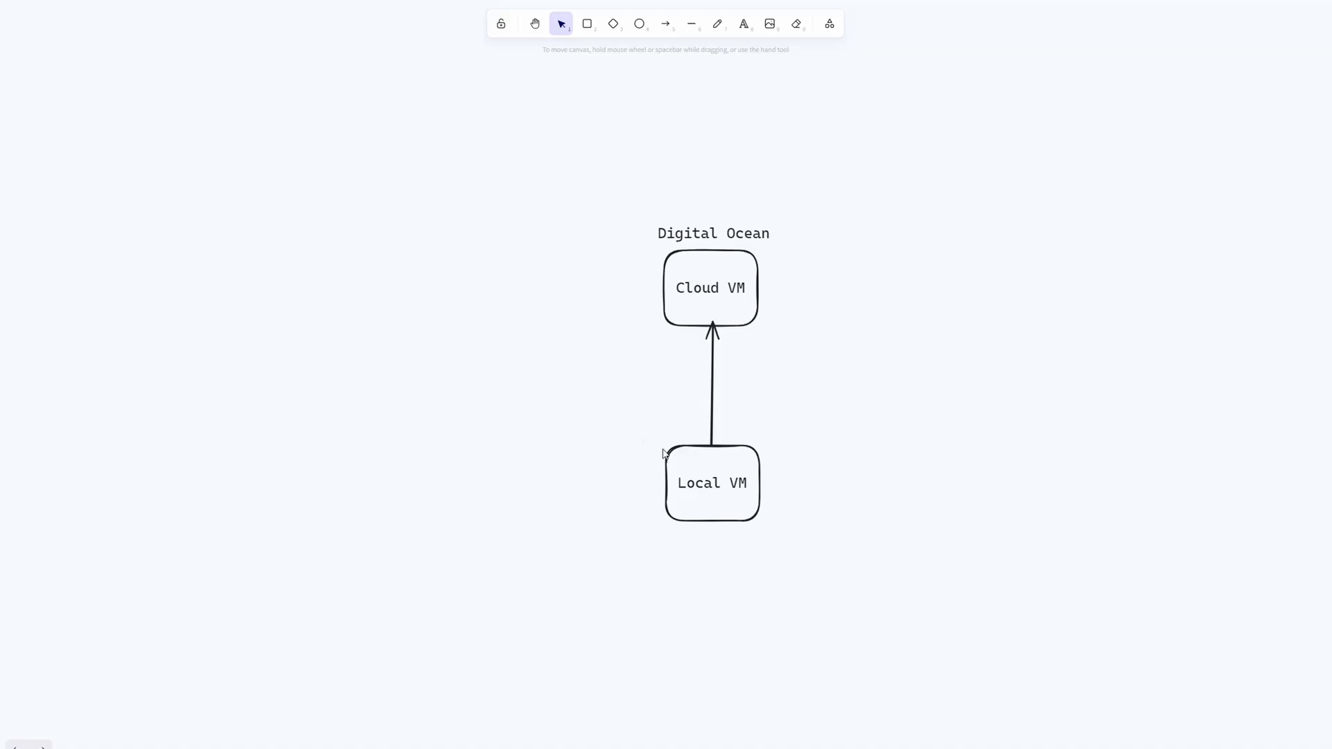
pyautogui.moveTo(786, 495)
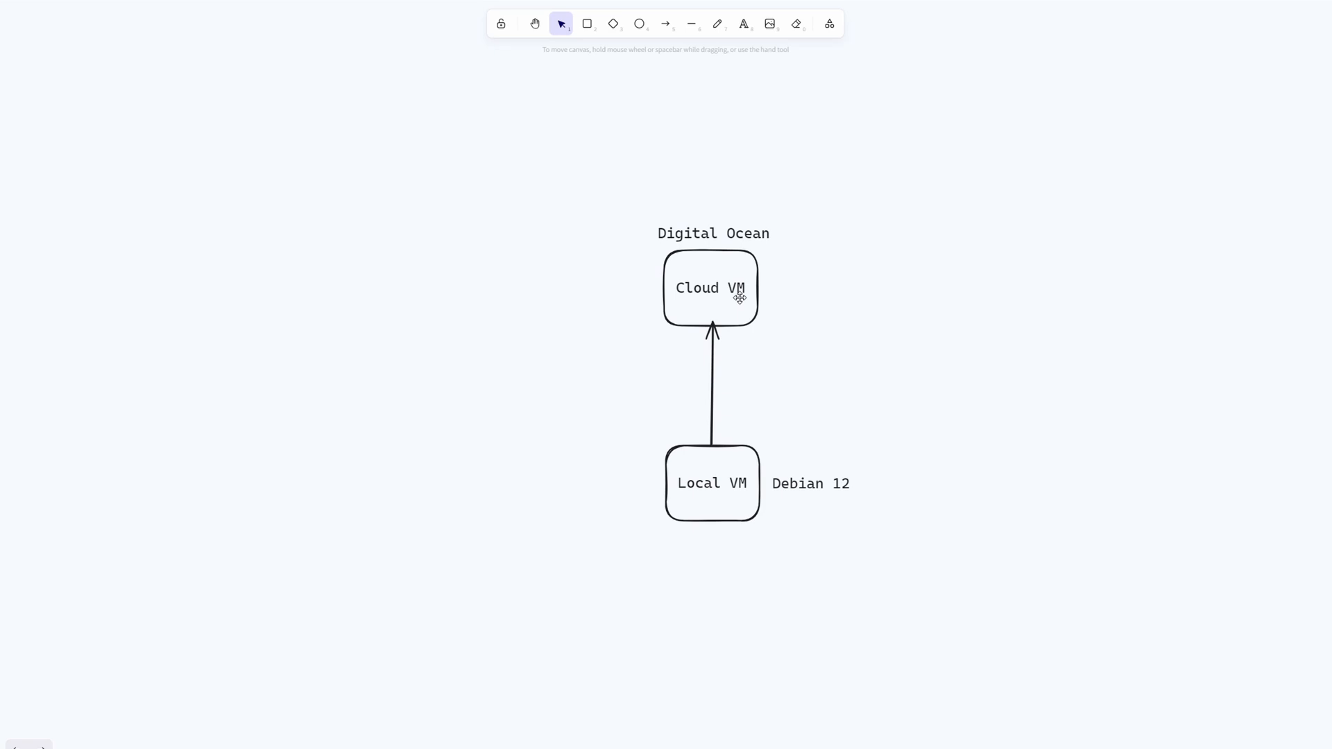
pyautogui.moveTo(804, 486)
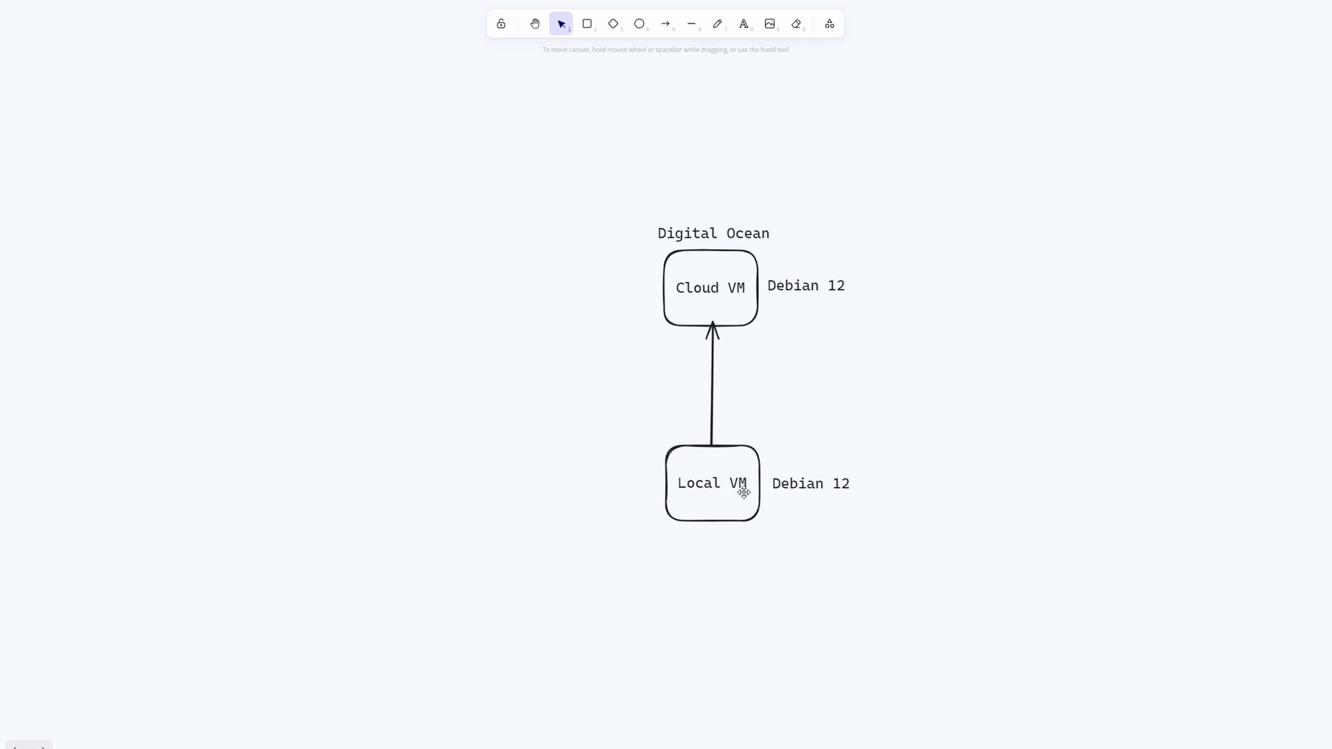
pyautogui.moveTo(722, 353)
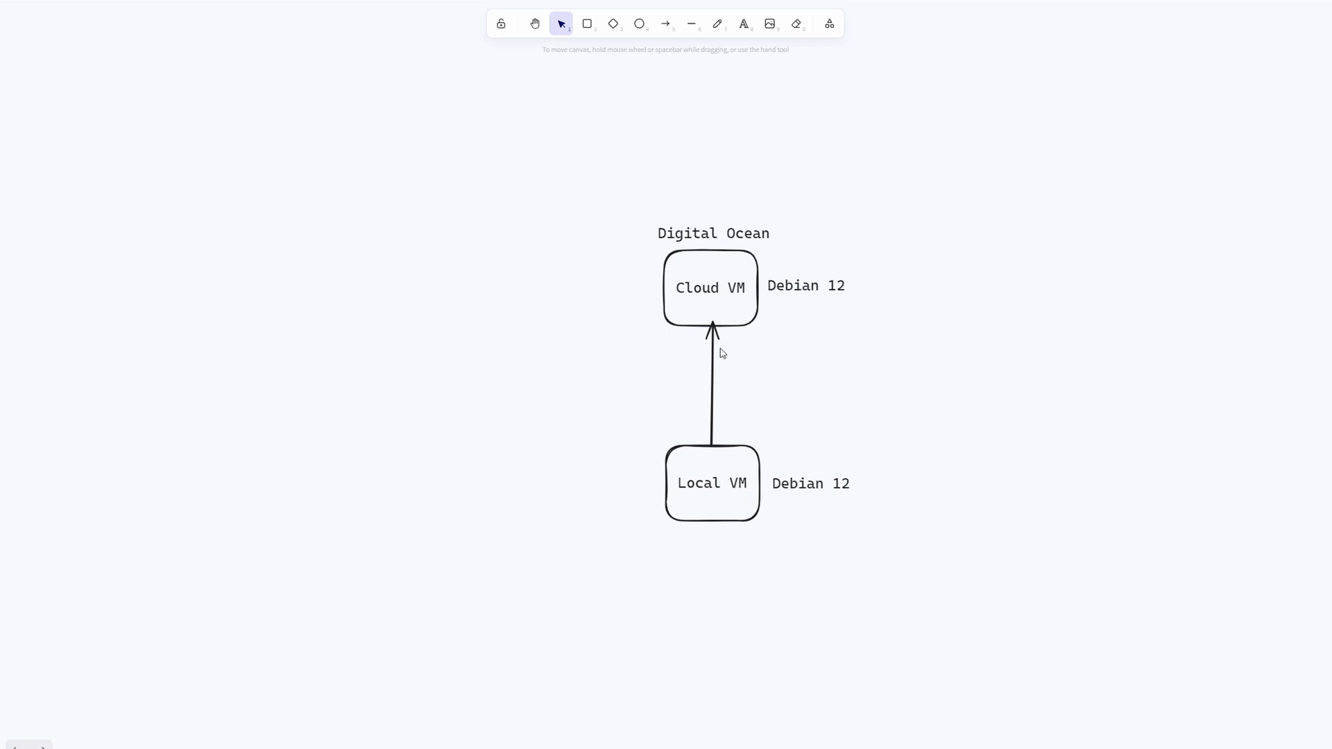
pyautogui.moveTo(720, 315)
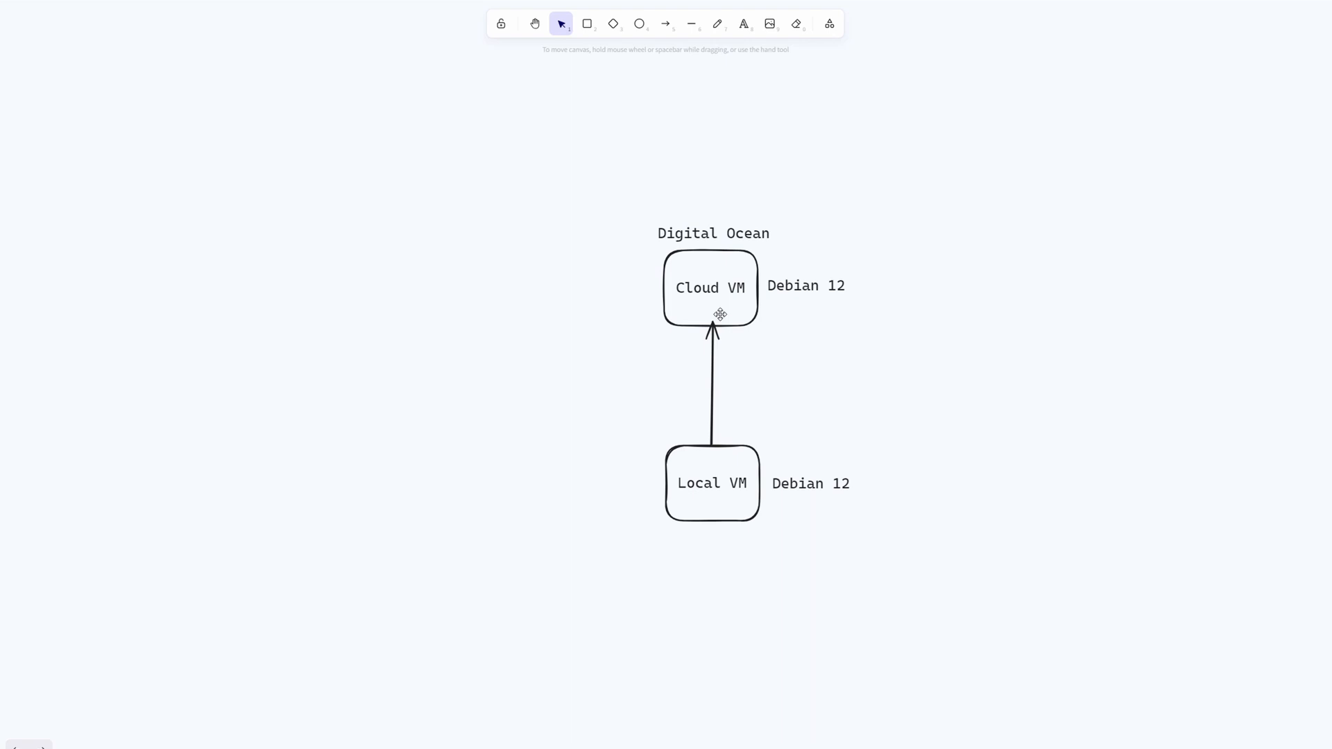
pyautogui.moveTo(417, 279)
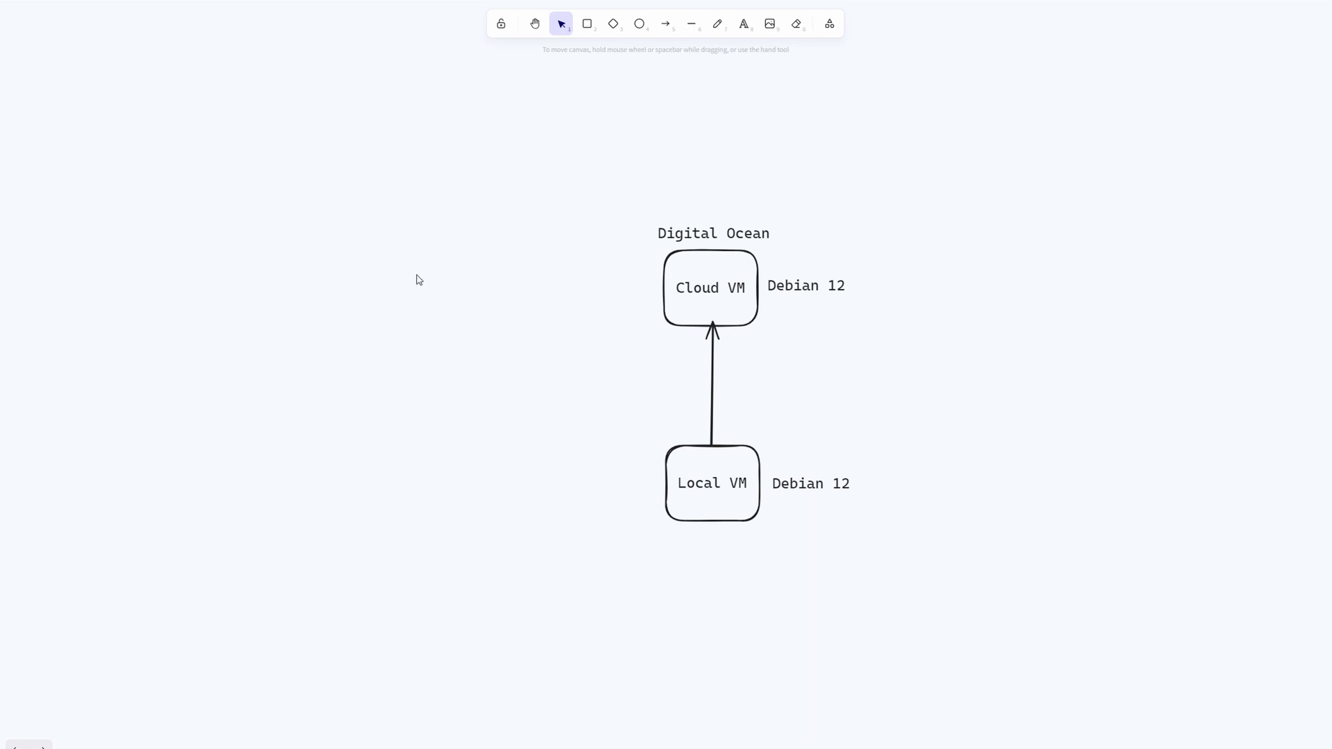
pyautogui.moveTo(545, 230)
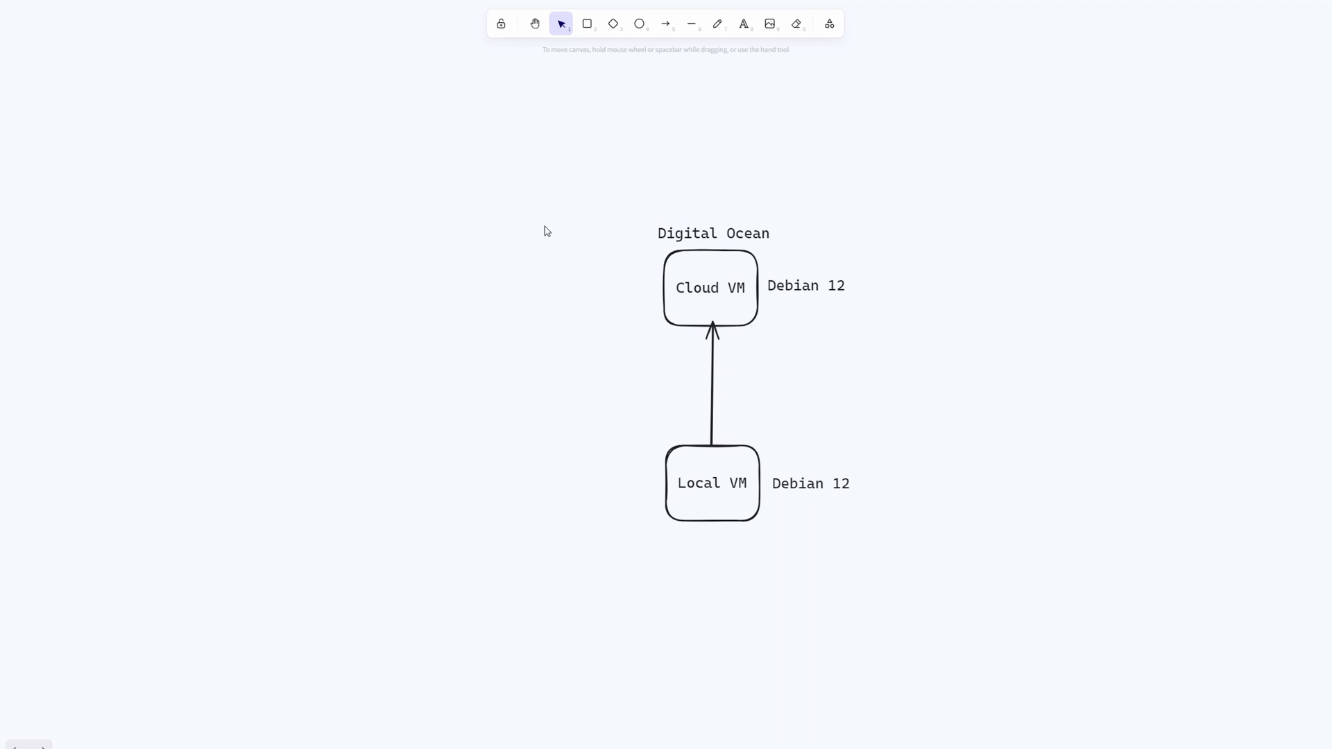
pyautogui.moveTo(506, 188)
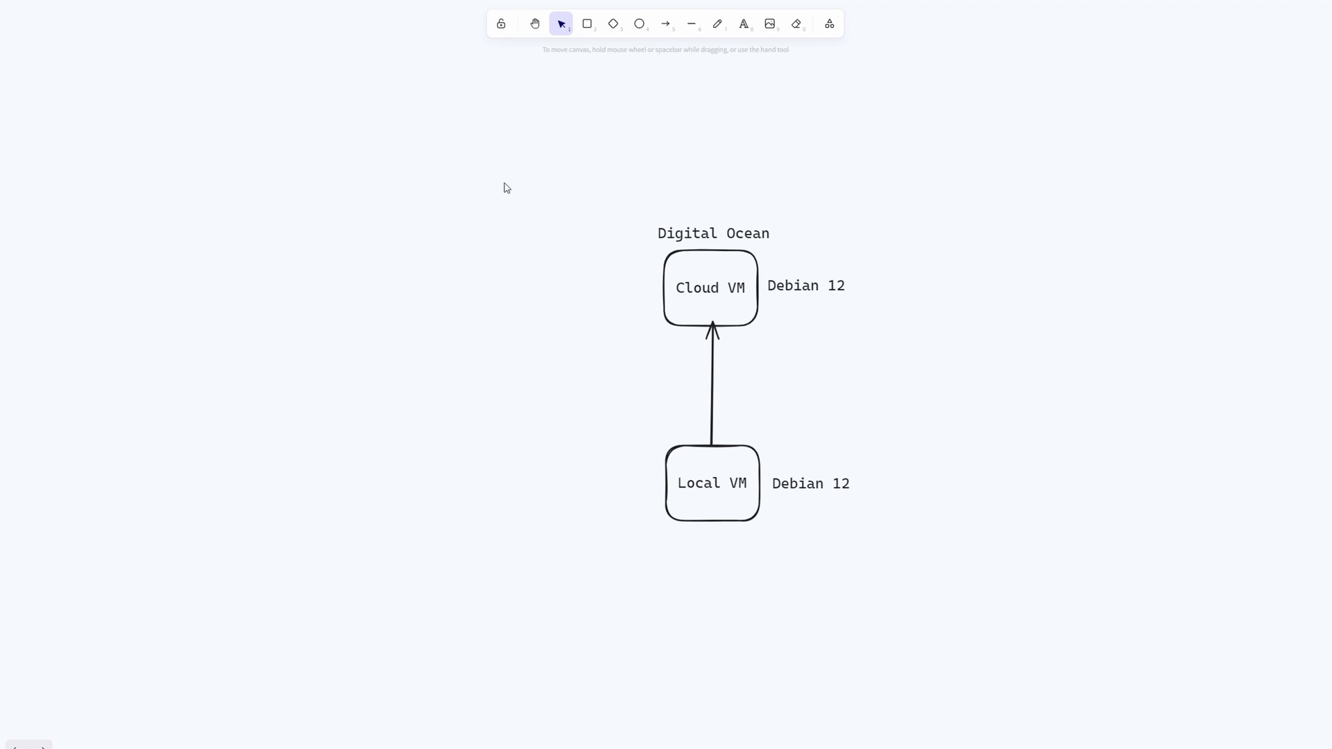
pyautogui.moveTo(500, 189)
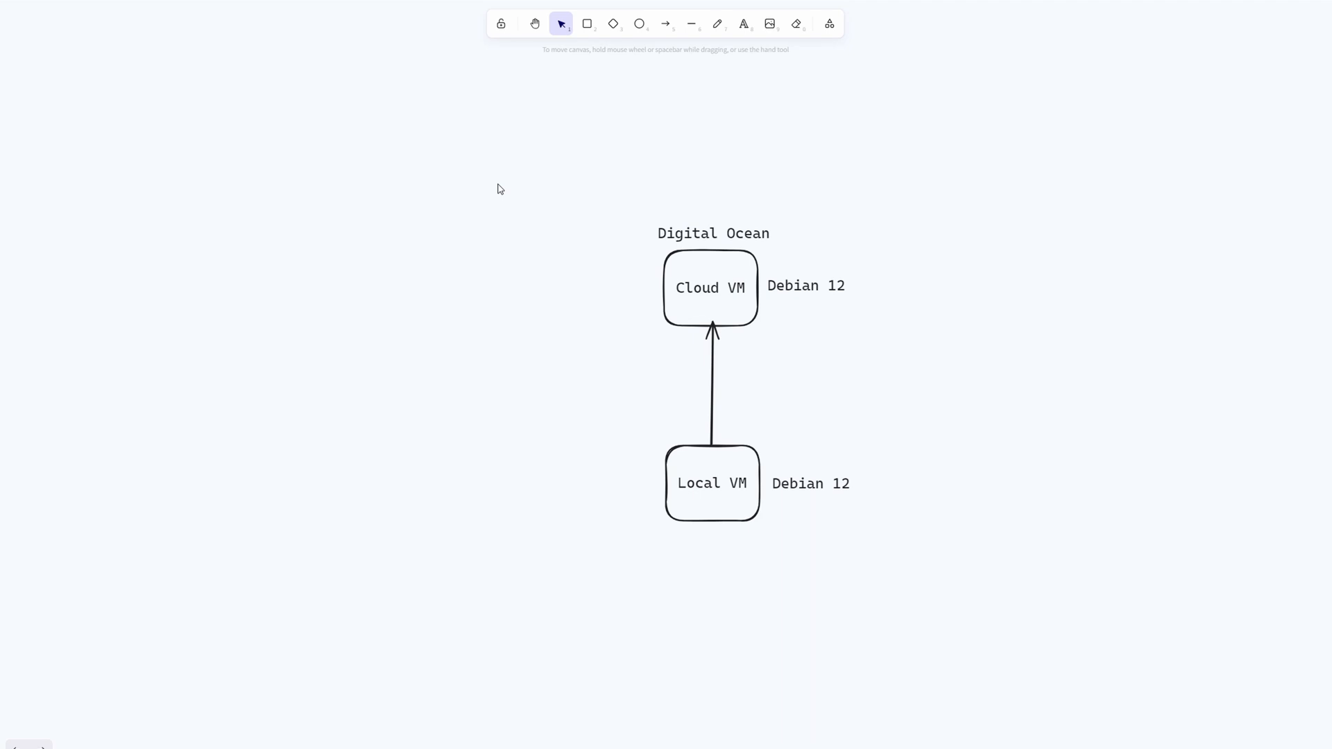
pyautogui.moveTo(510, 194)
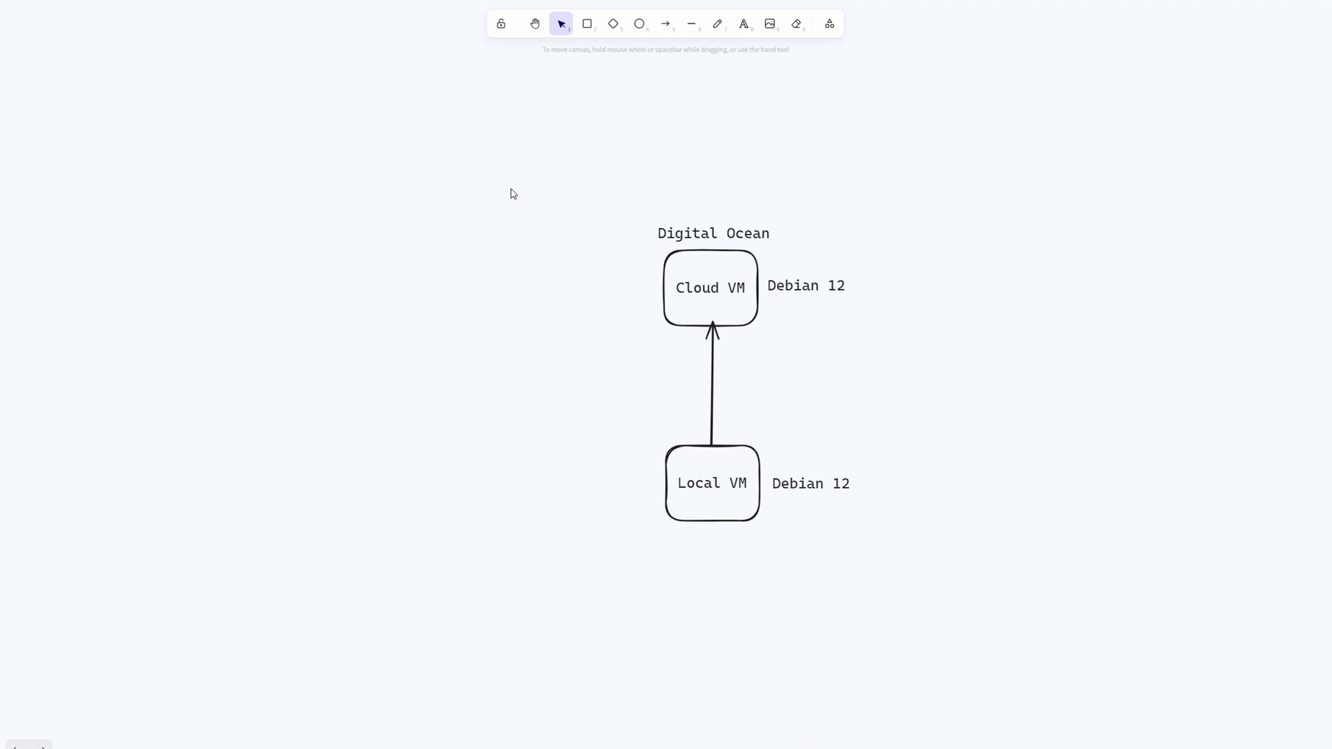
pyautogui.moveTo(460, 243)
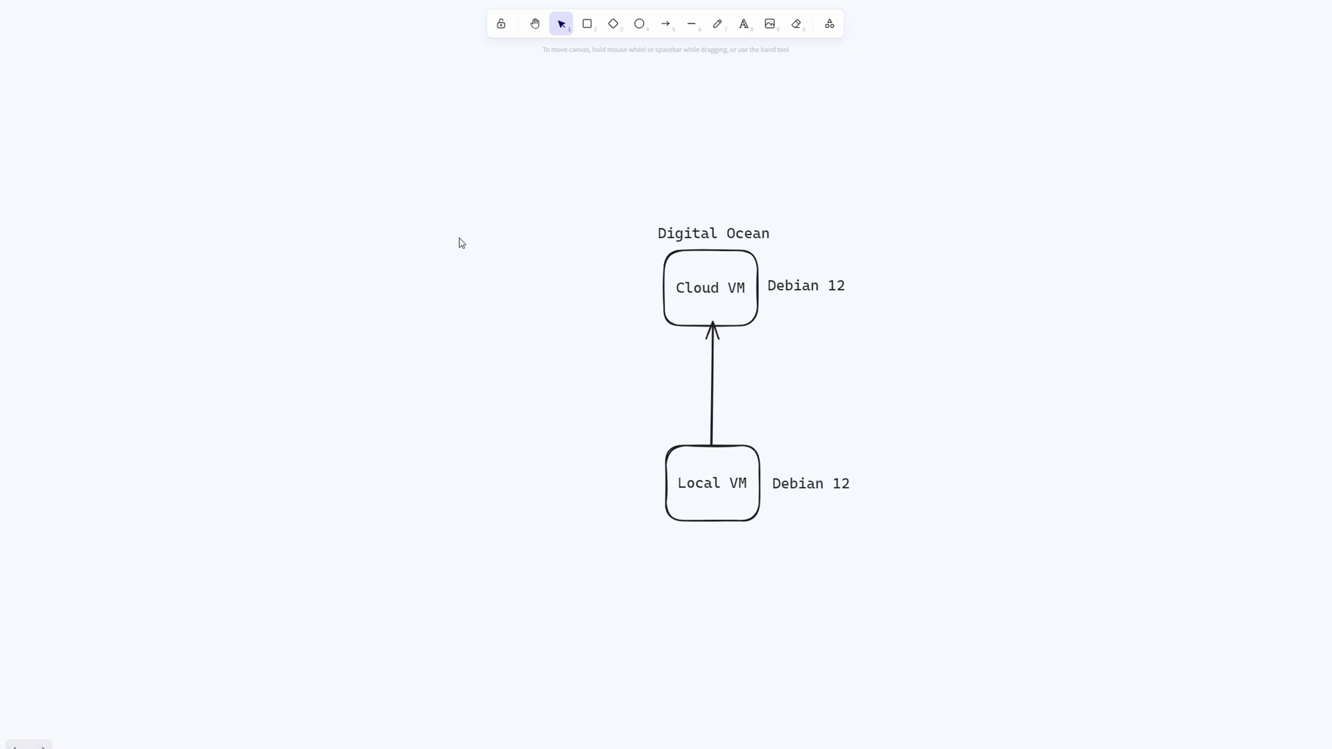
pyautogui.moveTo(571, 342)
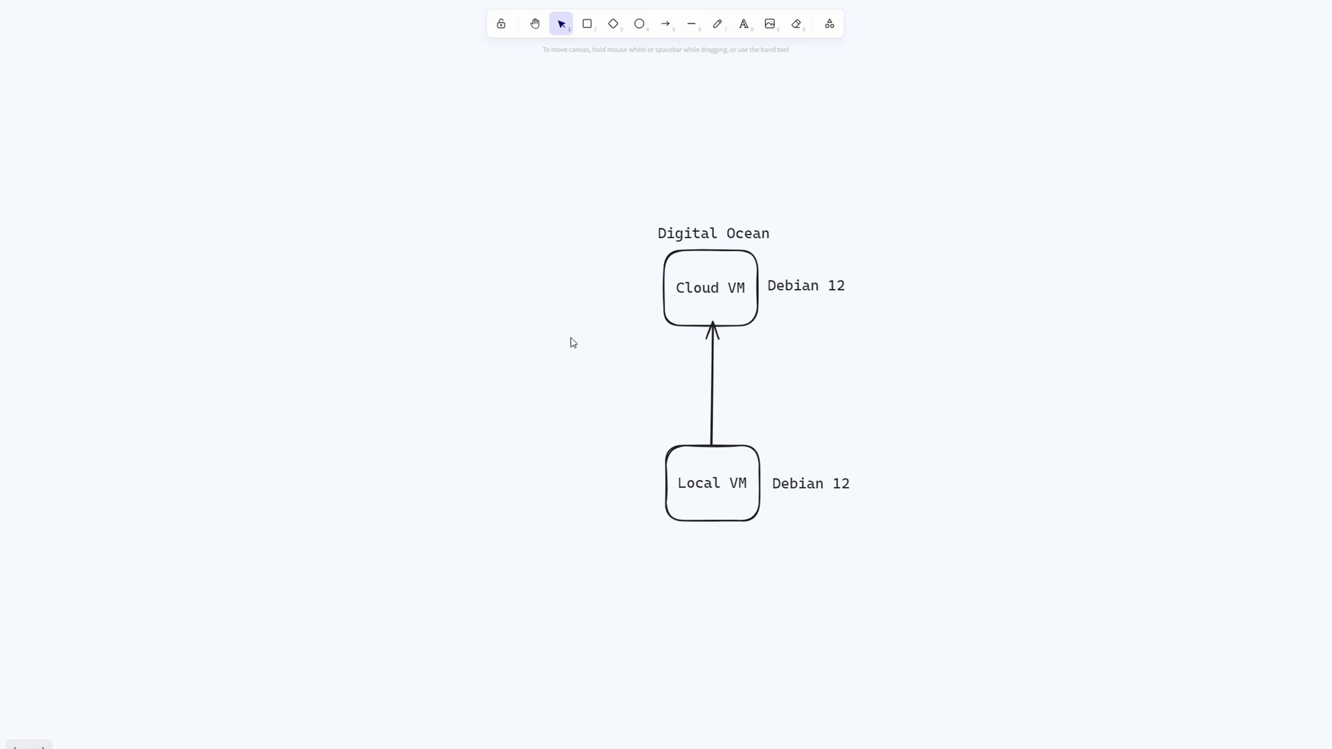
pyautogui.moveTo(333, 253)
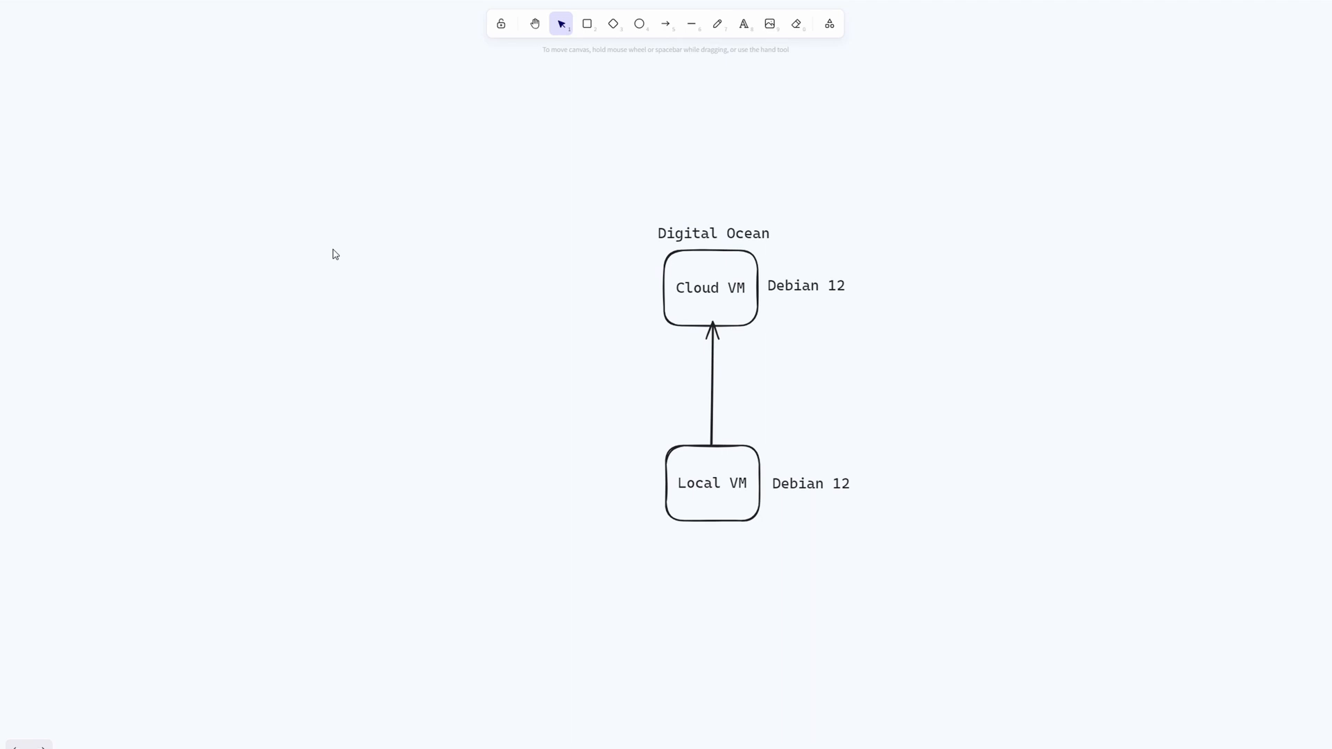
pyautogui.moveTo(731, 308)
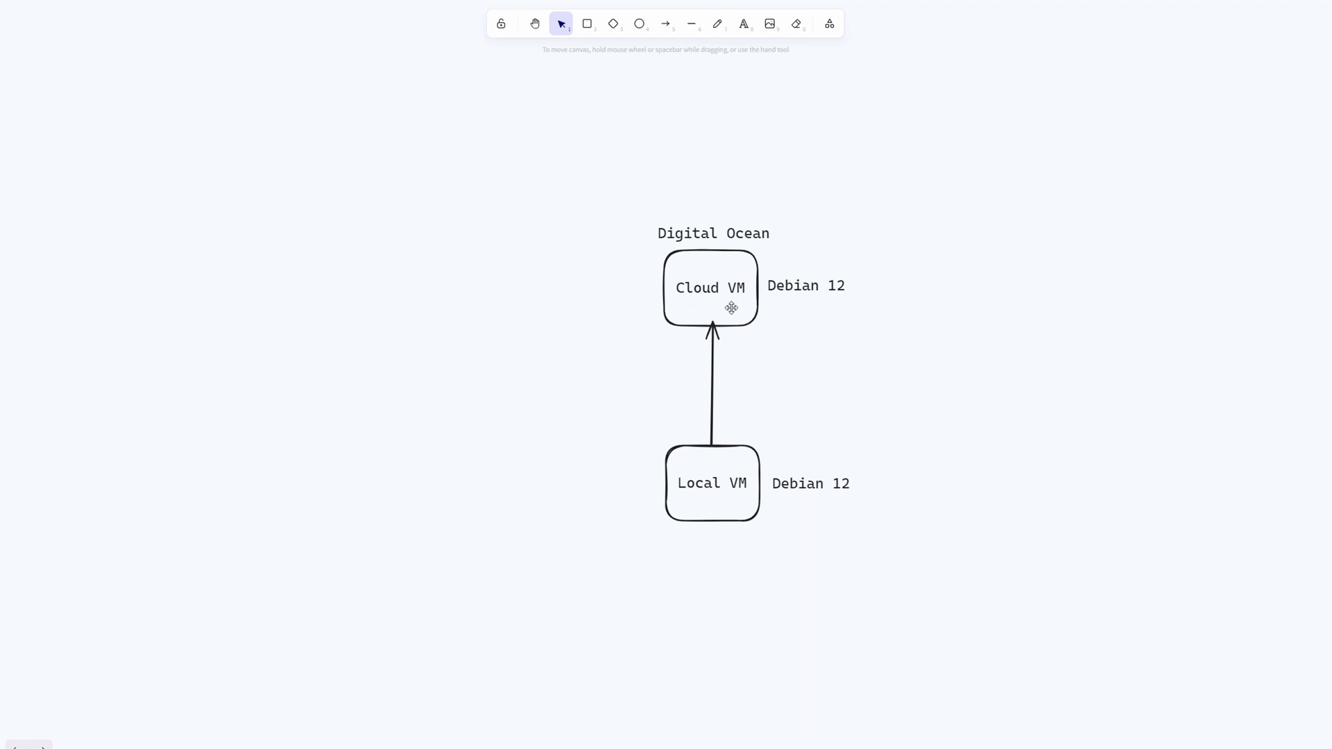
pyautogui.moveTo(759, 253)
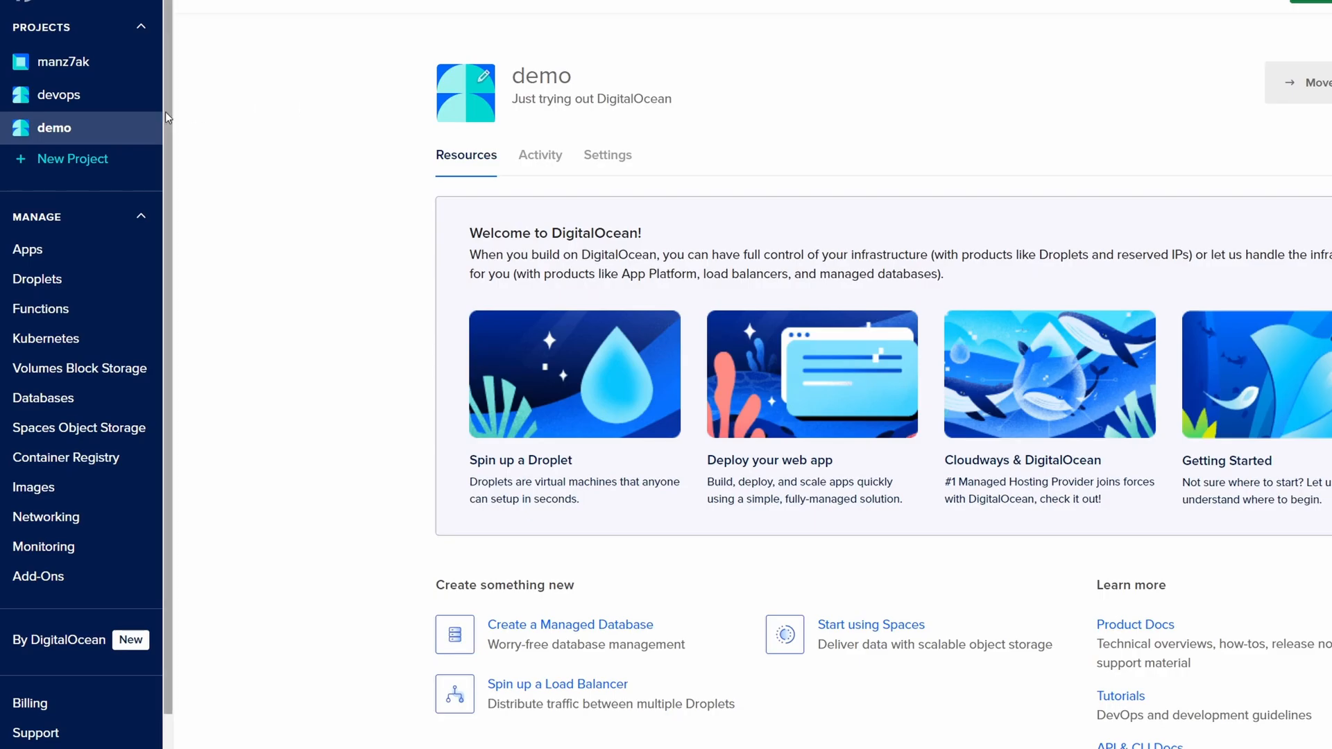
pyautogui.moveTo(998, 10)
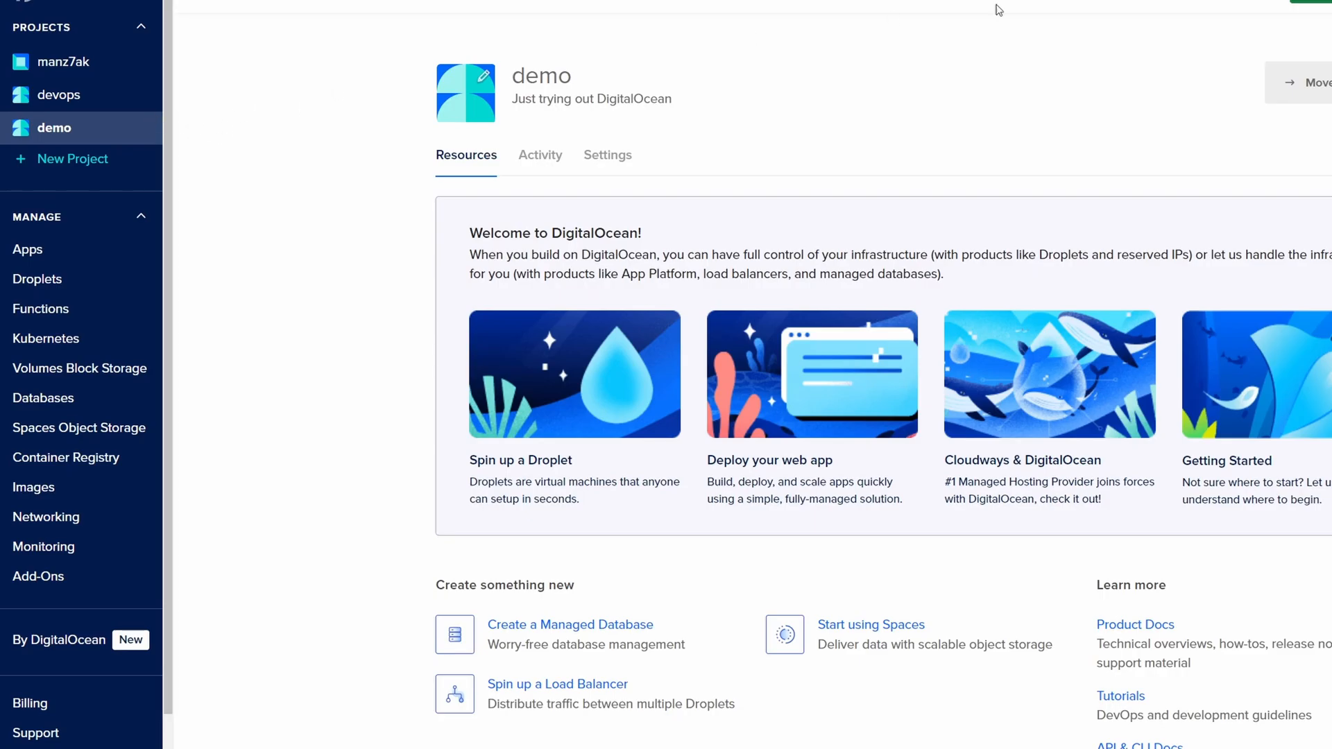
# Begin a new droplet in the New York region on the NYC1 datacenter
pyautogui.click(1116, 22)
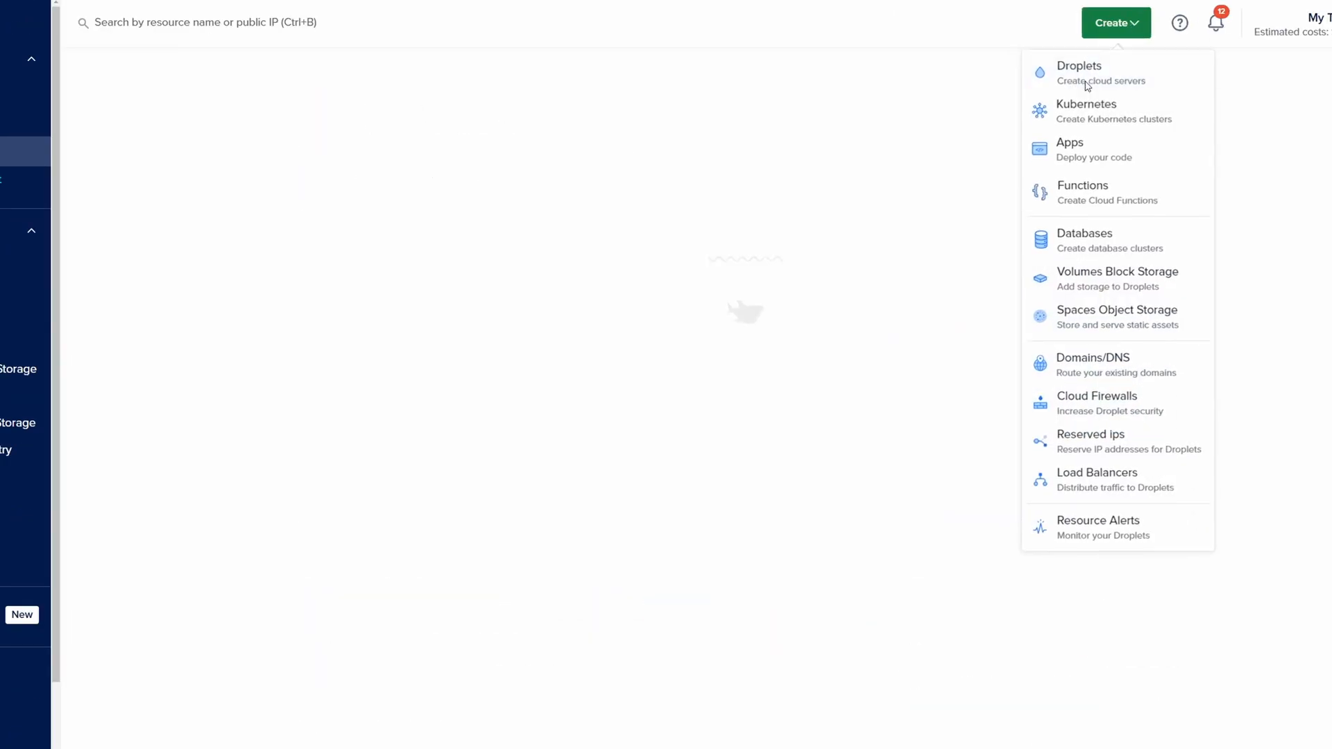
pyautogui.click(1079, 73)
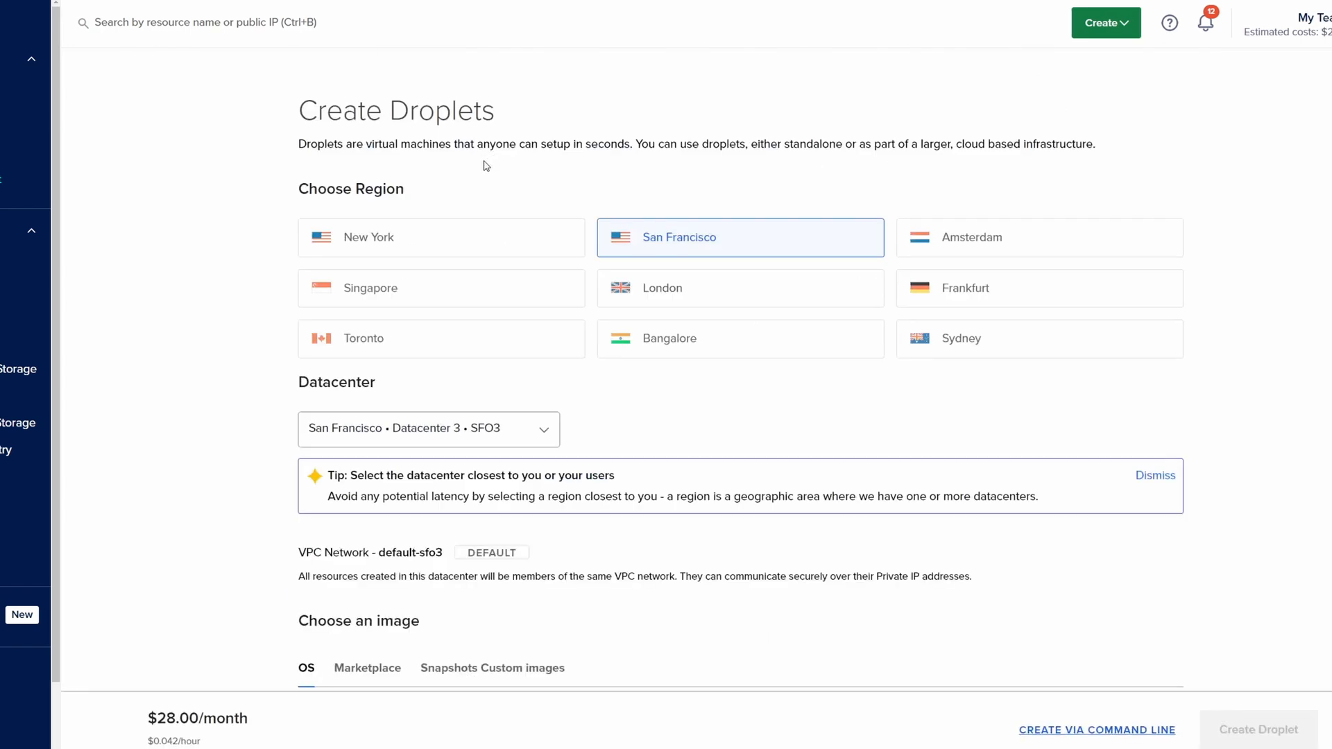
pyautogui.click(441, 237)
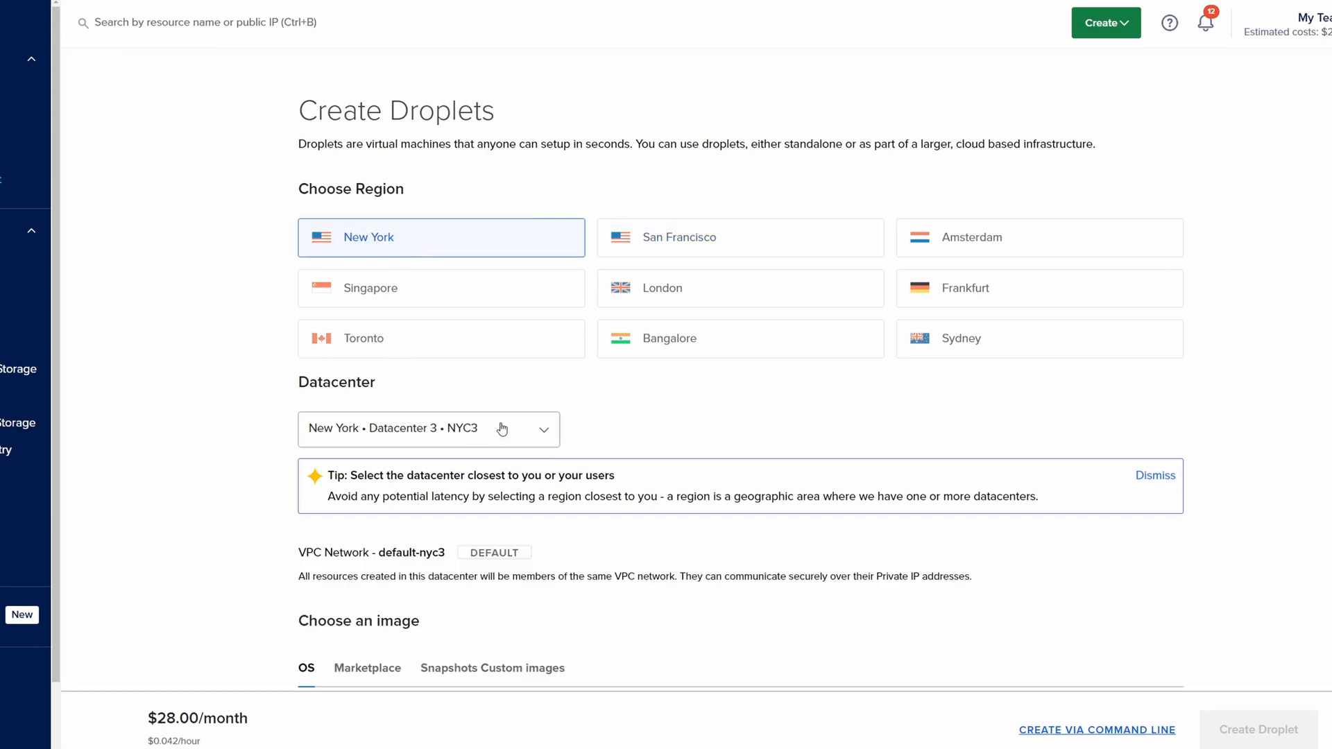
pyautogui.click(429, 428)
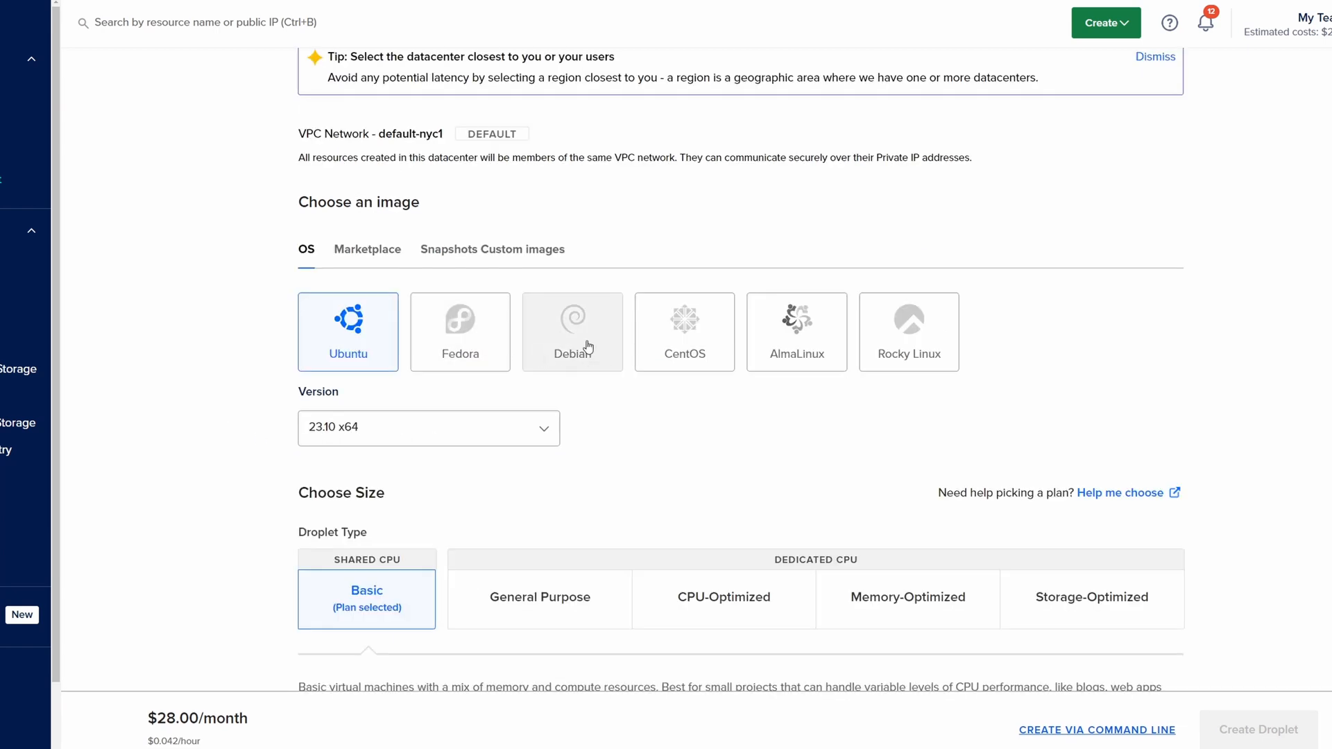
# Choose Debian 12 x64 as the image, keeping the Basic Regular $4/month plan
pyautogui.click(573, 331)
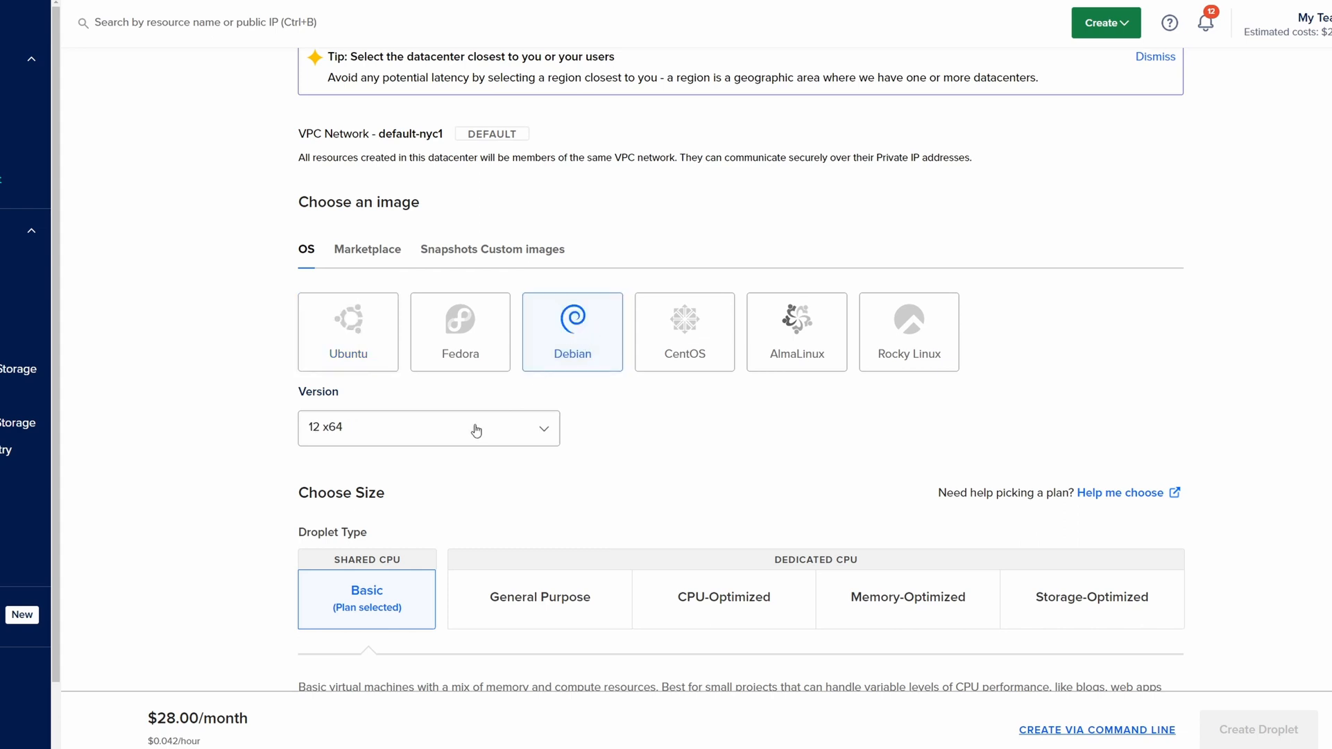
pyautogui.scroll(-3)
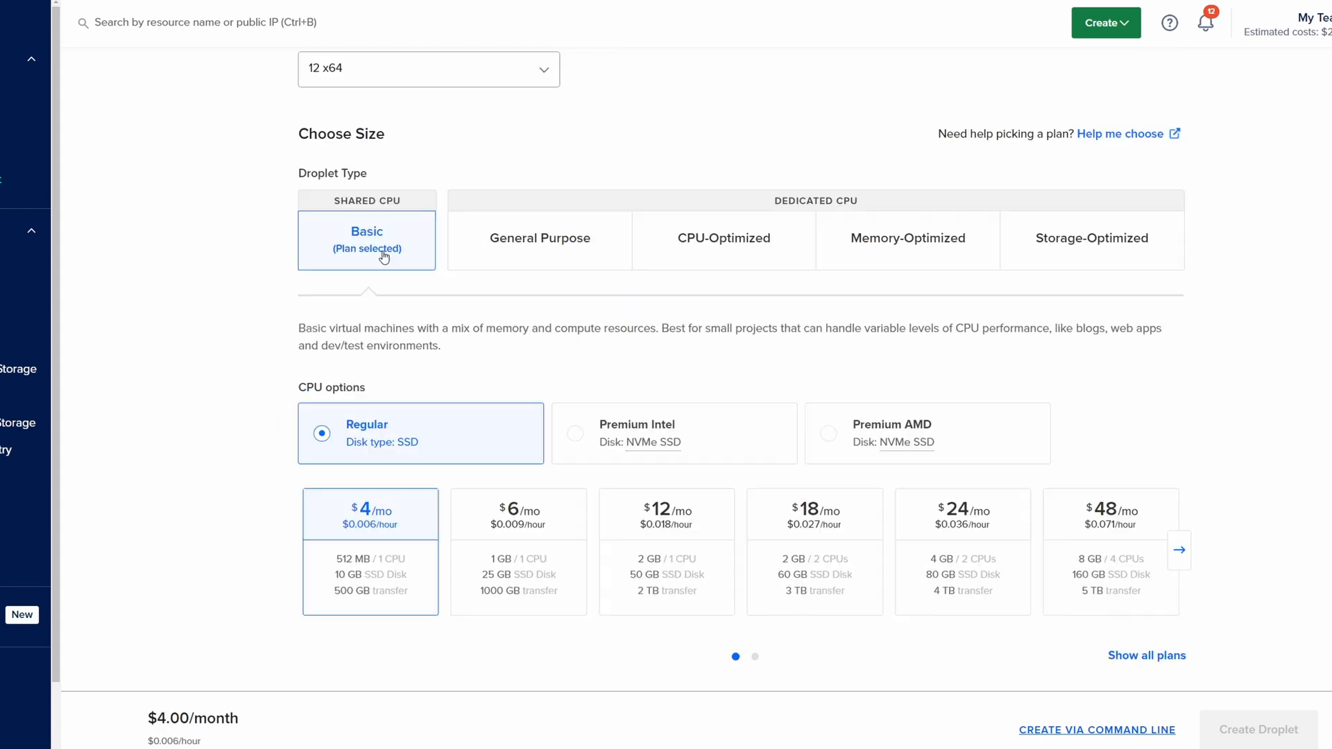
pyautogui.moveTo(369, 255)
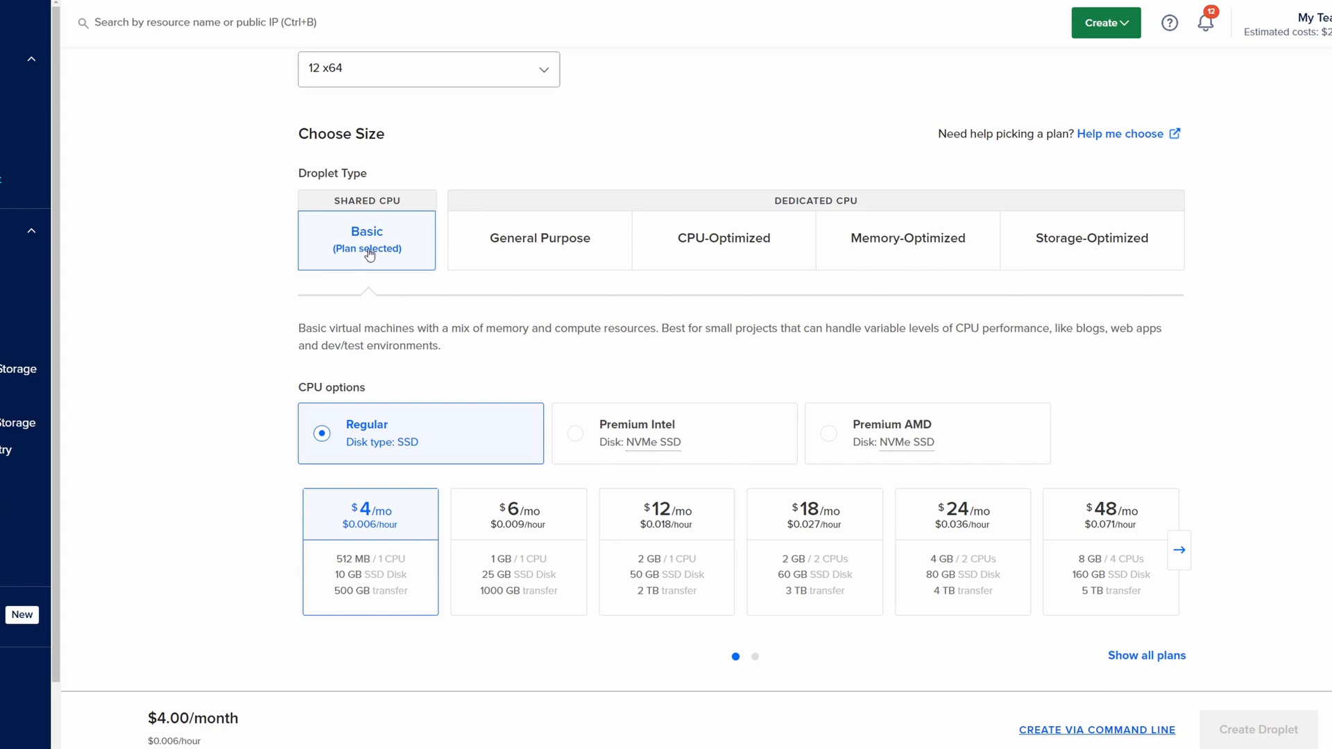
pyautogui.moveTo(391, 301)
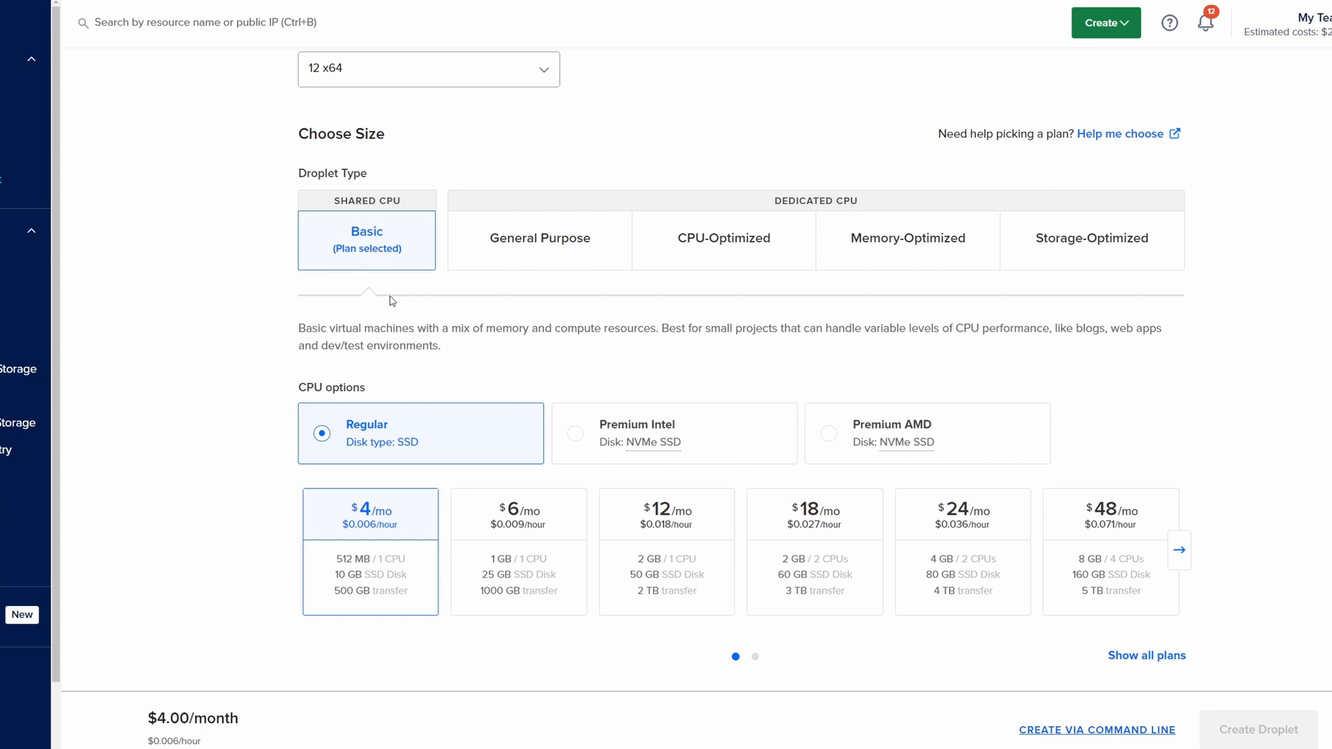
pyautogui.moveTo(374, 533)
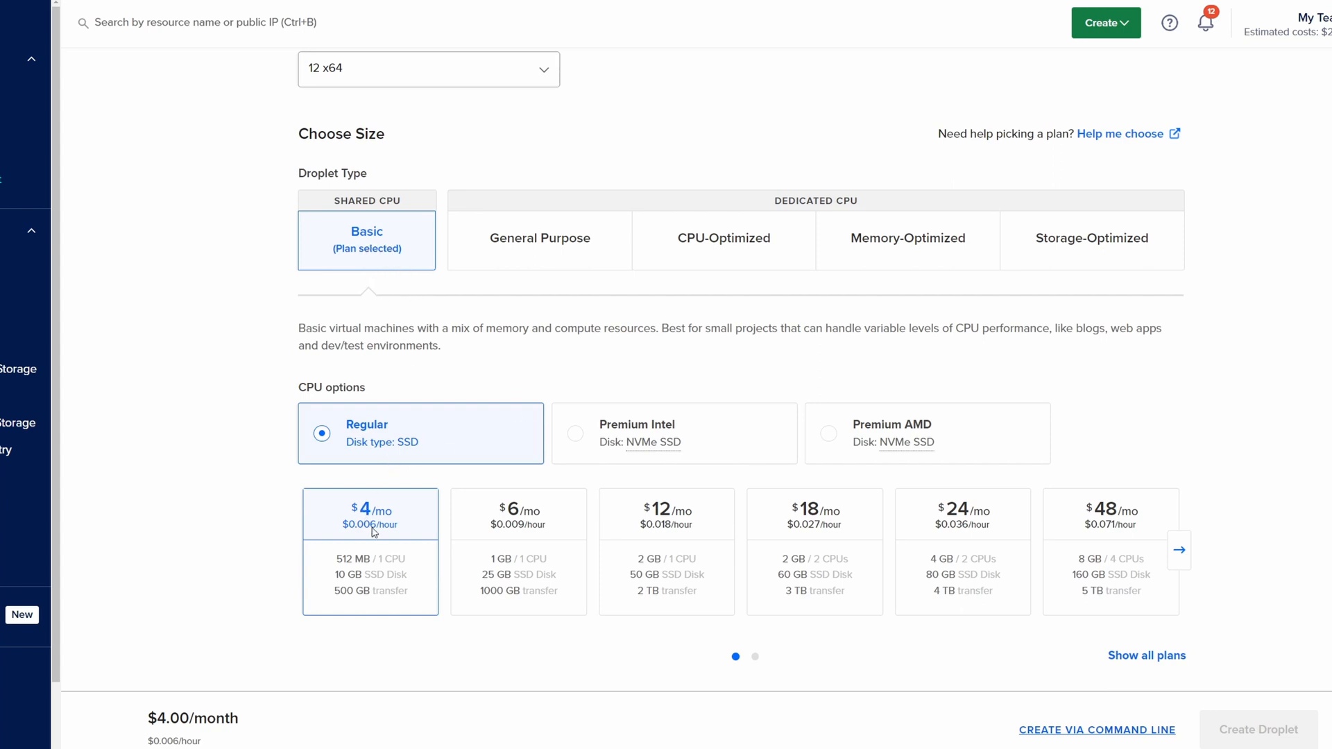
pyautogui.moveTo(418, 461)
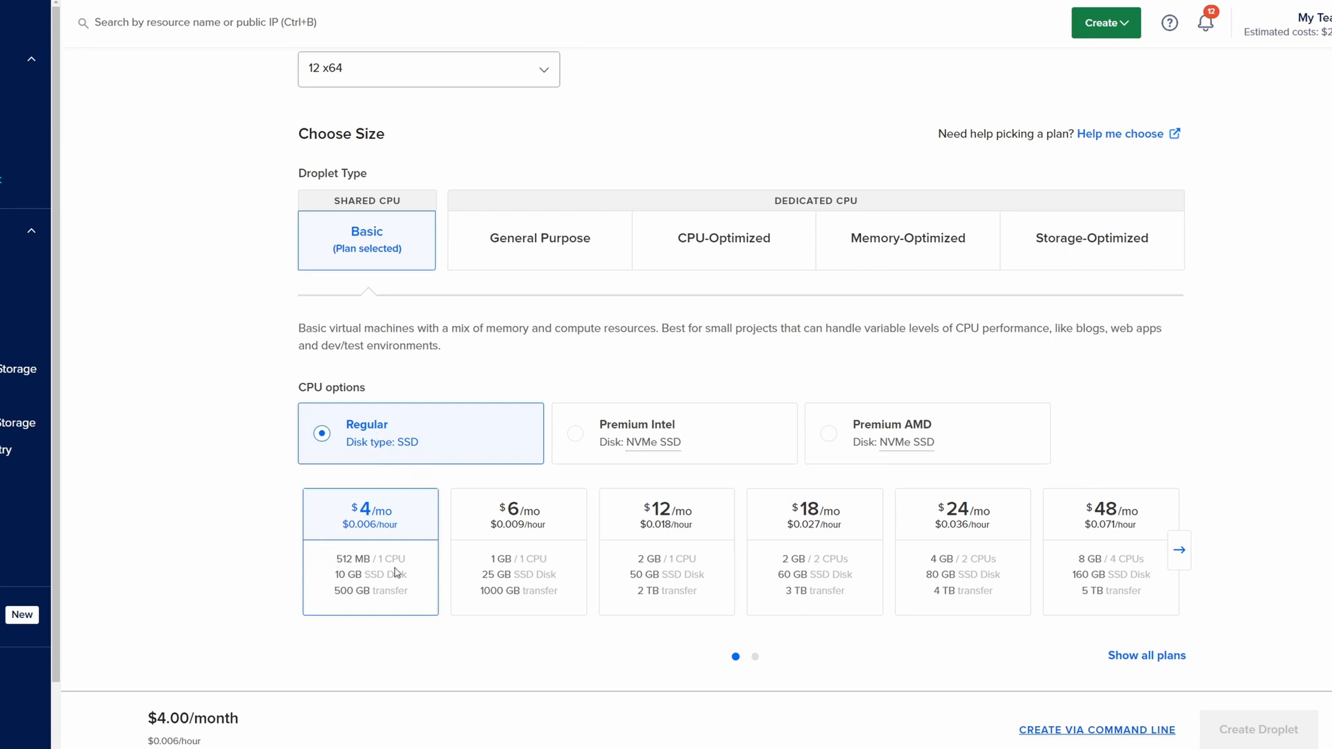
pyautogui.moveTo(373, 582)
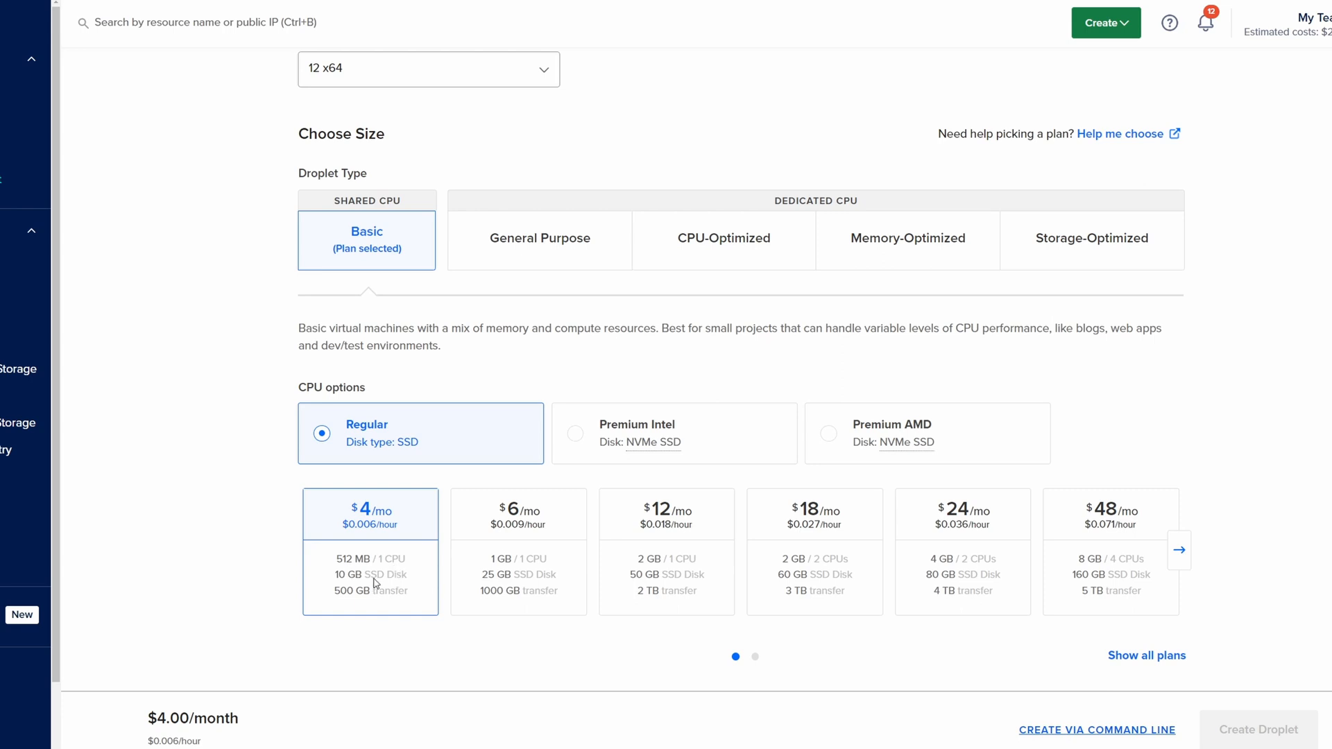
pyautogui.moveTo(285, 537)
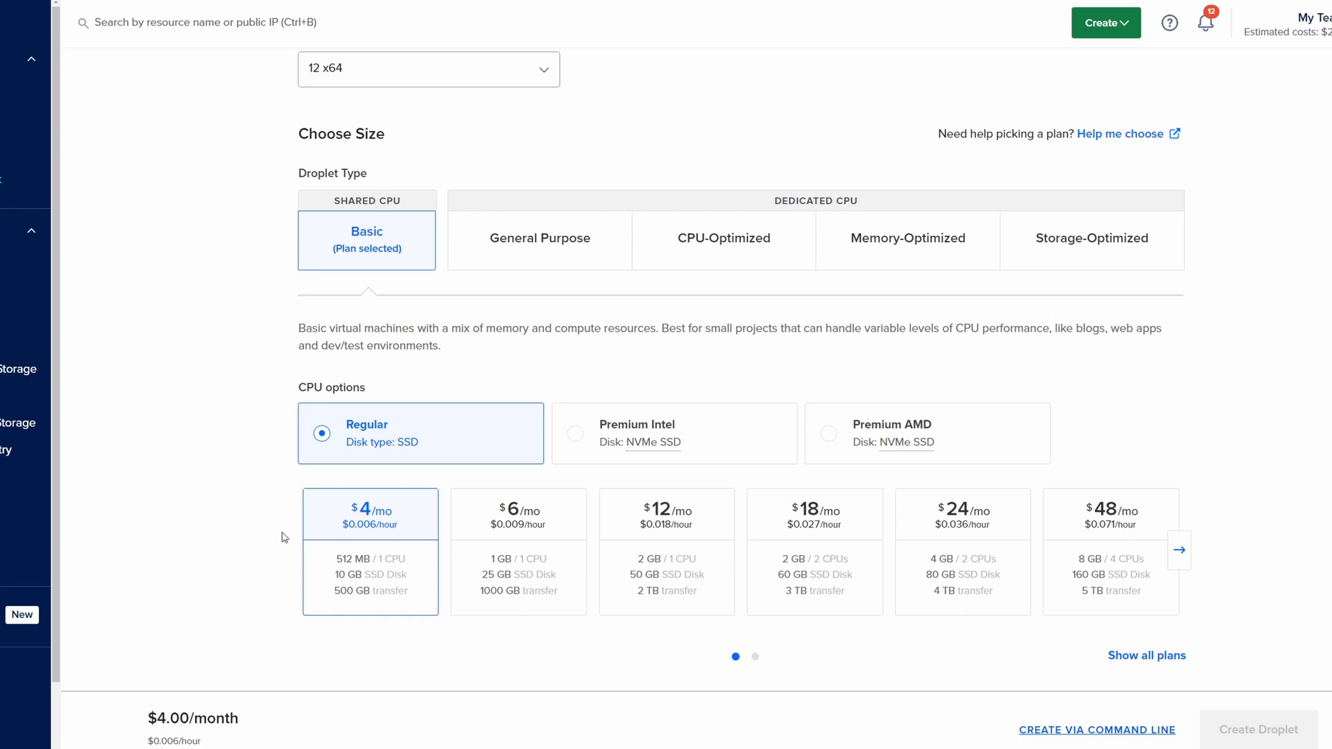
# Authenticate with all saved SSH keys and enable free metrics monitoring and alerting
pyautogui.scroll(-3)
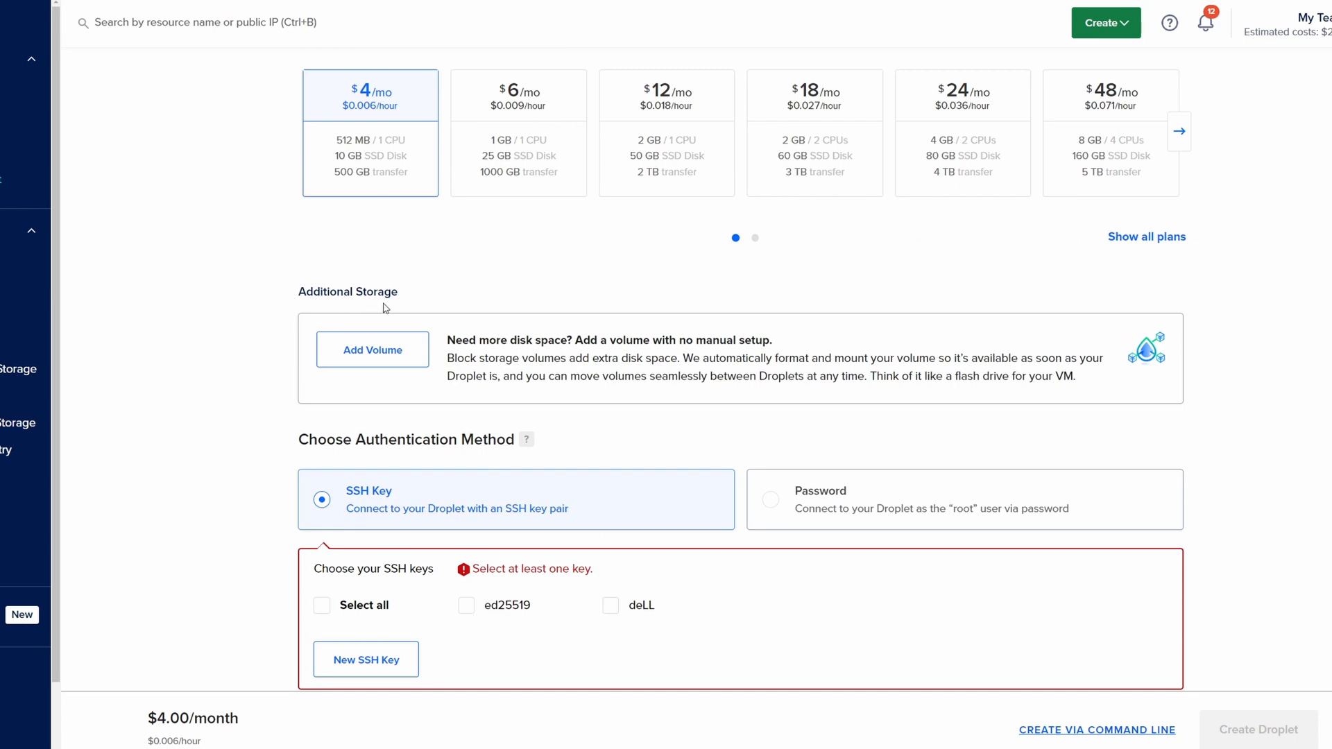
pyautogui.moveTo(635, 333)
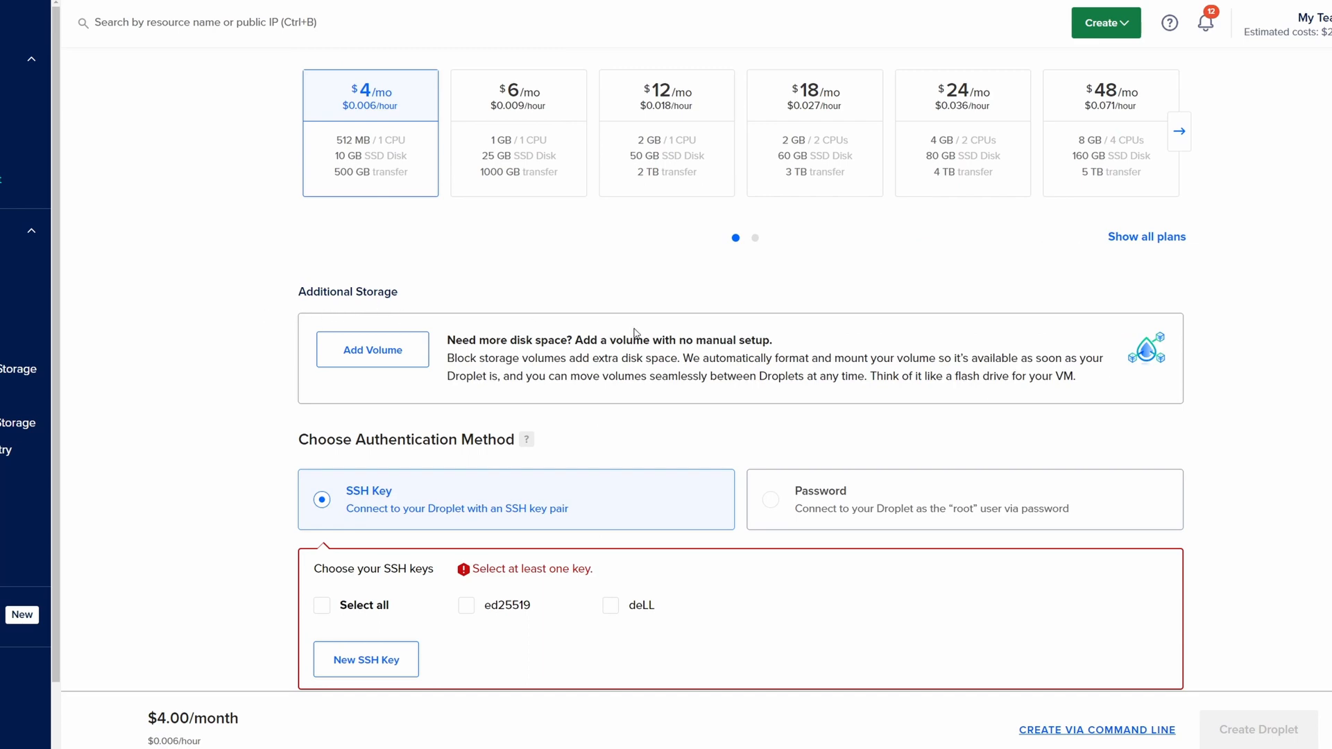
pyautogui.scroll(-3)
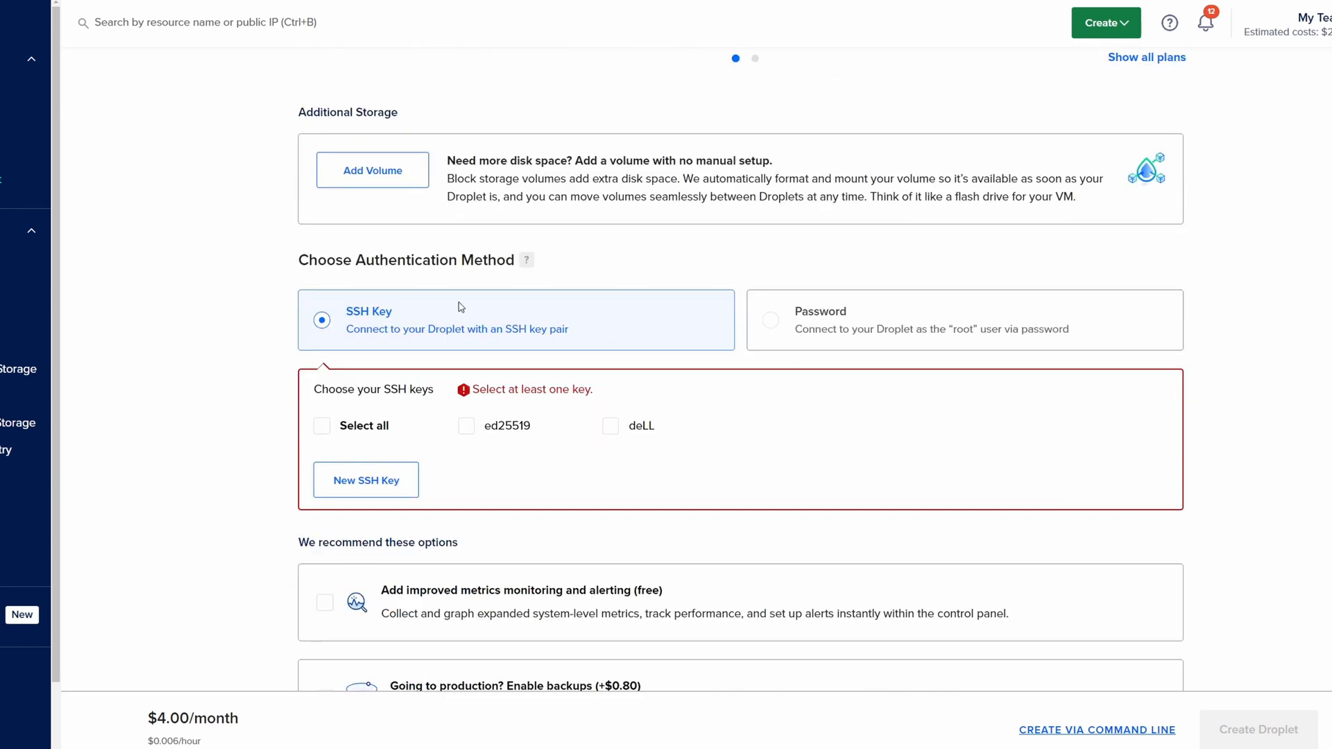
pyautogui.moveTo(518, 332)
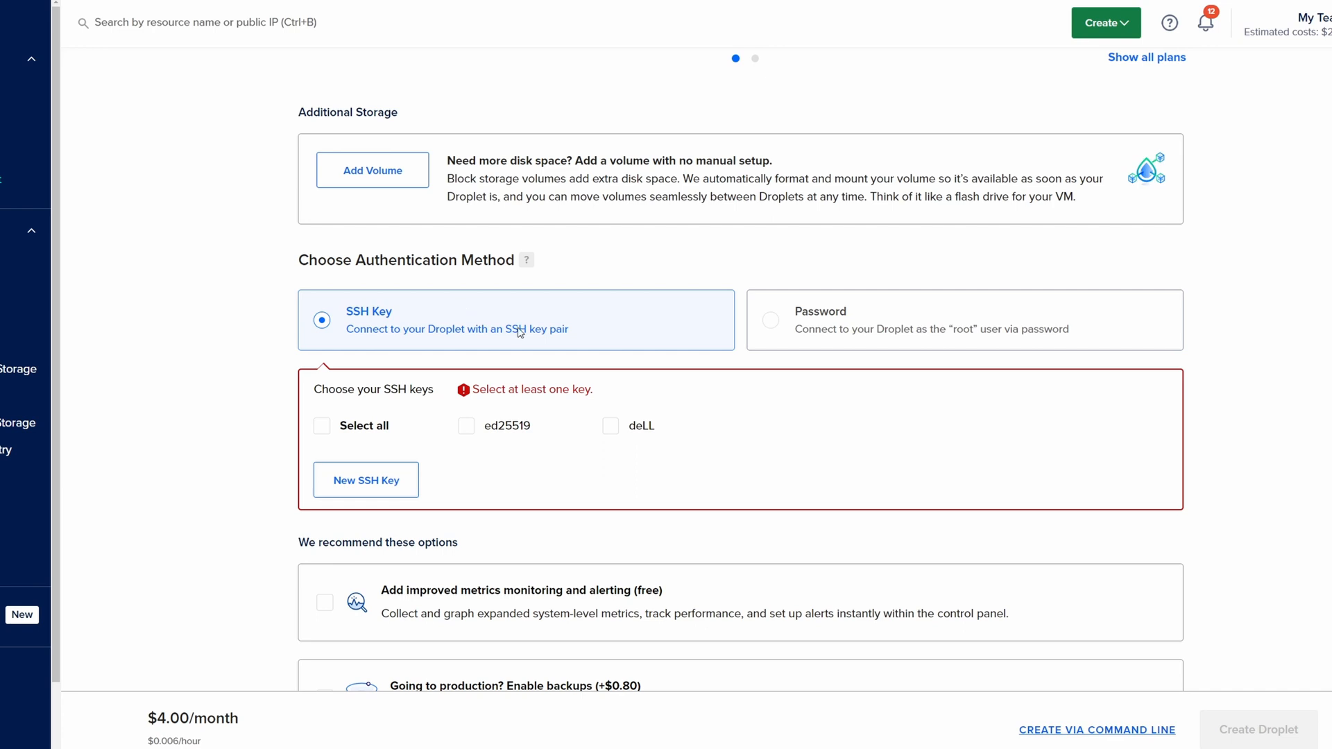
pyautogui.moveTo(339, 347)
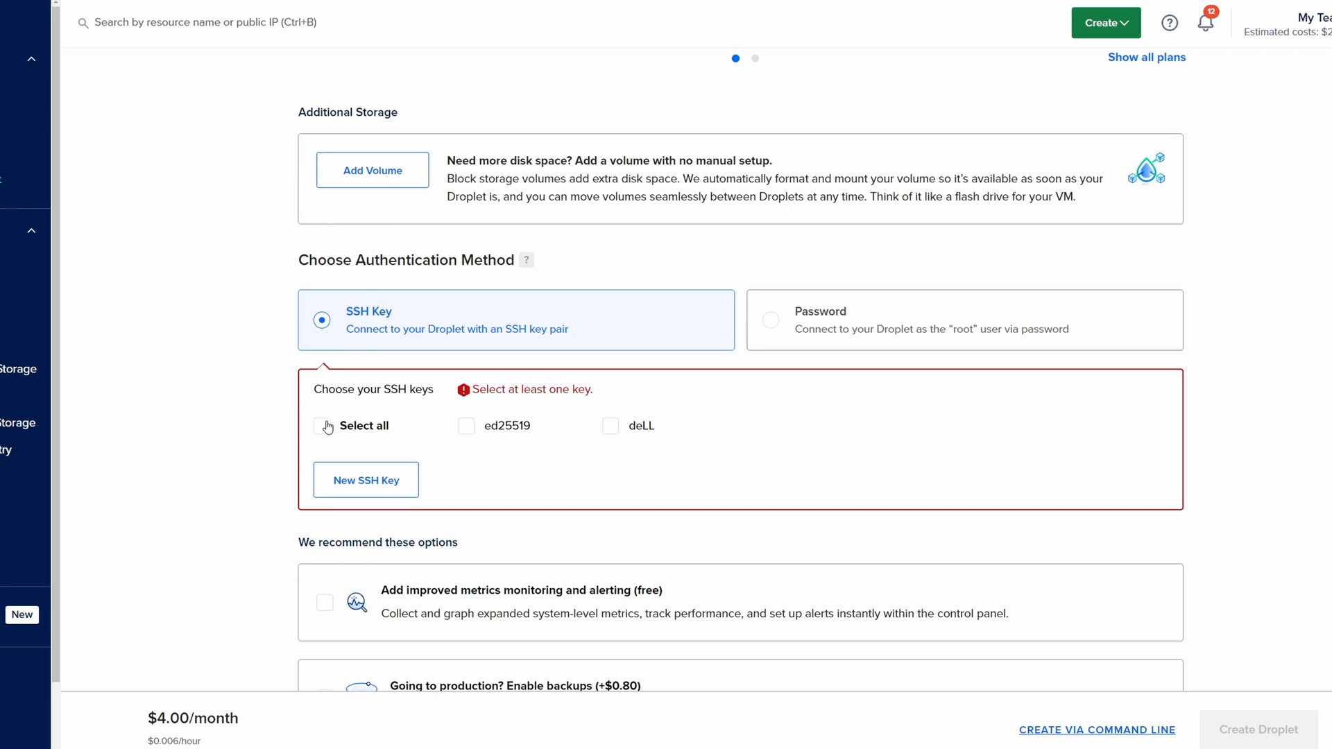
pyautogui.click(321, 426)
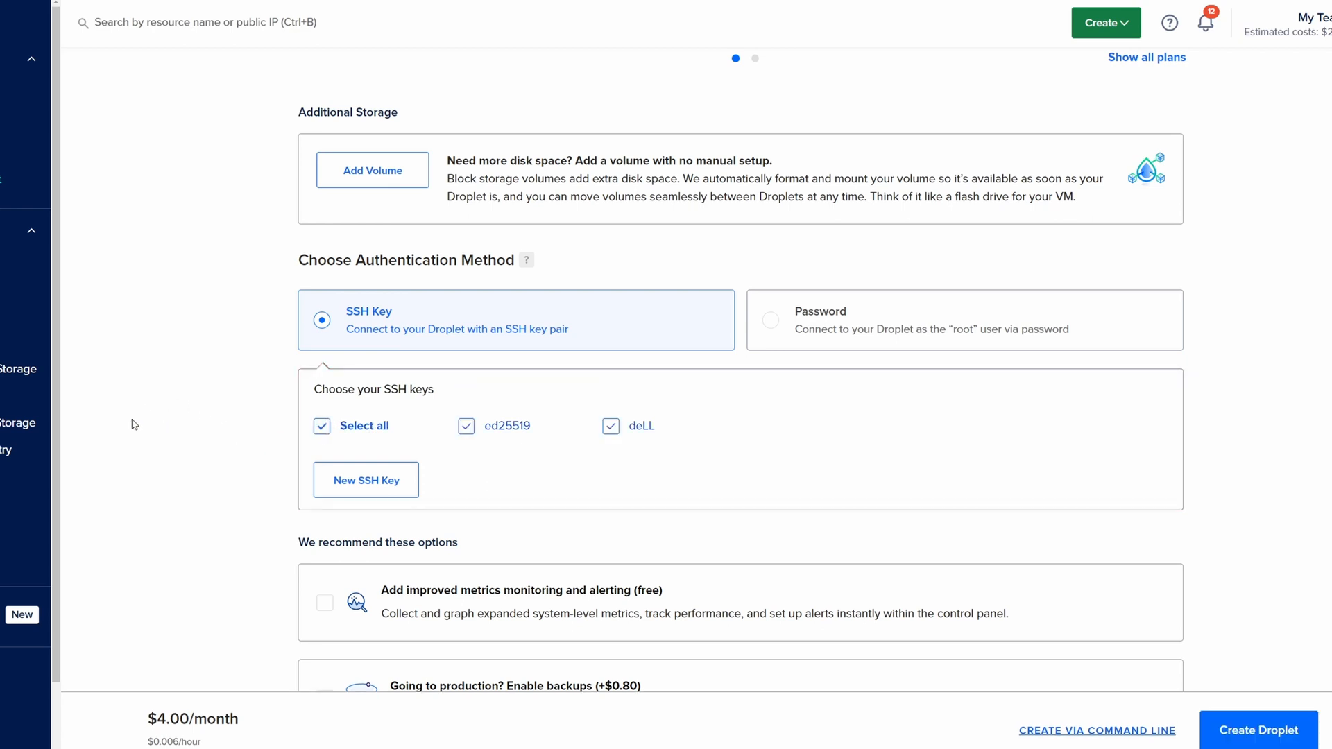
pyautogui.scroll(-3)
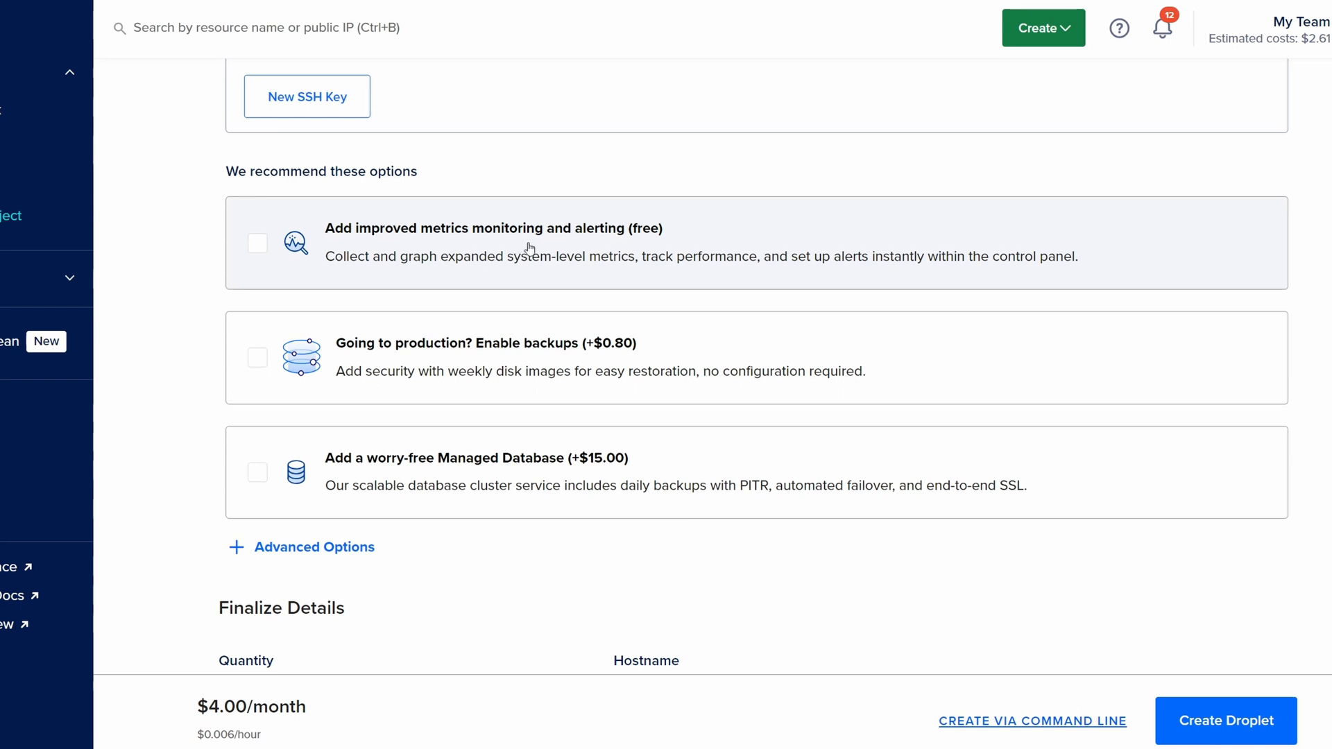
pyautogui.click(256, 243)
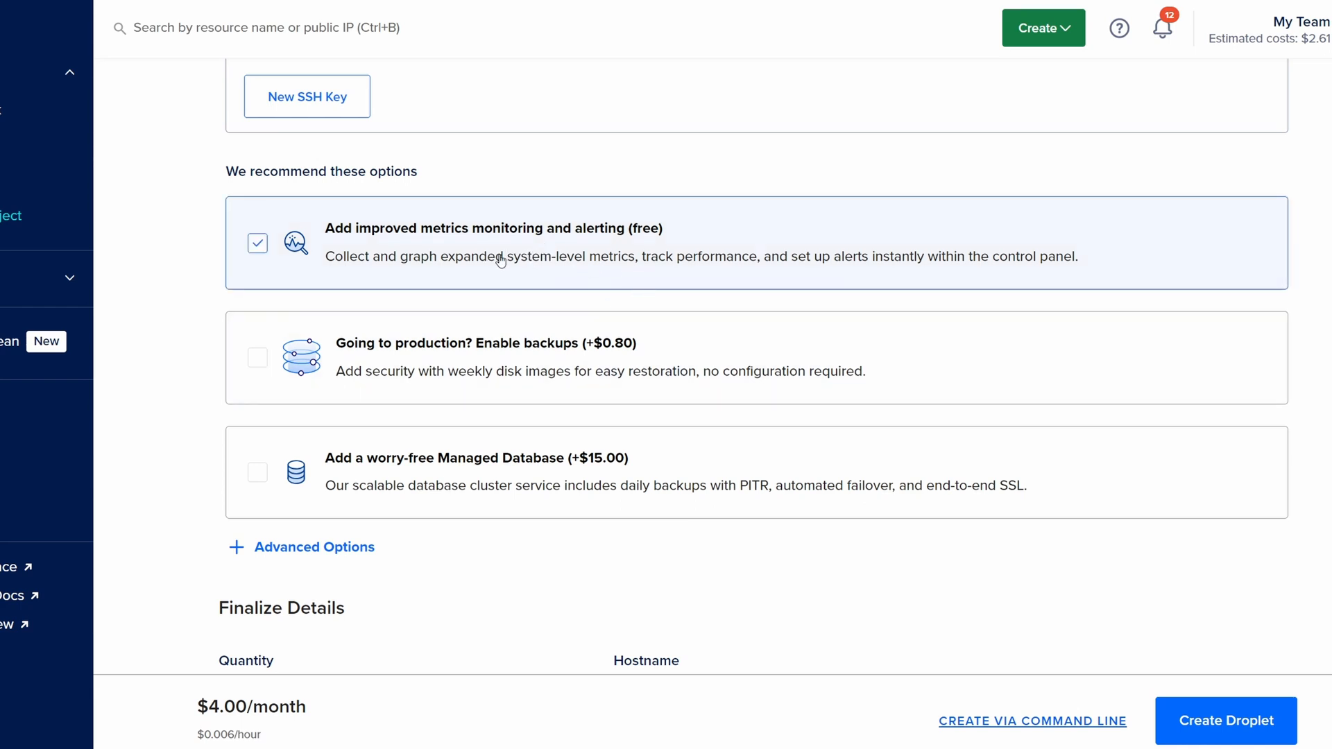
pyautogui.scroll(-3)
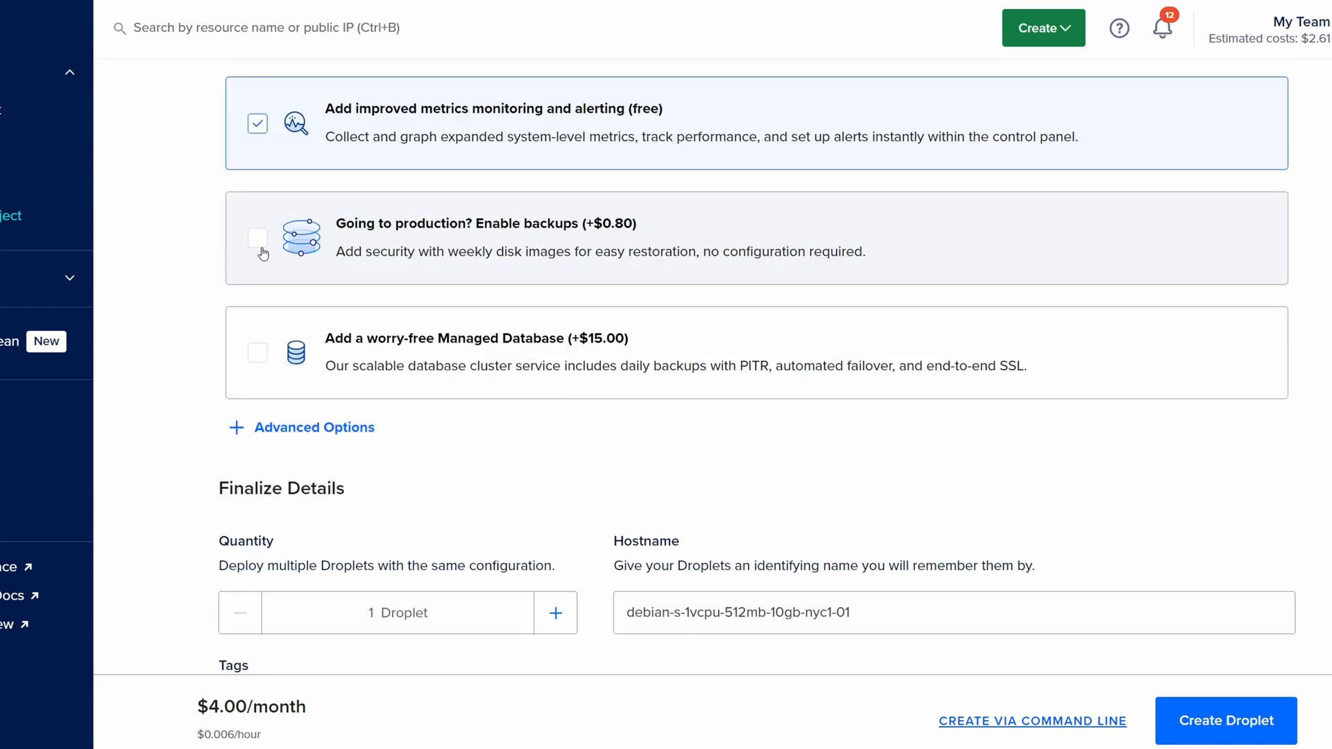
pyautogui.moveTo(440, 255)
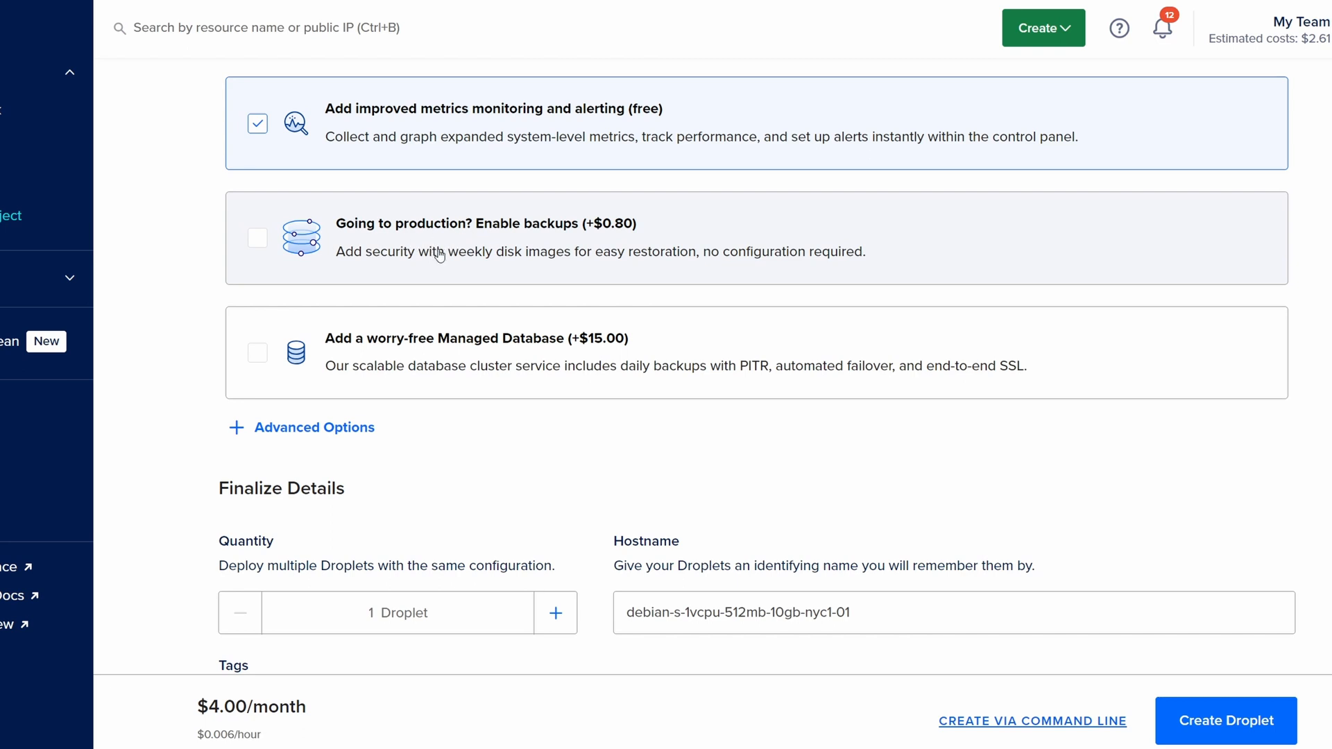
pyautogui.moveTo(581, 244)
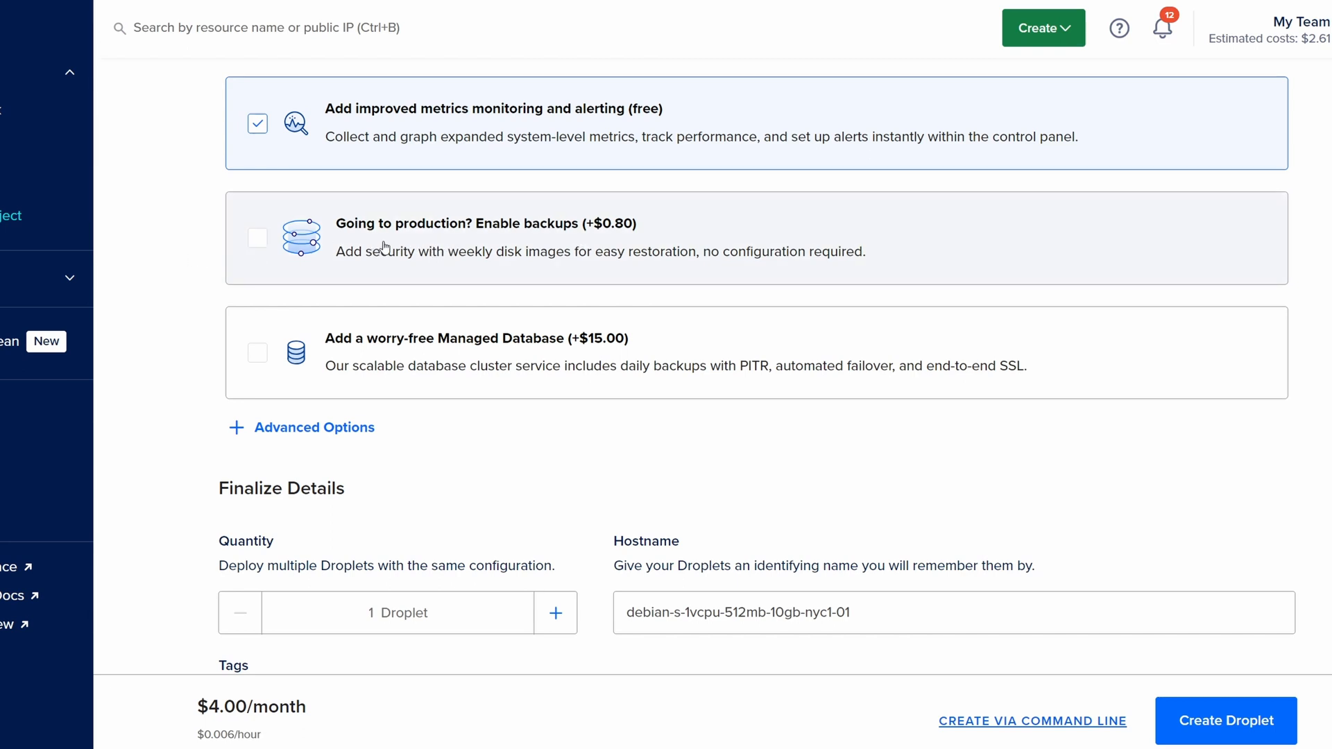
# Name the droplet vpn-server and create it
pyautogui.write('vpn-server')
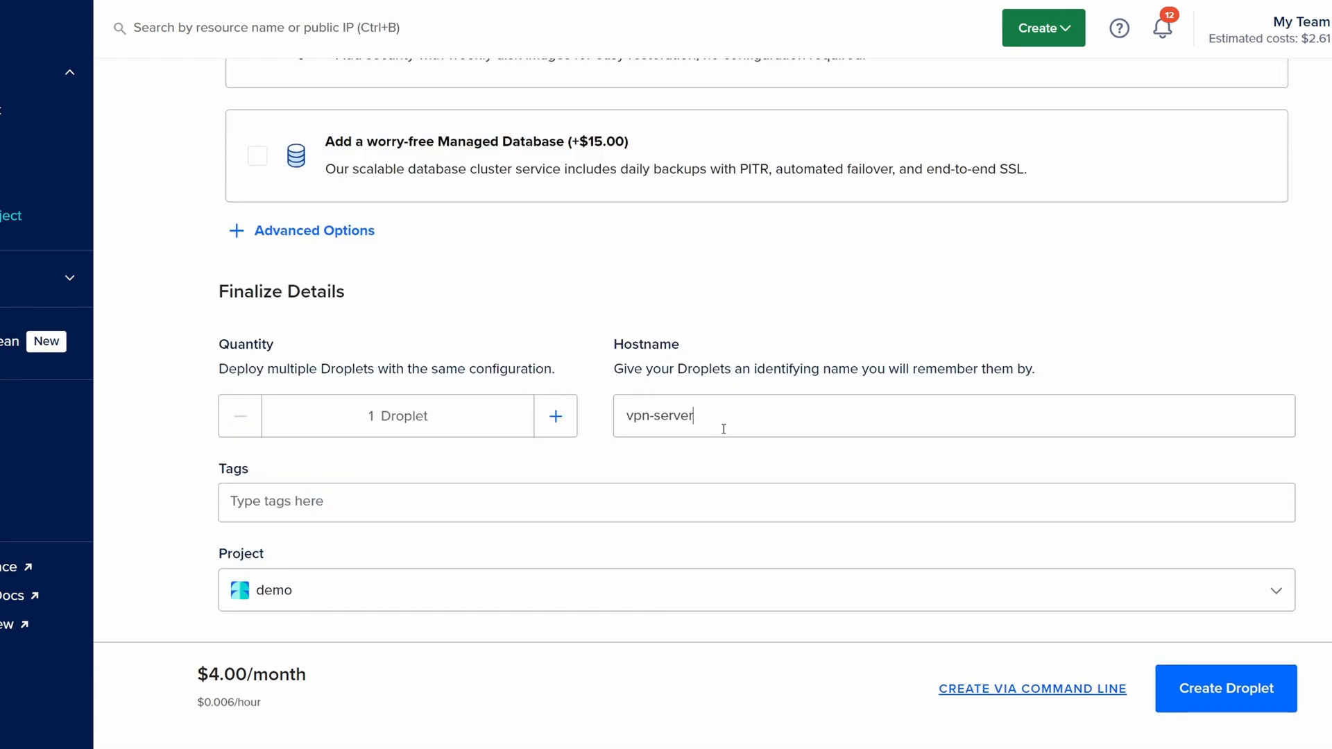
pyautogui.moveTo(736, 422)
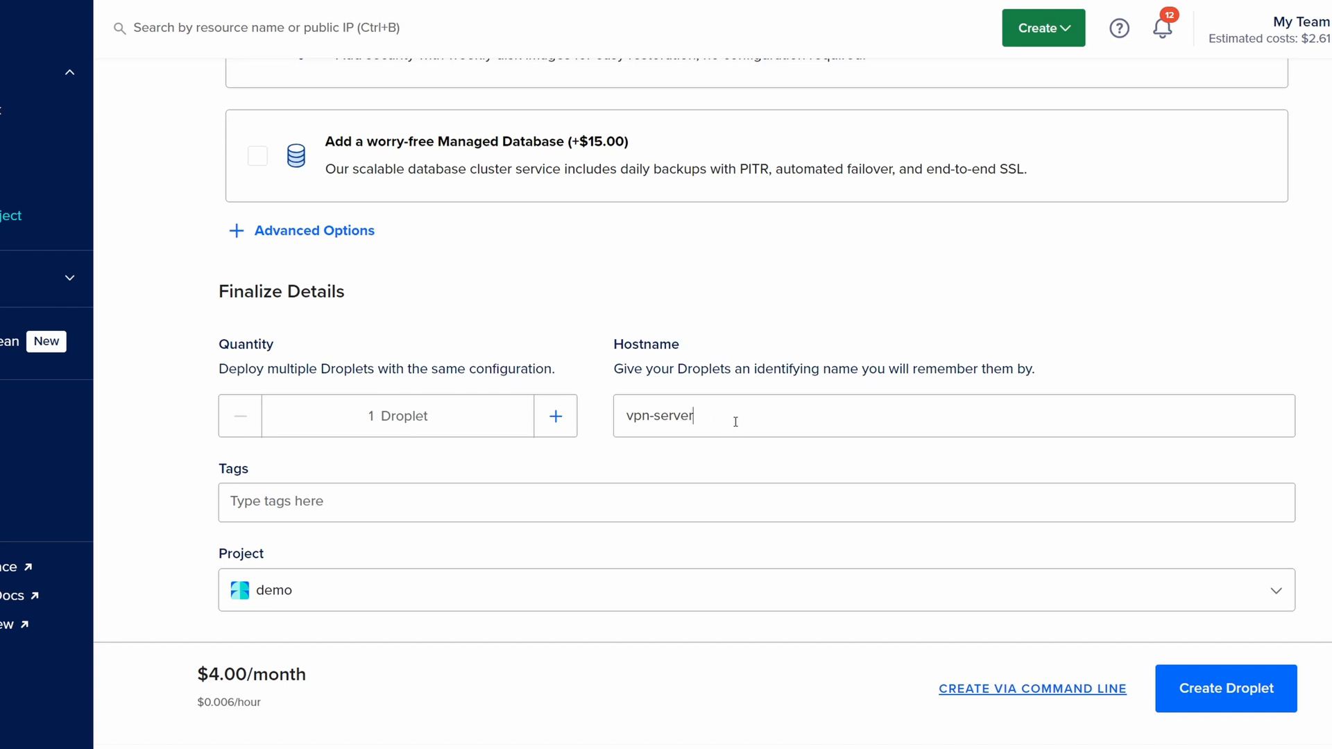
pyautogui.click(1226, 688)
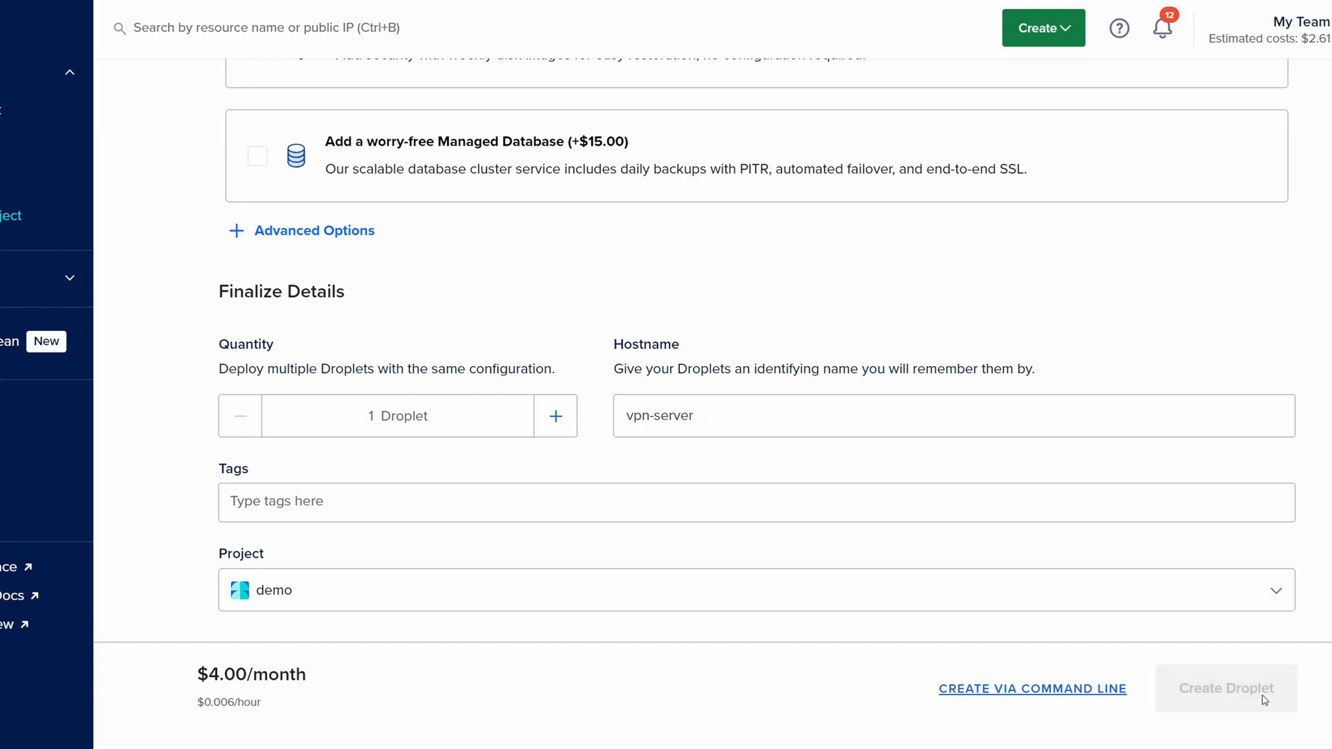
pyautogui.click(1226, 688)
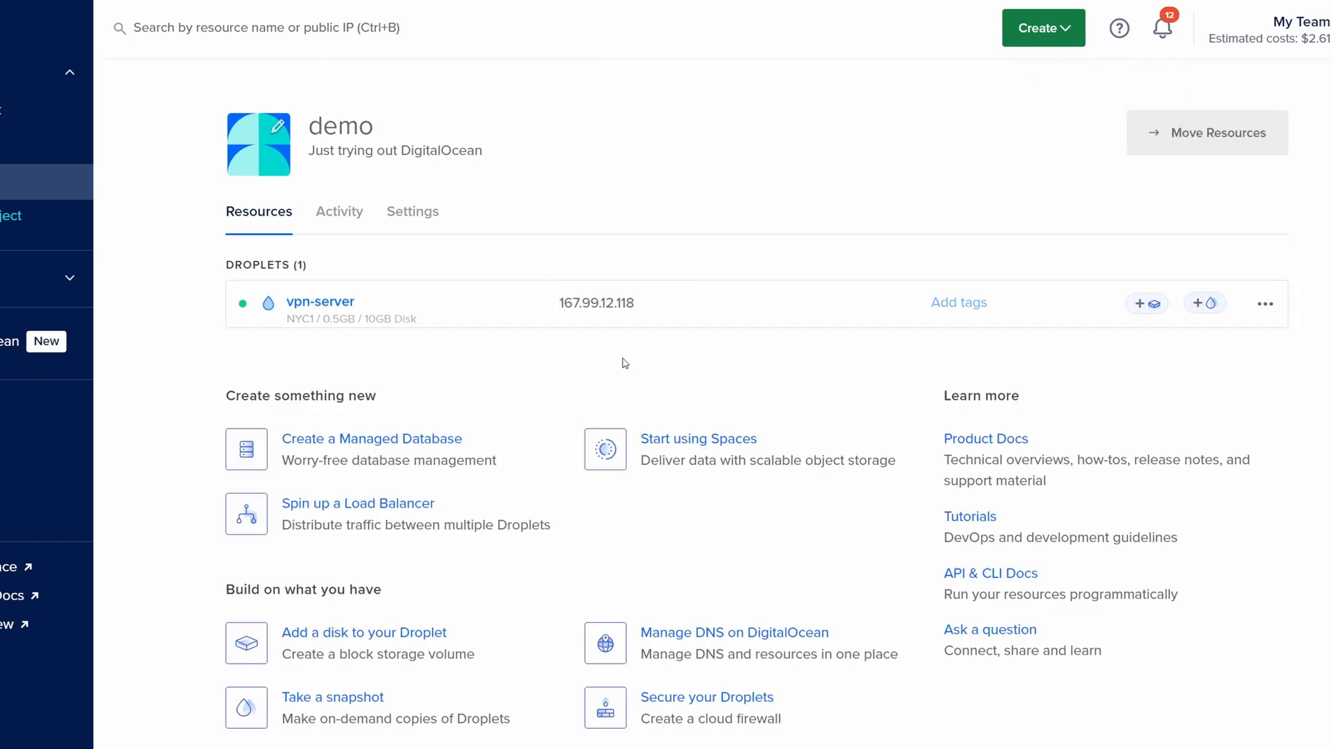
pyautogui.moveTo(627, 306)
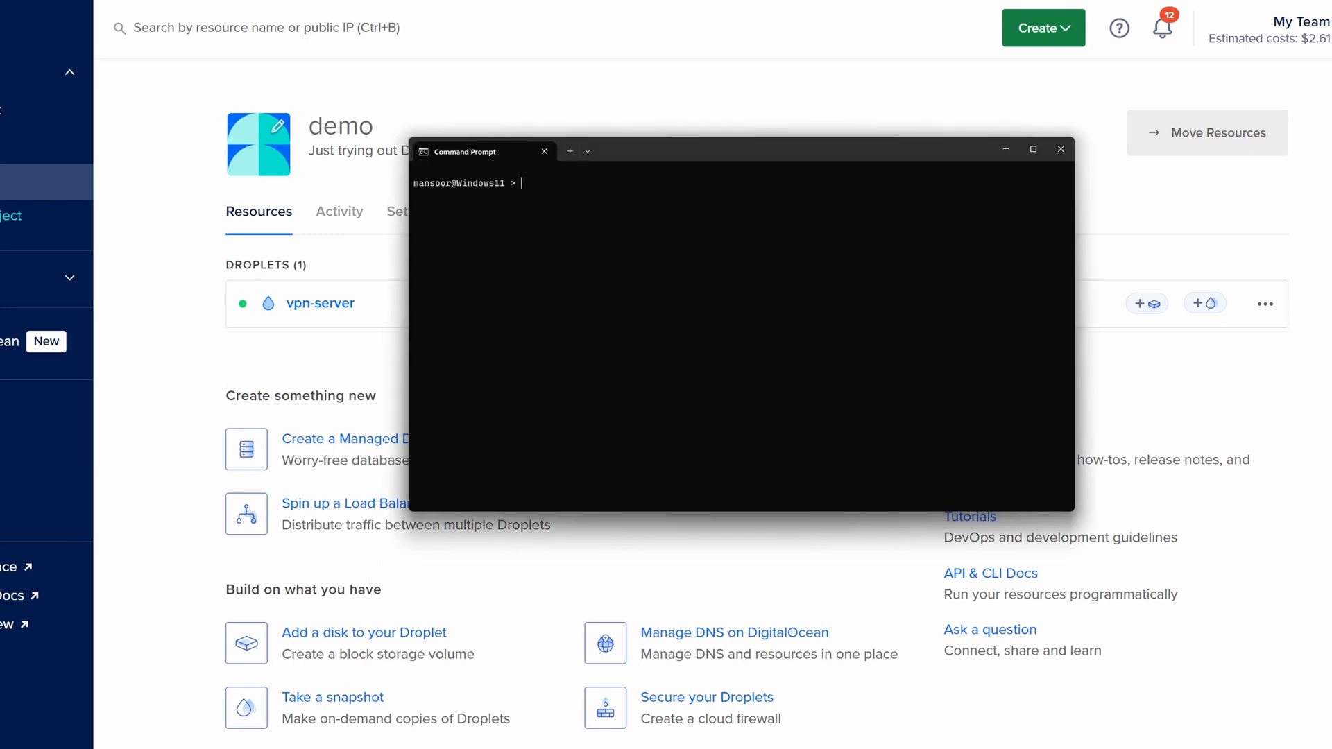
# Log in over SSH as root to the droplet at 167.99.12.118
pyautogui.write('ssh root@167.99.12.118')
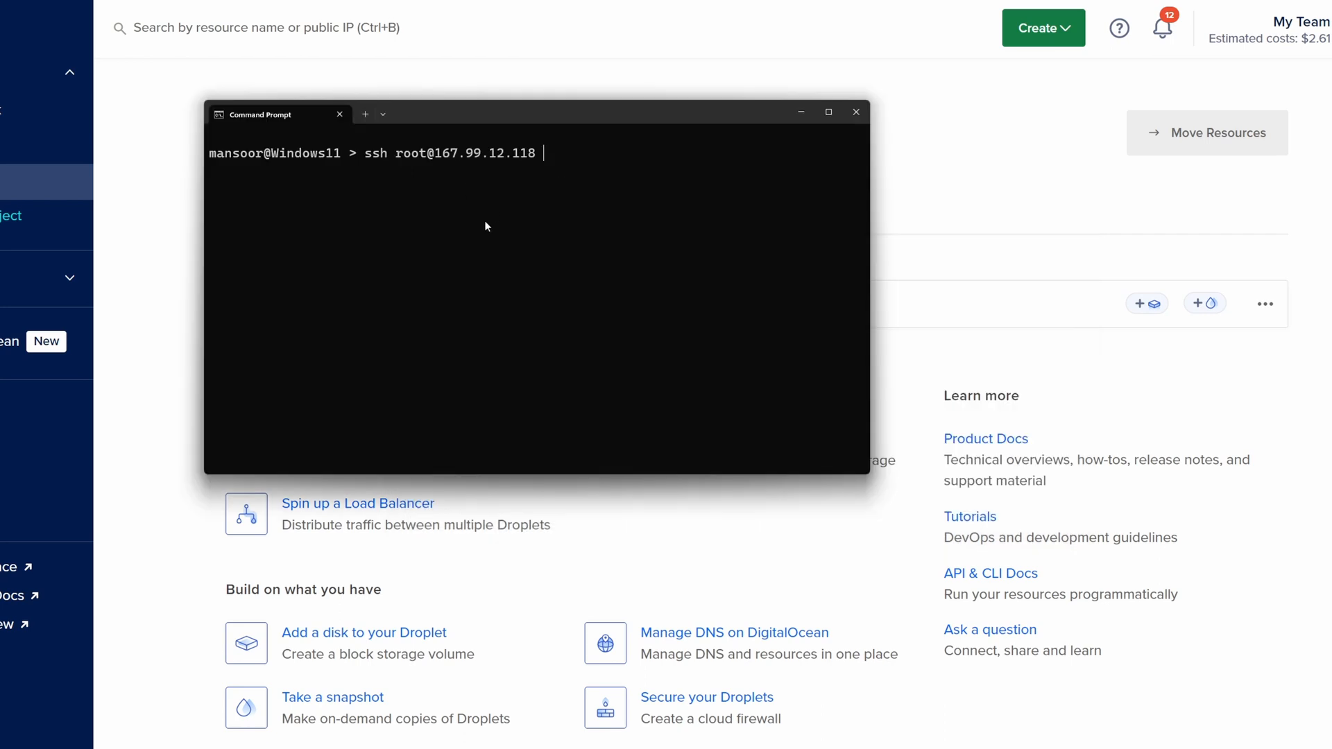
pyautogui.moveTo(152, 414)
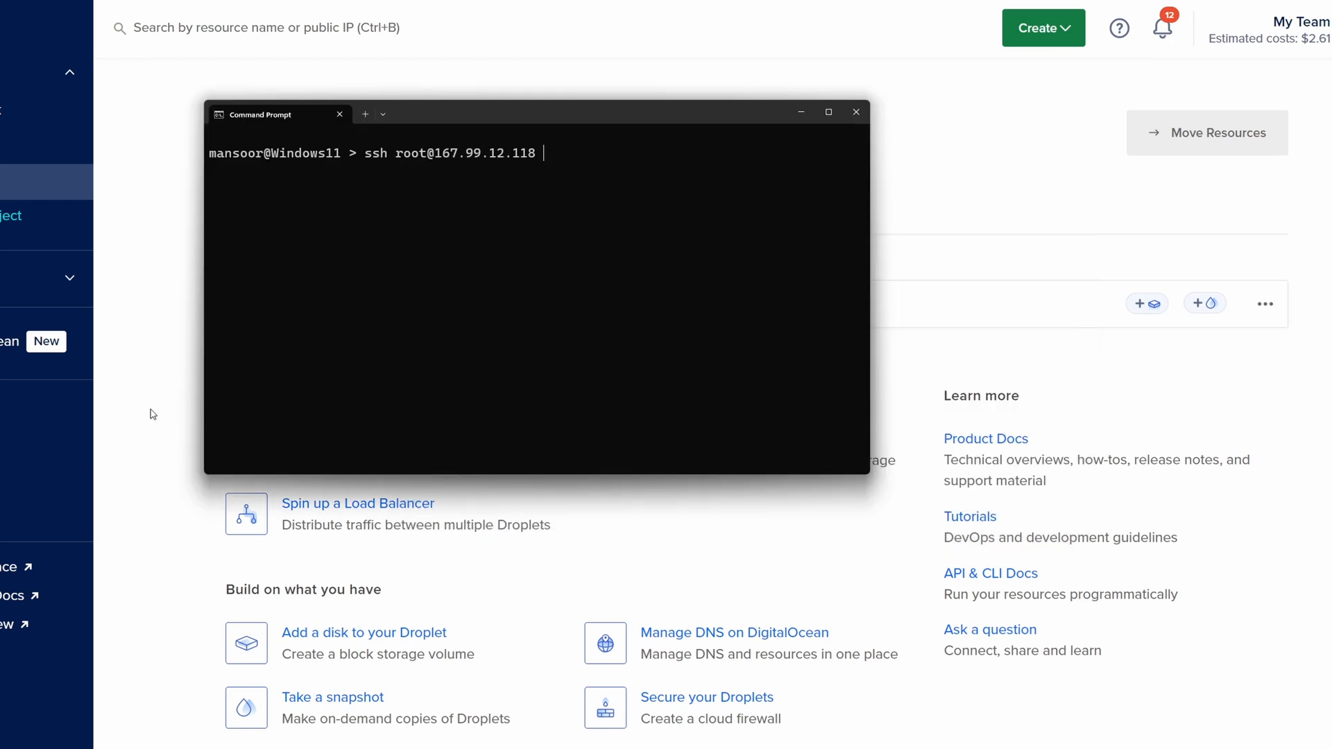
pyautogui.moveTo(387, 339)
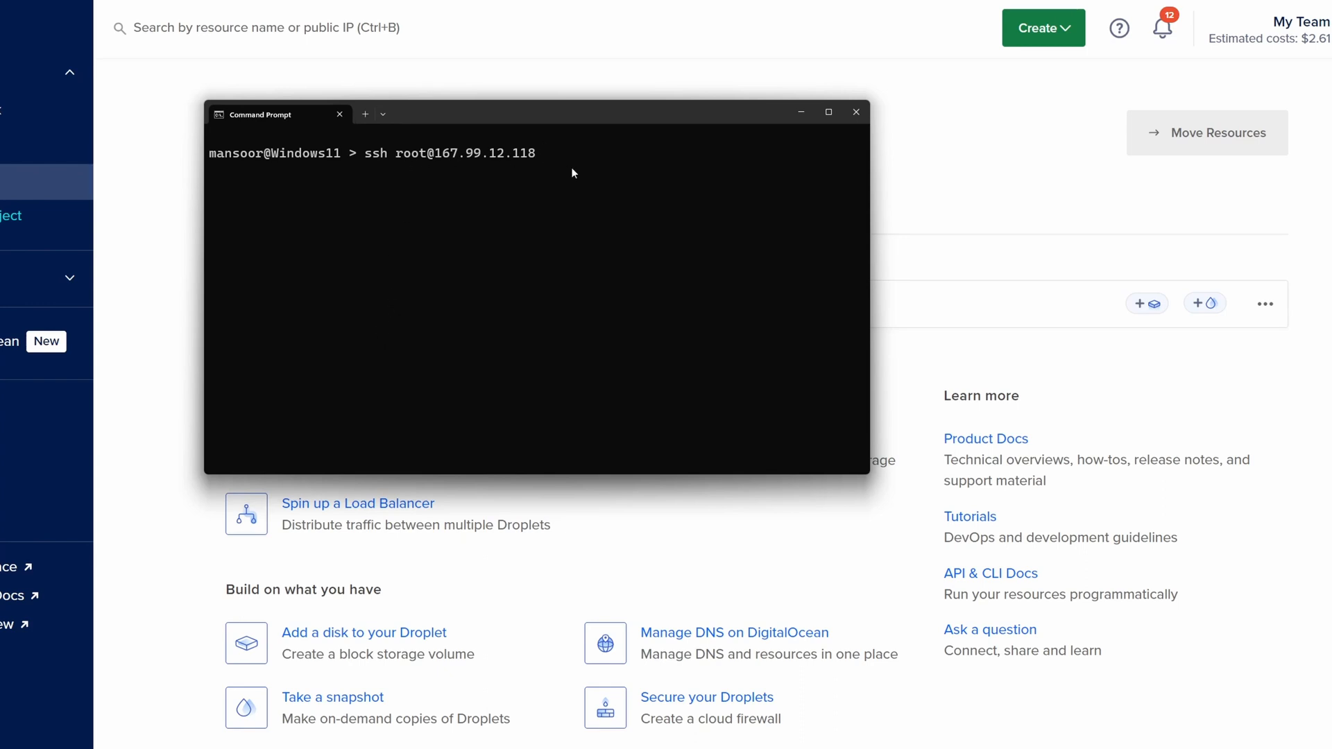
pyautogui.press('Return')
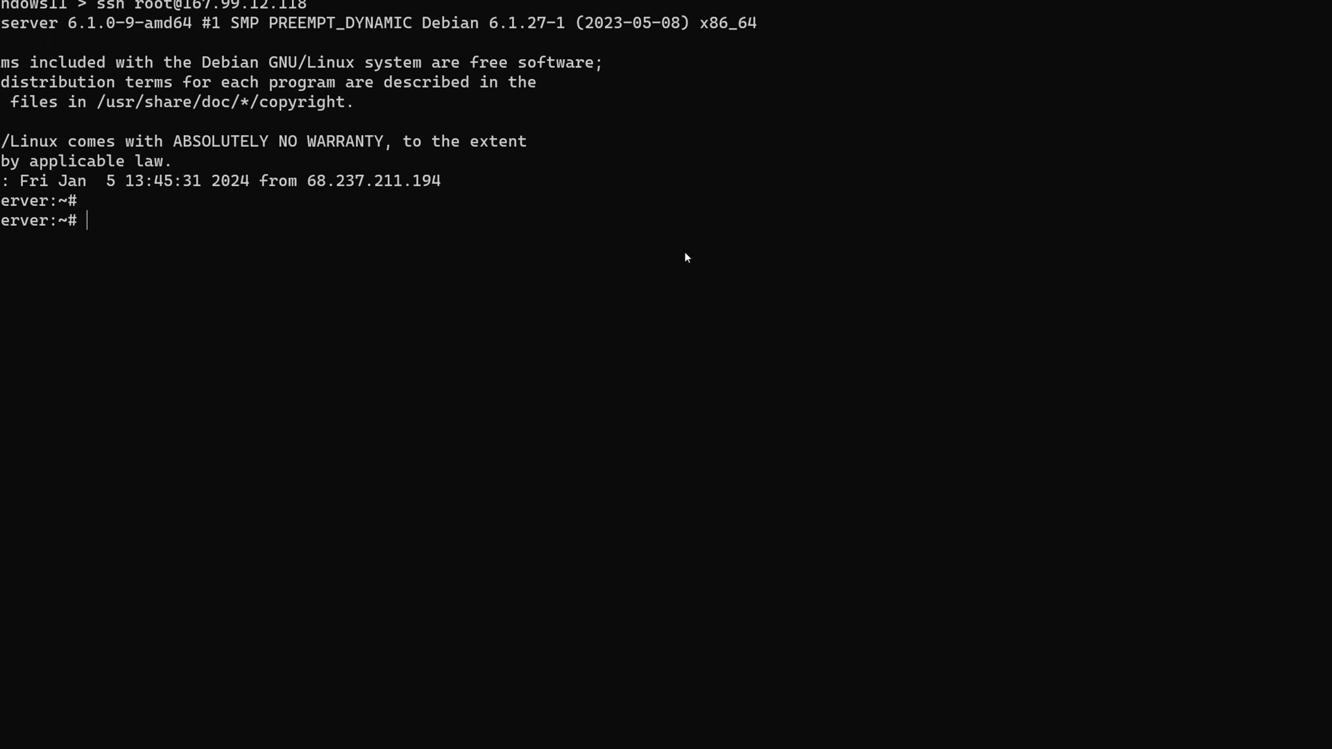
# Update and upgrade the server's packages with apt
pyautogui.write('apt update &&')
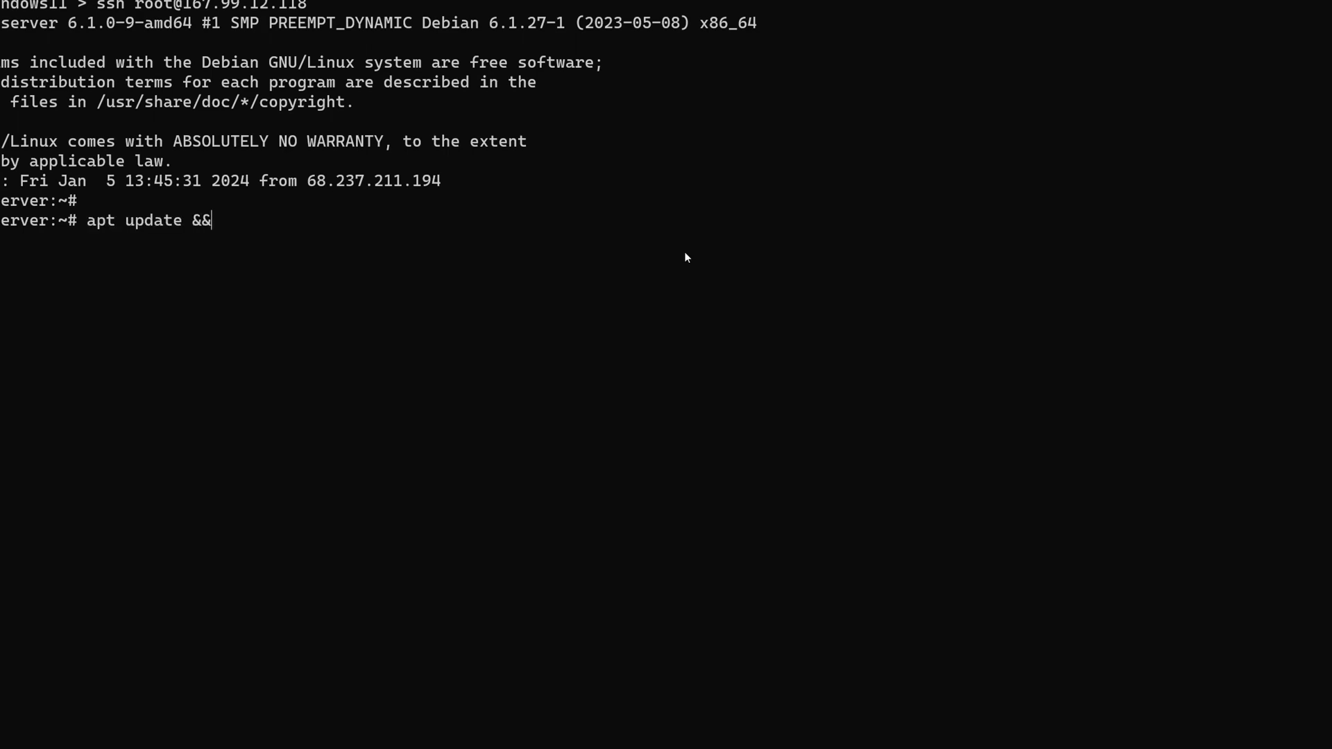
pyautogui.press('Return')
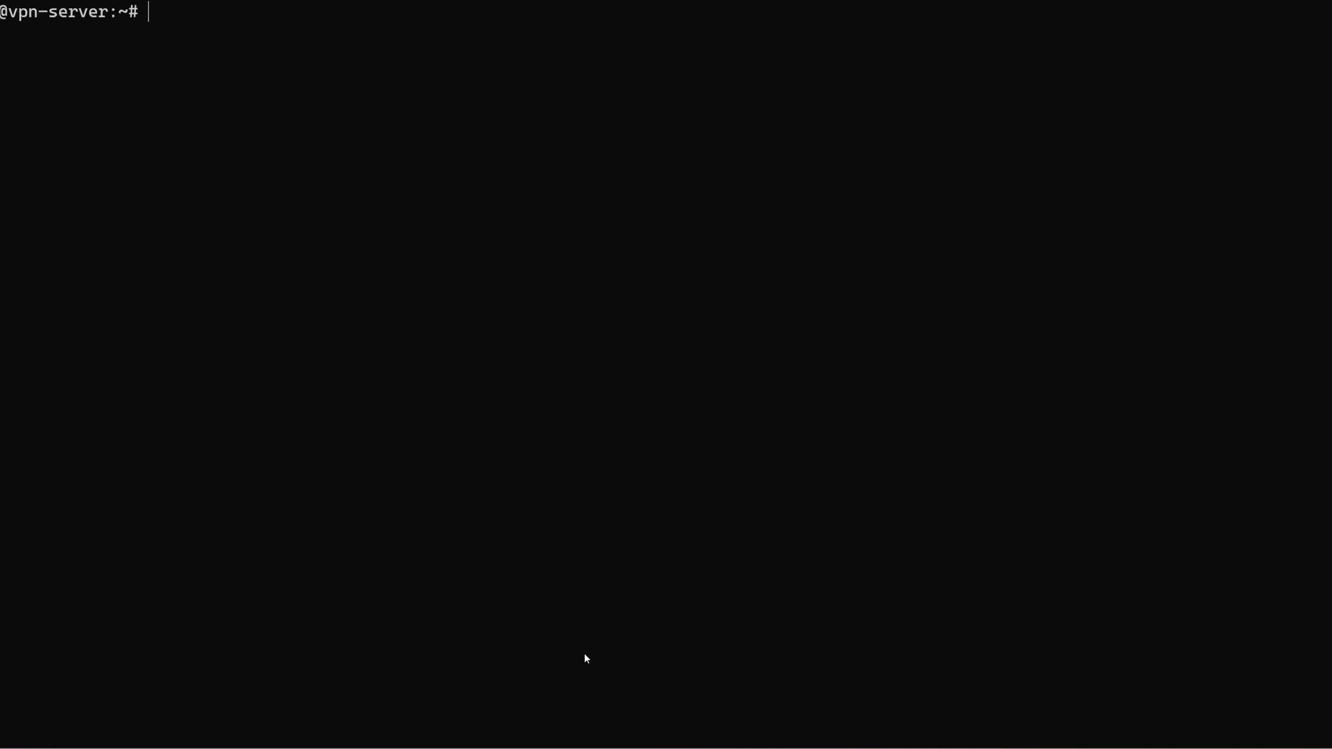
# Create user mansoor with a home directory, add him to sudo, and verify his groups
pyautogui.write('useradd -m mansoor')
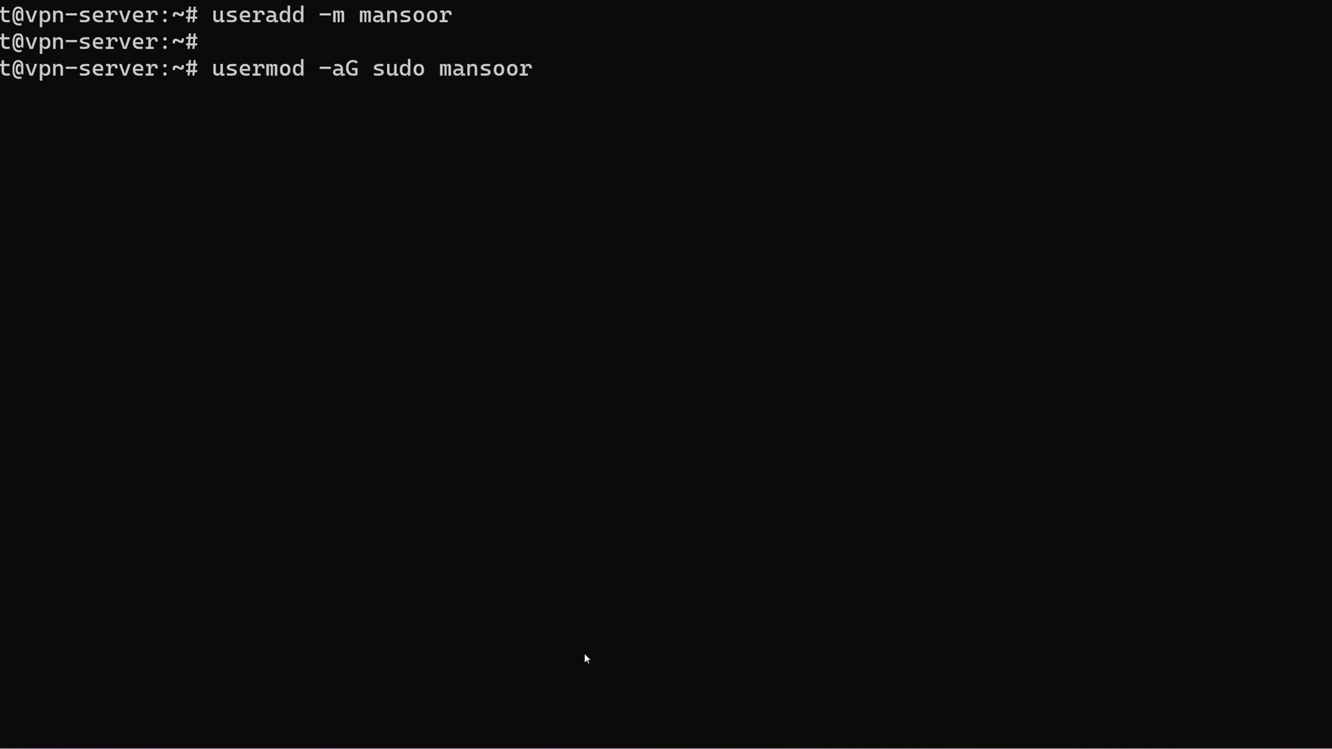
pyautogui.press('Return')
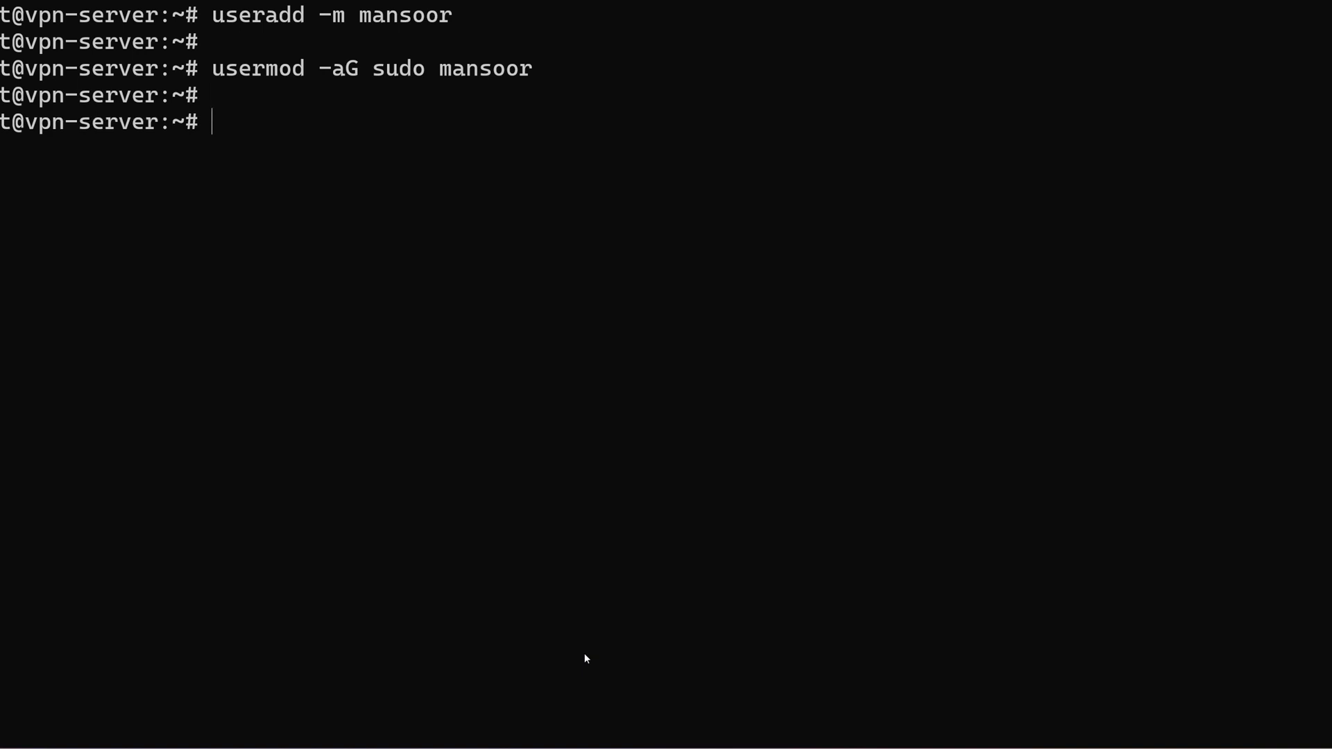
pyautogui.write('group mansoor')
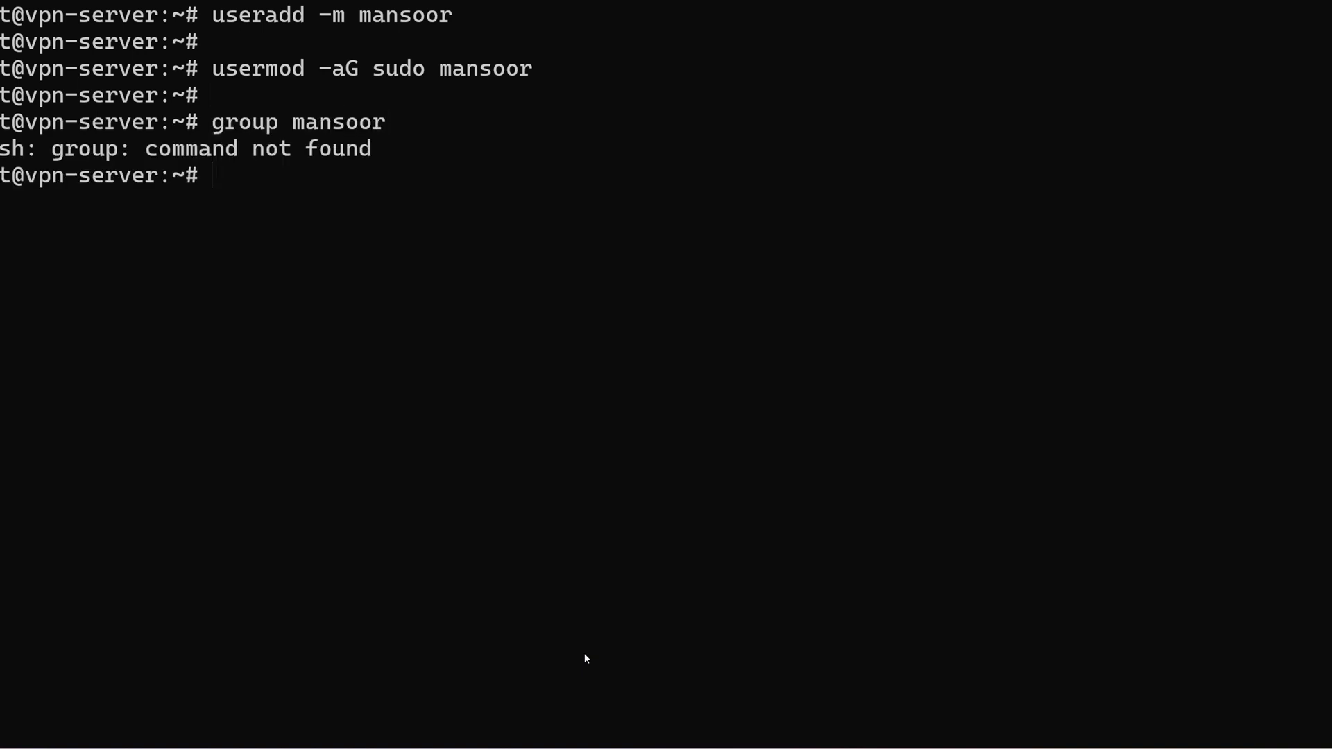
pyautogui.write('group mansoor')
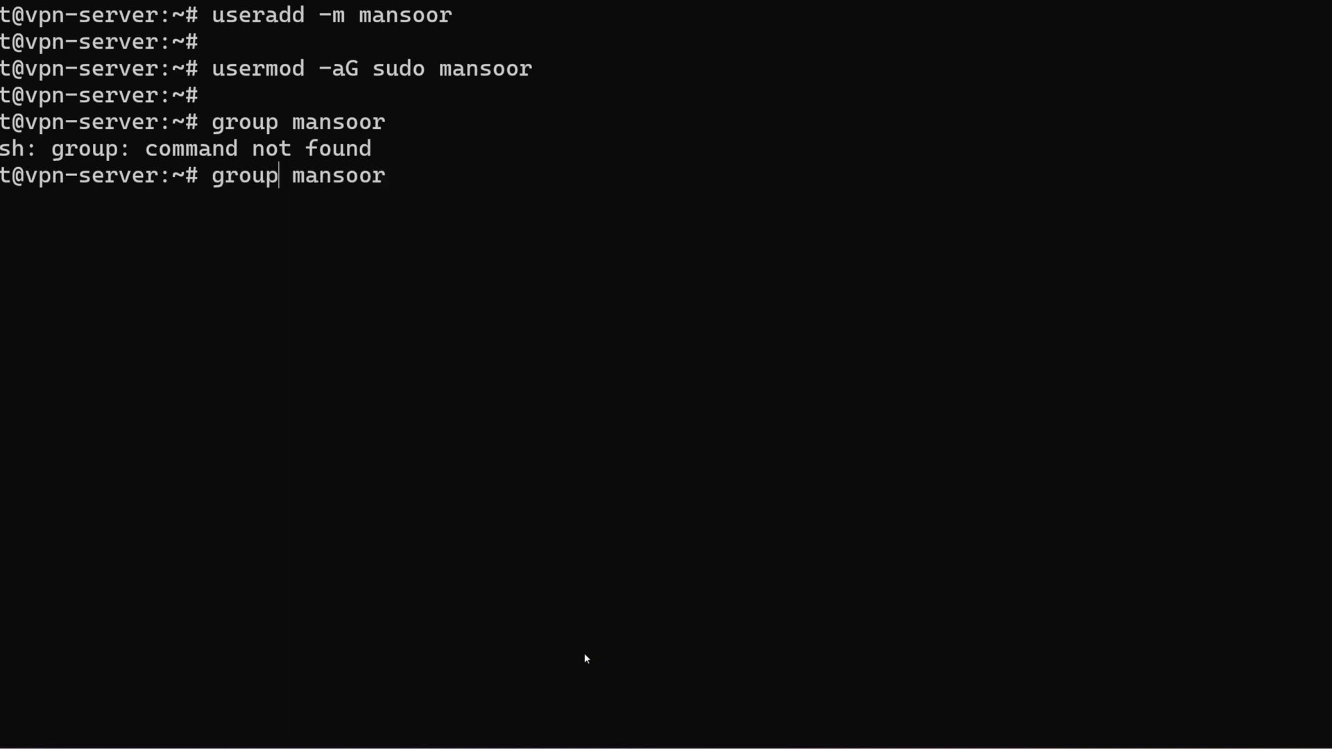
pyautogui.press('Return')
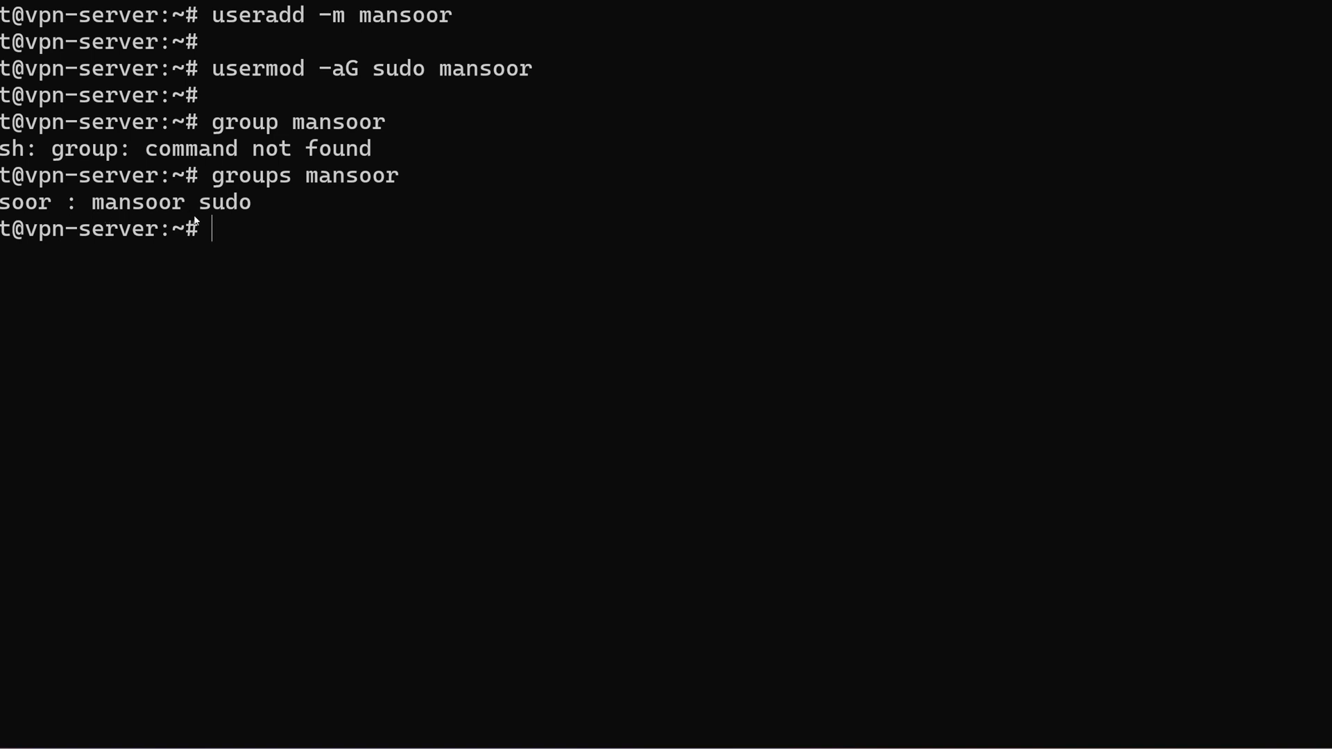
pyautogui.moveTo(244, 215)
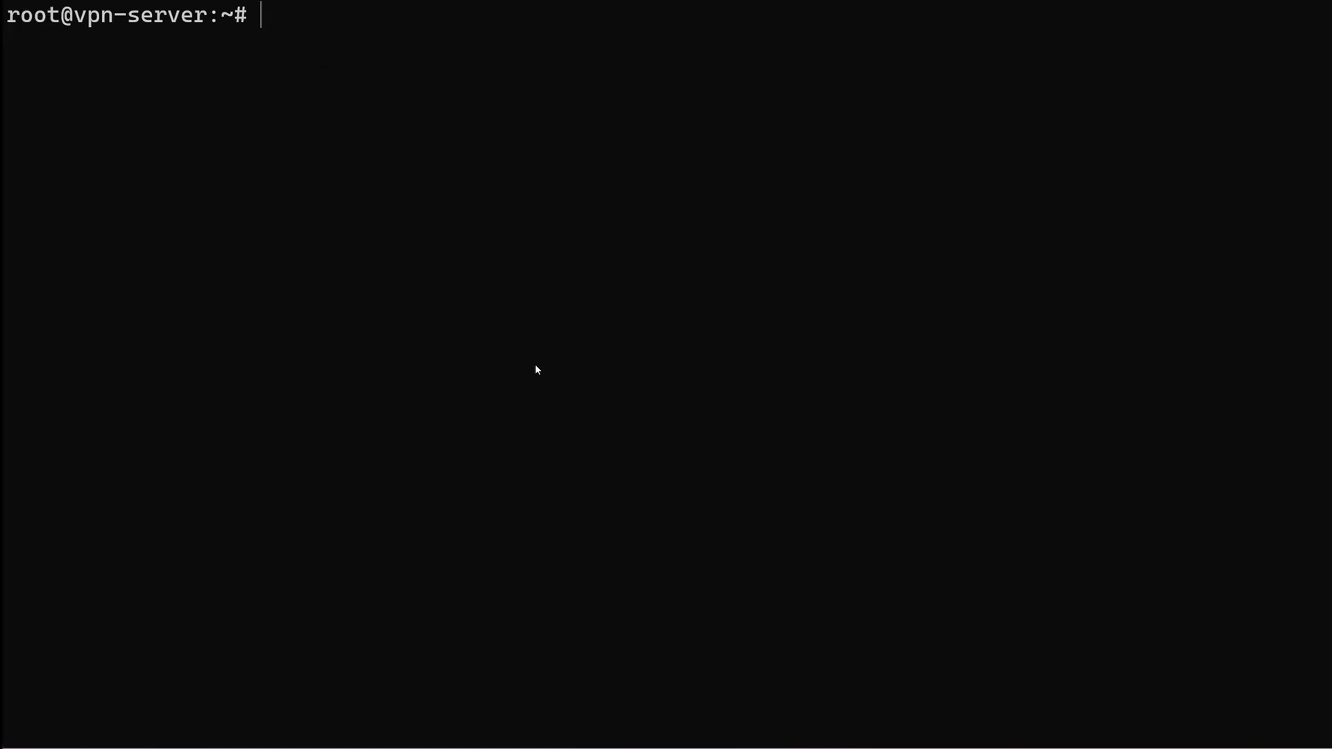
# Set mansoor's password, switch to that user and check the current login shell
pyautogui.write('pass')
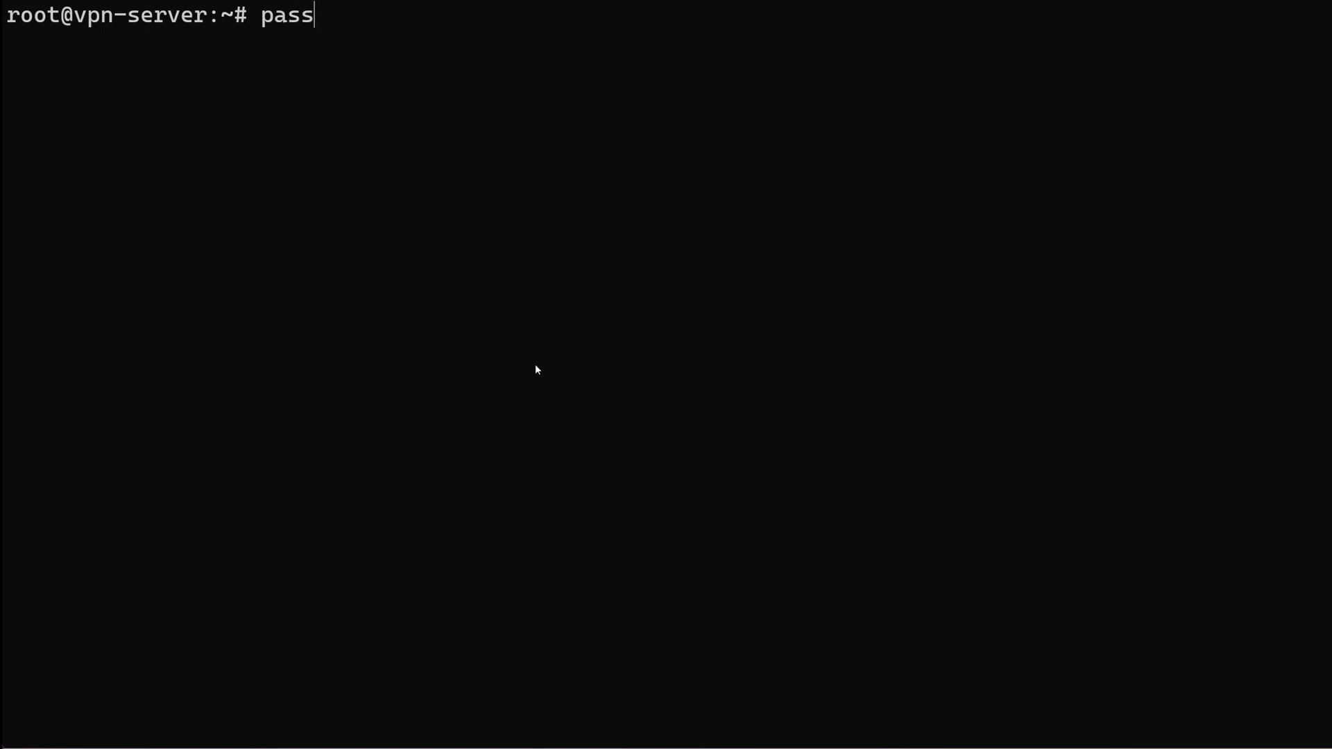
pyautogui.write('wd')
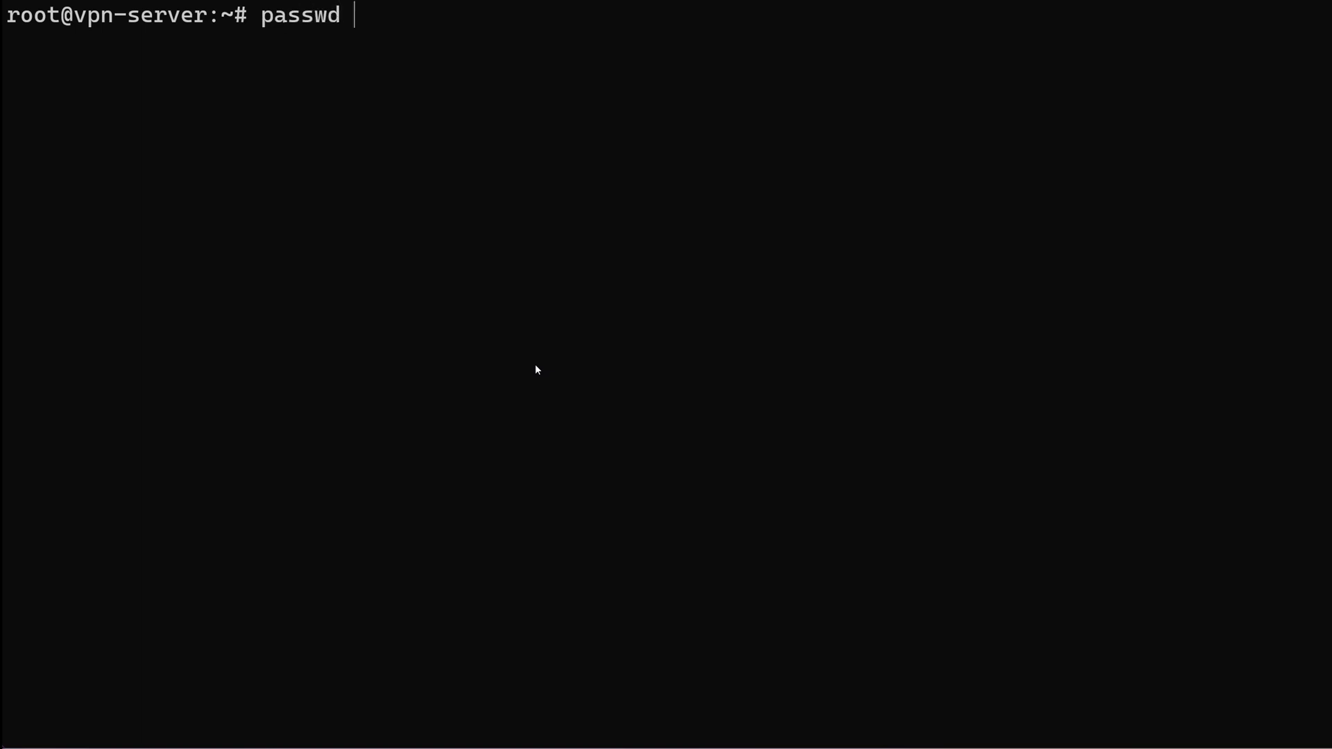
pyautogui.write('mansoor')
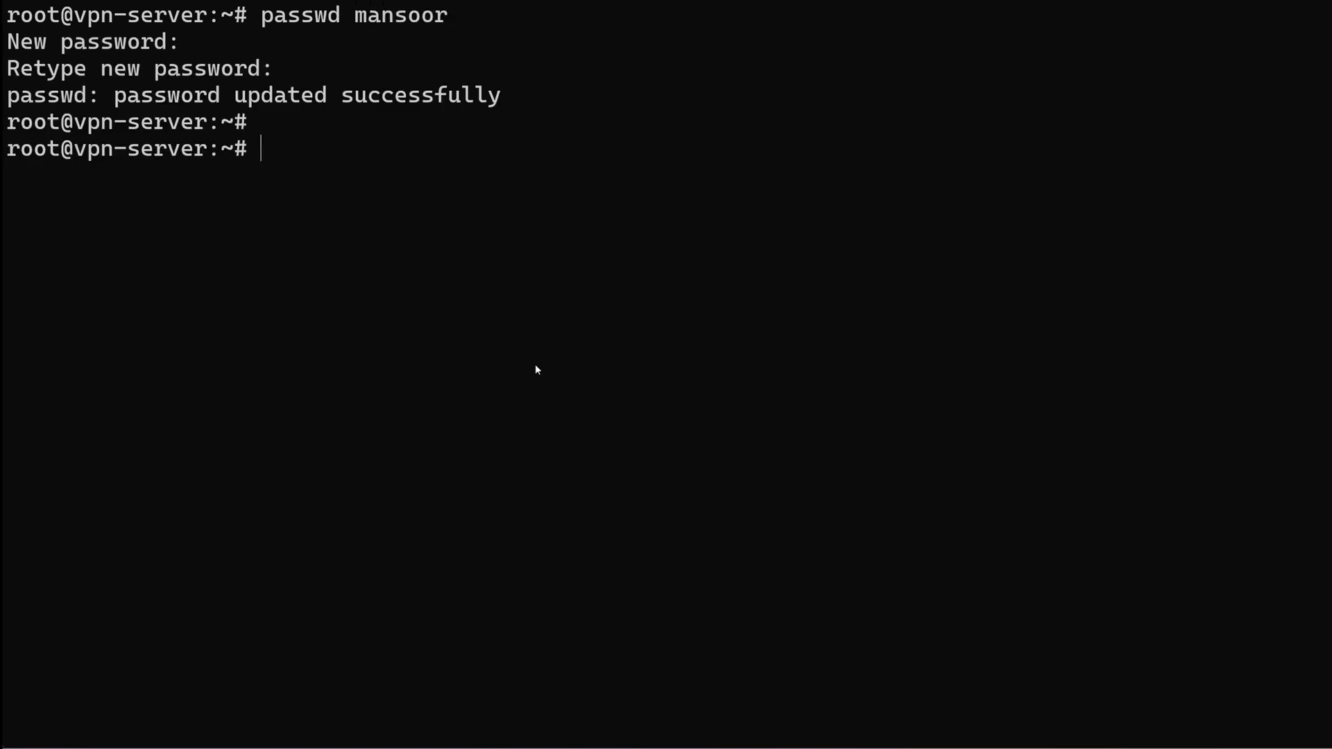
pyautogui.write('su - mansoor')
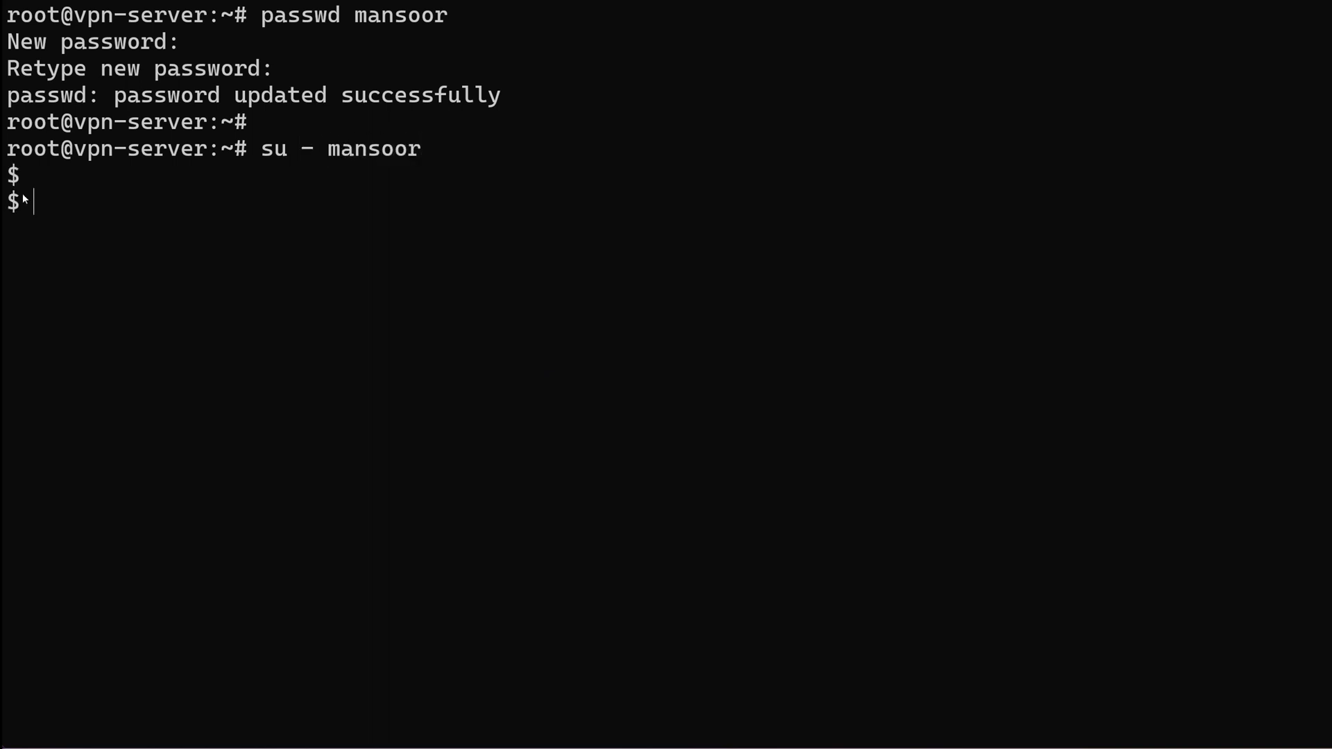
pyautogui.moveTo(75, 197)
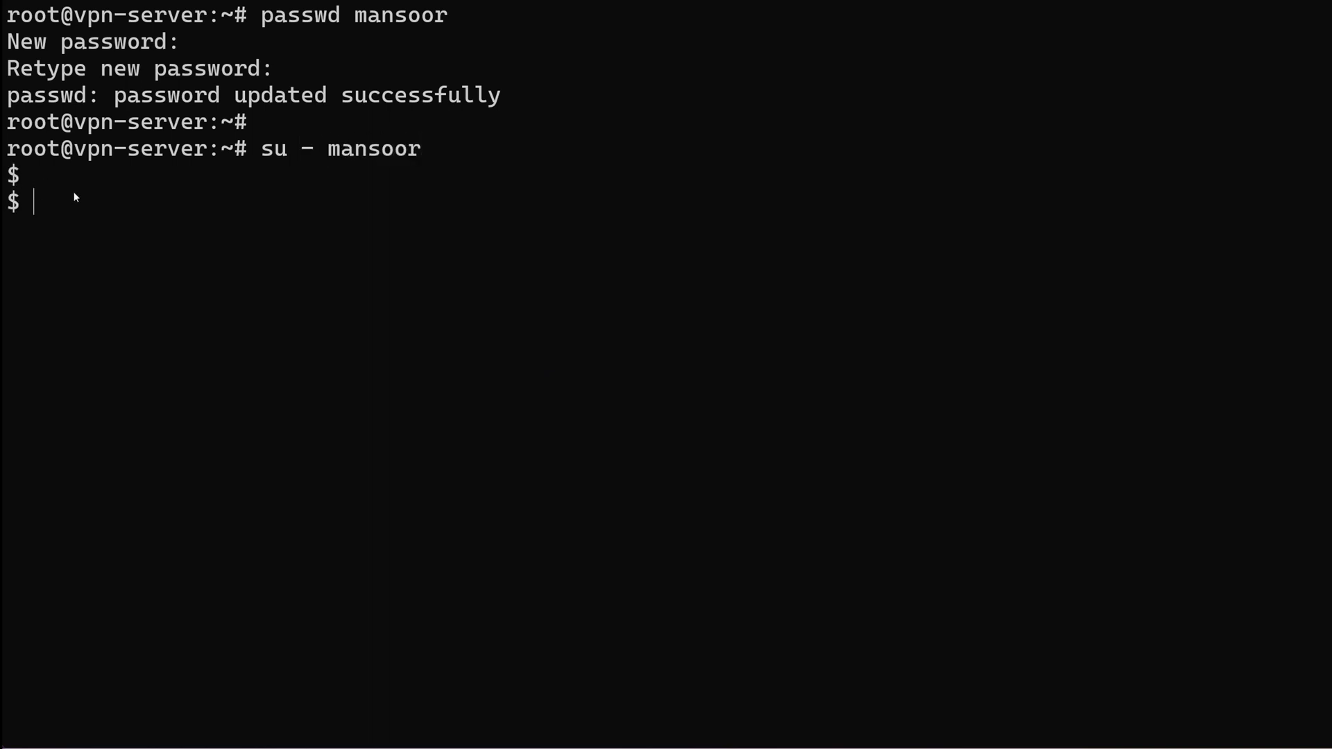
pyautogui.moveTo(192, 214)
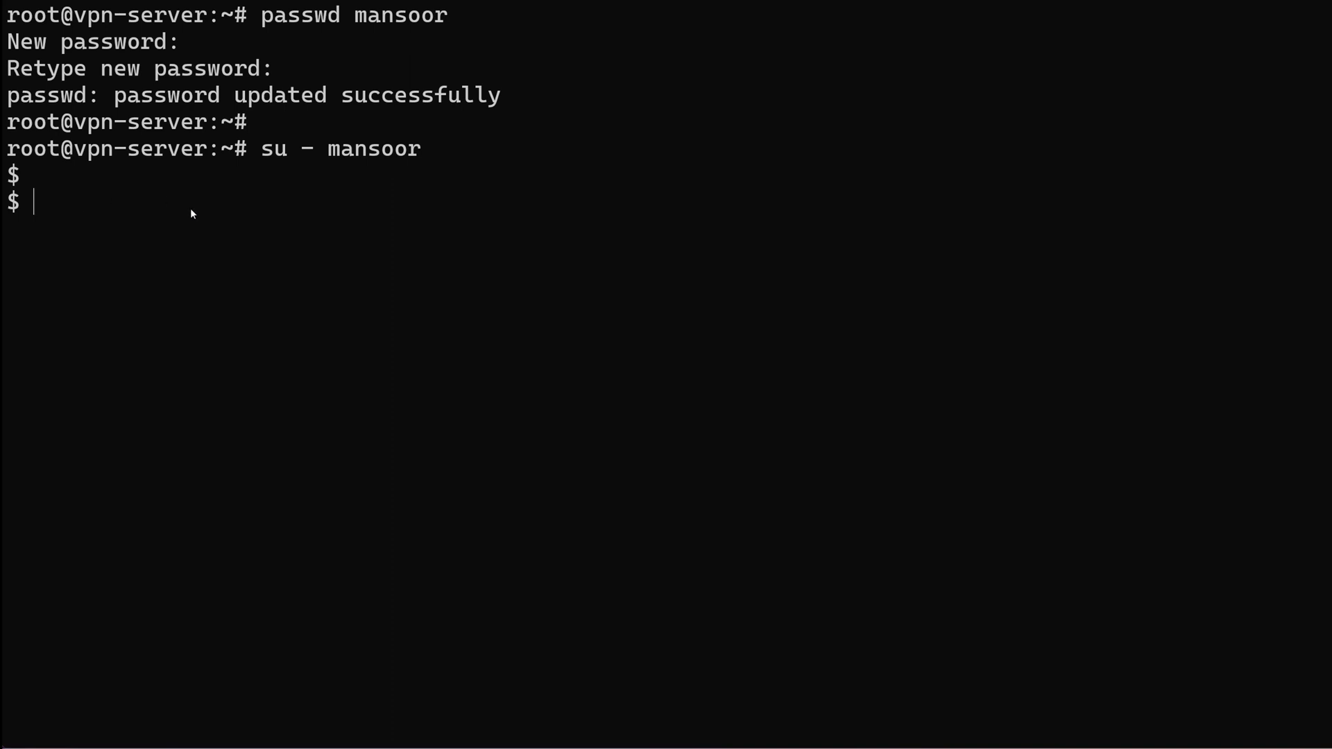
pyautogui.write('echo $')
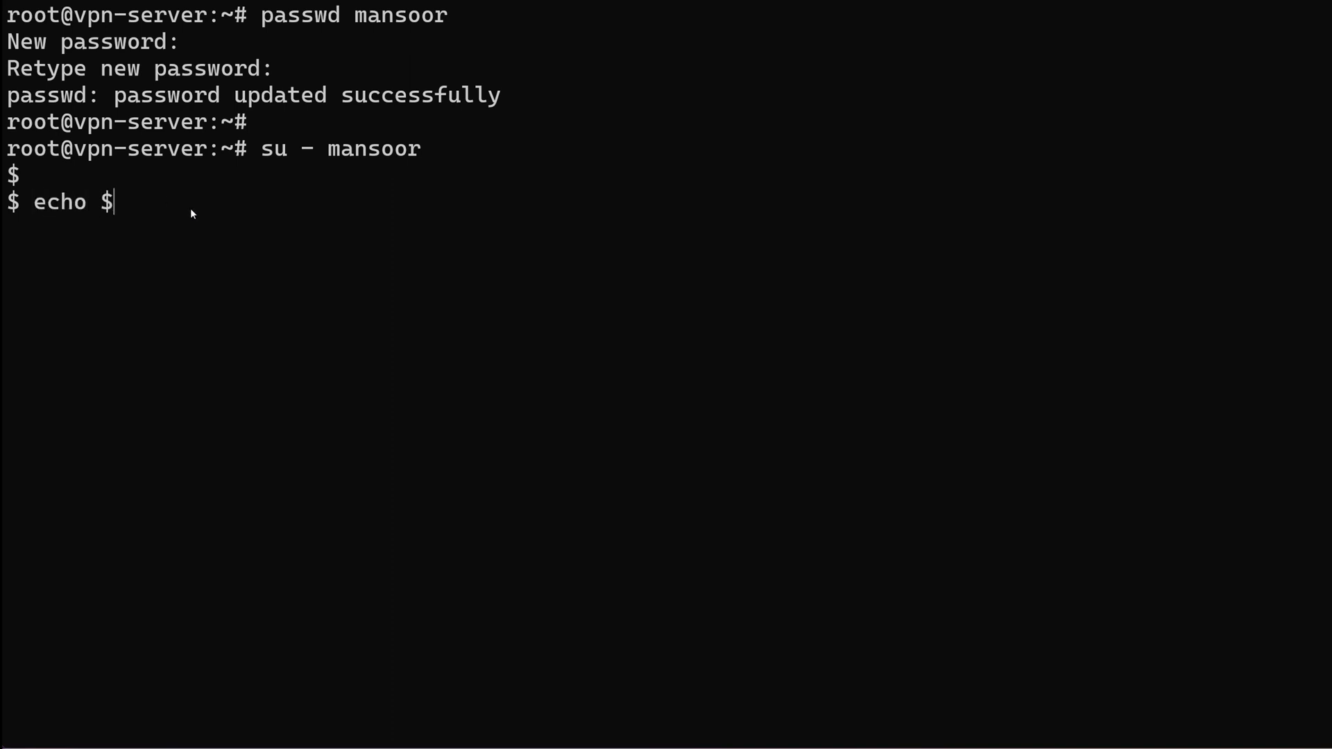
pyautogui.write('SHELL')
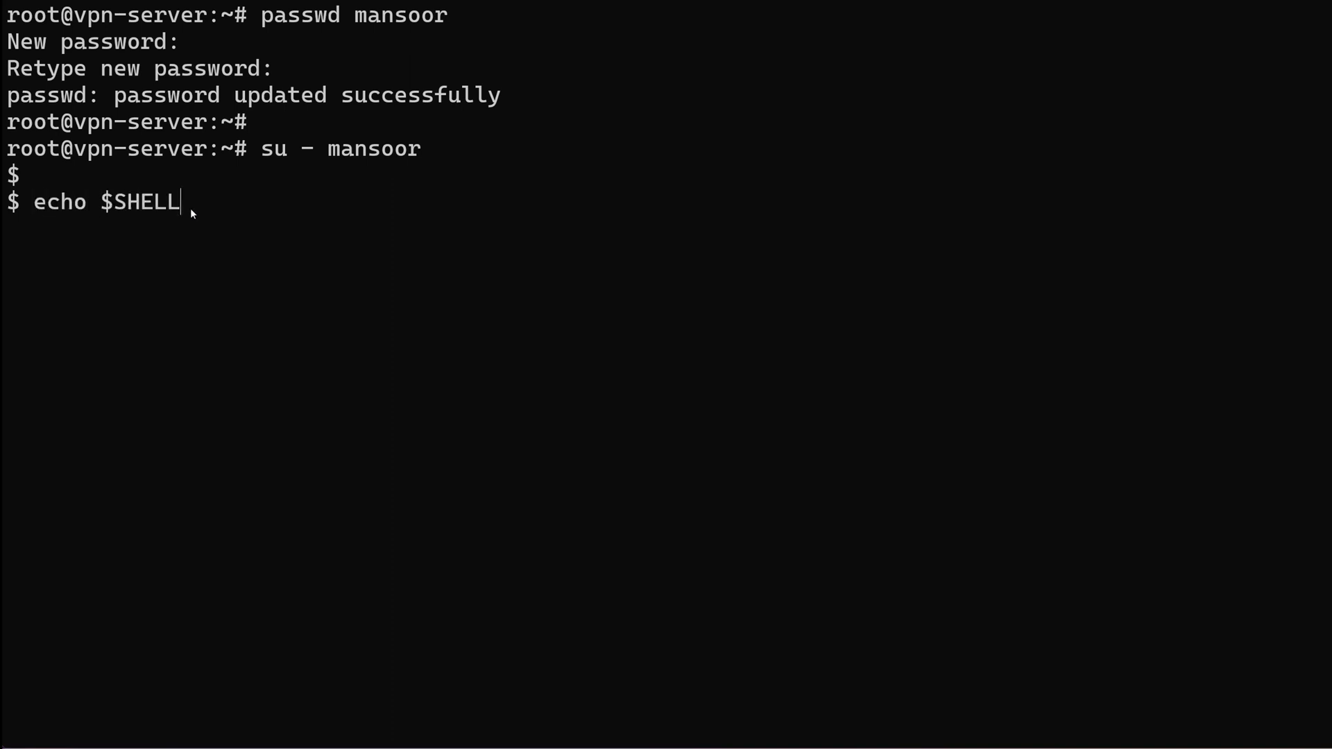
pyautogui.press('Return')
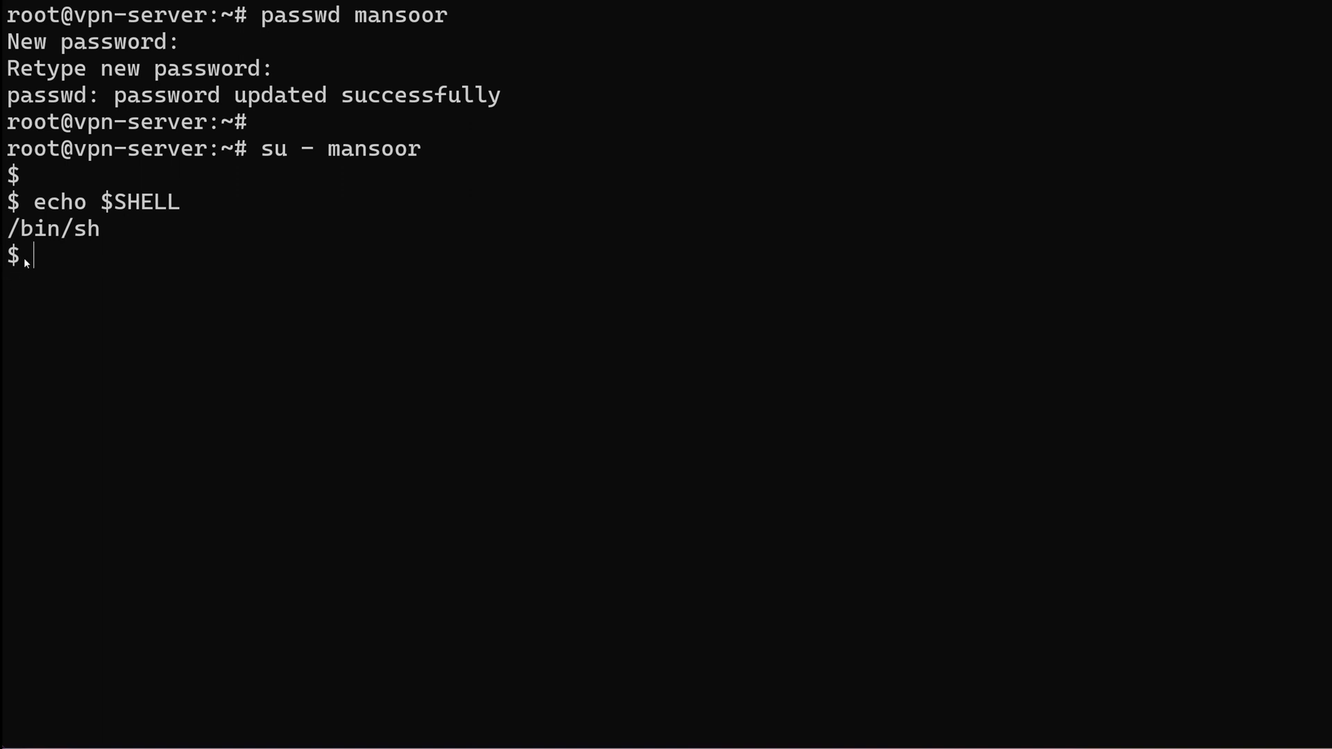
pyautogui.moveTo(154, 266)
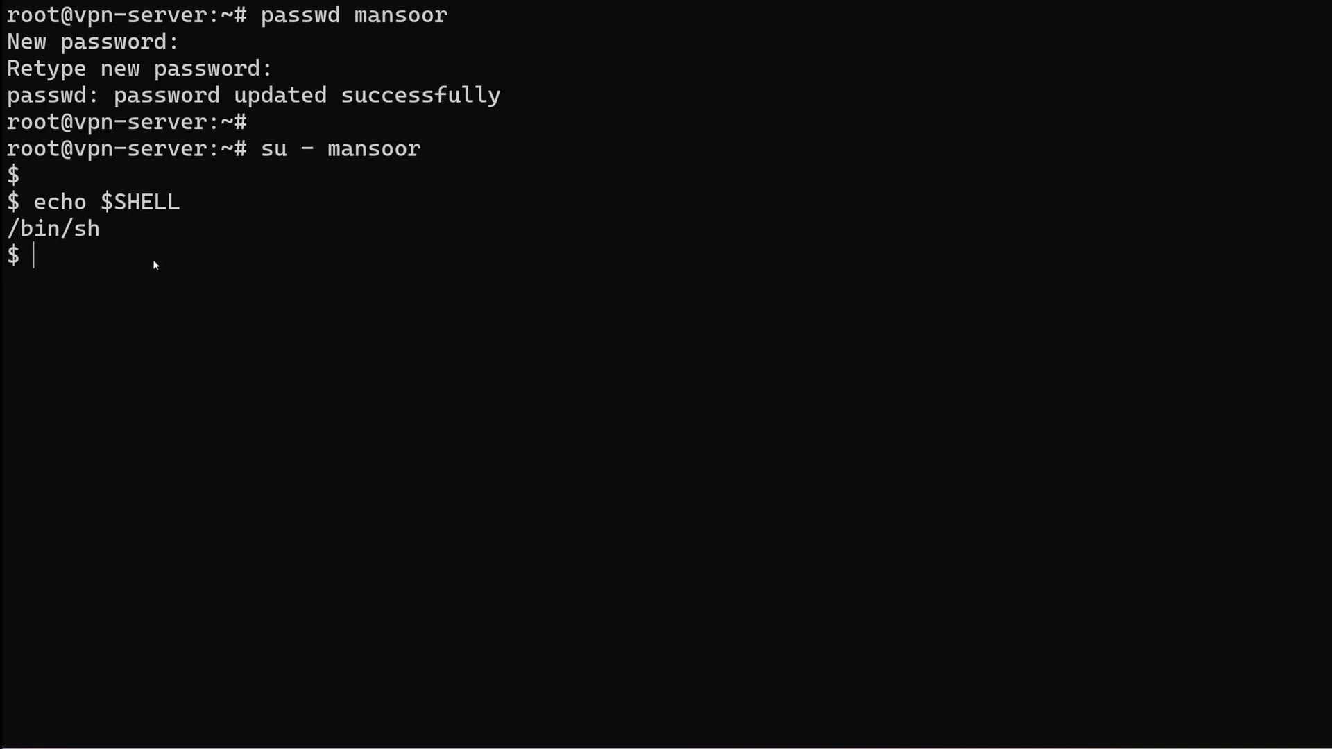
# Change mansoor's login shell to /bin/bash and confirm it with echo $SHELL
pyautogui.write('chsh -s /bin/')
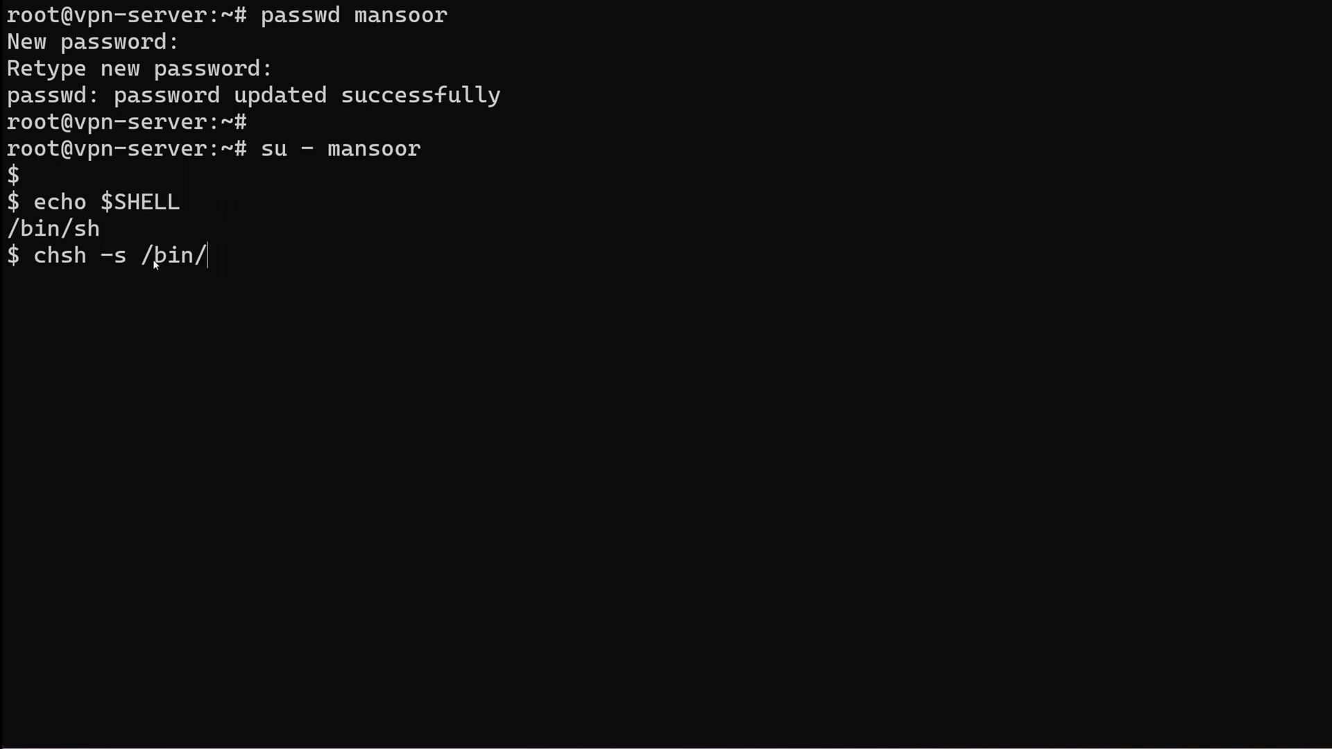
pyautogui.write('bash')
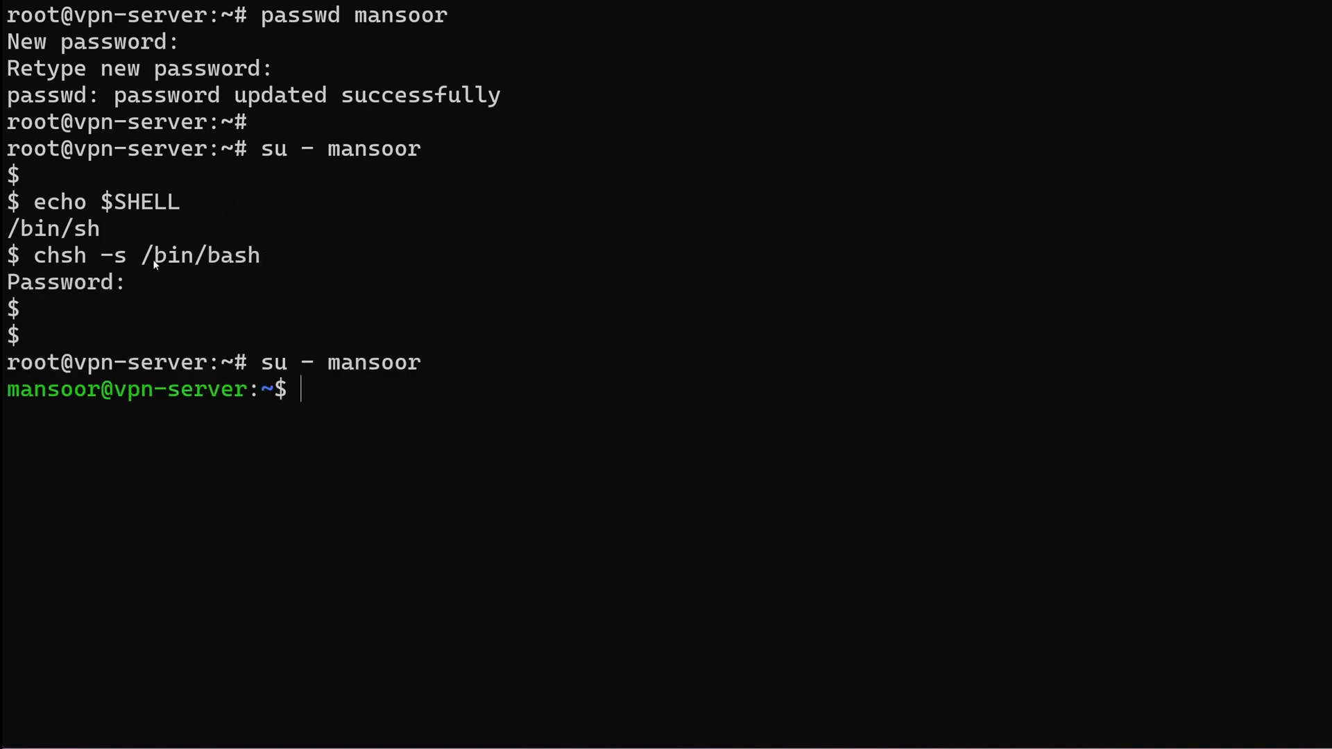
pyautogui.moveTo(101, 404)
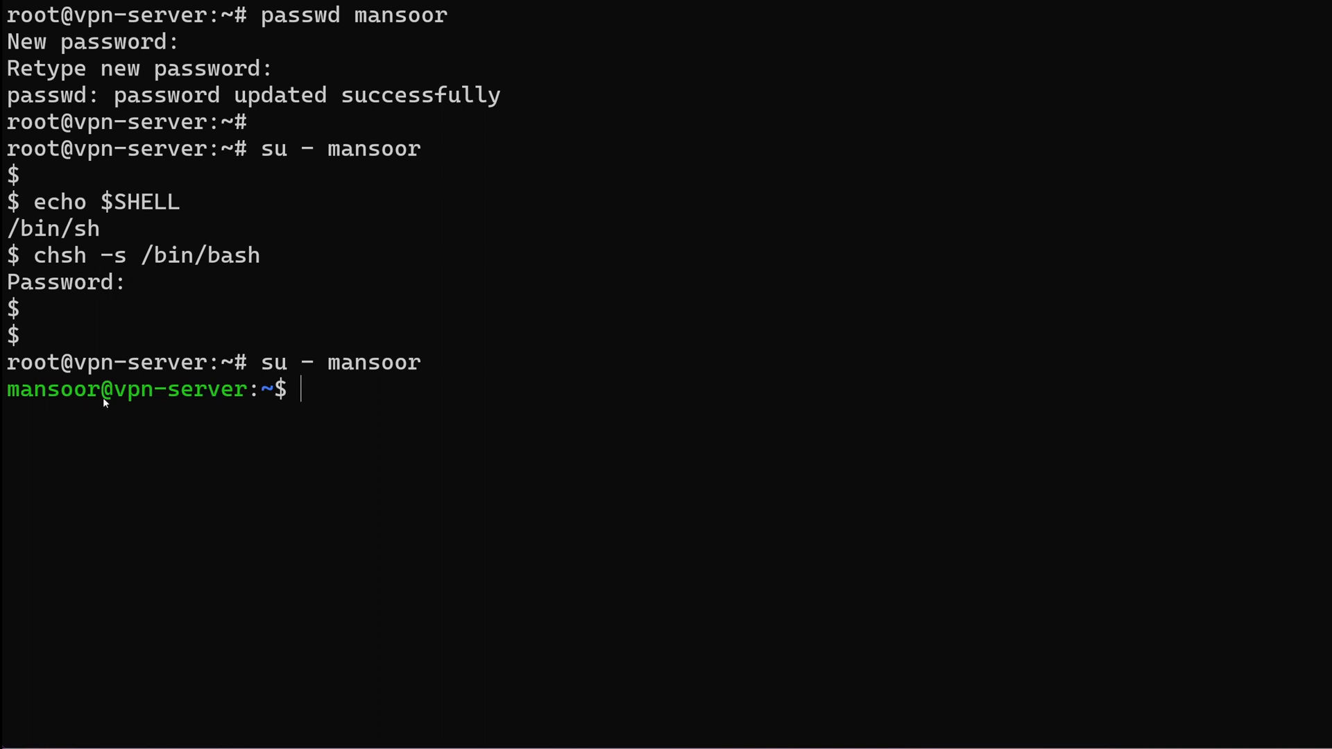
pyautogui.moveTo(380, 406)
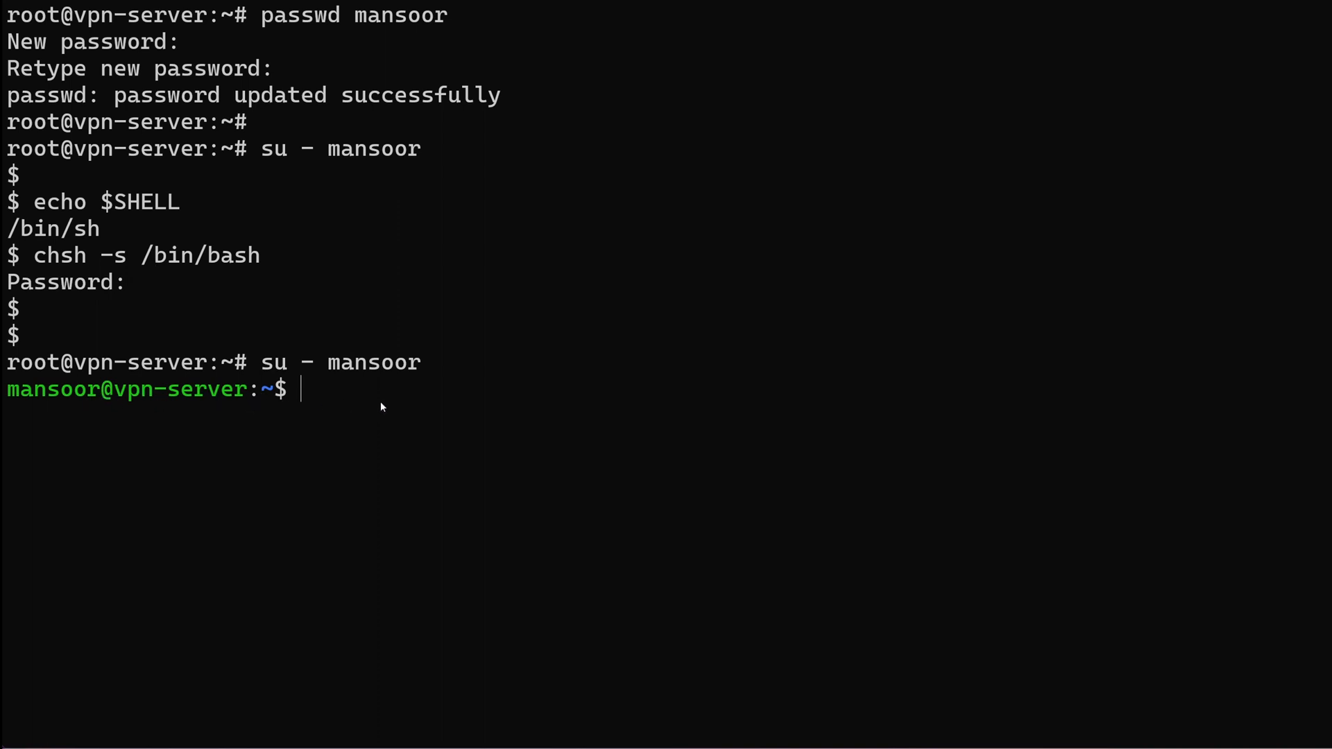
pyautogui.write('echo $SHELL')
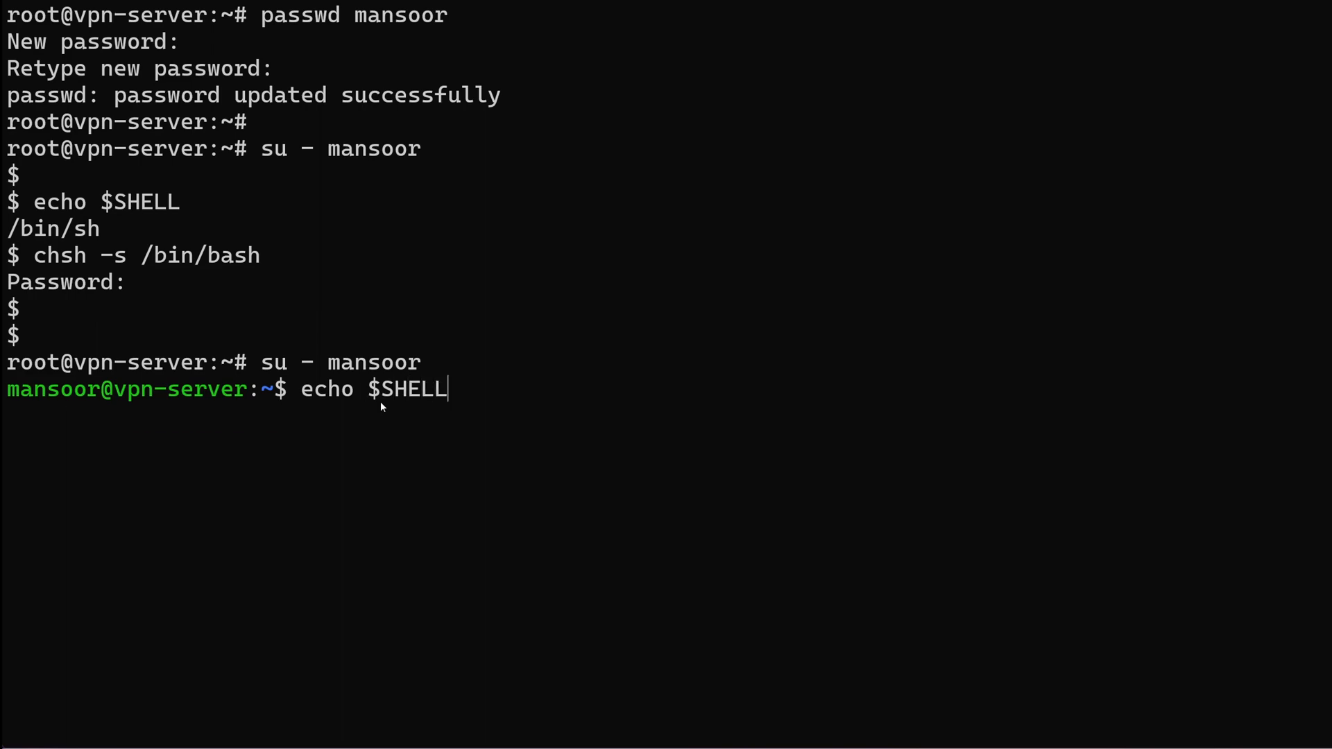
pyautogui.press('Return')
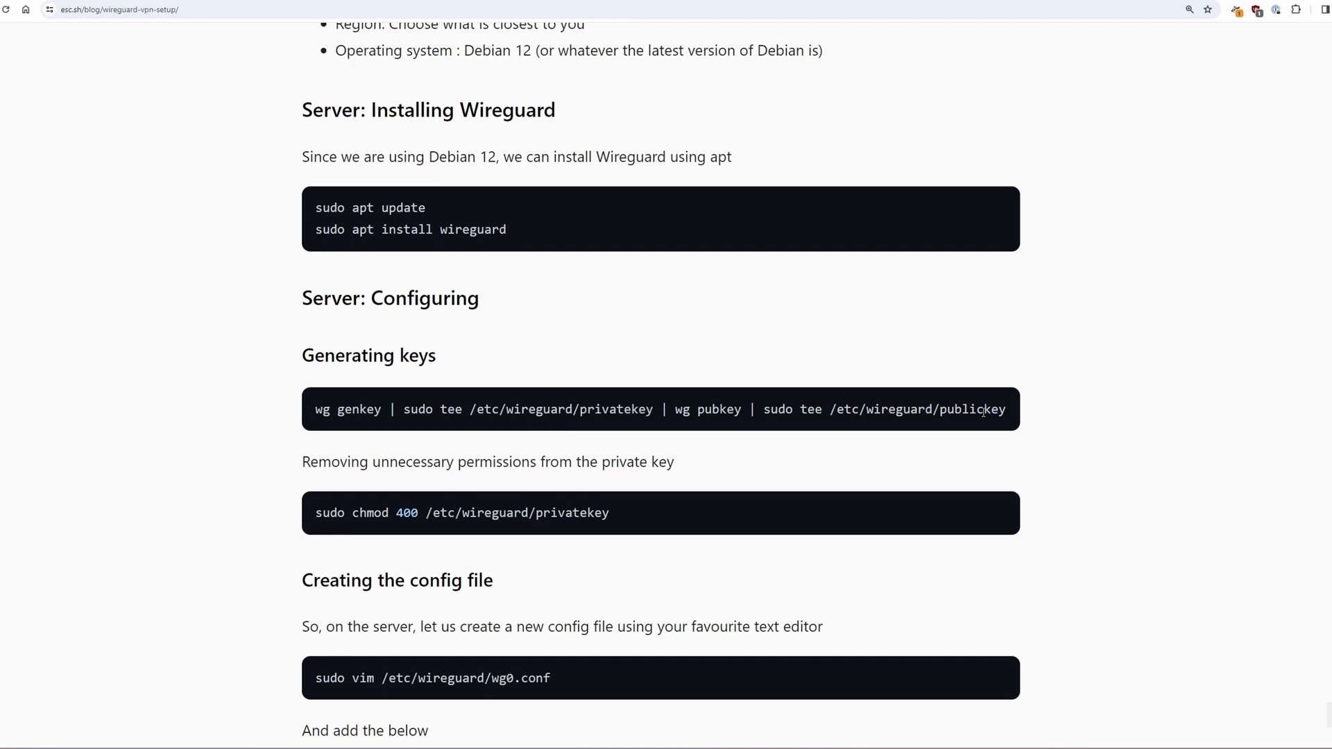
# Copy the wg genkey key-generation command from the setup guide
pyautogui.doubleClick(971, 408)
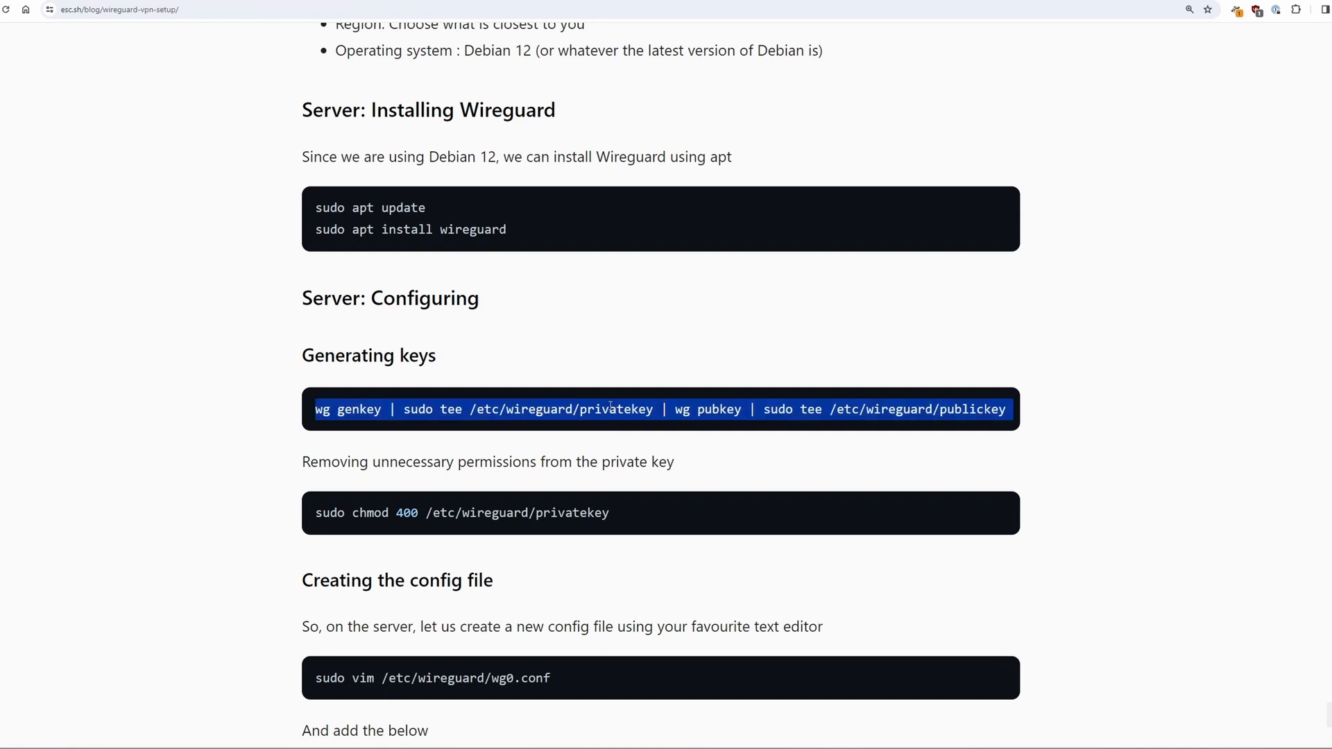
pyautogui.click(608, 408)
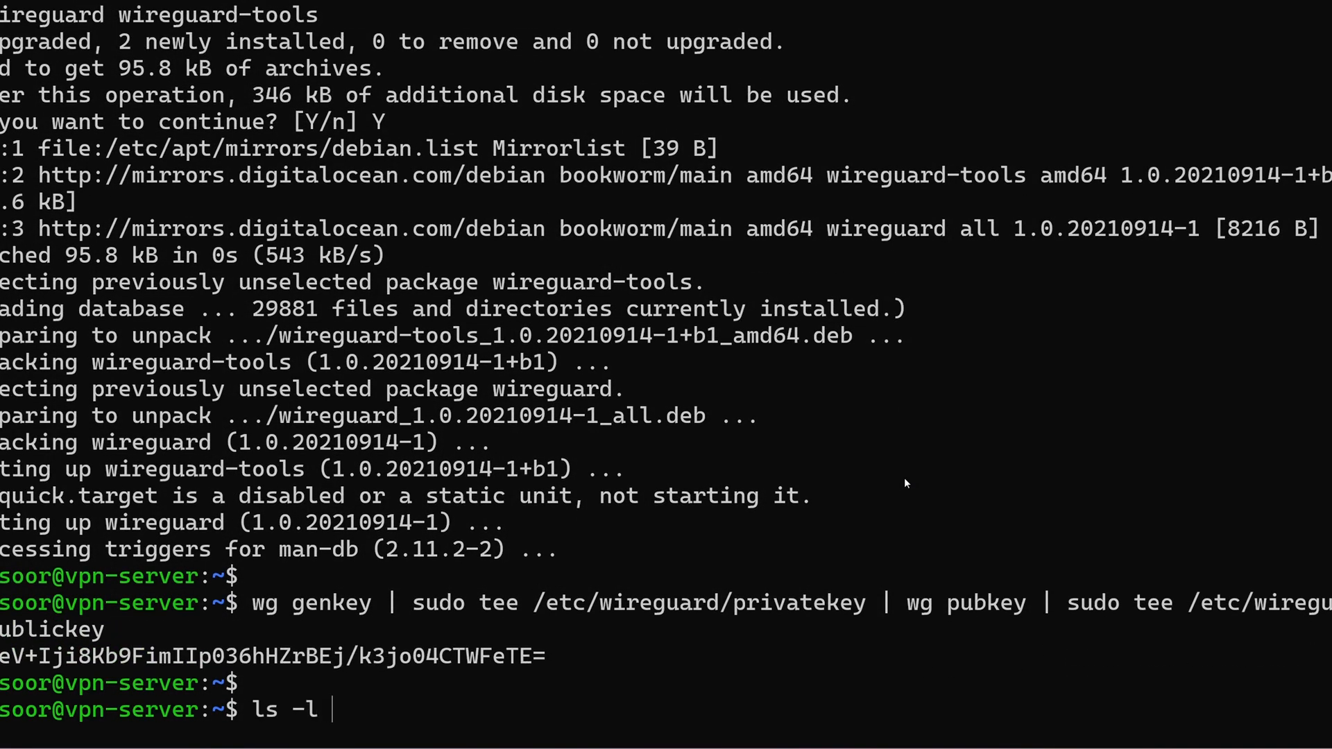
# List /etc/wireguard and tighten the private key's permissions to chmod 400
pyautogui.write('/et')
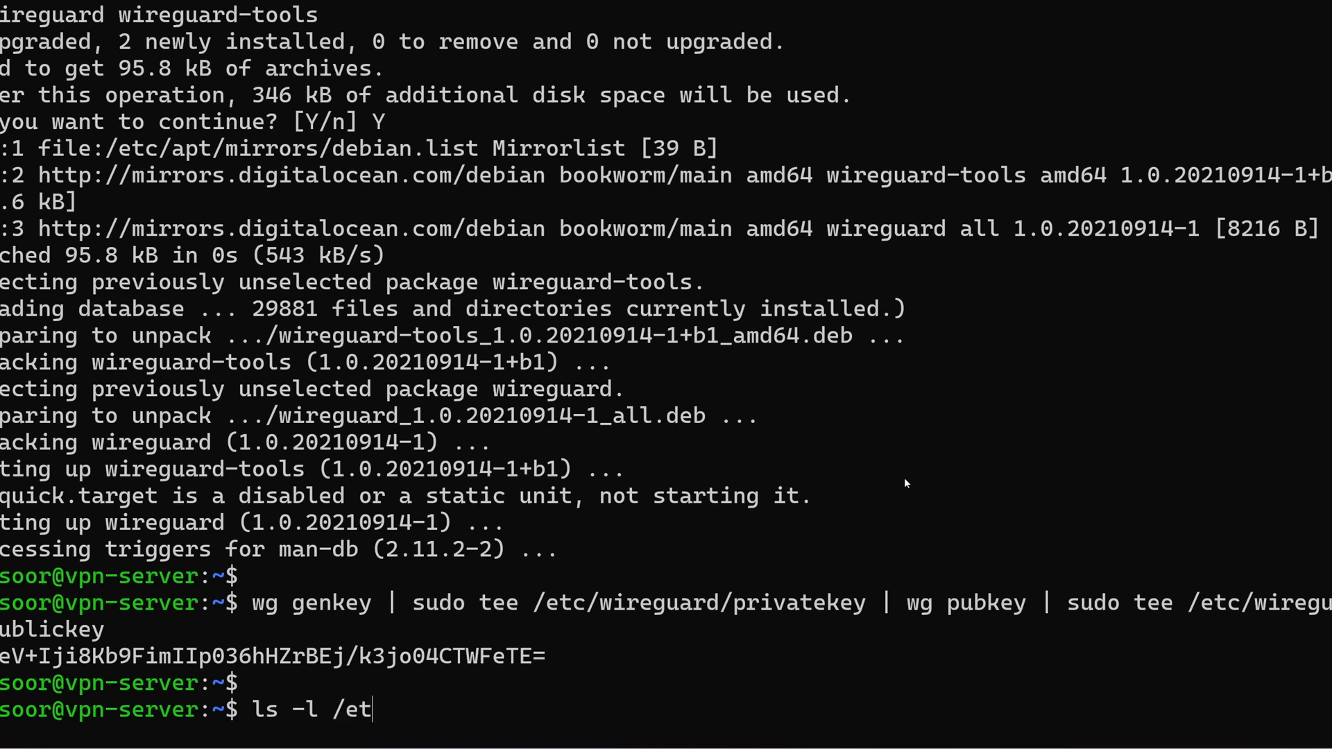
pyautogui.write('c/wireguard/')
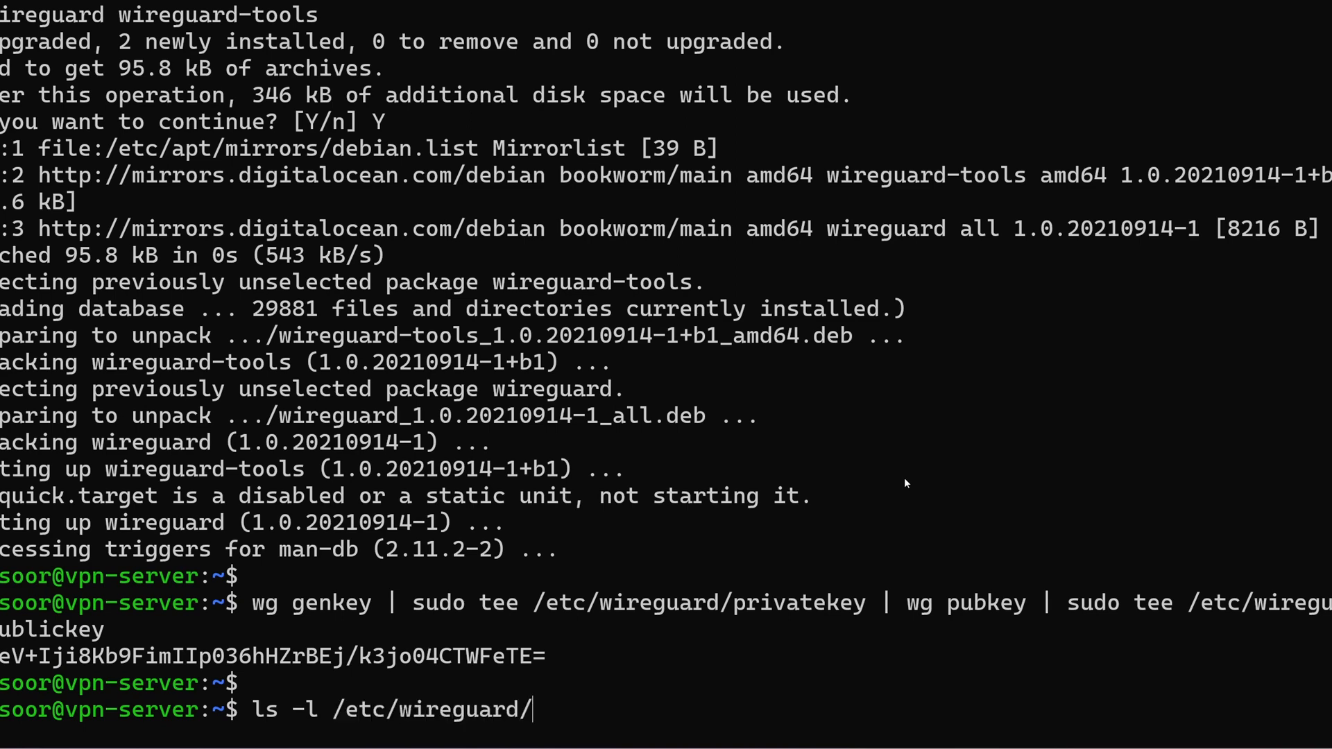
pyautogui.press('Return')
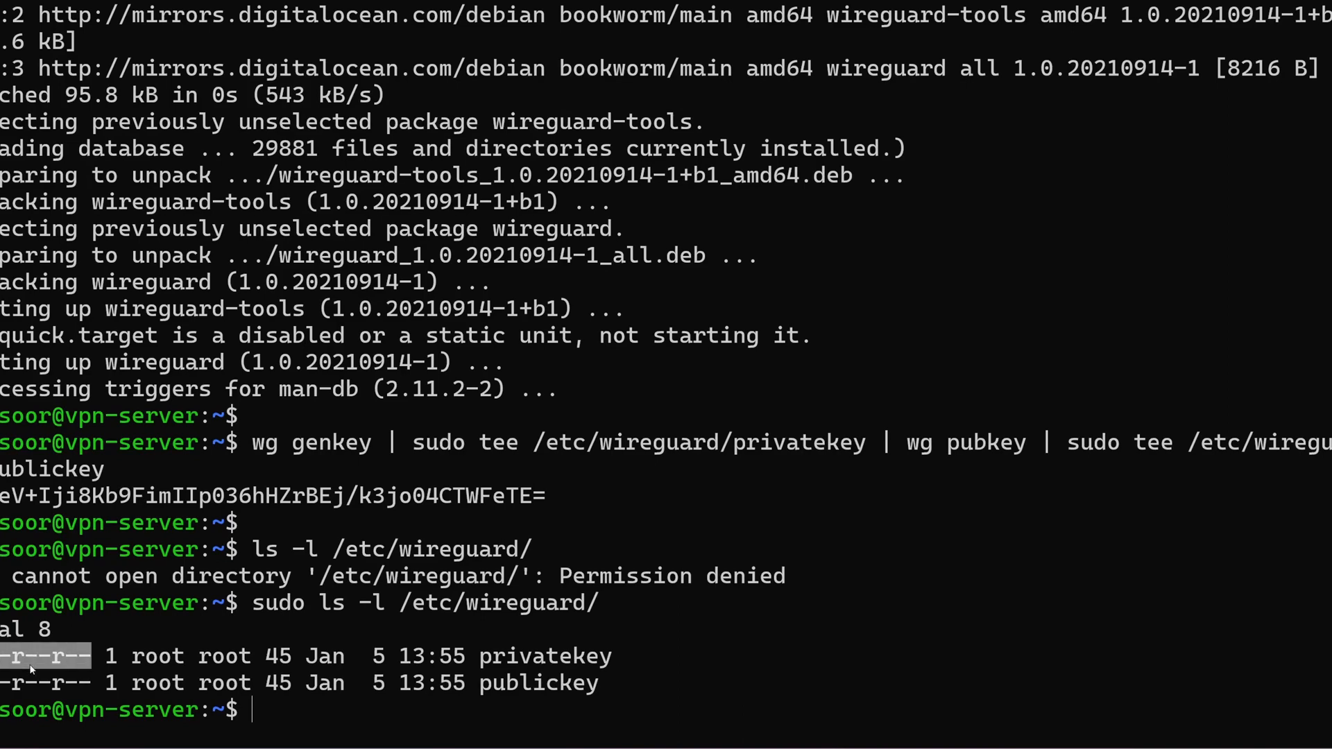
pyautogui.moveTo(441, 667)
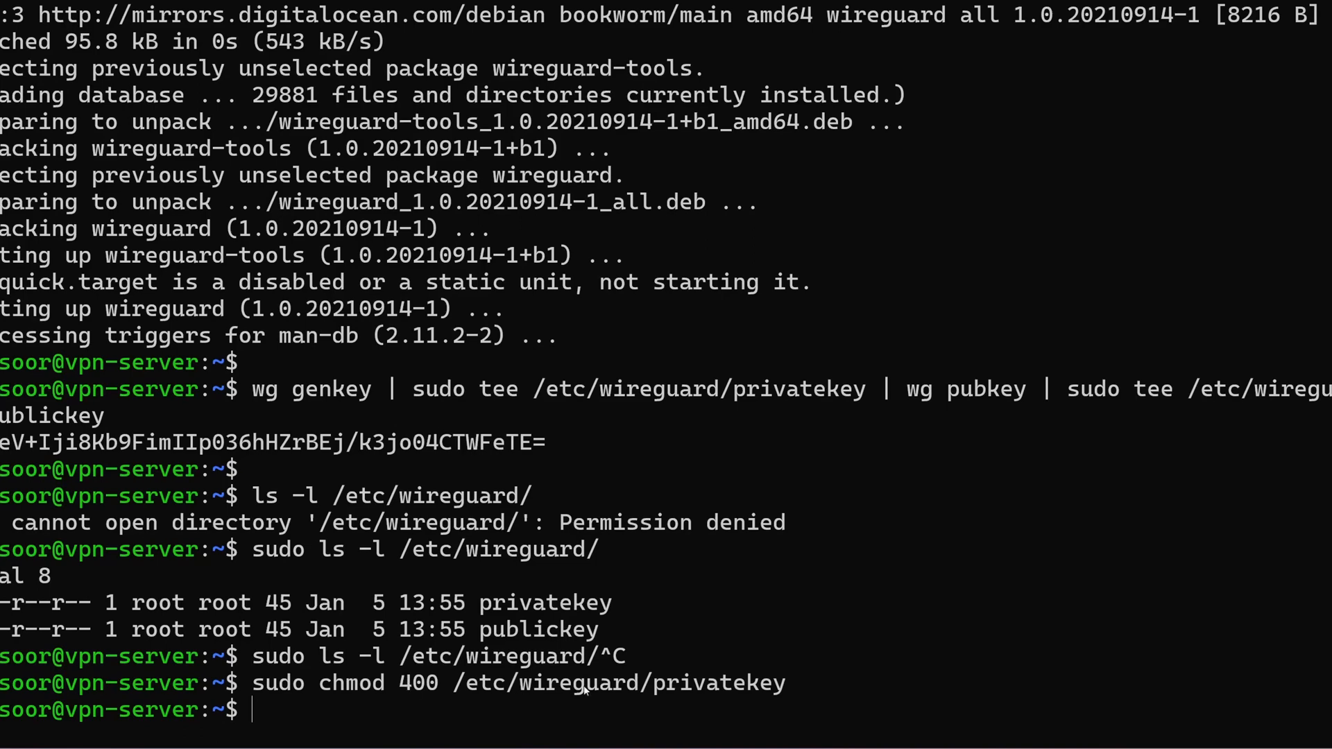
pyautogui.doubleClick(624, 682)
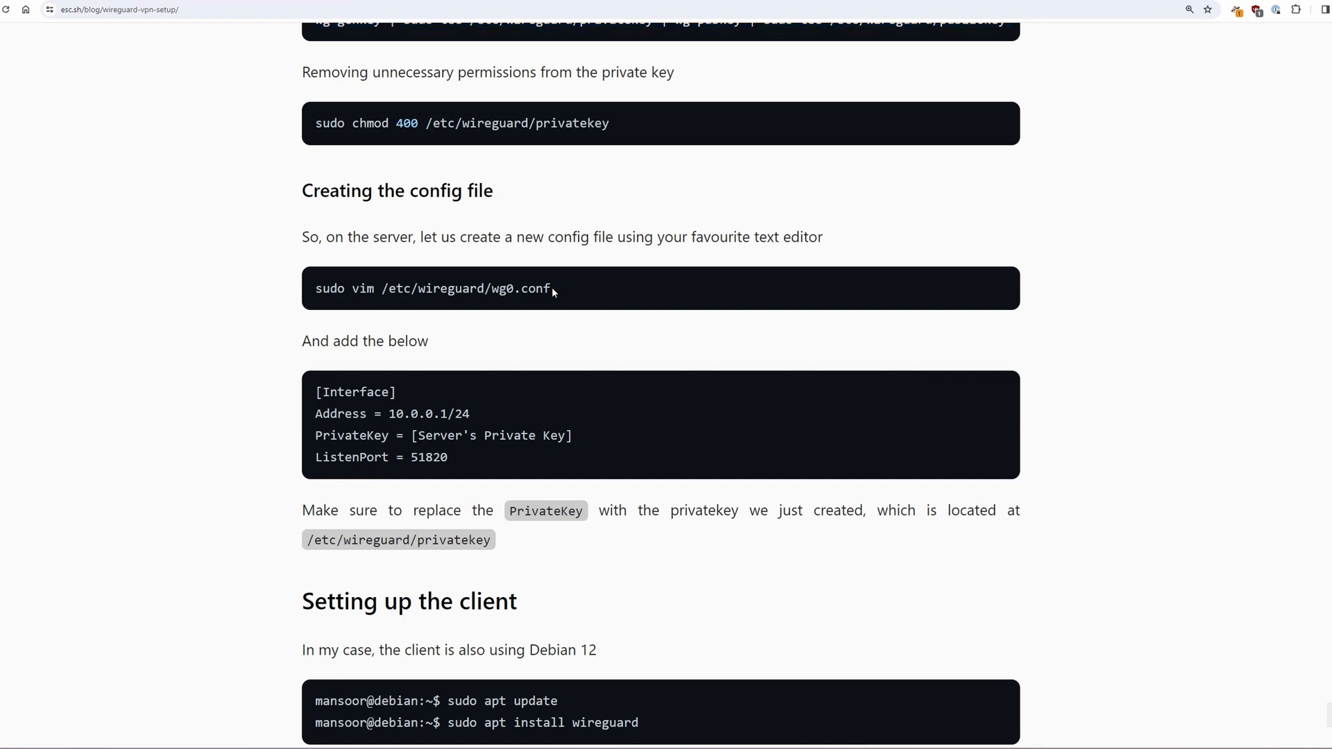
pyautogui.moveTo(495, 293)
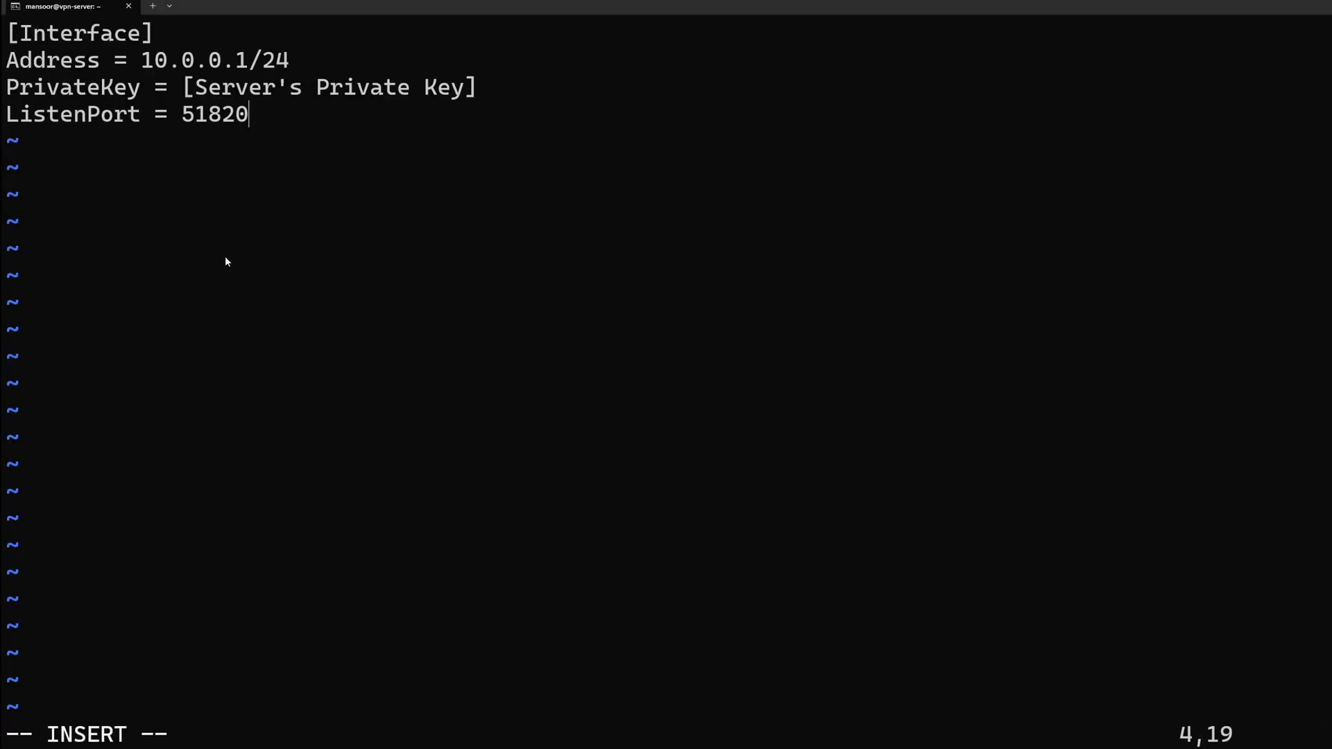
# Write and quit vim, saving wg0.conf with the [Interface] block and port 51820
pyautogui.write(':wq')
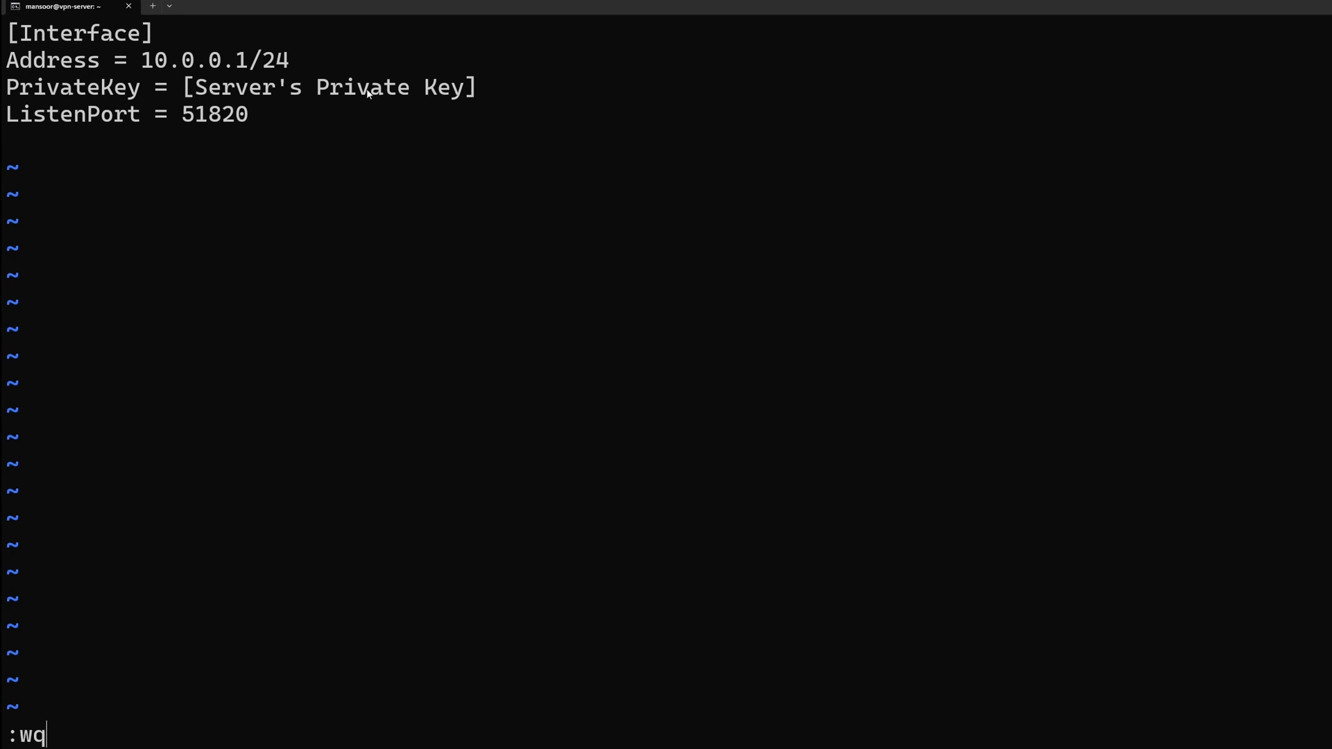
pyautogui.press('Return')
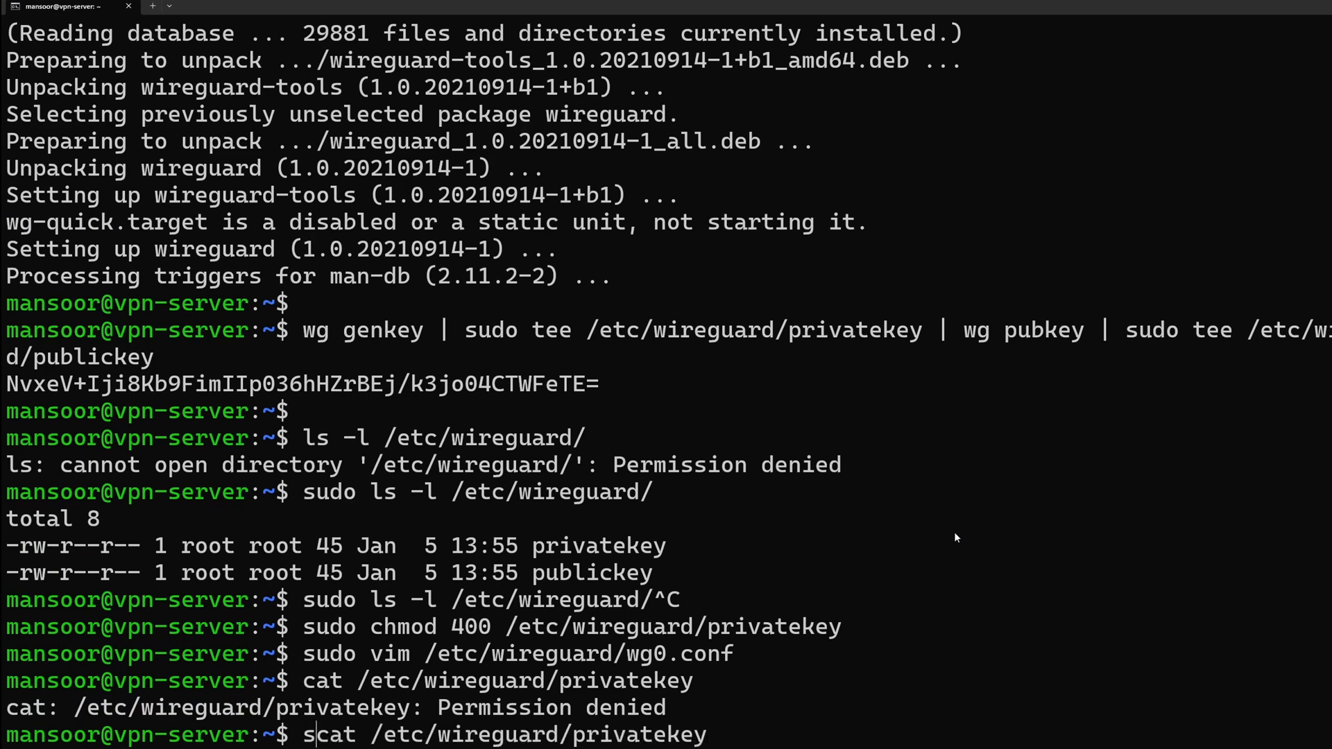
# Display the server's private key with sudo and reopen wg0.conf for editing
pyautogui.press('Return')
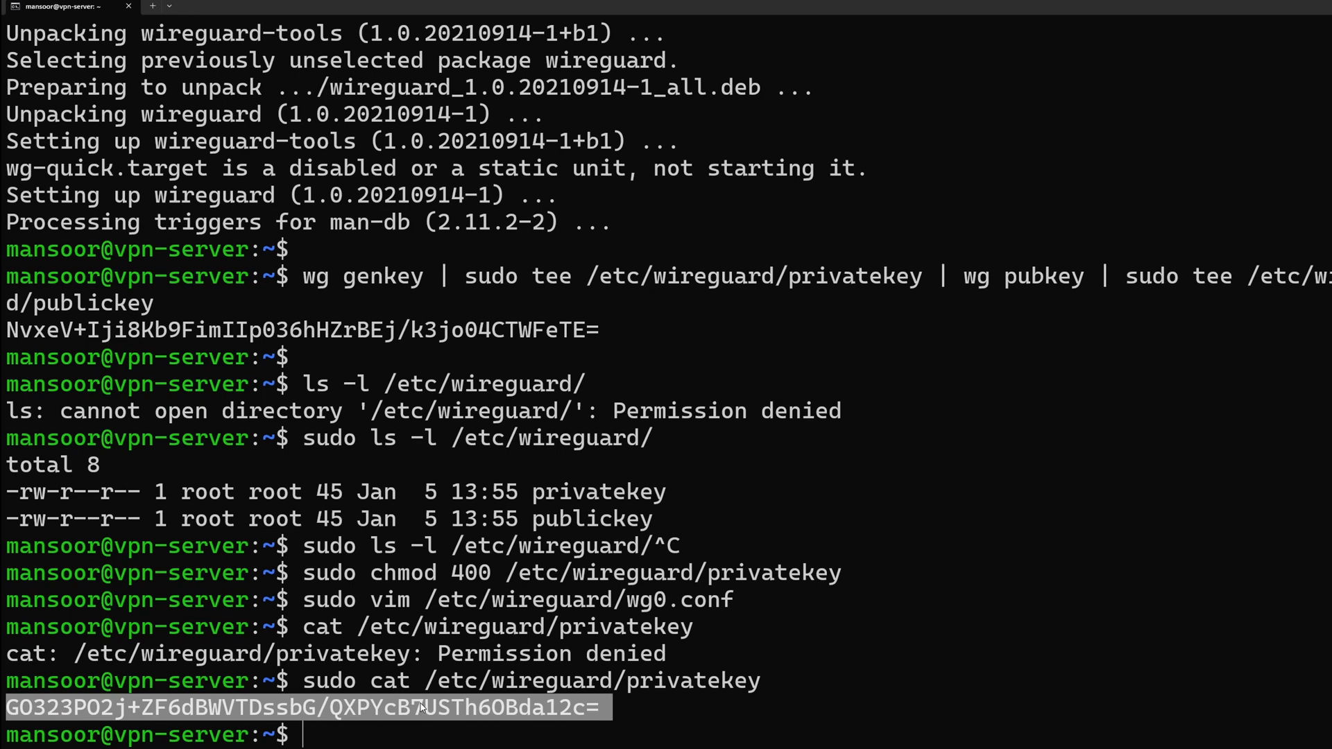
pyautogui.moveTo(597, 722)
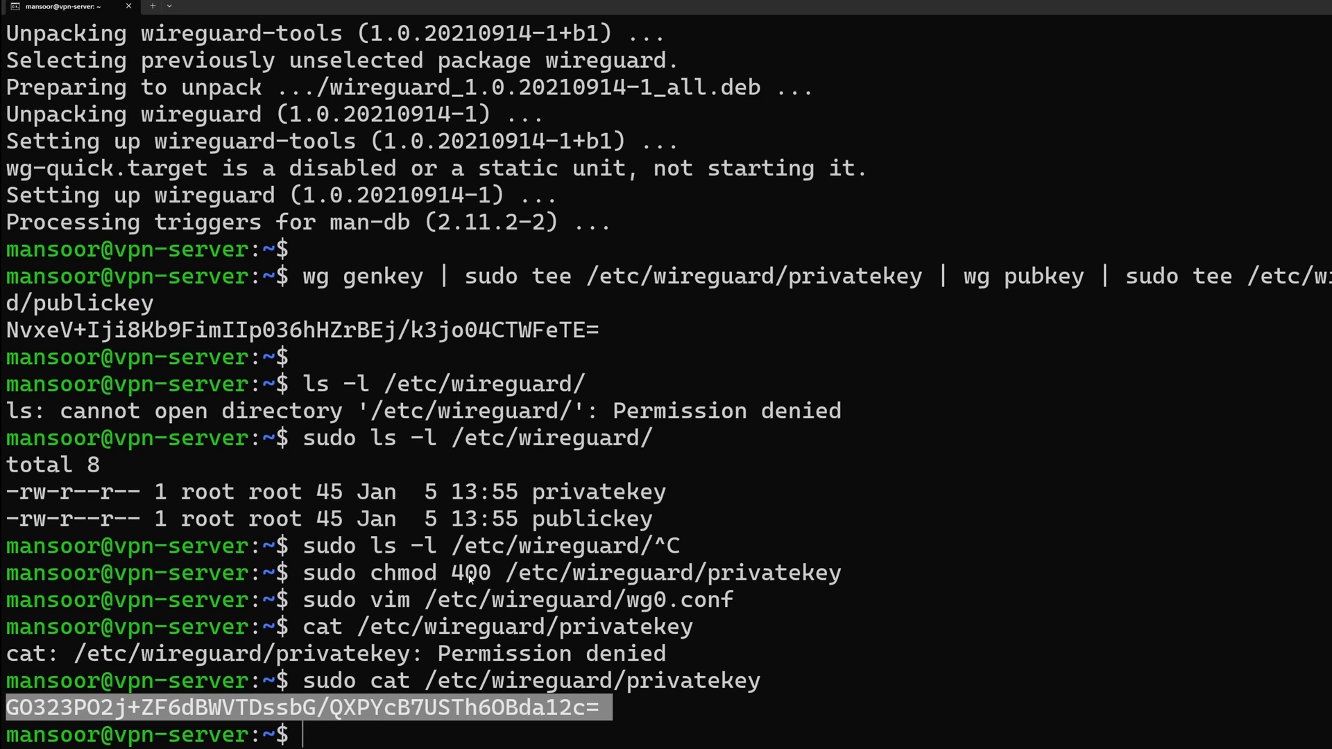
pyautogui.moveTo(559, 494)
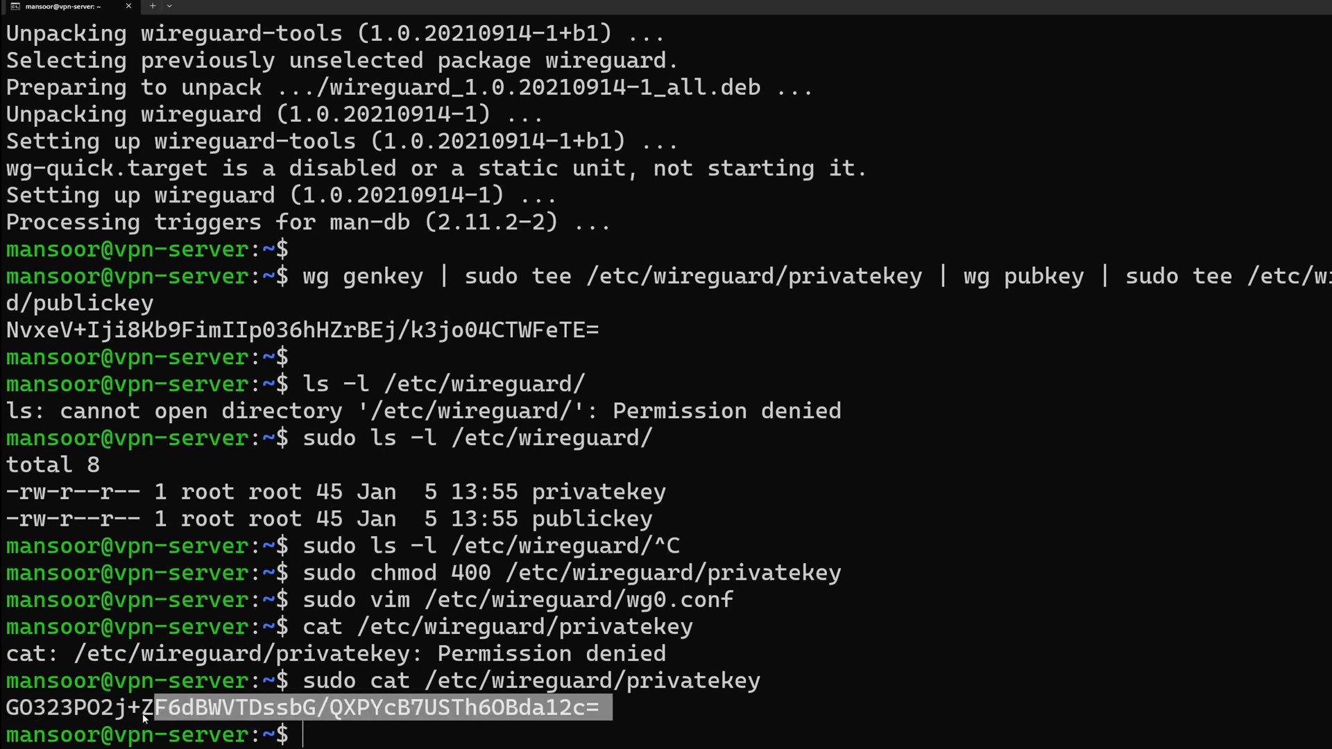
pyautogui.write('cat /etc/wireguard/privatekey')
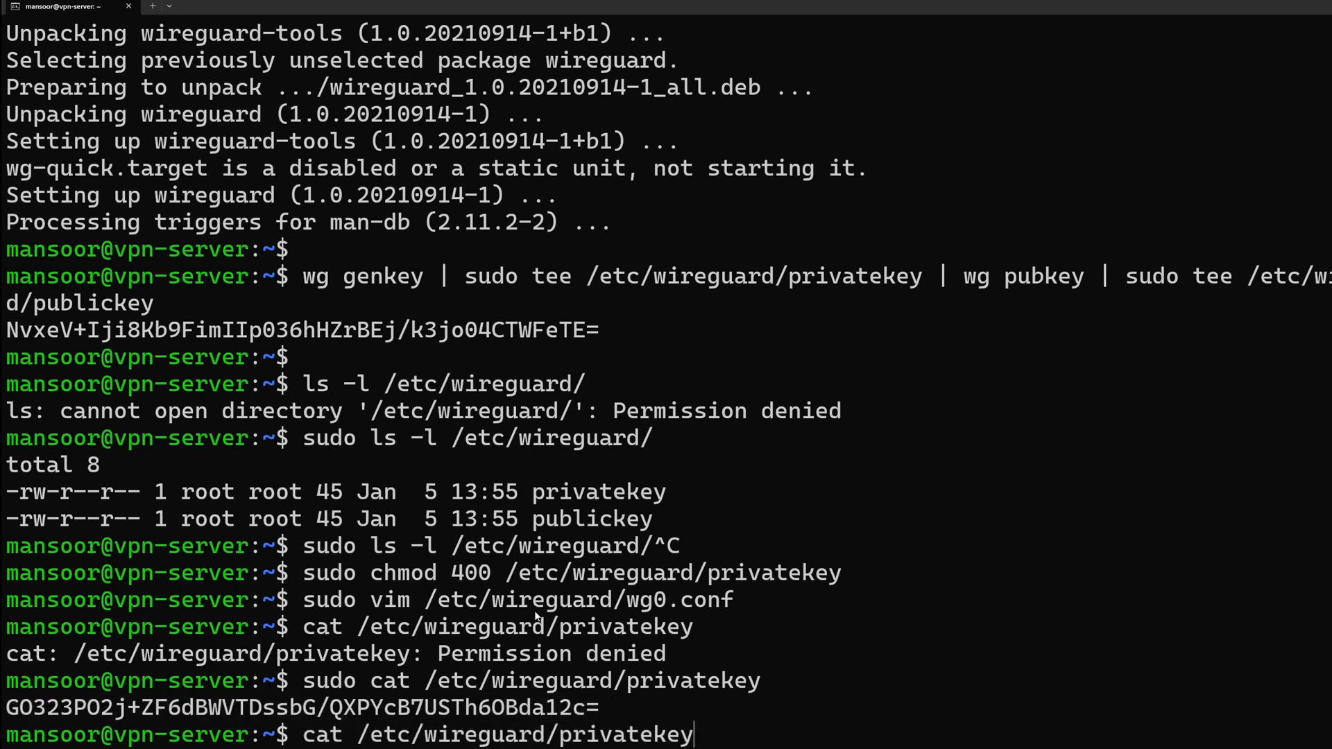
pyautogui.press('Return')
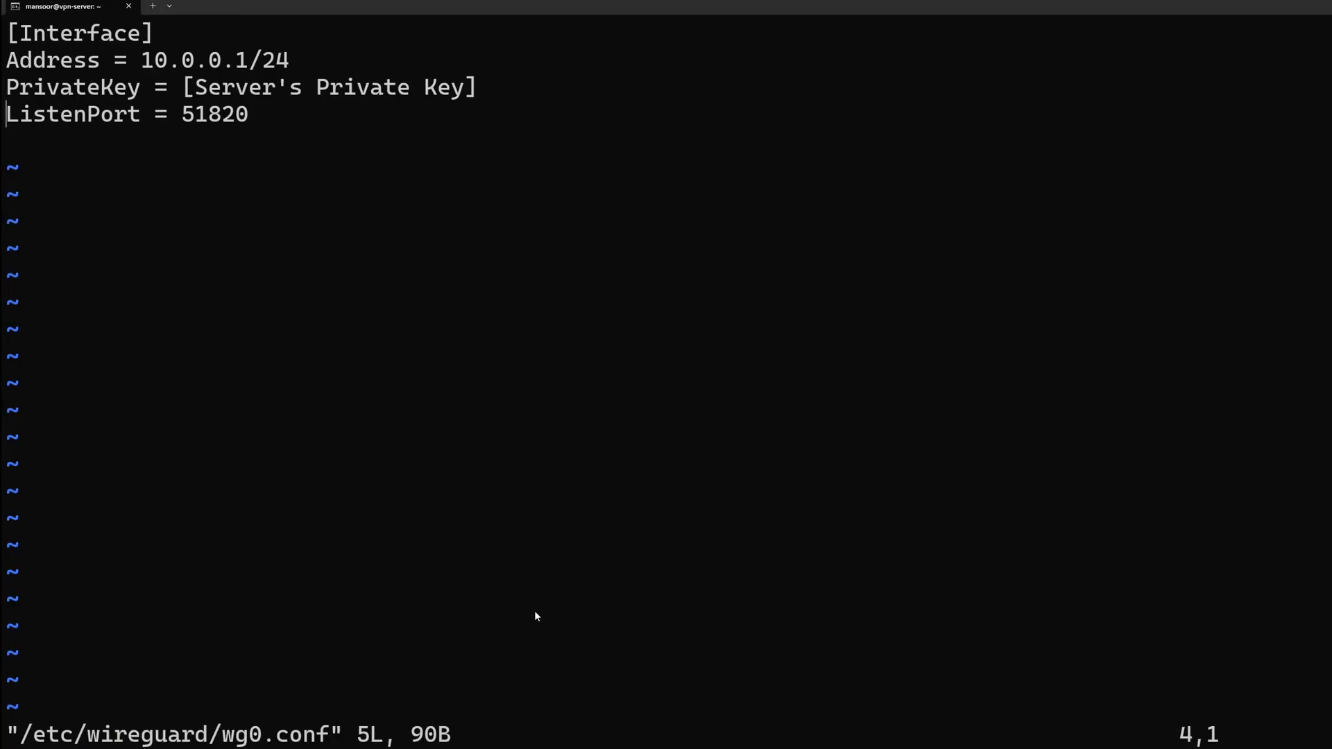
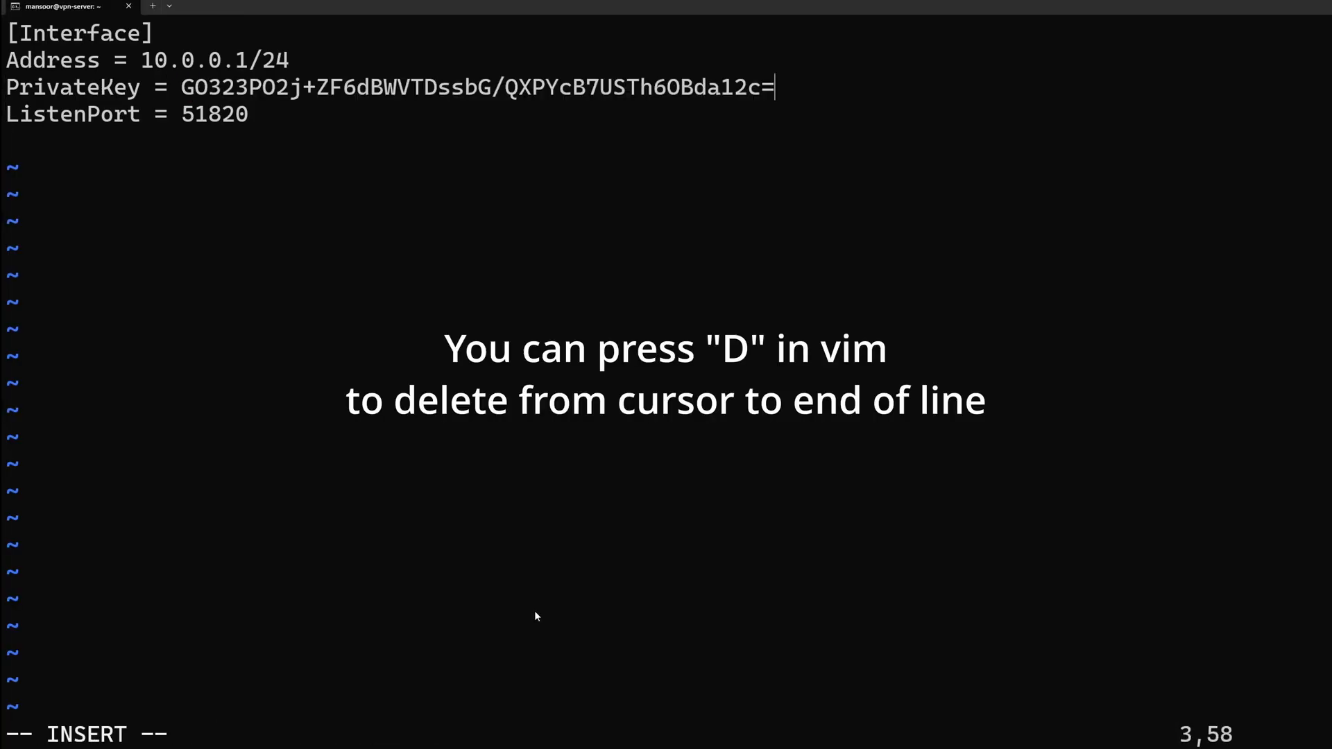
# Replace the placeholder in wg0.conf with the real server private key
pyautogui.press('Escape')
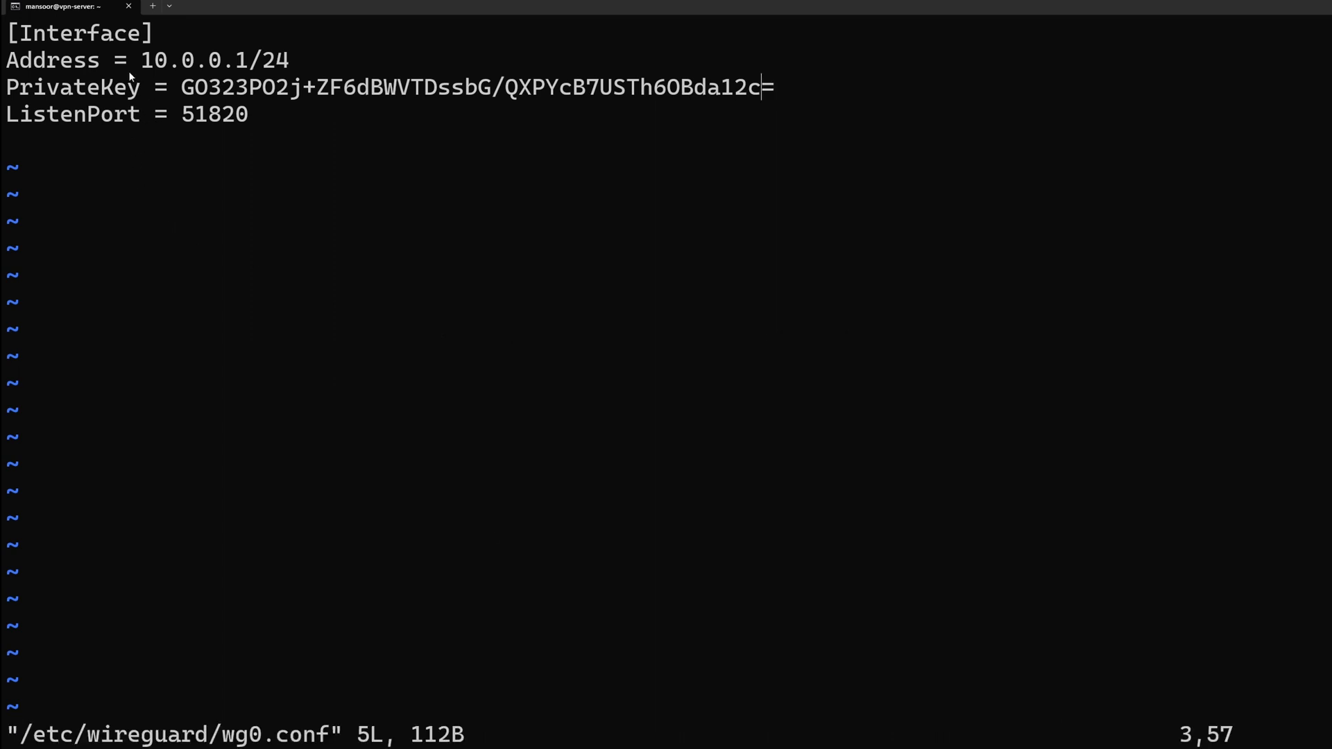
pyautogui.moveTo(225, 73)
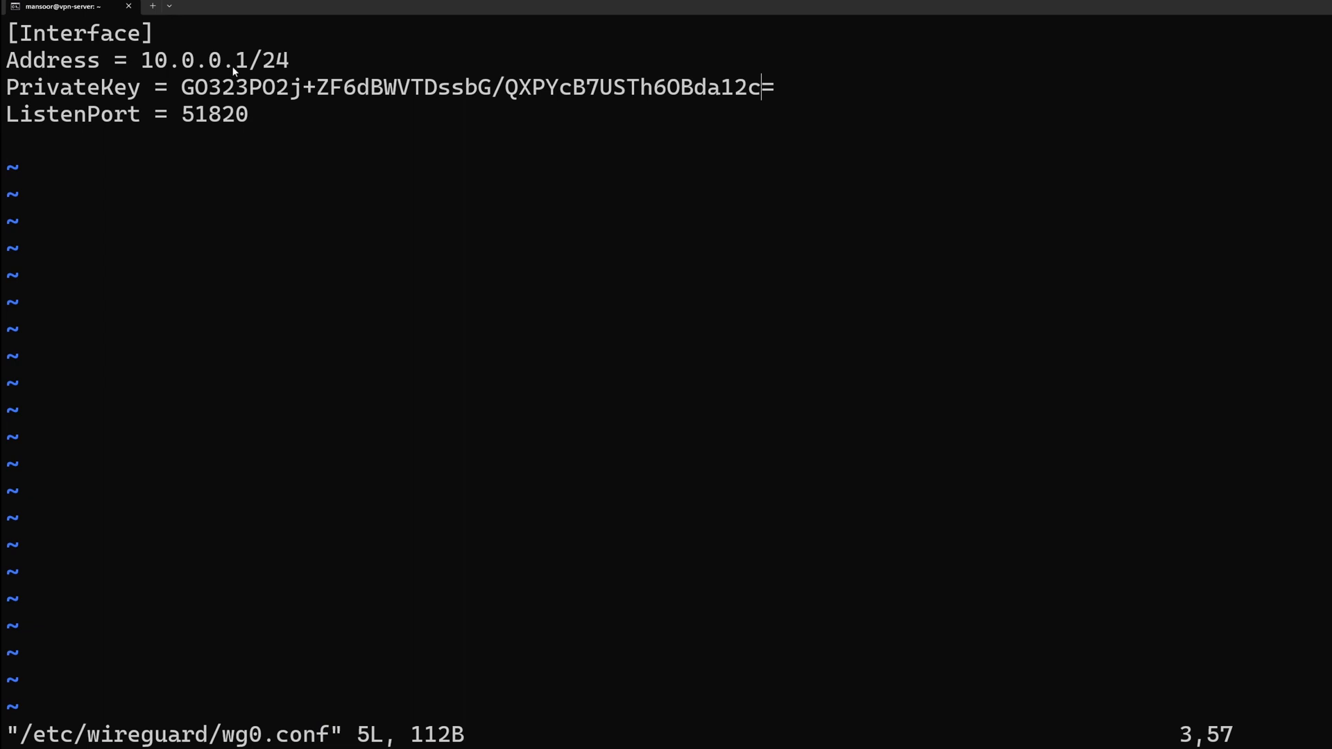
pyautogui.moveTo(241, 60)
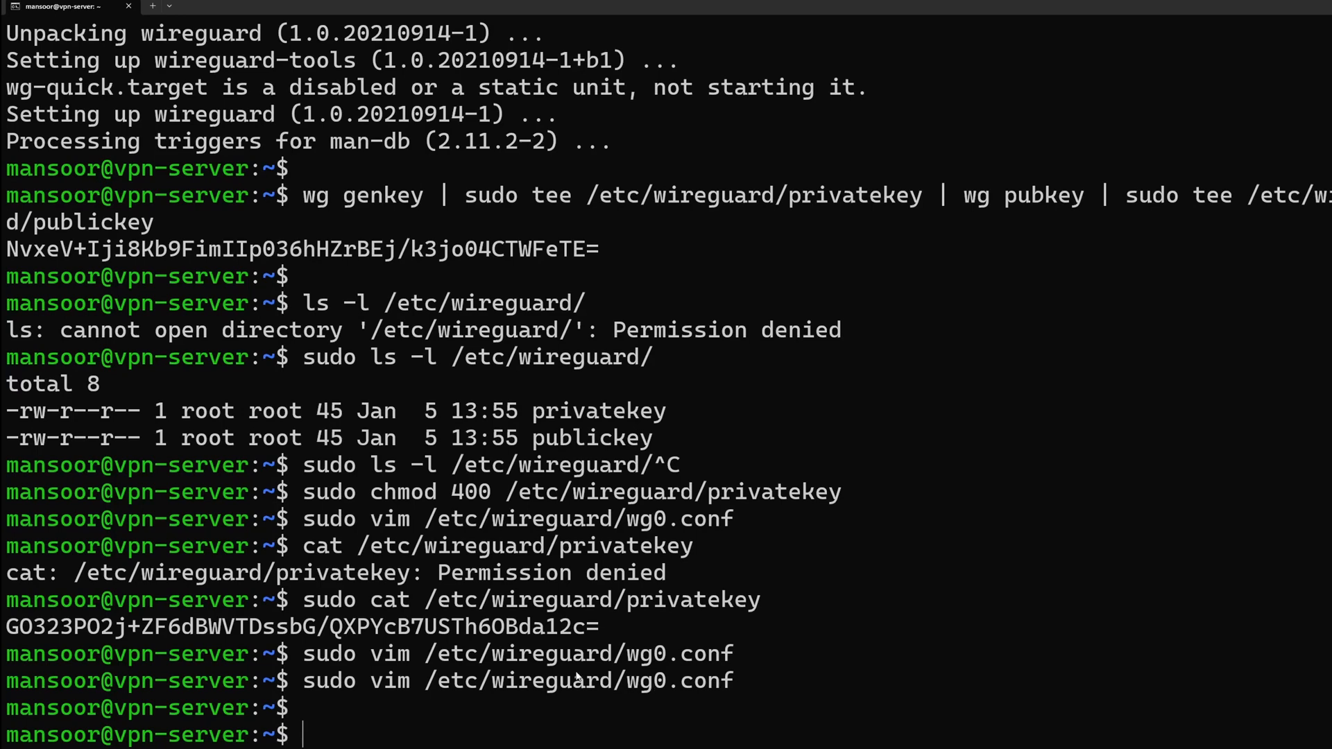
pyautogui.moveTo(771, 645)
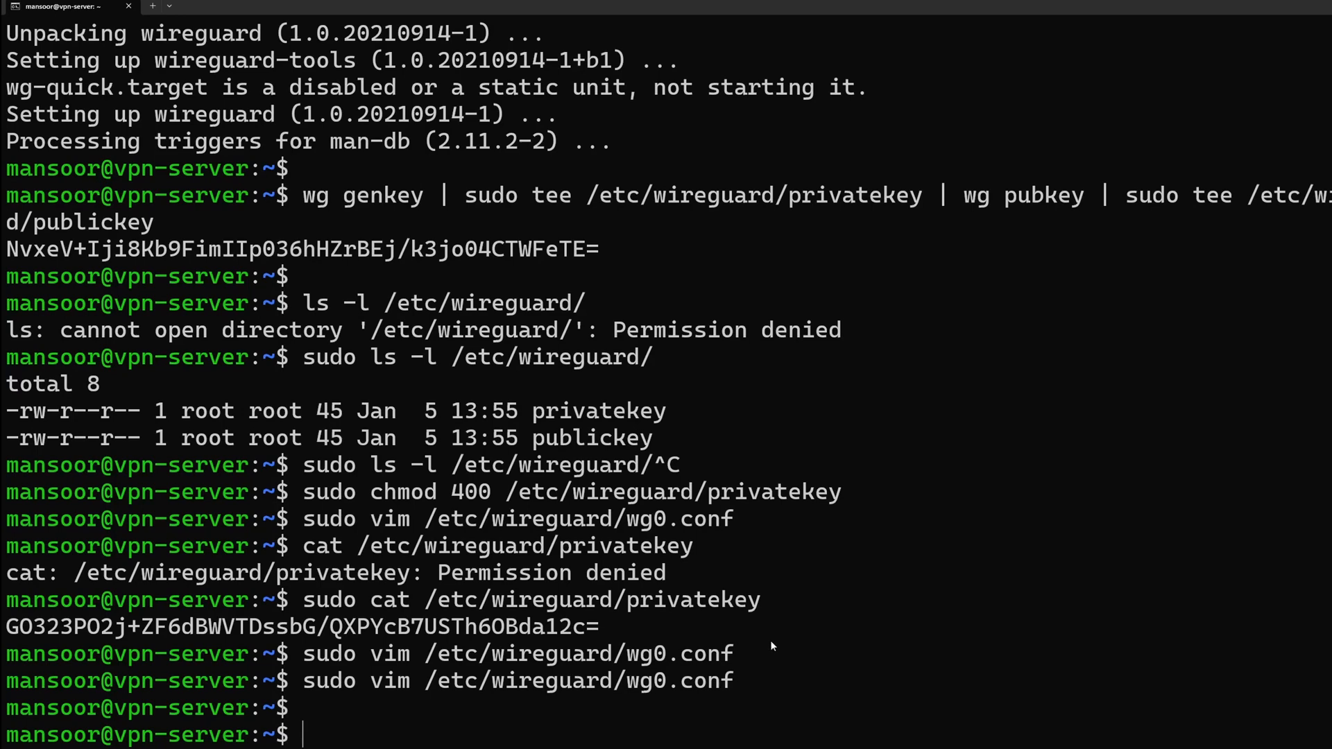
pyautogui.moveTo(692, 619)
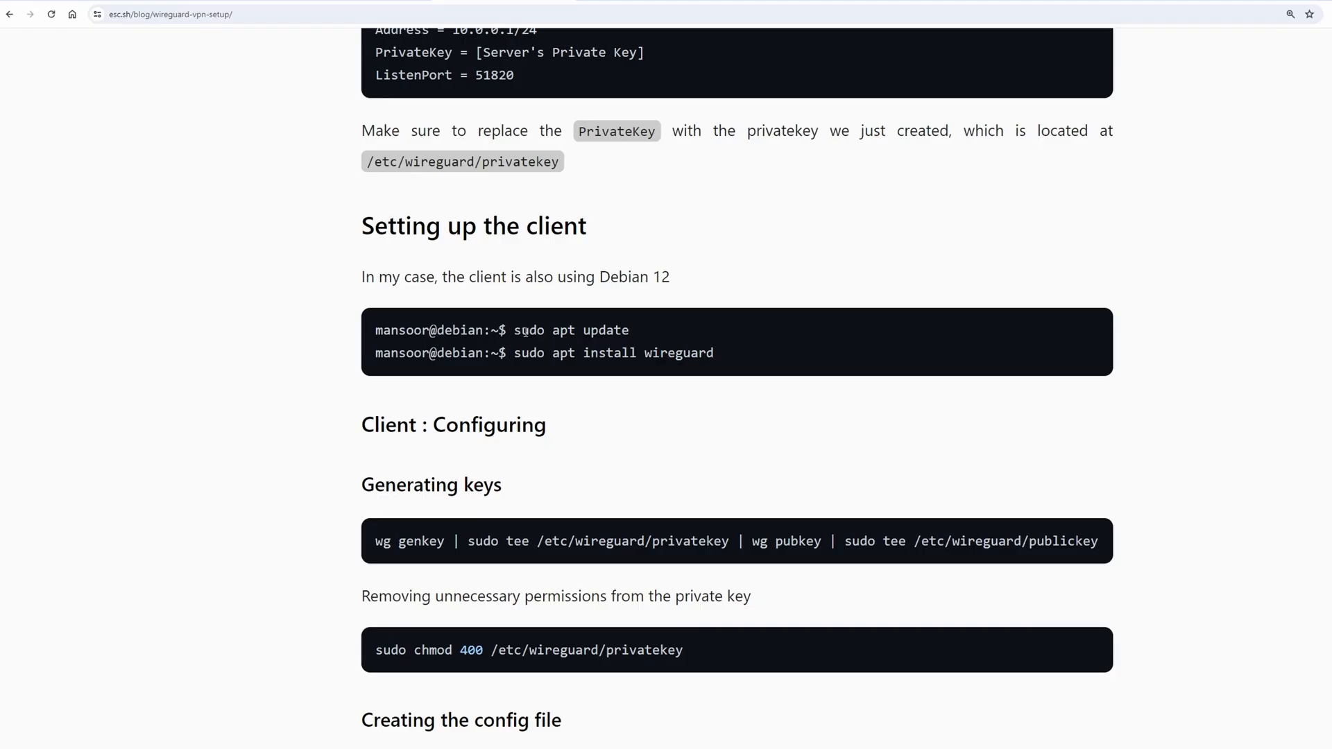
pyautogui.moveTo(722, 360)
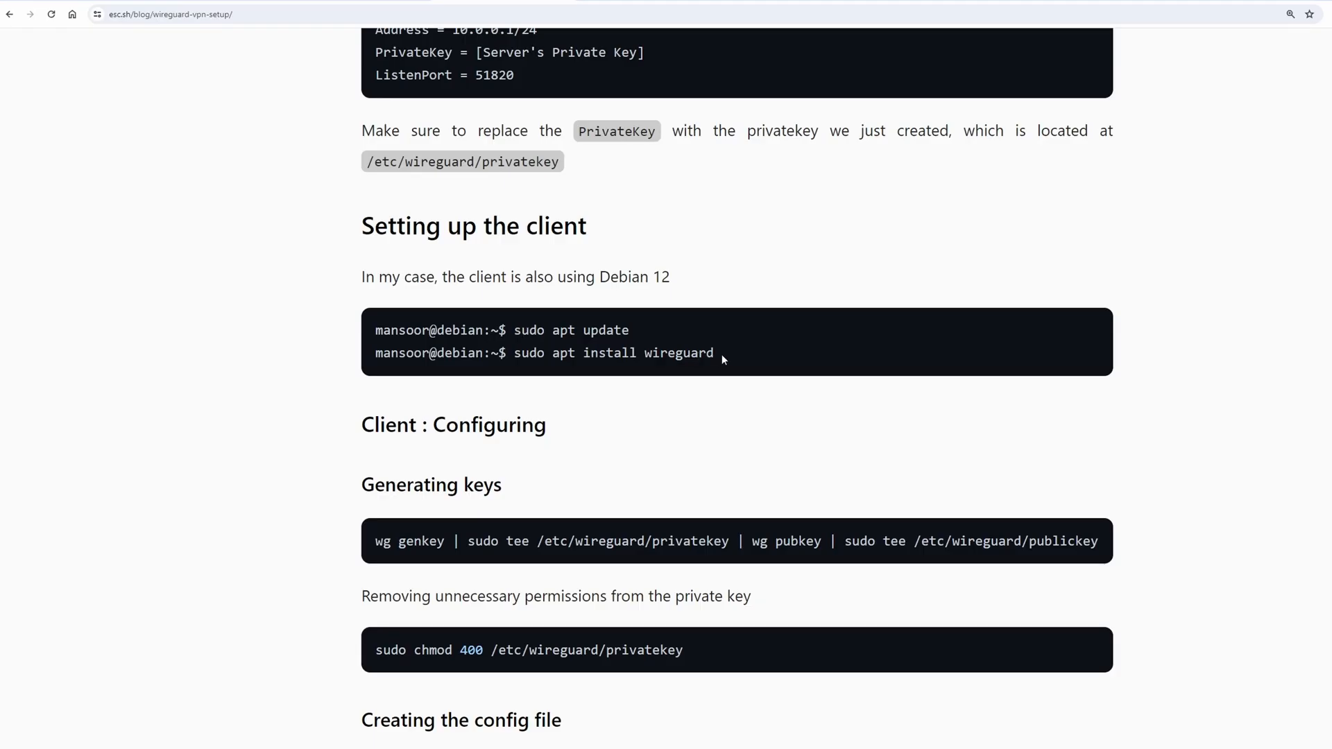
pyautogui.moveTo(720, 358)
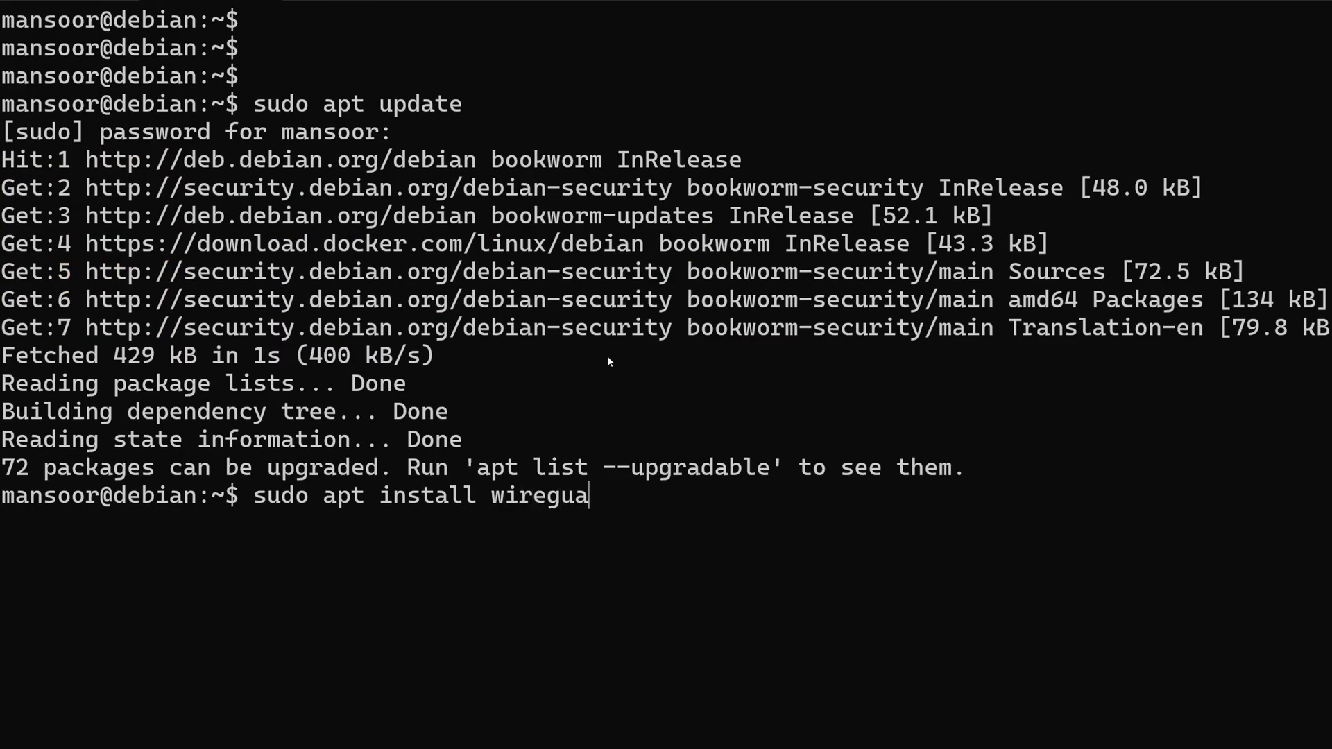
# Install the wireguard package on the Debian client and generate its private/public key pair with wg genkey
pyautogui.press('Return')
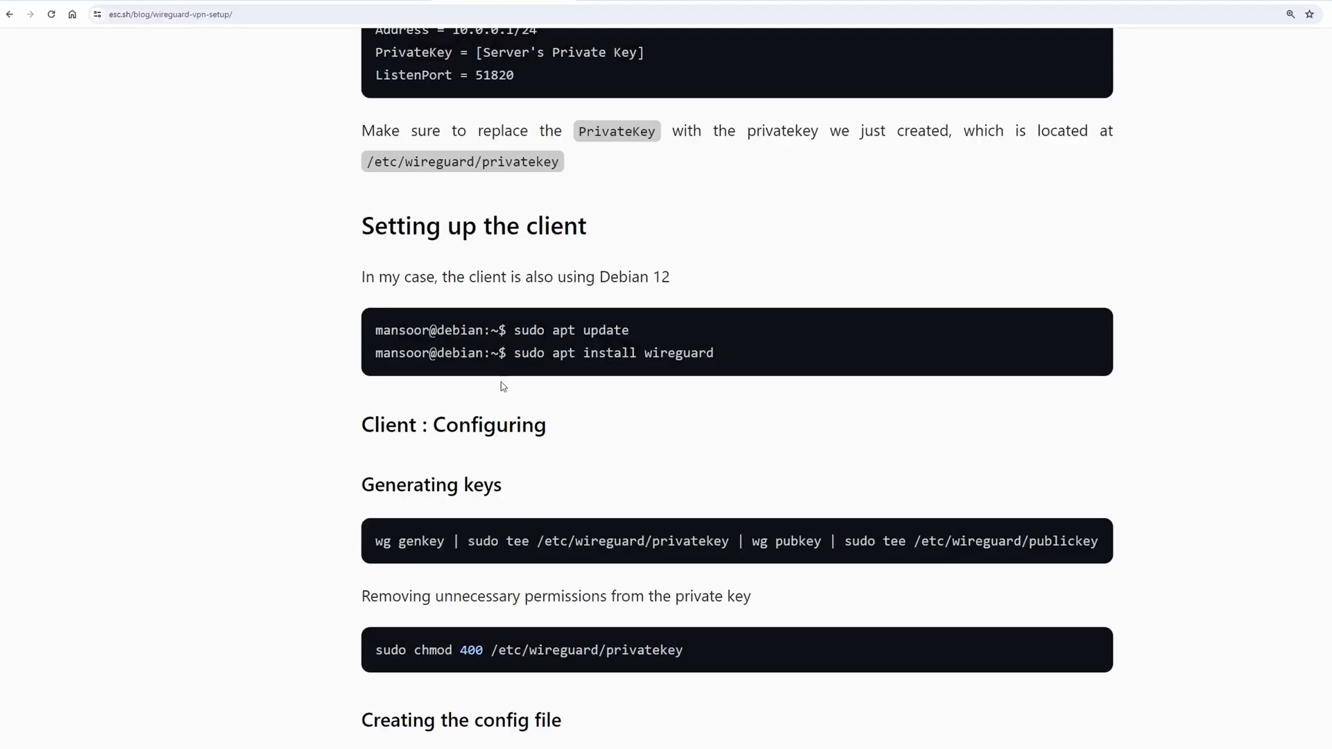
pyautogui.scroll(-3)
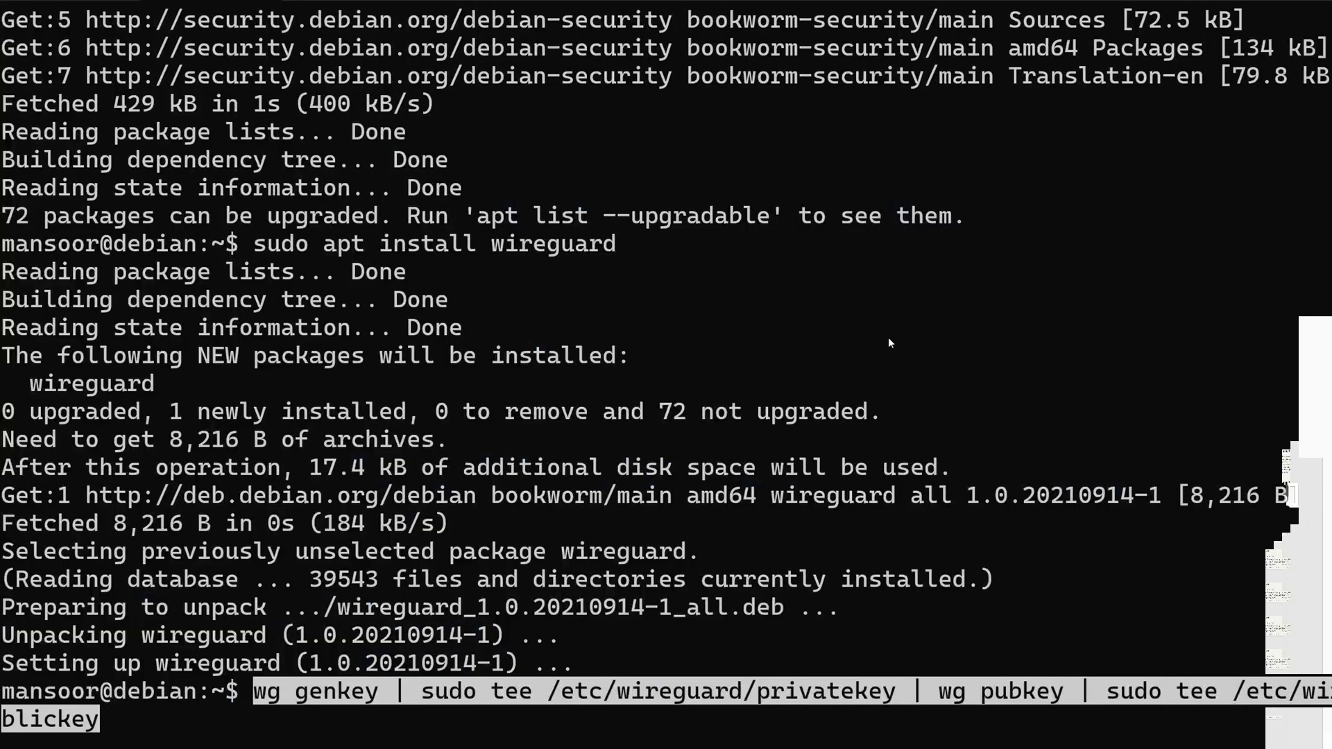
pyautogui.press('Return')
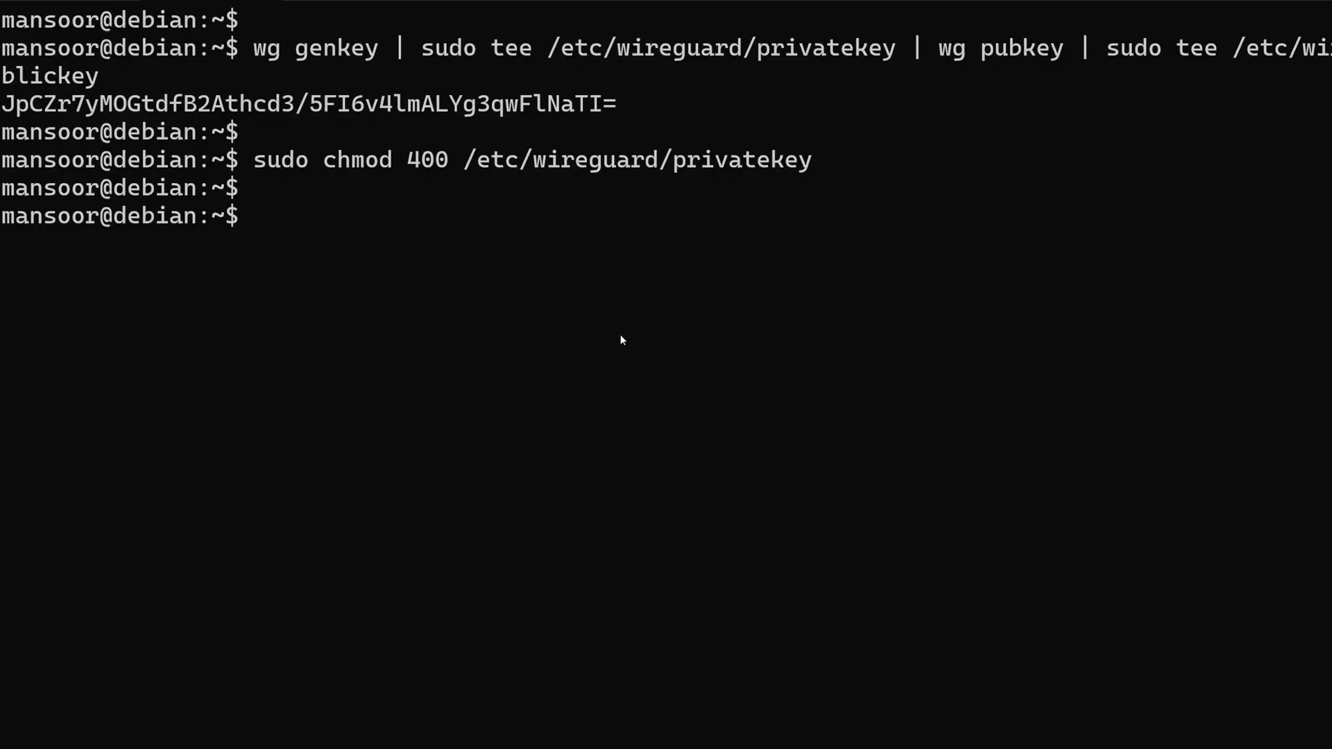
# Create /etc/wireguard/wg0.conf on the client in vim and enter insert mode
pyautogui.write('sudo vim /etc/wireguard/wg0.conf')
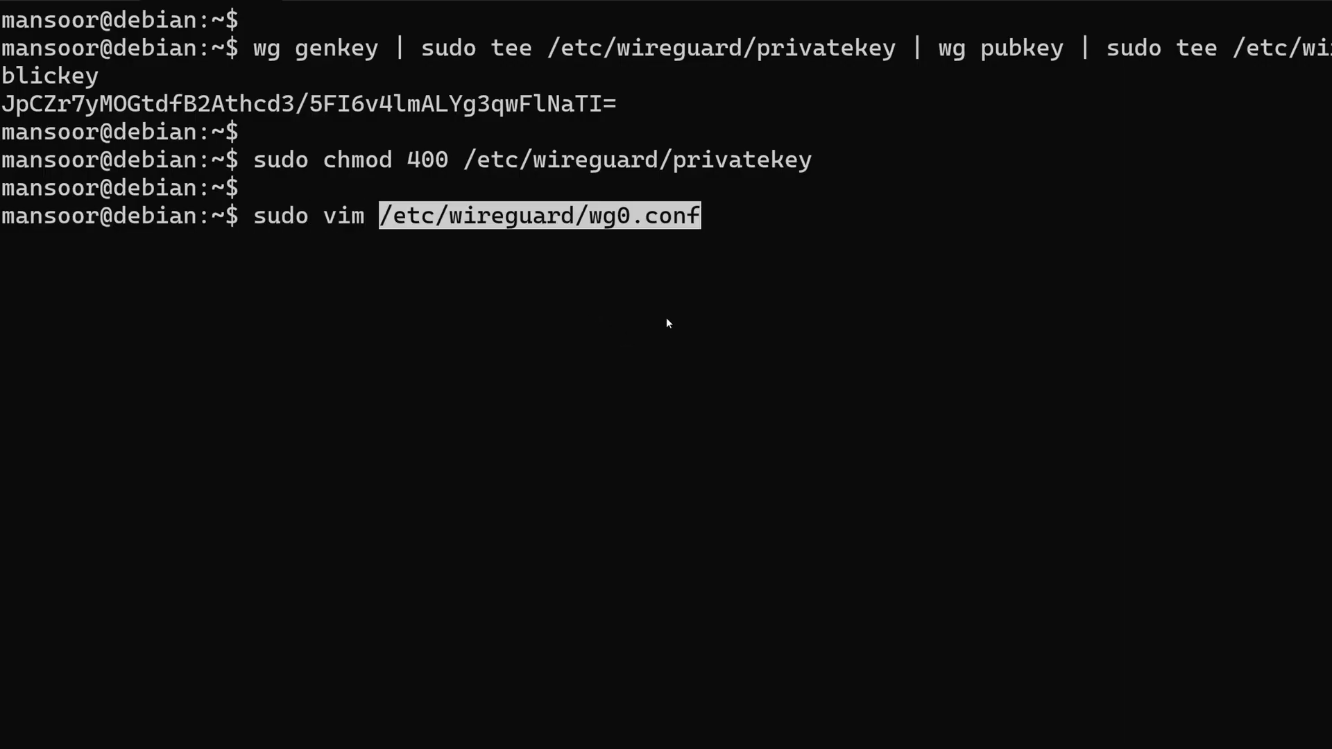
pyautogui.press('Return')
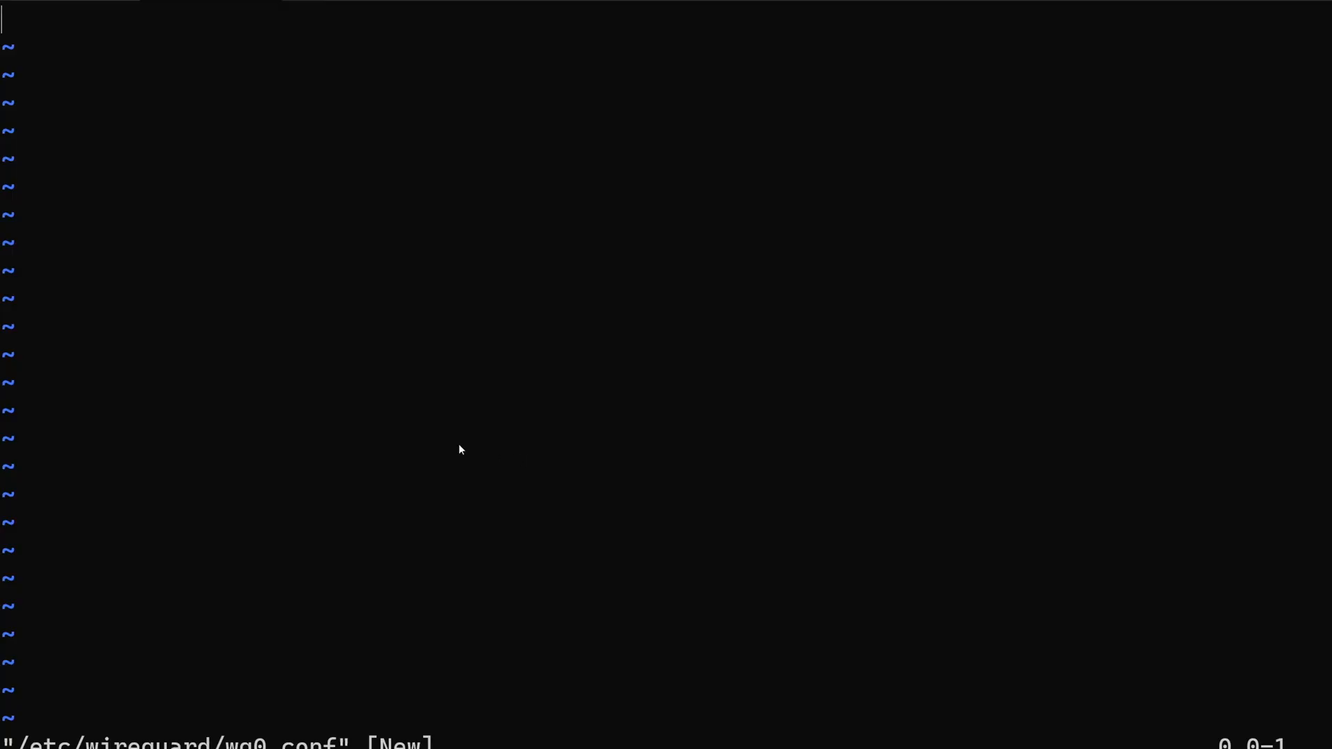
pyautogui.press('i')
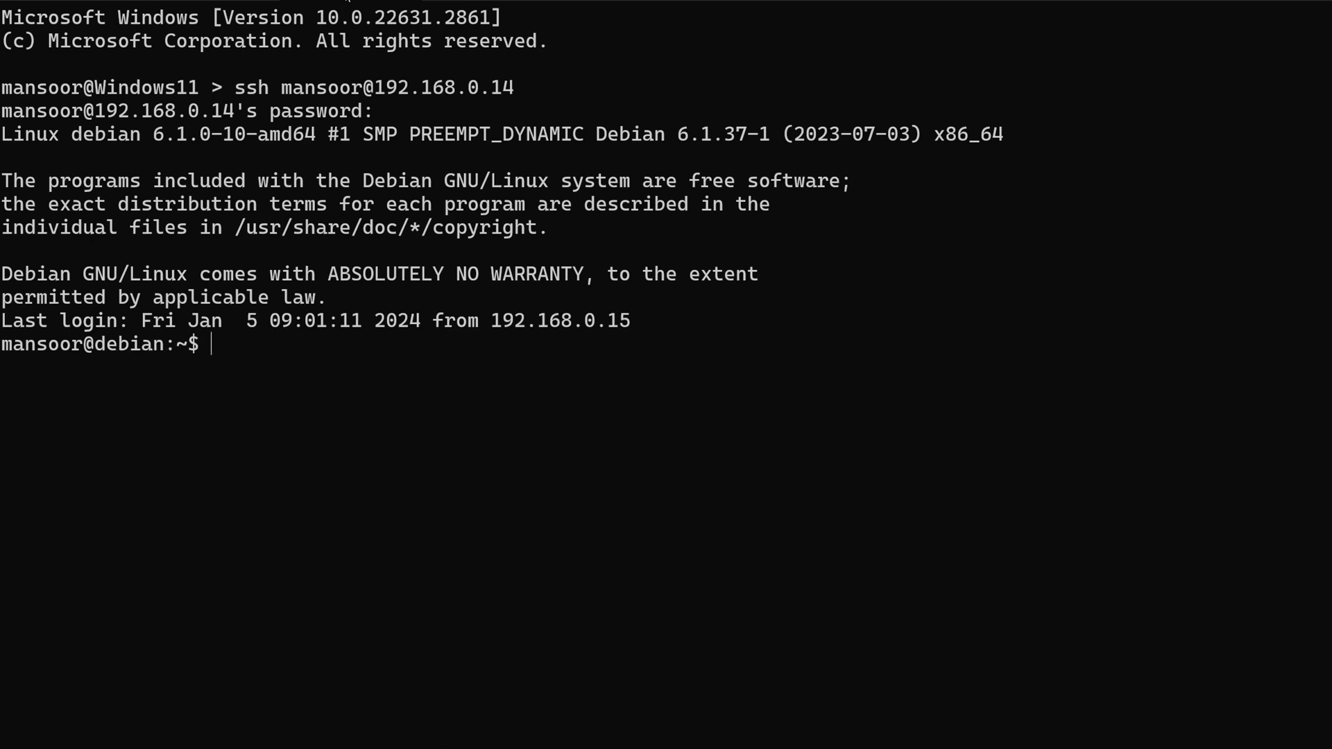
# Print the client's private key so it can be copied into the [Interface] block of wg0.conf
pyautogui.rightClick(387, 8)
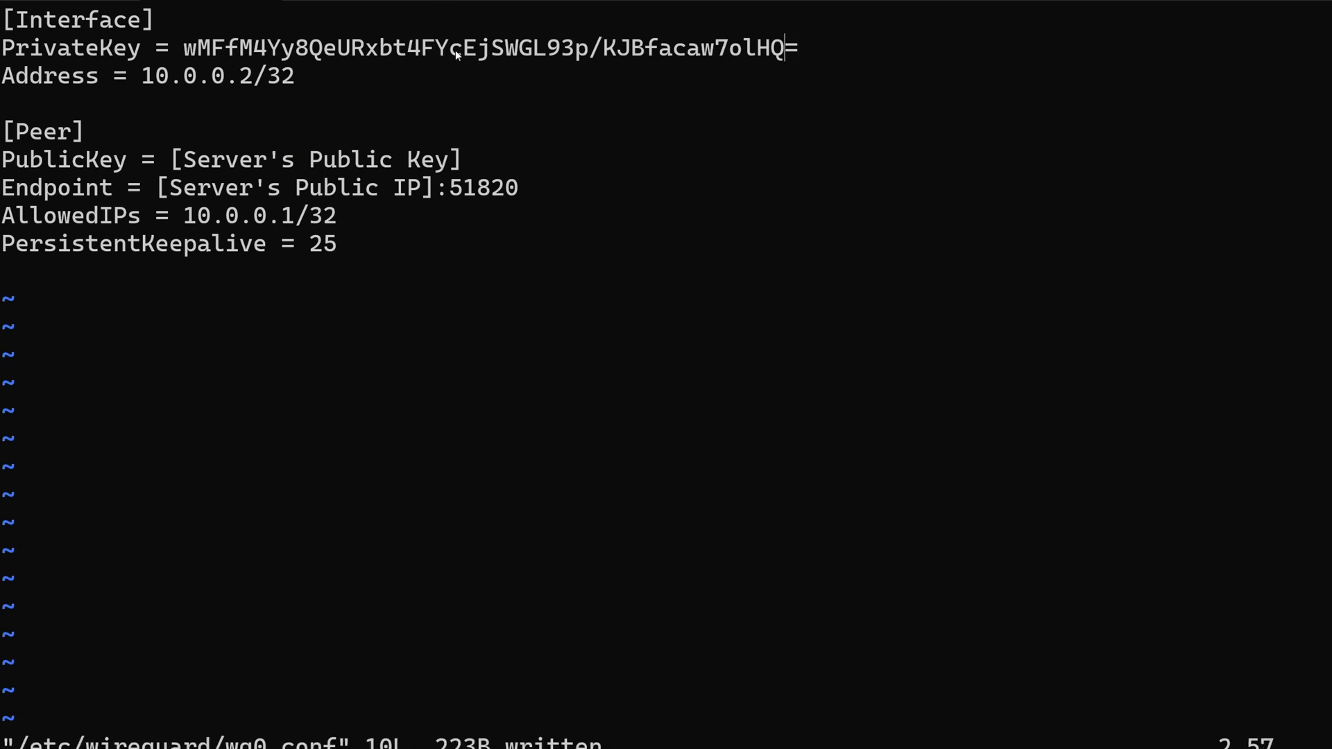
pyautogui.moveTo(286, 91)
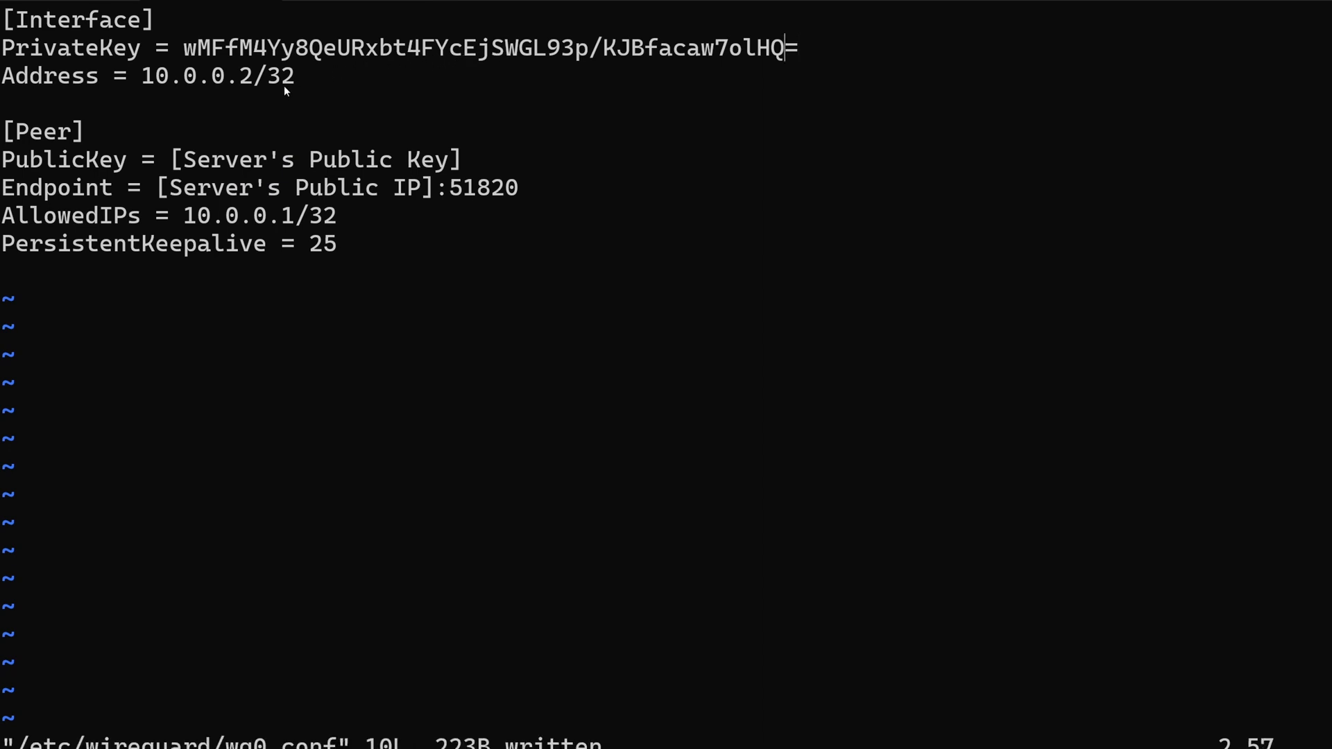
pyautogui.moveTo(529, 323)
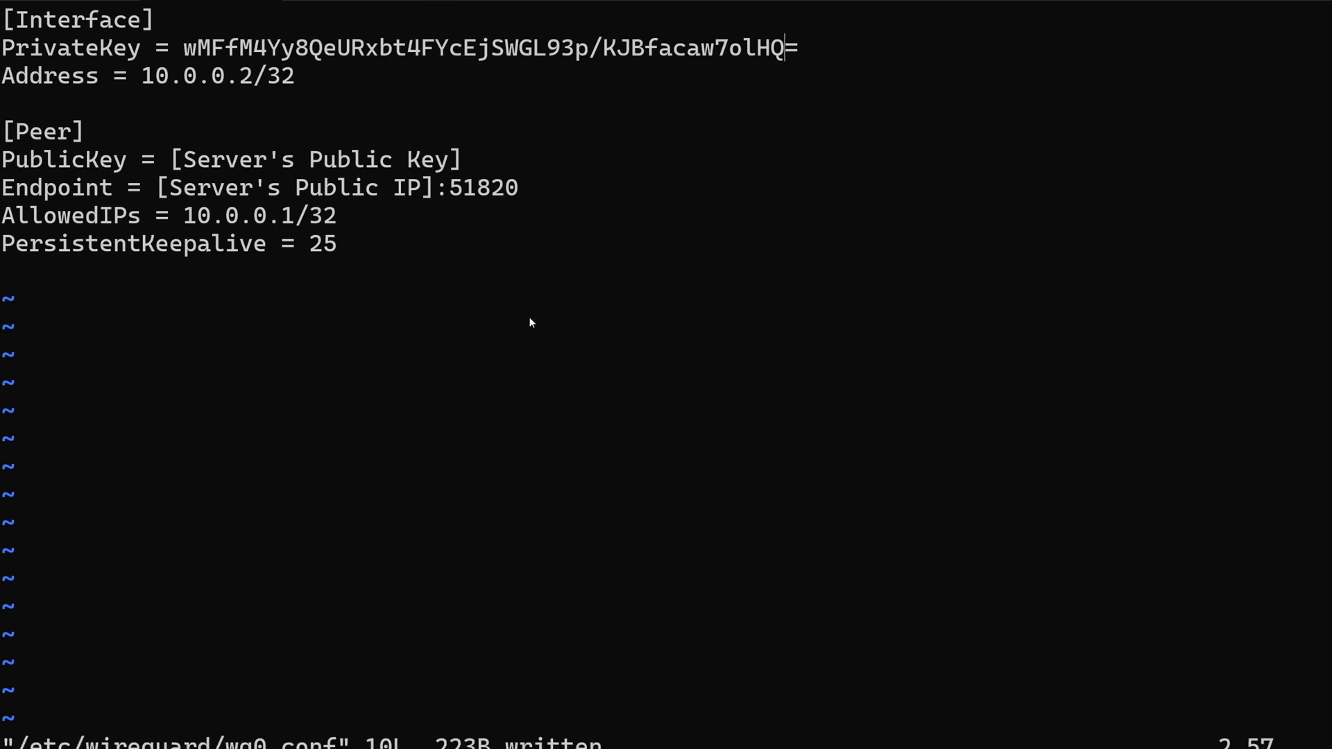
pyautogui.moveTo(253, 89)
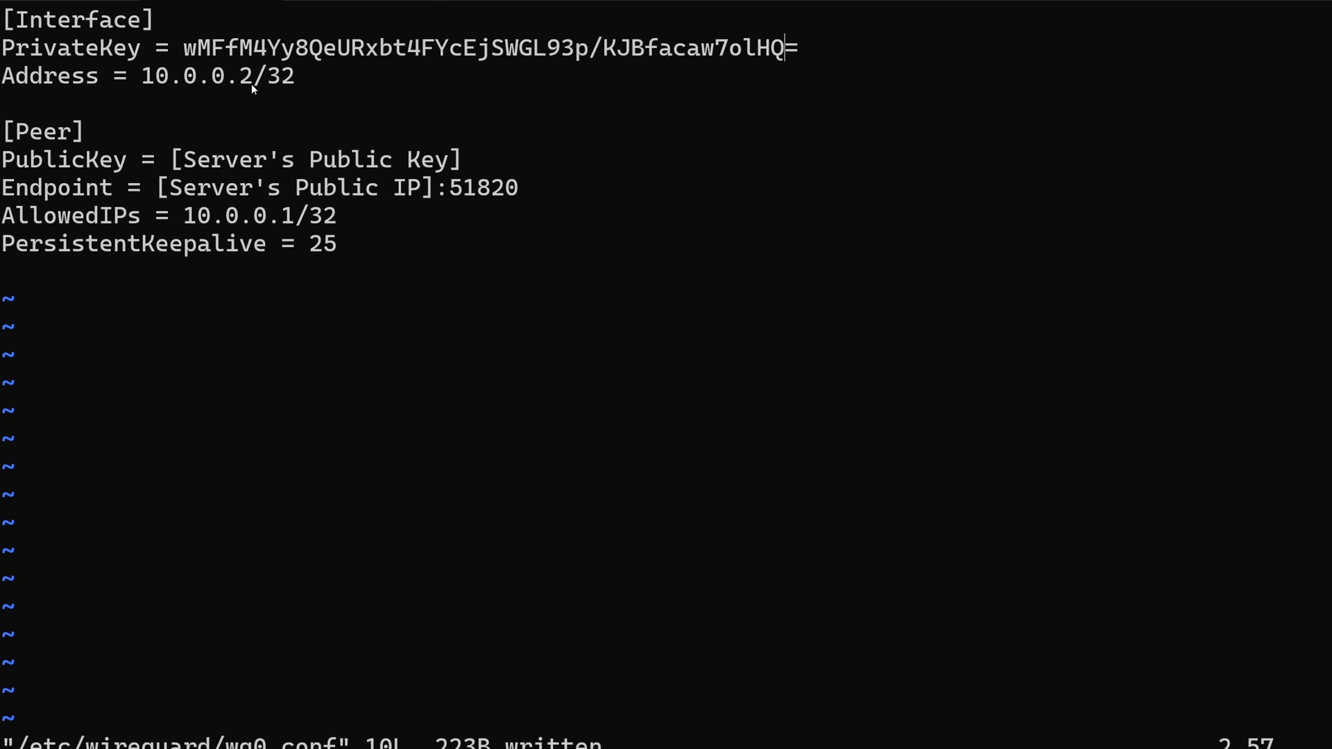
pyautogui.moveTo(194, 88)
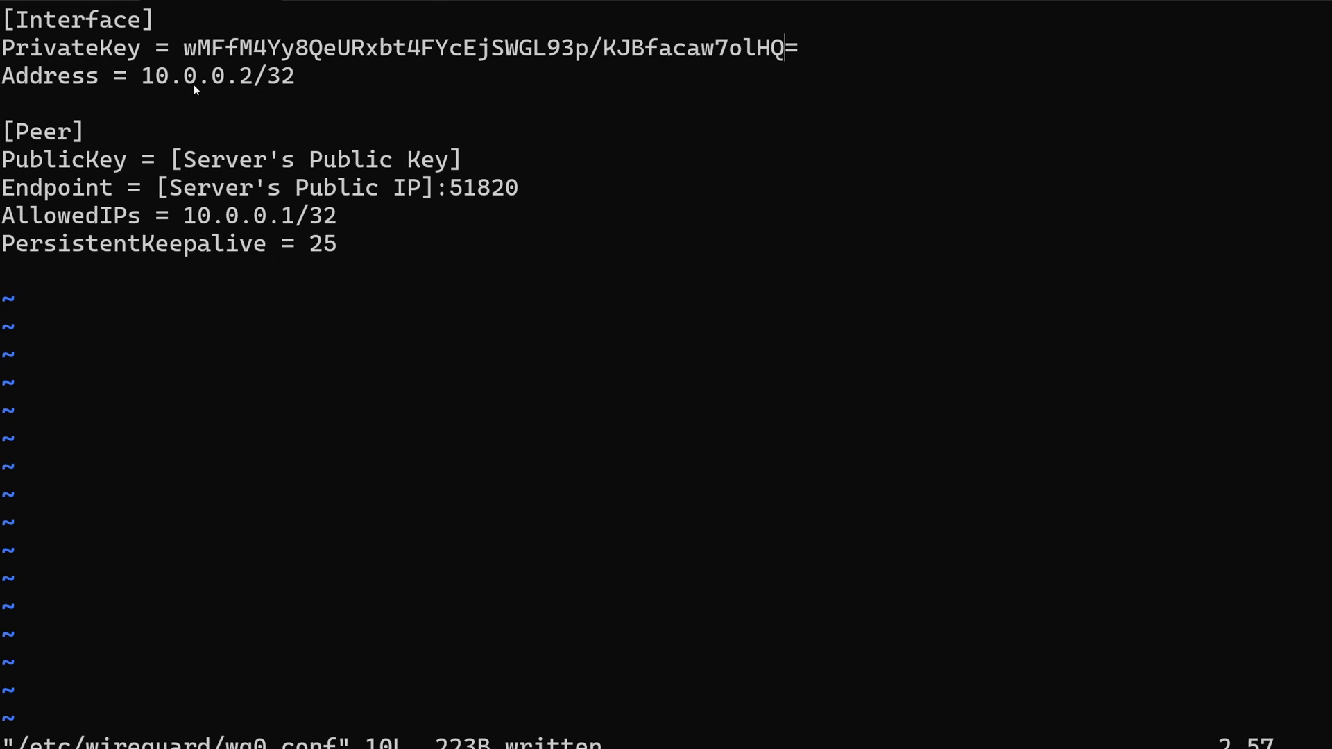
pyautogui.moveTo(251, 91)
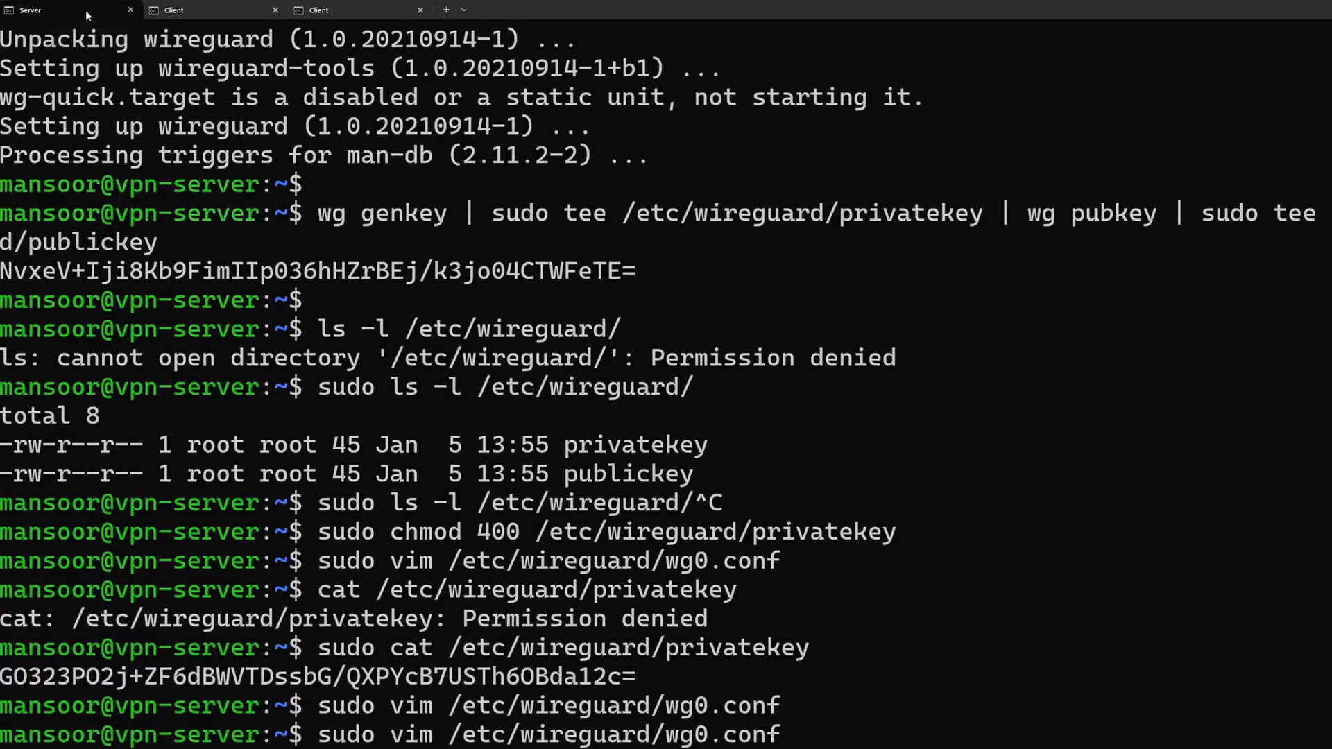
pyautogui.moveTo(531, 440)
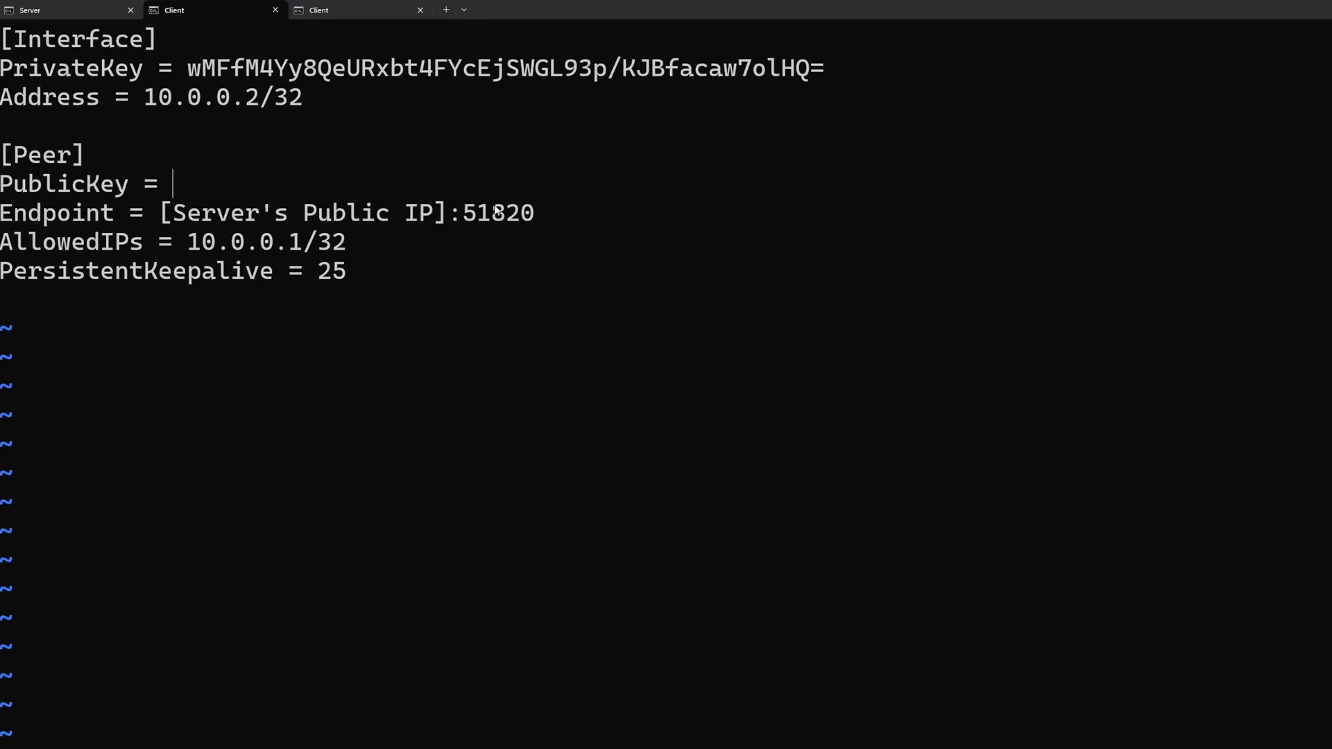
# Set the peer PublicKey to the server key and Endpoint to 167.99.12.118 found via curl ip.esc.sh
pyautogui.write('NvxeV+Iji8Kb9FimIIp036hHZrBEj/k3jo04CTWFeTE=')
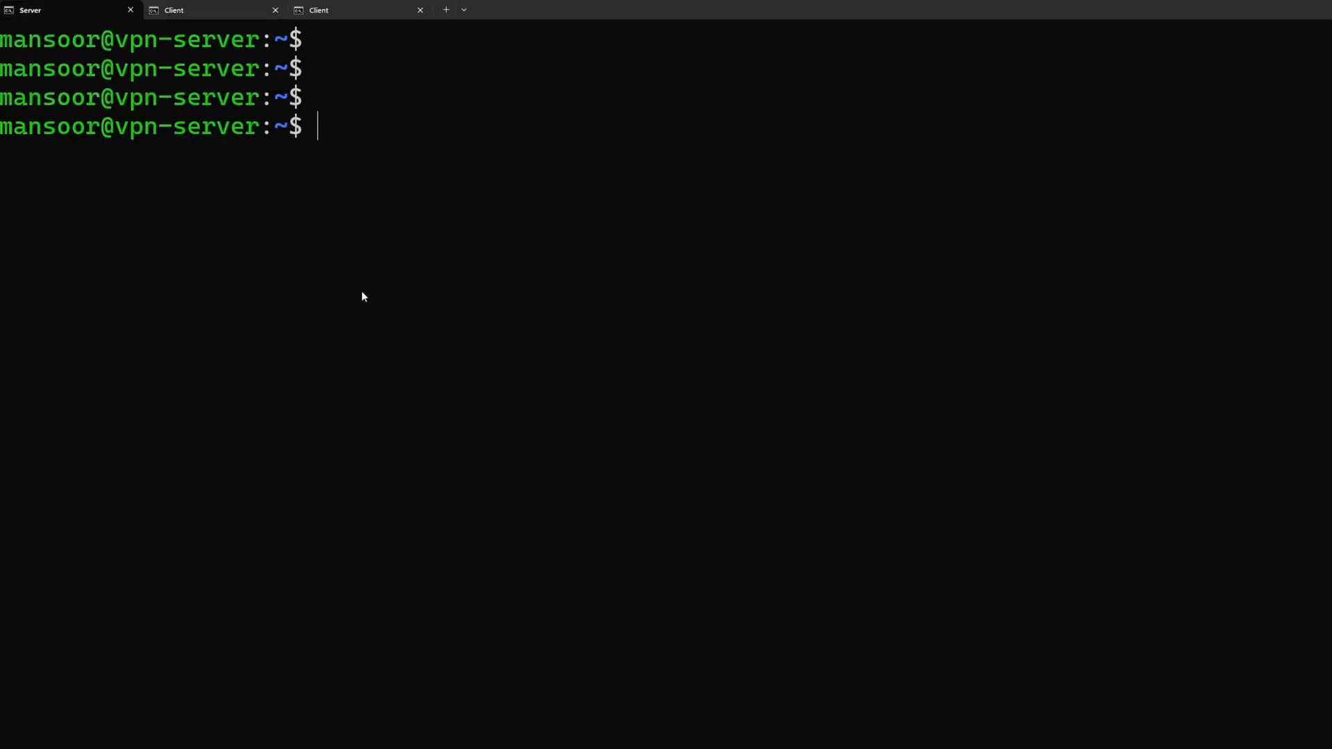
pyautogui.moveTo(281, 218)
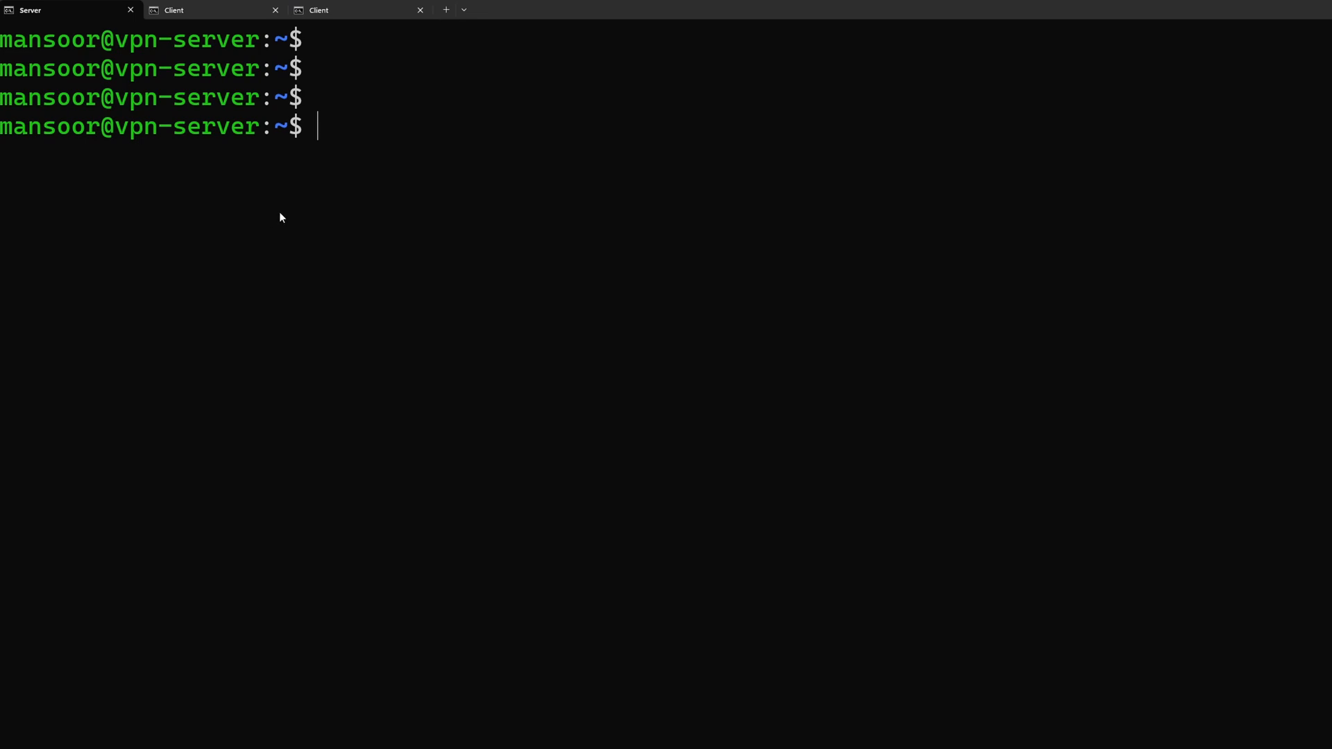
pyautogui.write('cur')
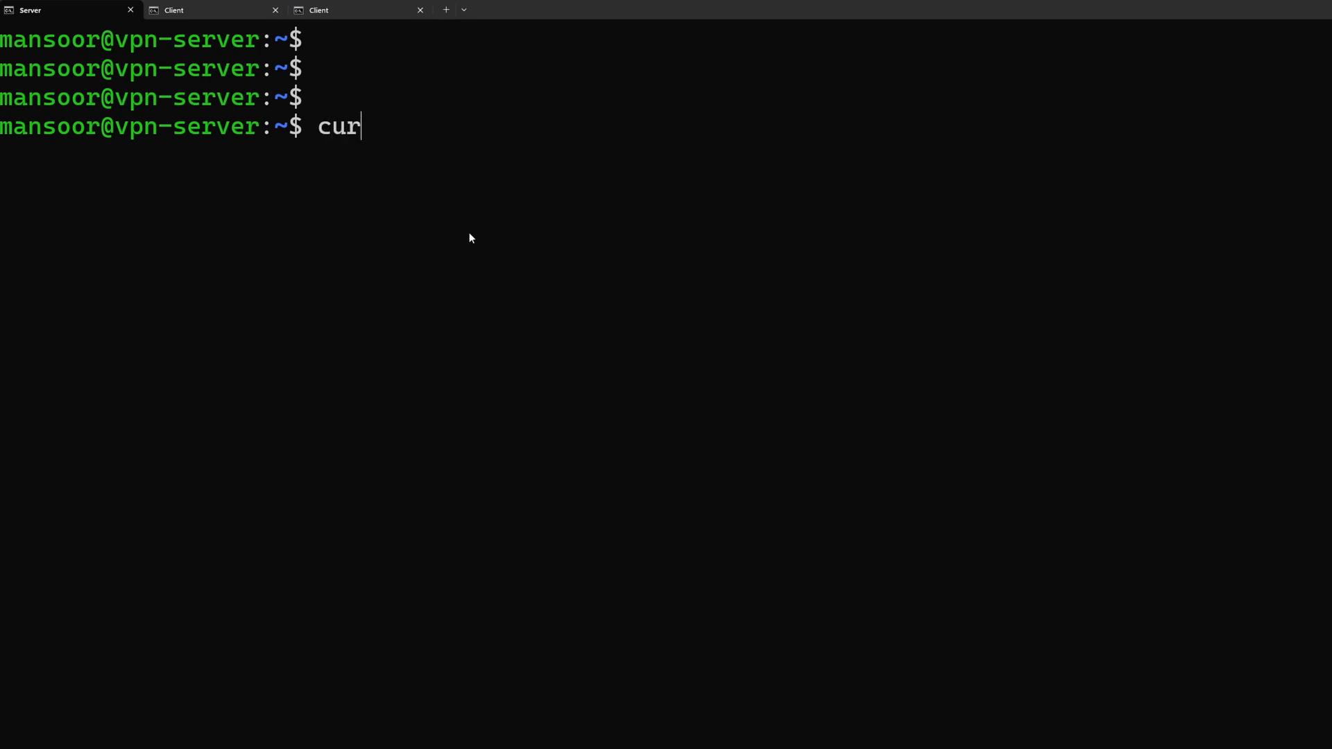
pyautogui.write('l ip.e')
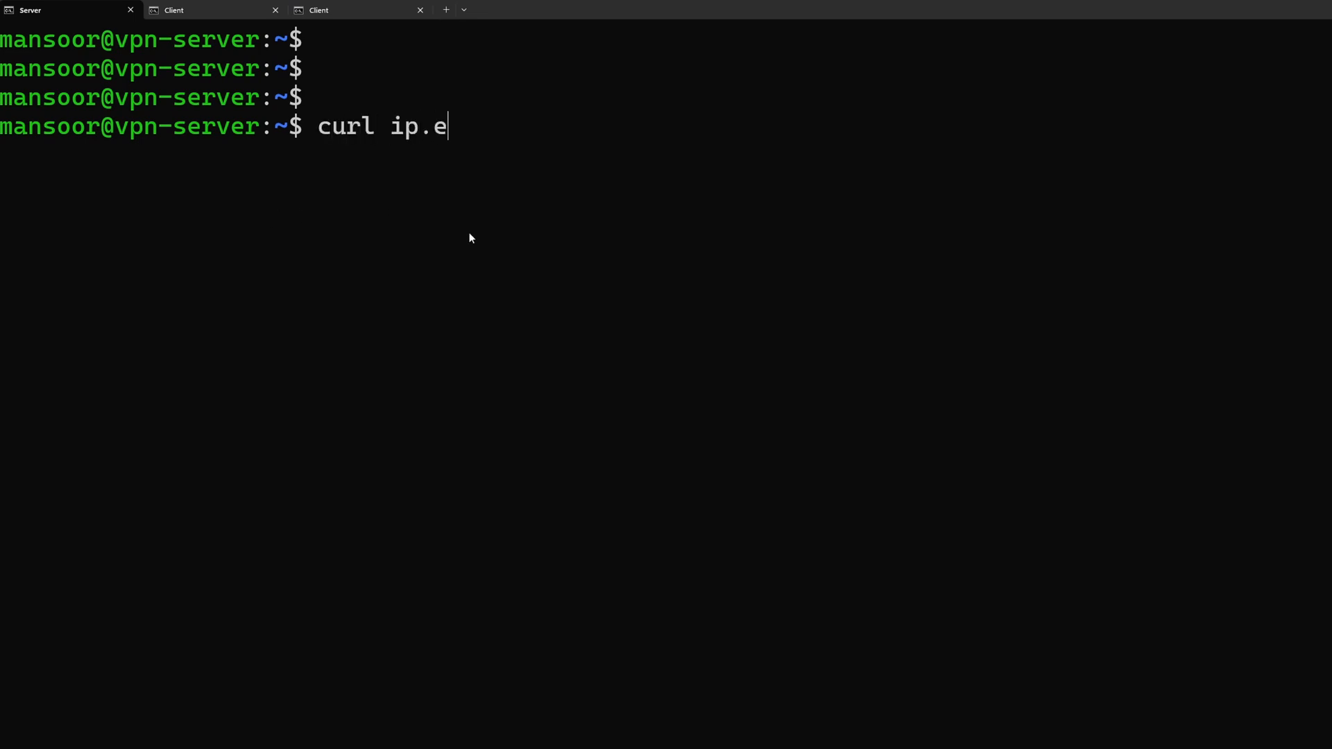
pyautogui.press('Return')
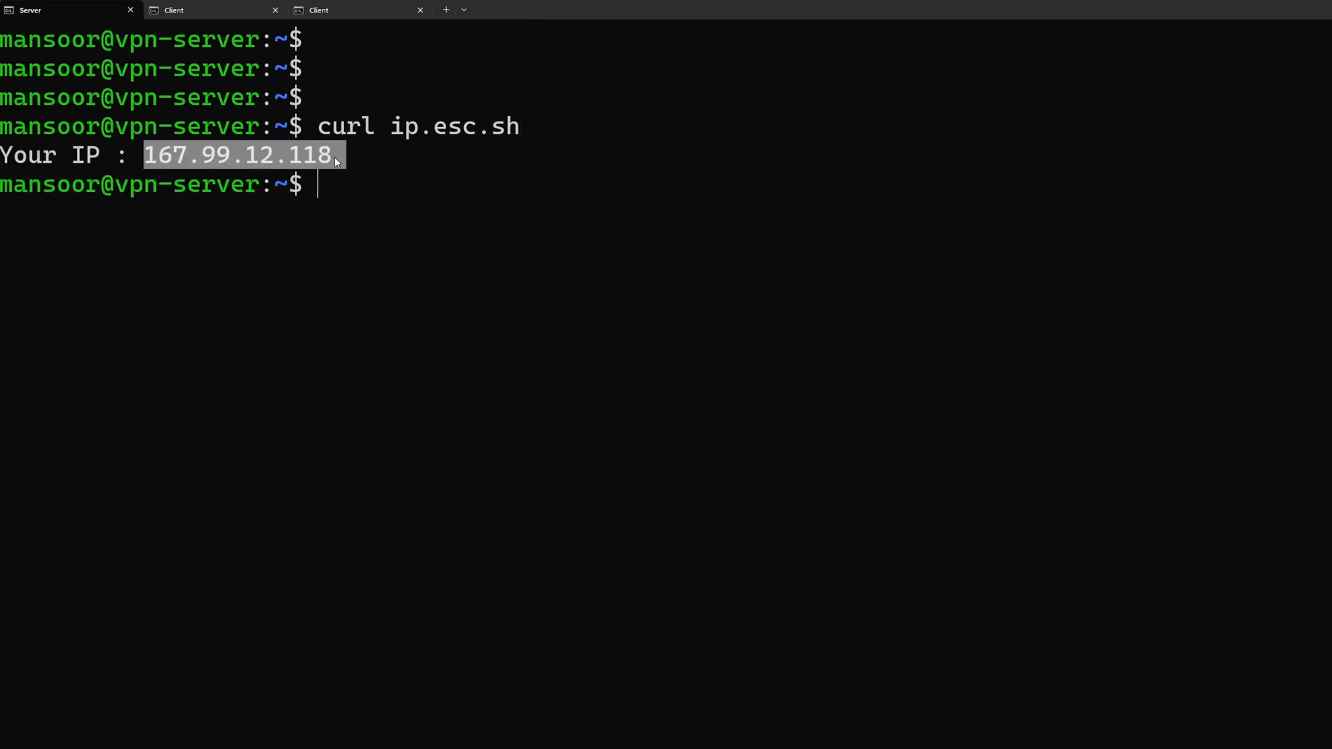
pyautogui.click(213, 10)
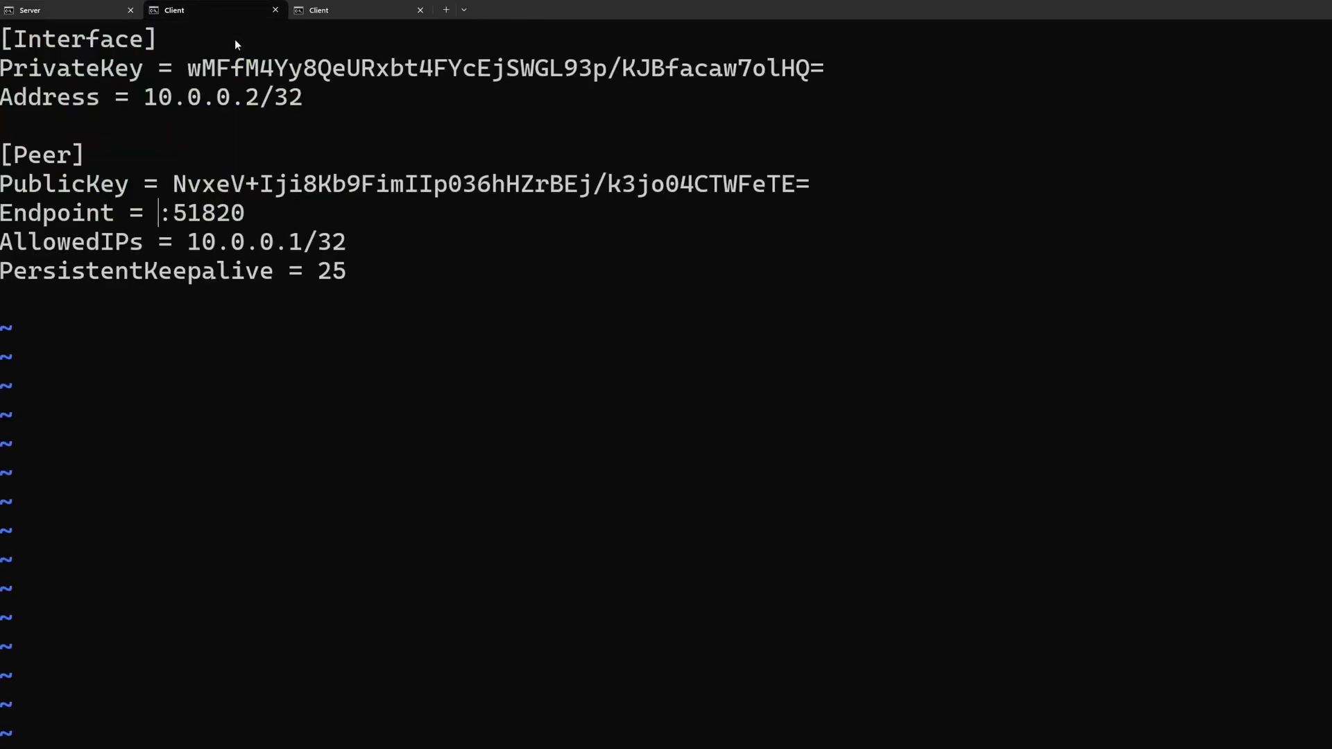
pyautogui.write('167.99.12.118')
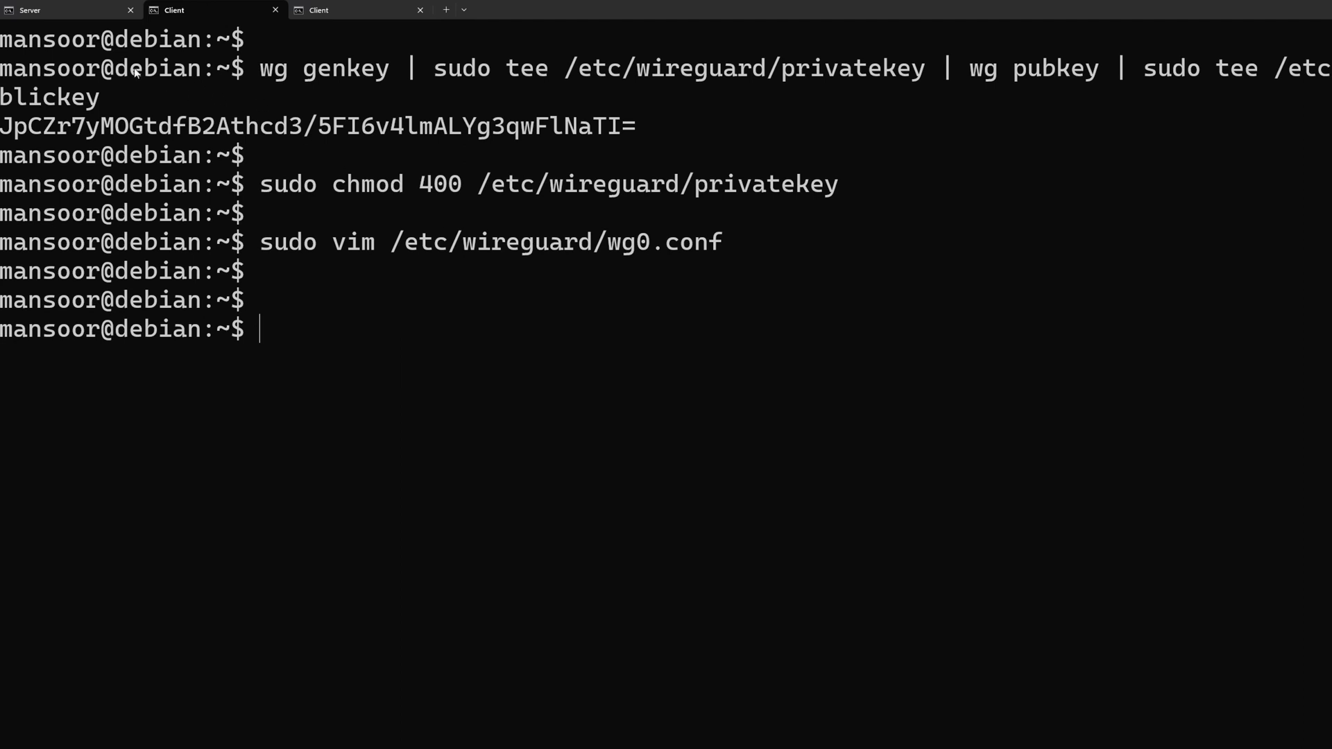
pyautogui.moveTo(68, 10)
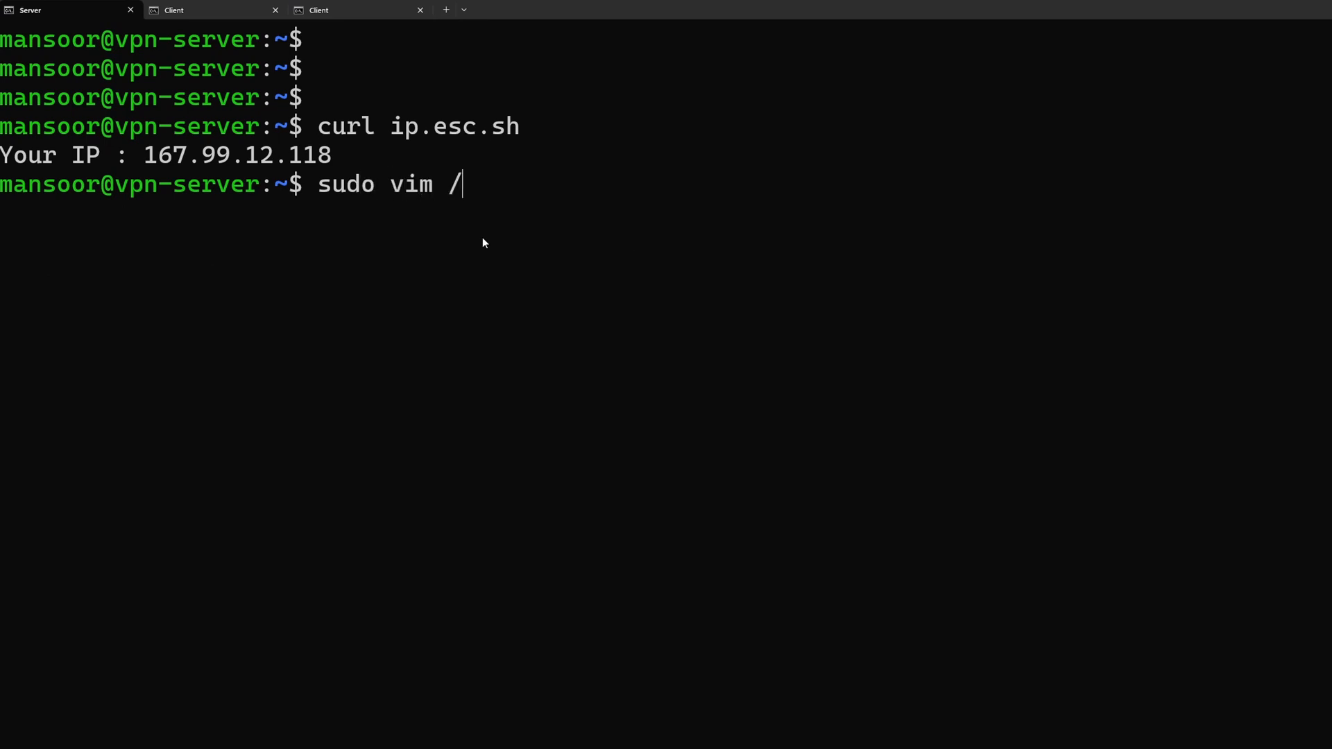
# Append a [Peer] block with the client's PublicKey and AllowedIPs = 10.0.0.2/32 to the server's wg0.conf
pyautogui.write('etc/w')
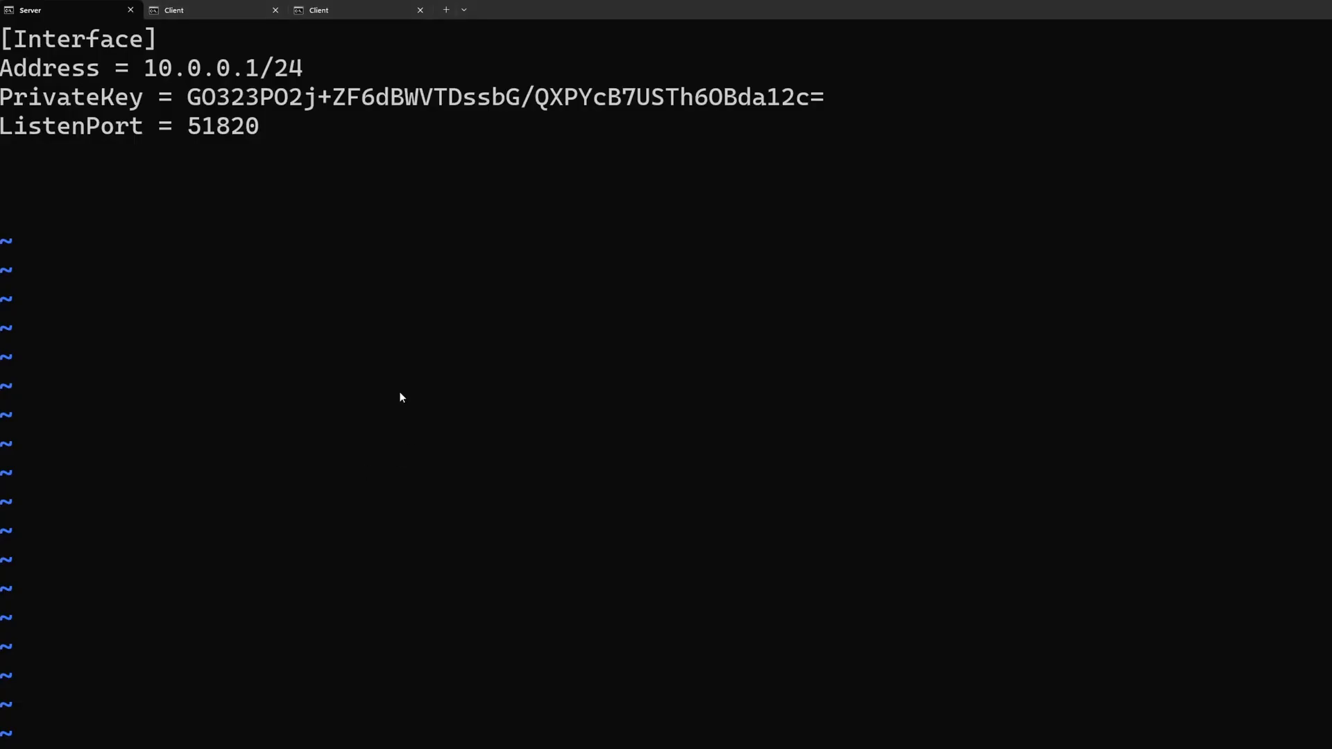
pyautogui.write('[Peer]')
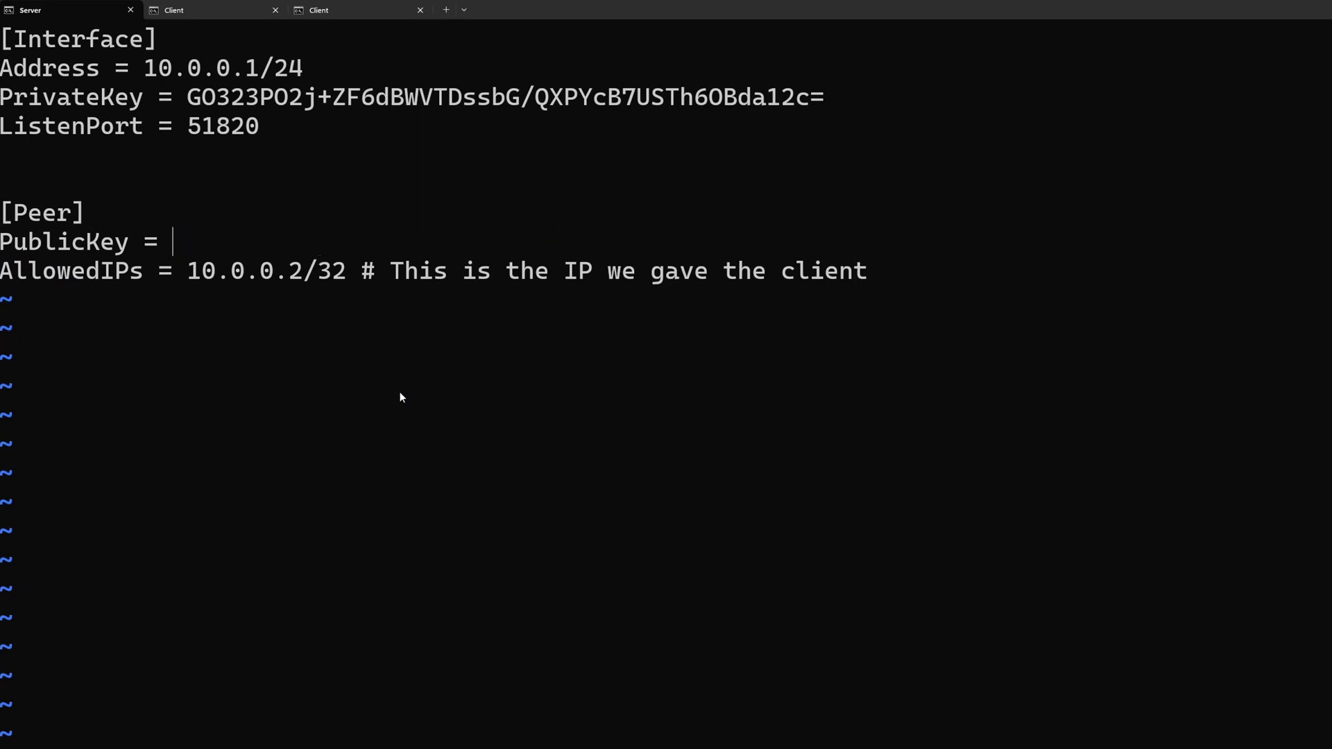
pyautogui.moveTo(285, 143)
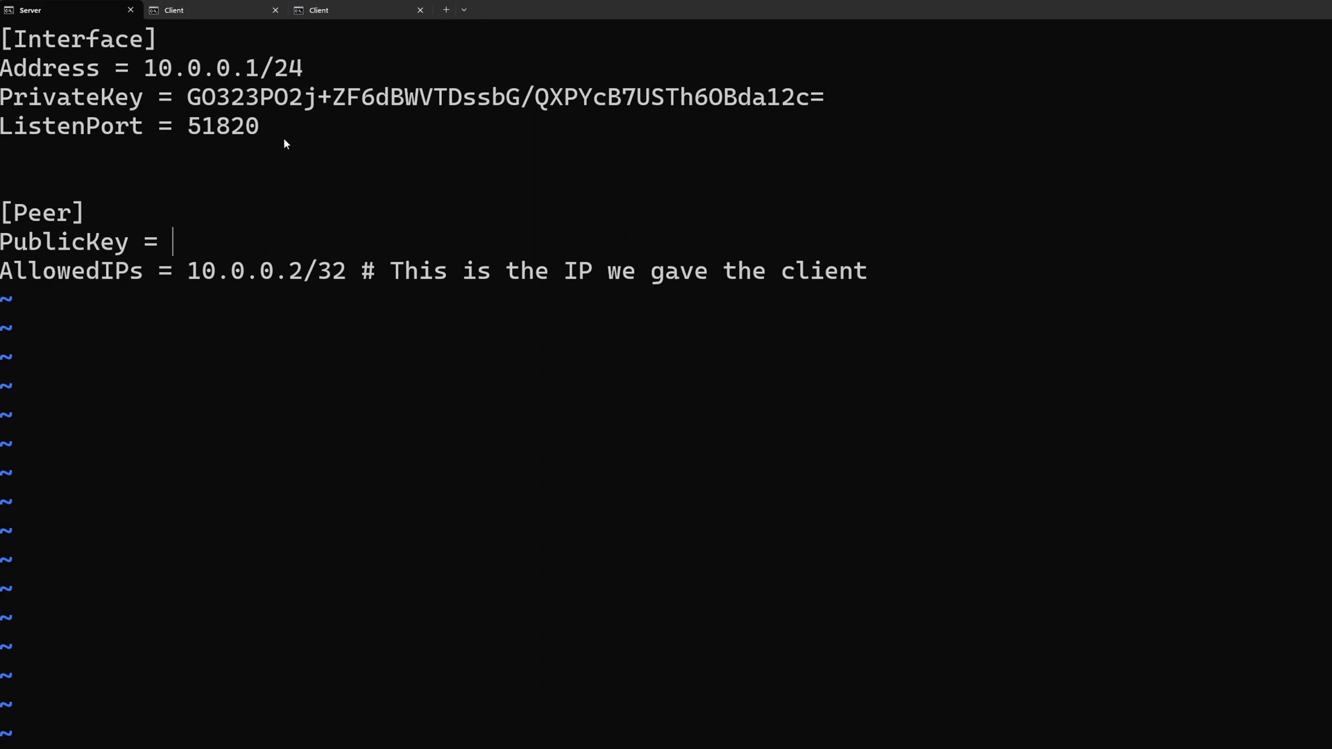
pyautogui.click(349, 10)
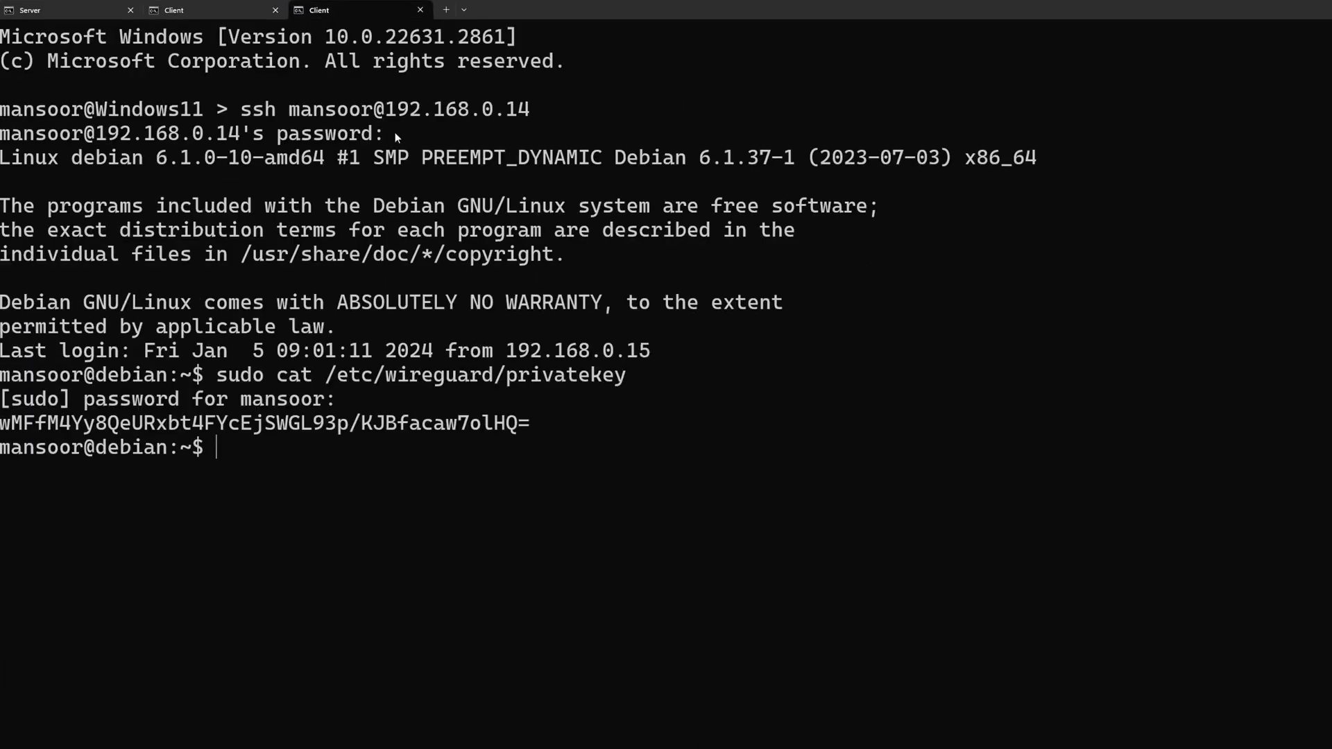
pyautogui.press('Return')
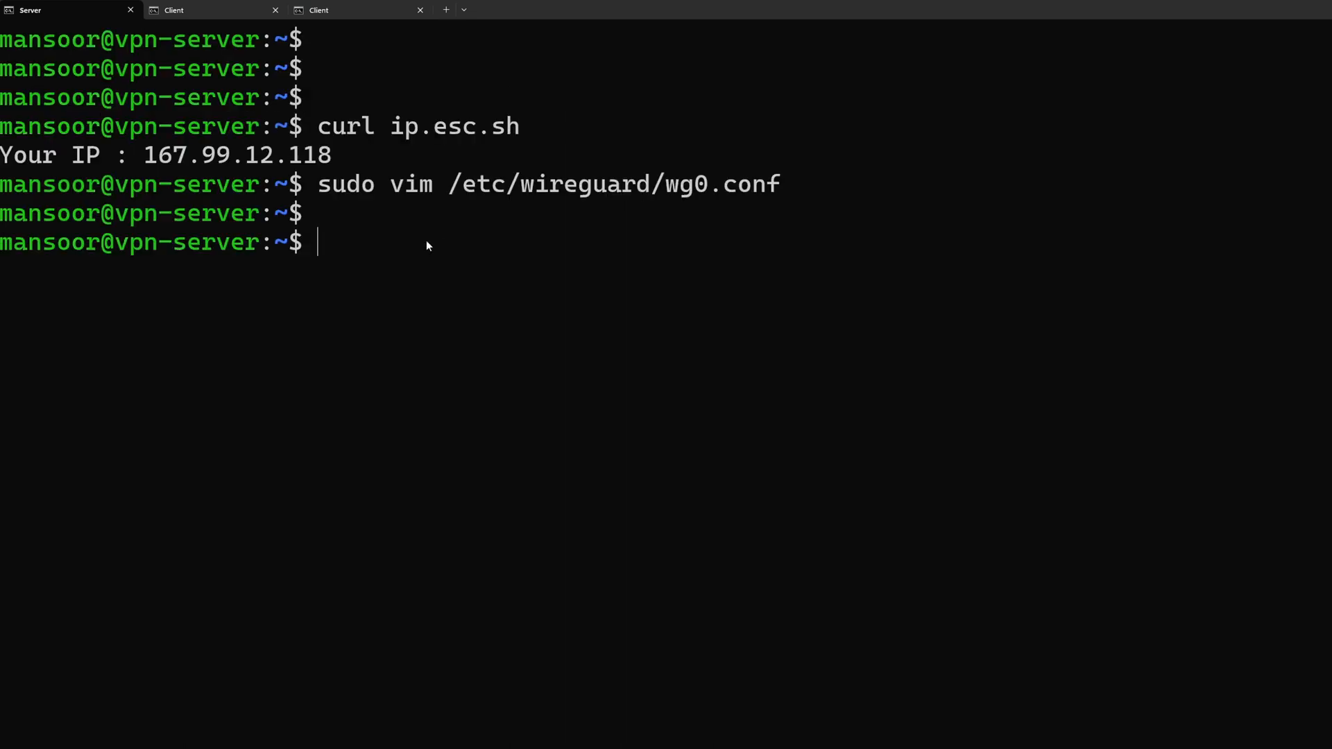
pyautogui.moveTo(344, 242)
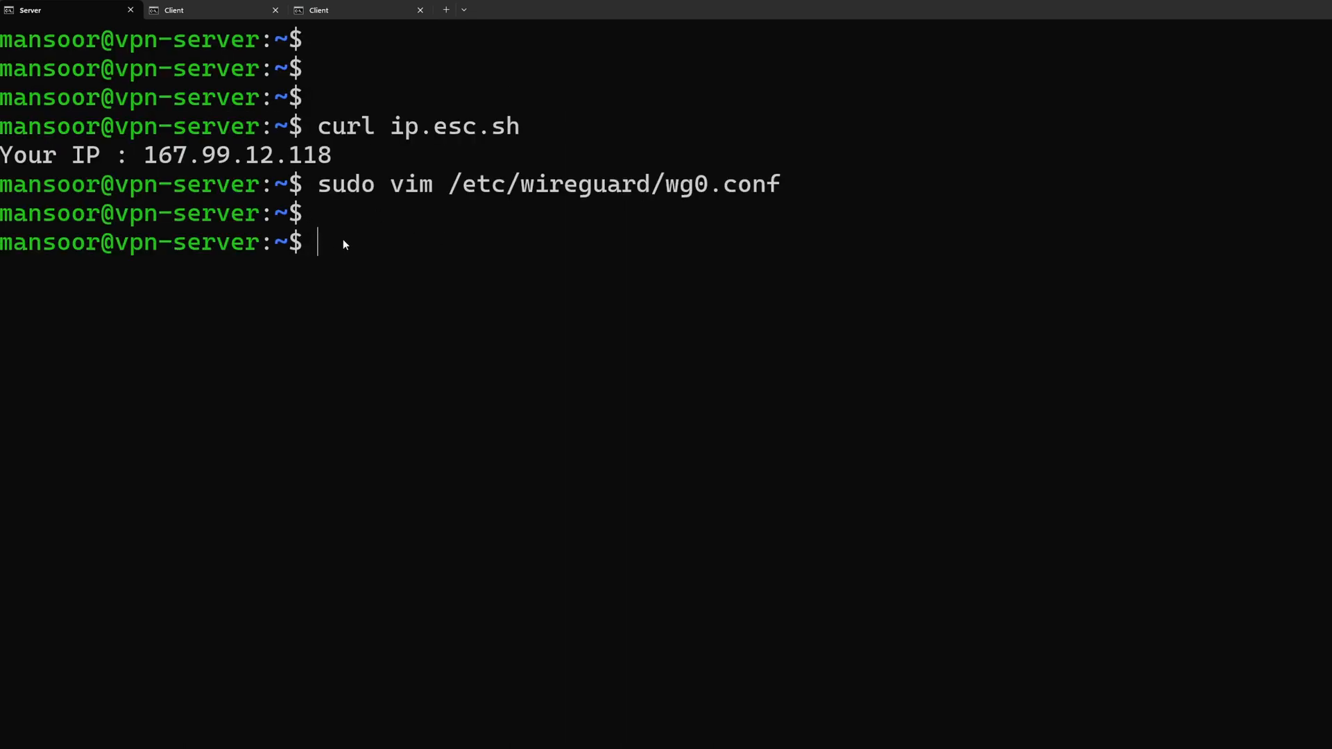
# Start wg-quick@wg0 on the server, check its status, and list peers with wg show
pyautogui.write('sudo systemctl start')
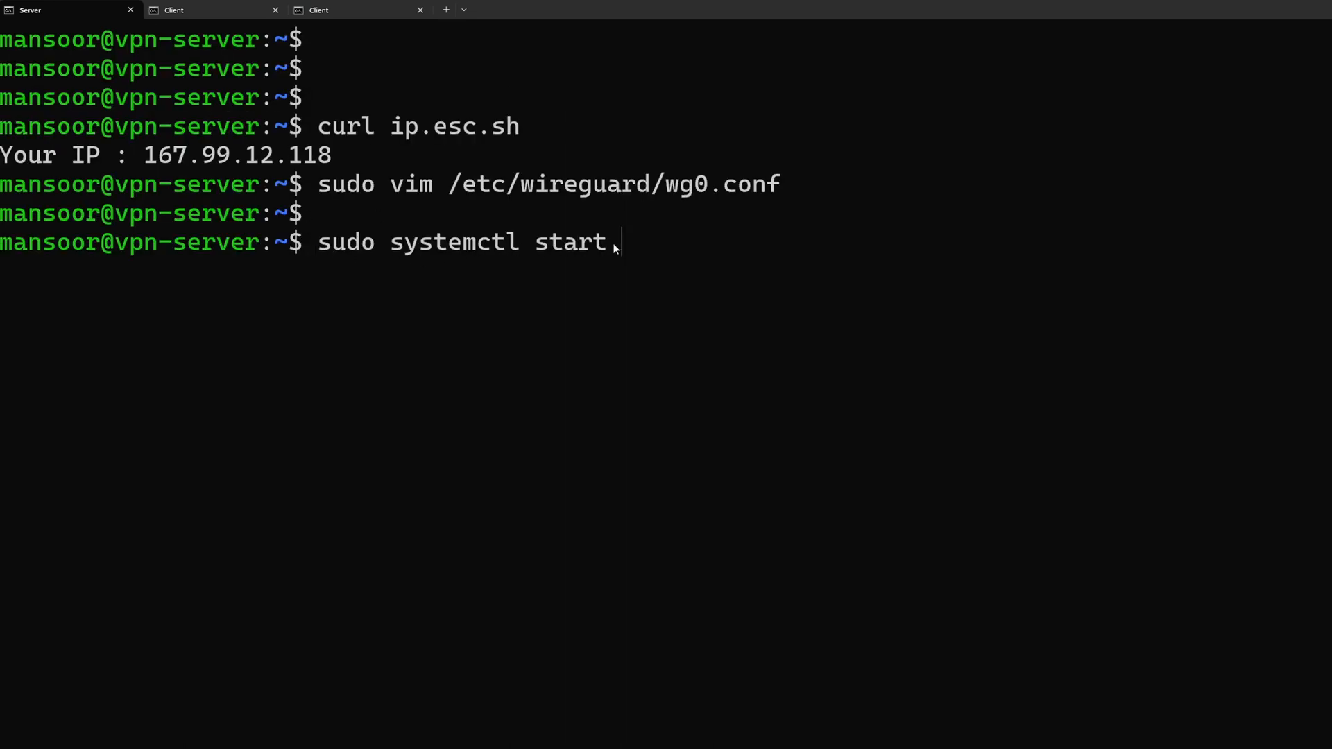
pyautogui.write('wg-q')
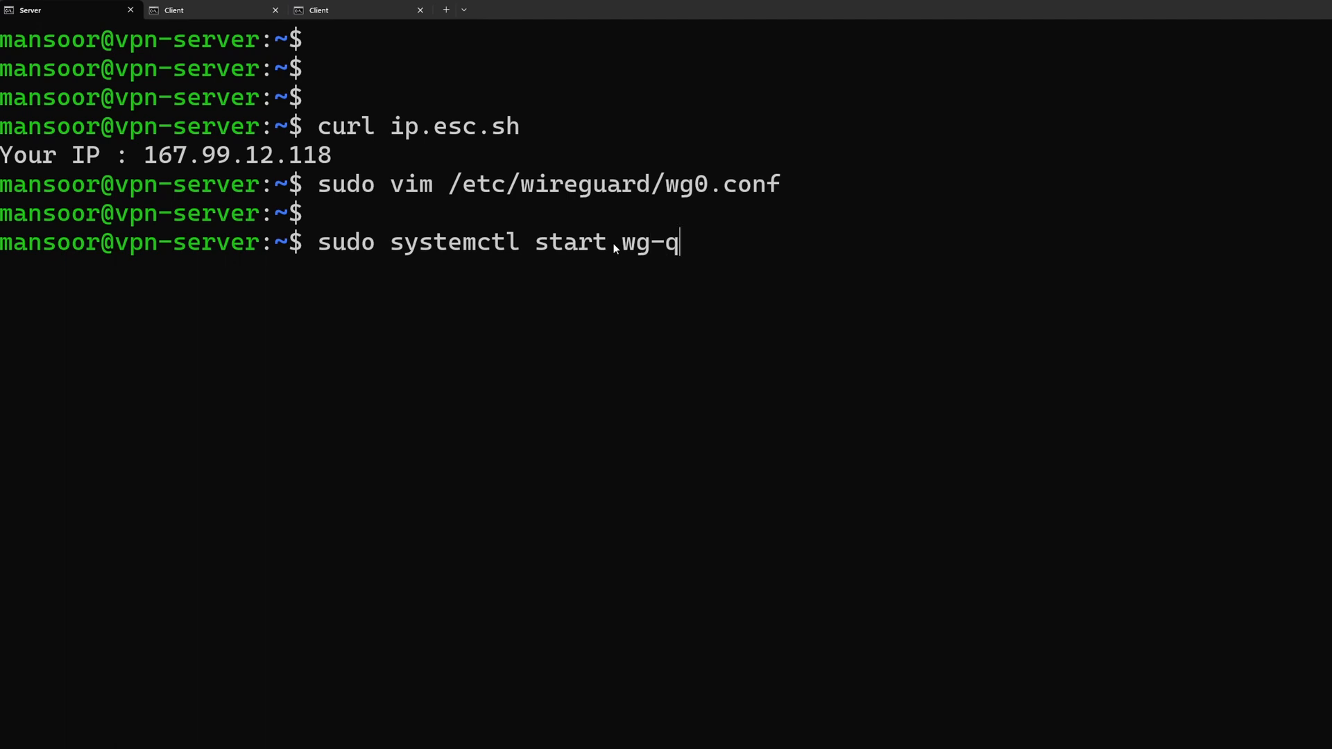
pyautogui.write('uick@wg')
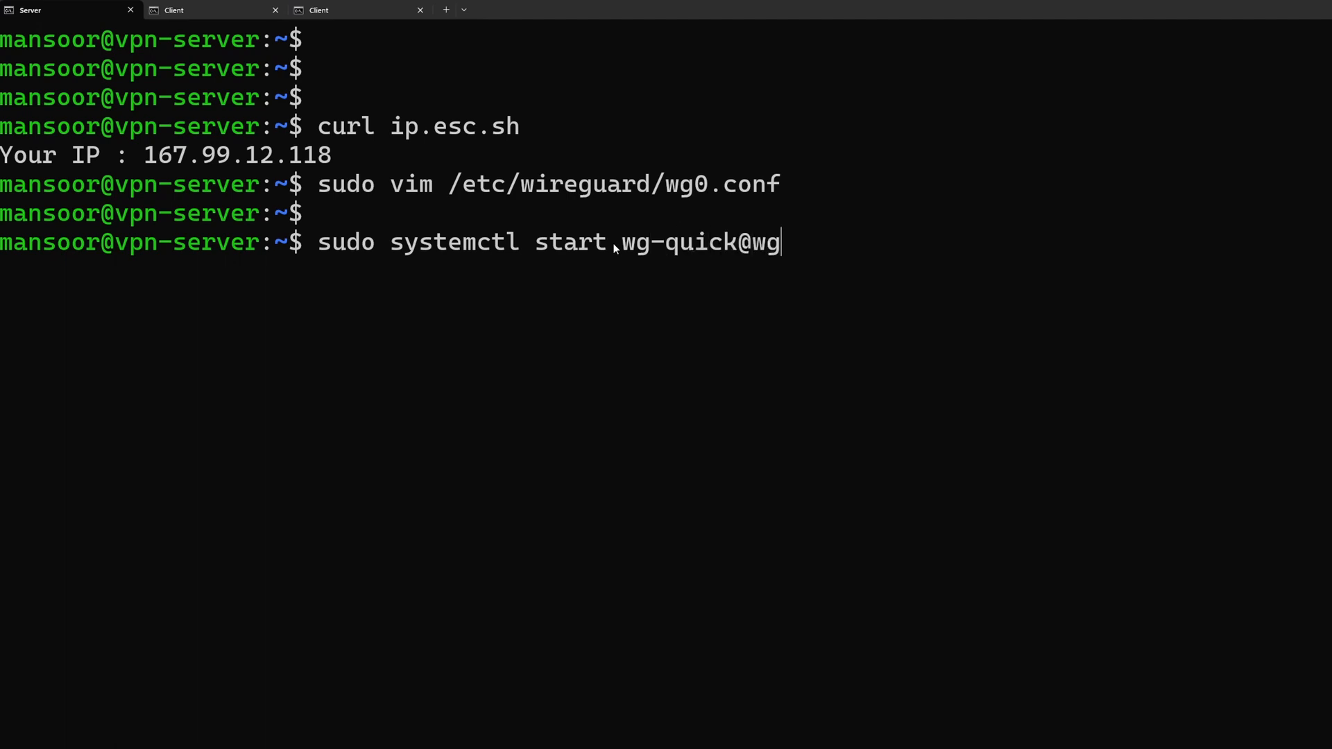
pyautogui.write('0')
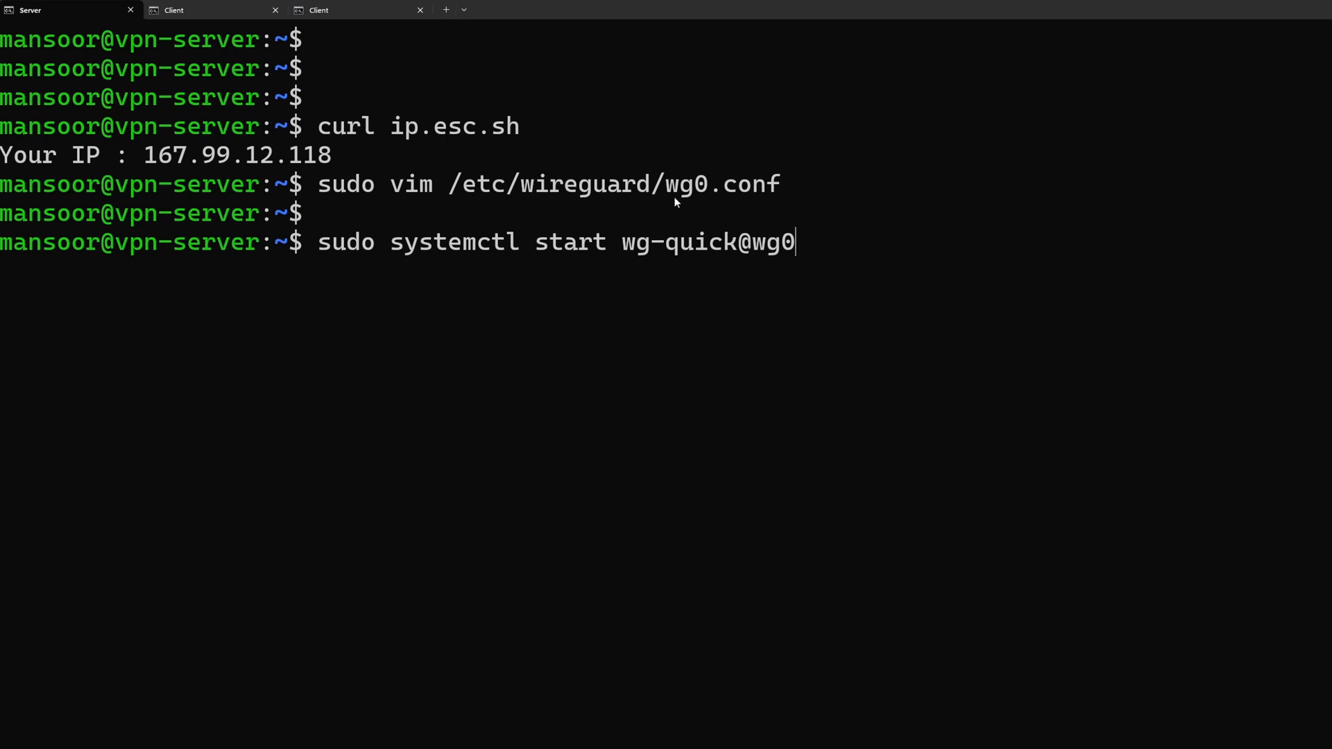
pyautogui.moveTo(681, 188)
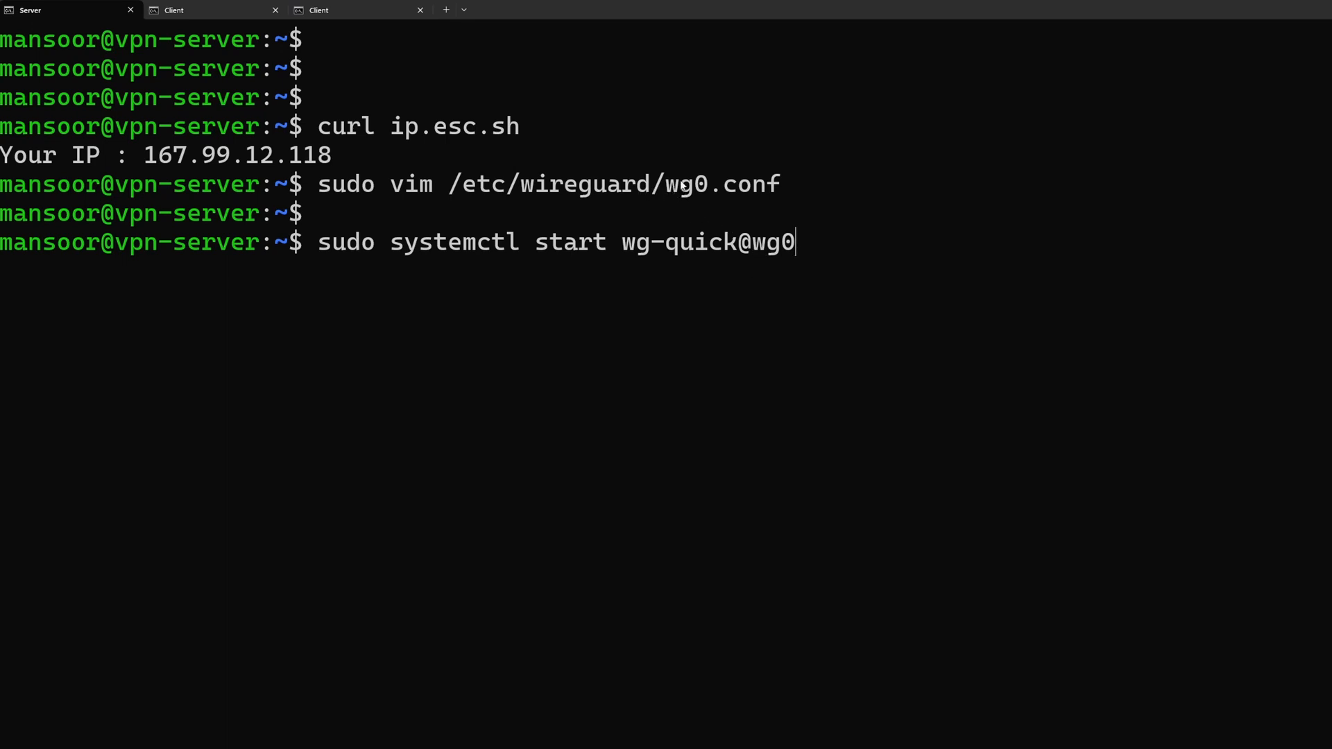
pyautogui.press('Return')
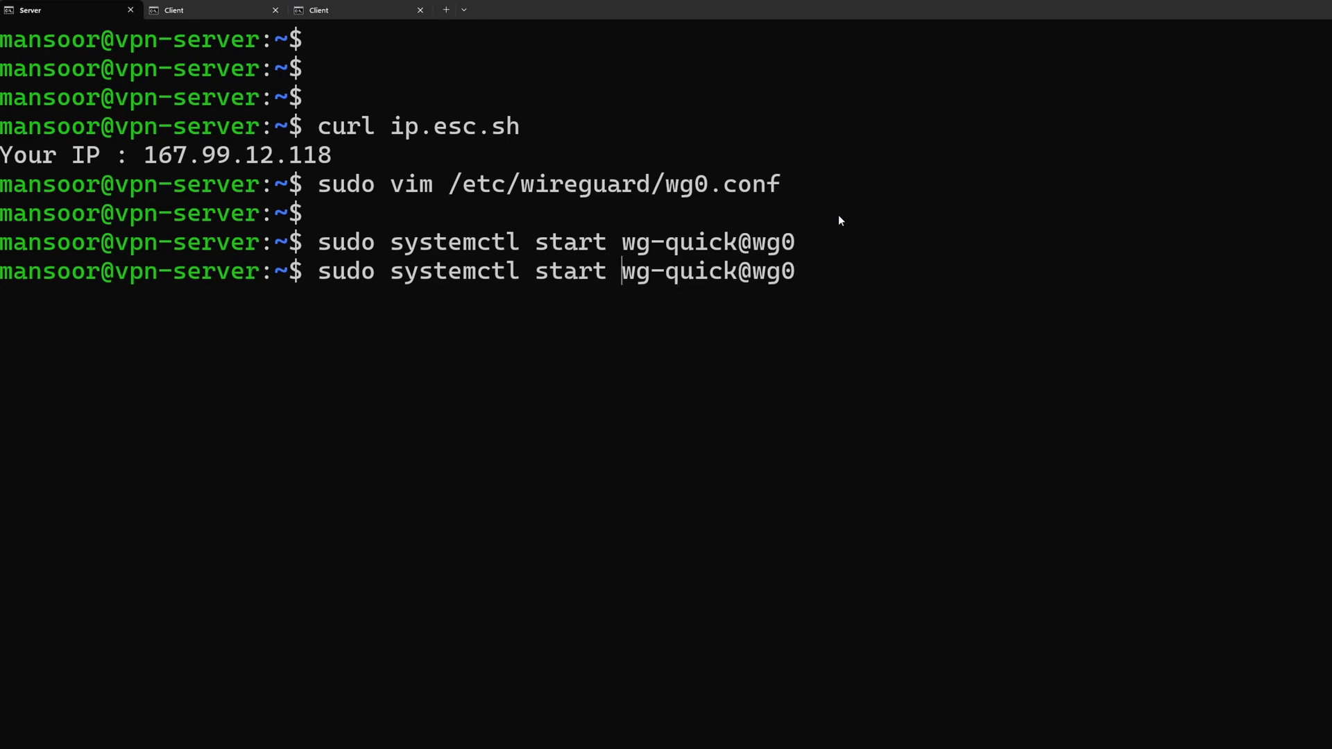
pyautogui.write('status')
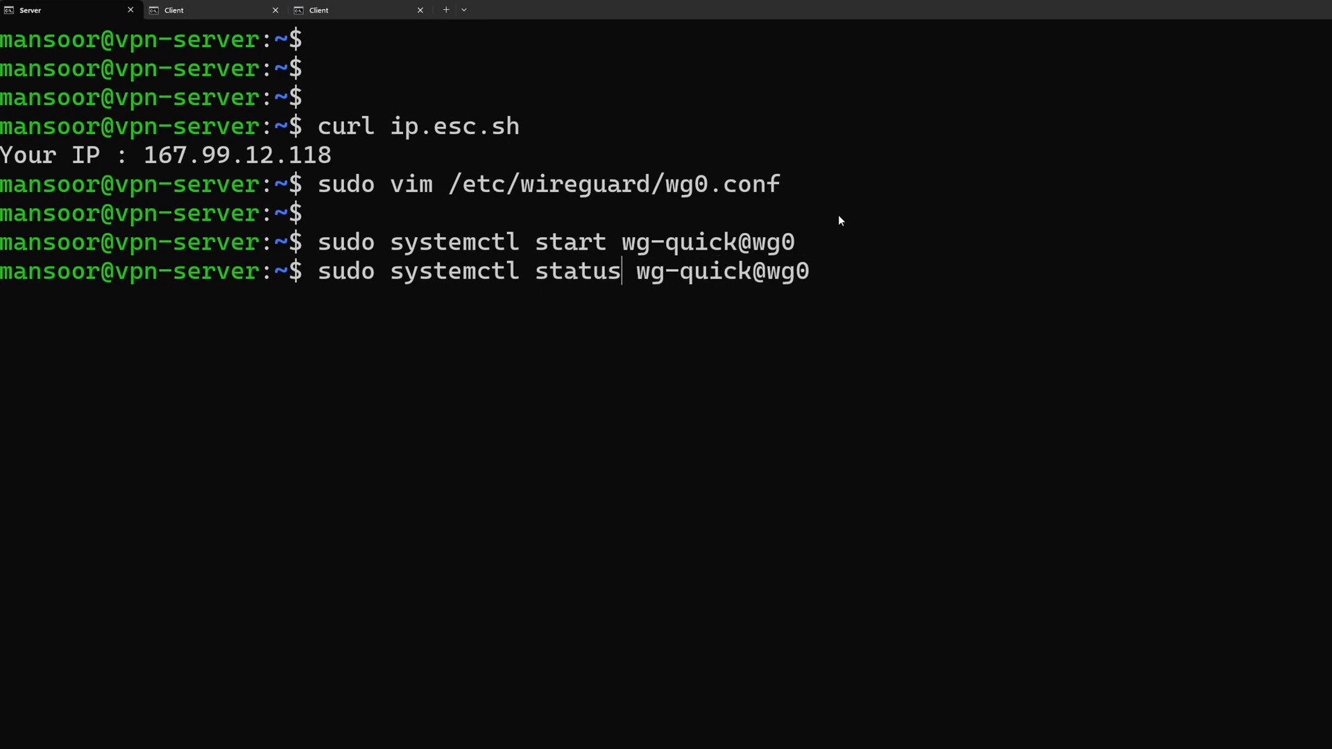
pyautogui.press('Return')
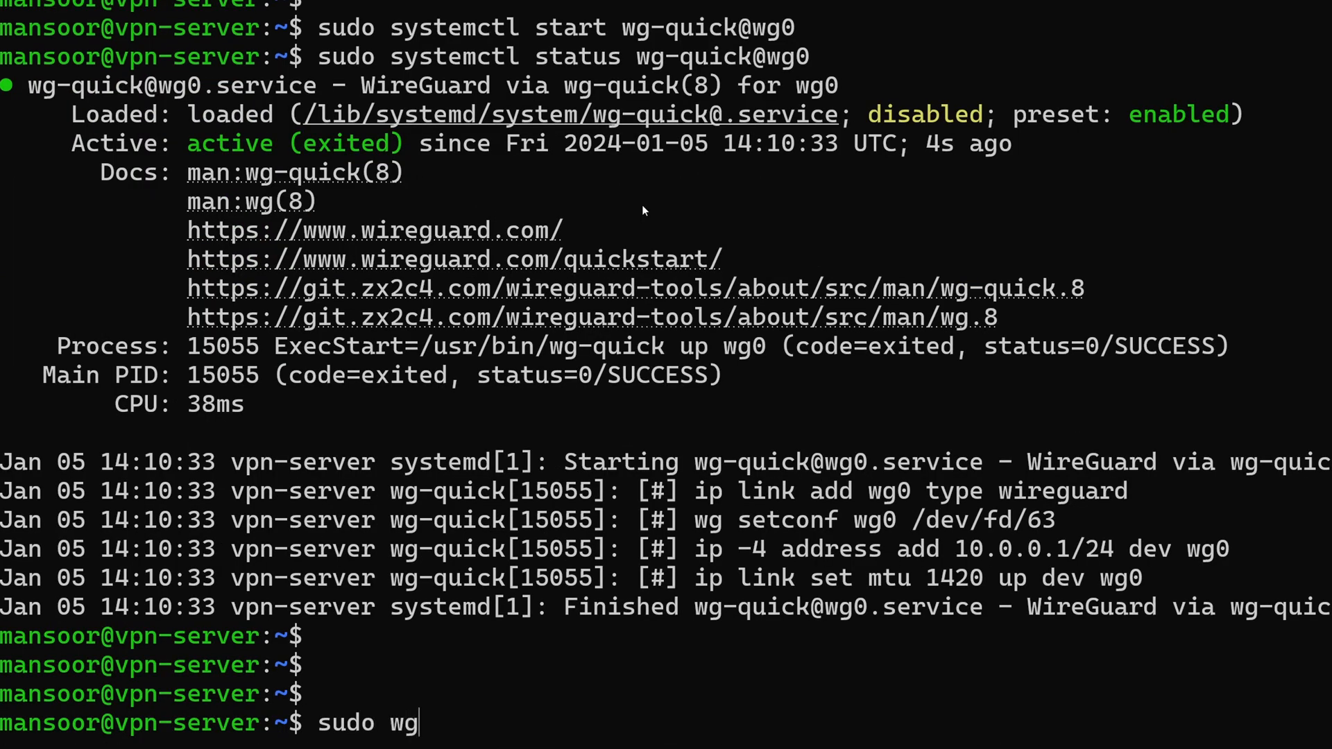
pyautogui.press('Return')
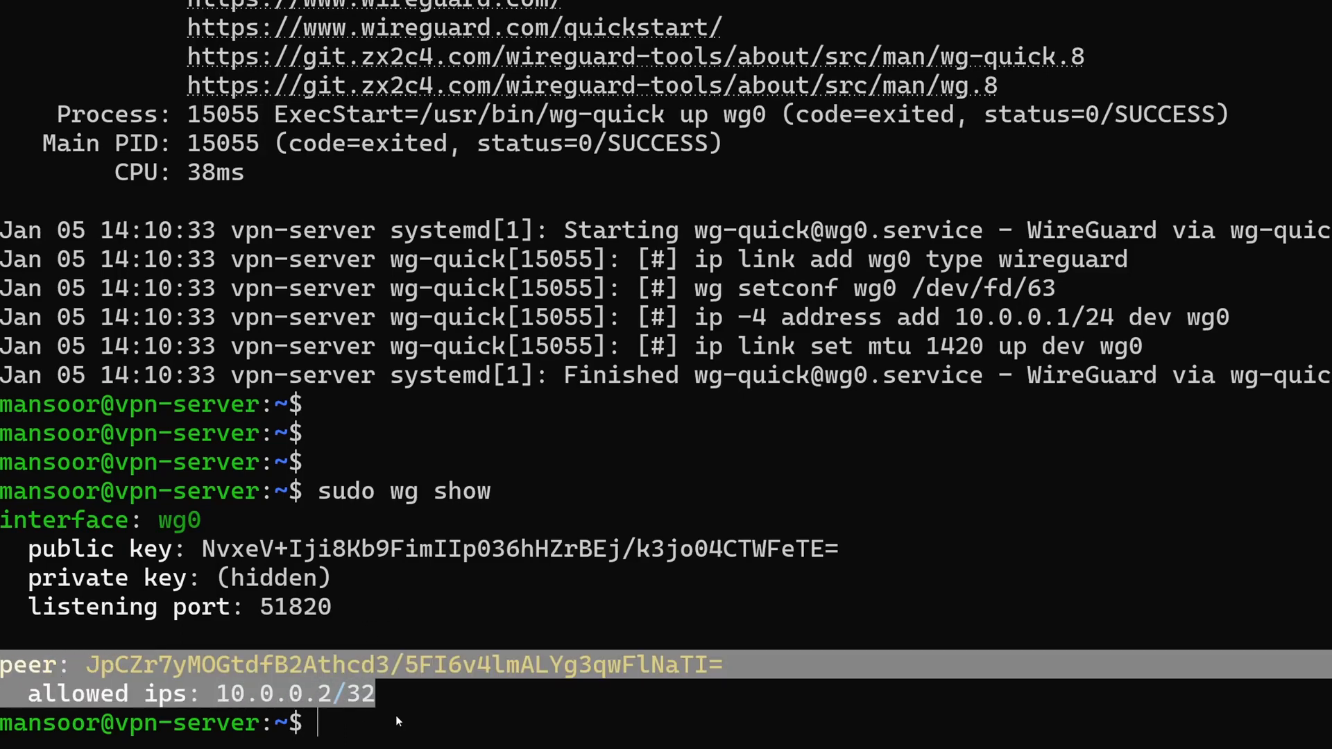
pyautogui.moveTo(391, 688)
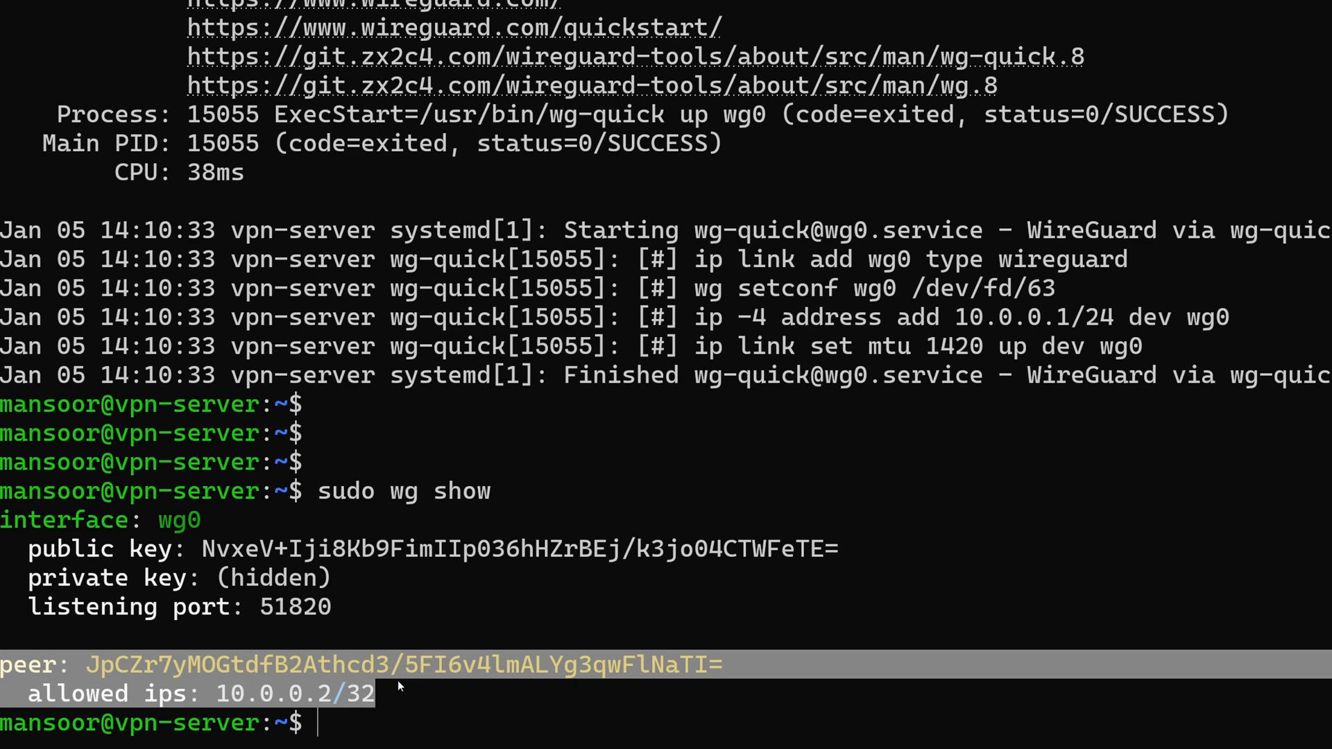
# Recall the systemctl command and change it to enable wg-quick@wg0 at boot
pyautogui.write('sudo systemctl status wg-quick@wg0')
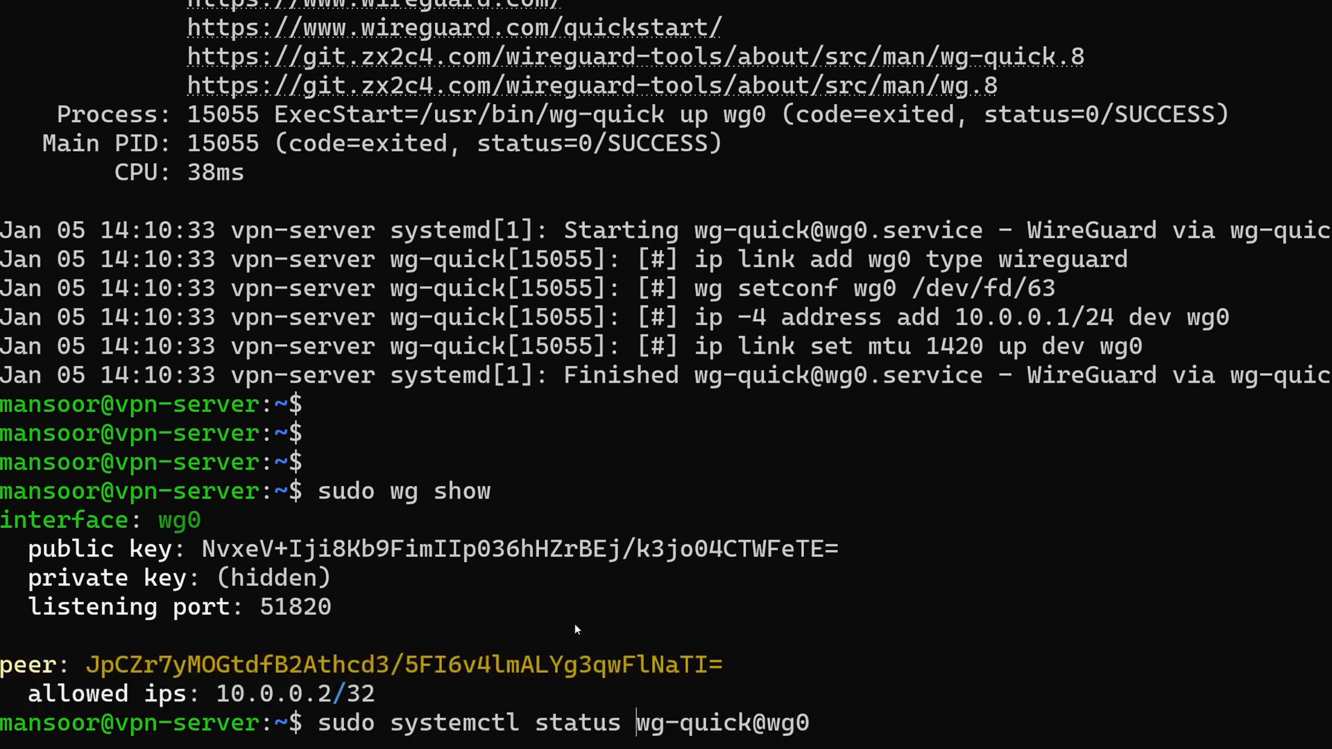
pyautogui.press('BackSpace')
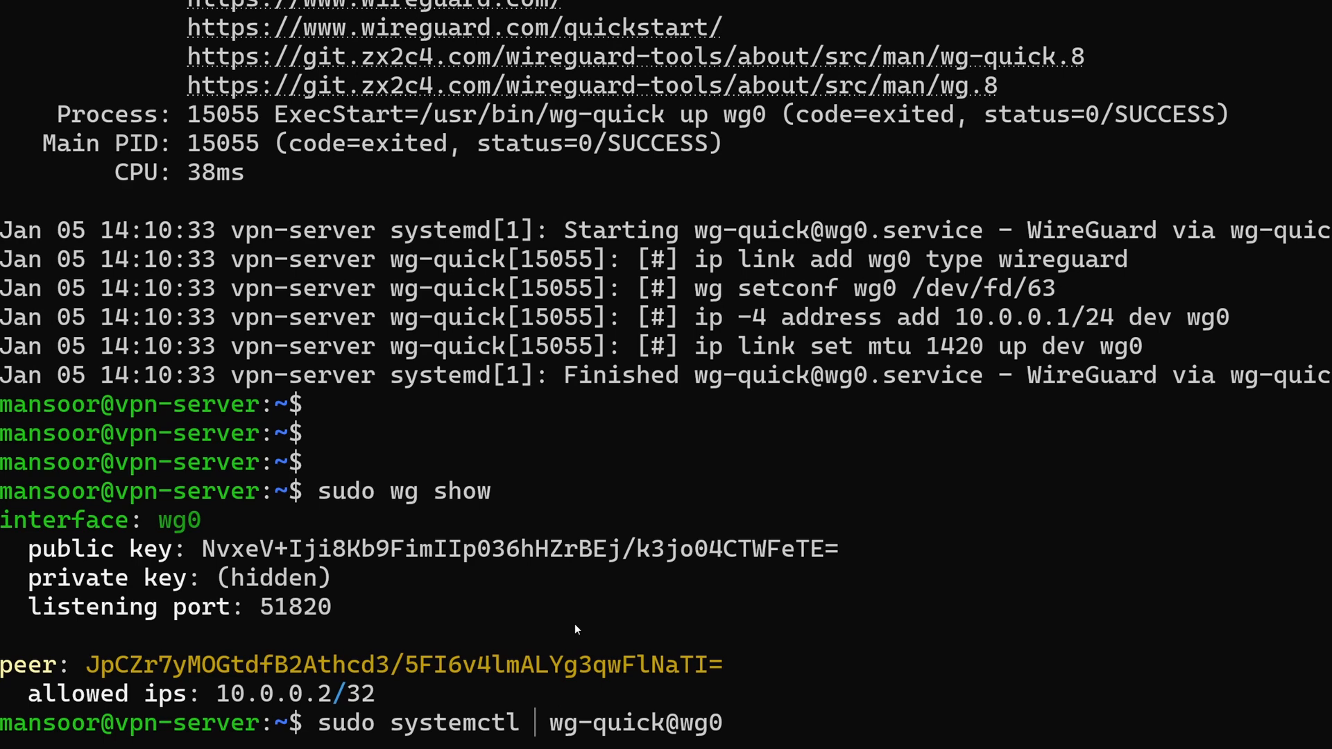
pyautogui.write('enable')
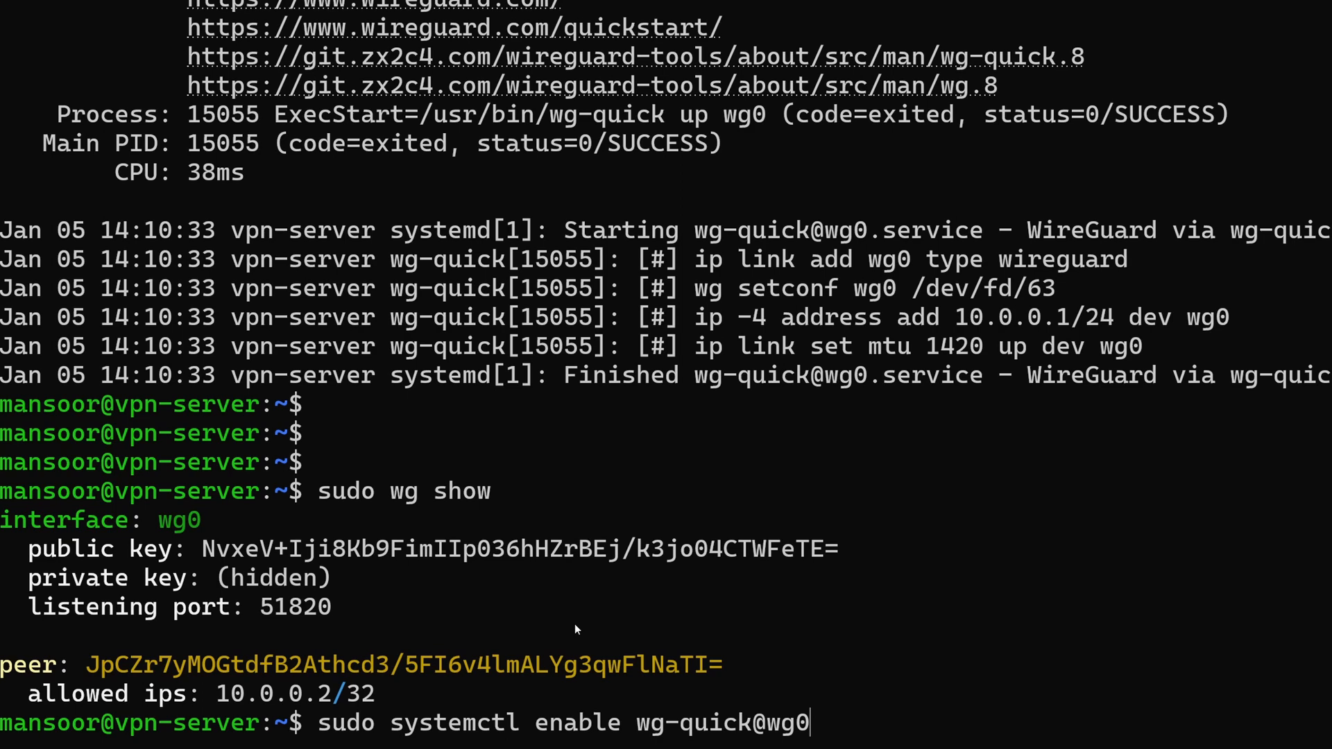
# Start wg-quick@wg0 on the client and confirm the handshake with the server via wg show
pyautogui.click(174, 14)
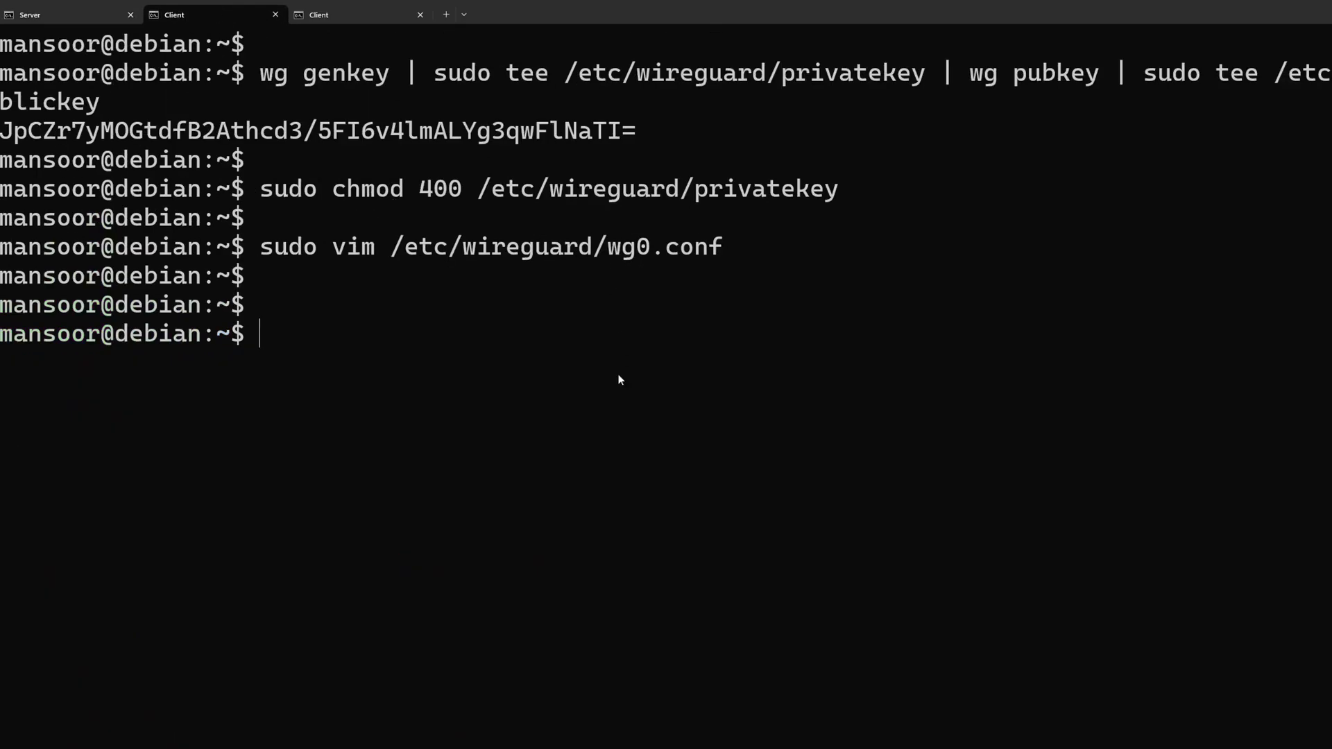
pyautogui.write('sudo systemctl start wg-quick@wg0')
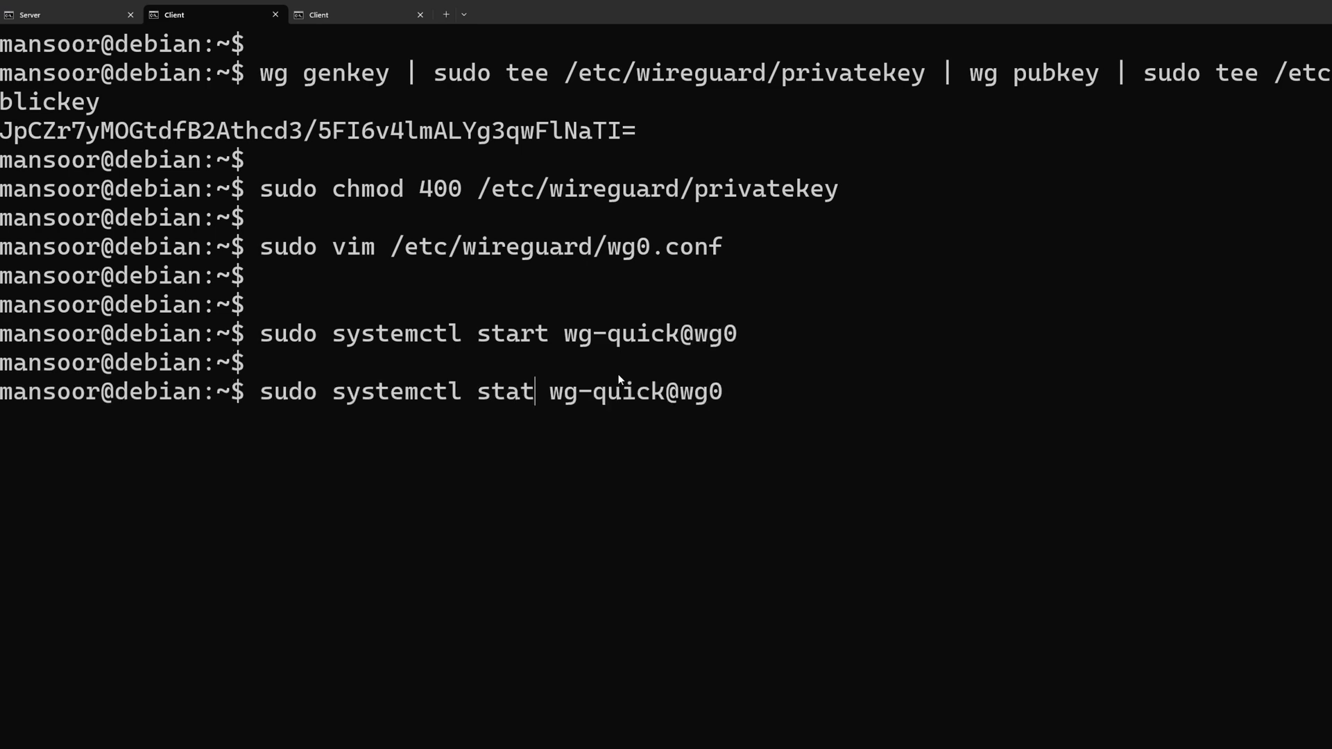
pyautogui.press('Return')
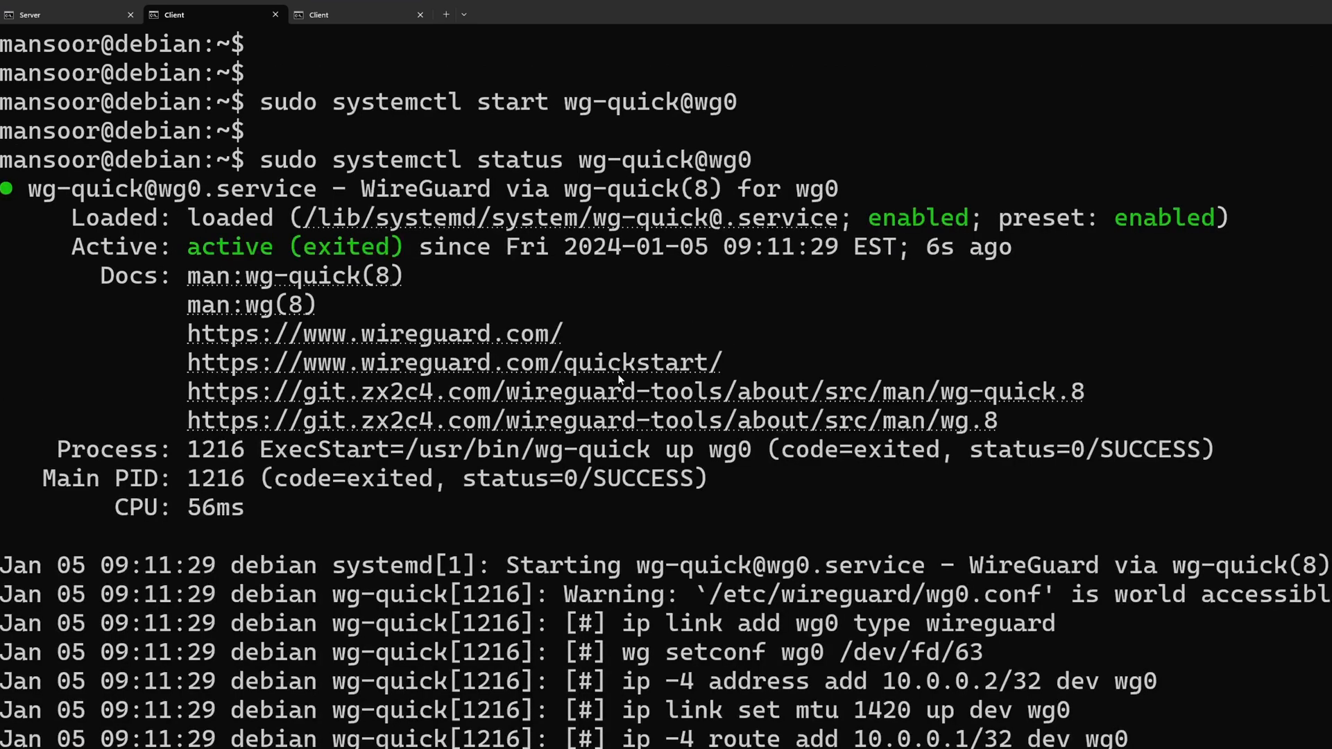
pyautogui.scroll(-3)
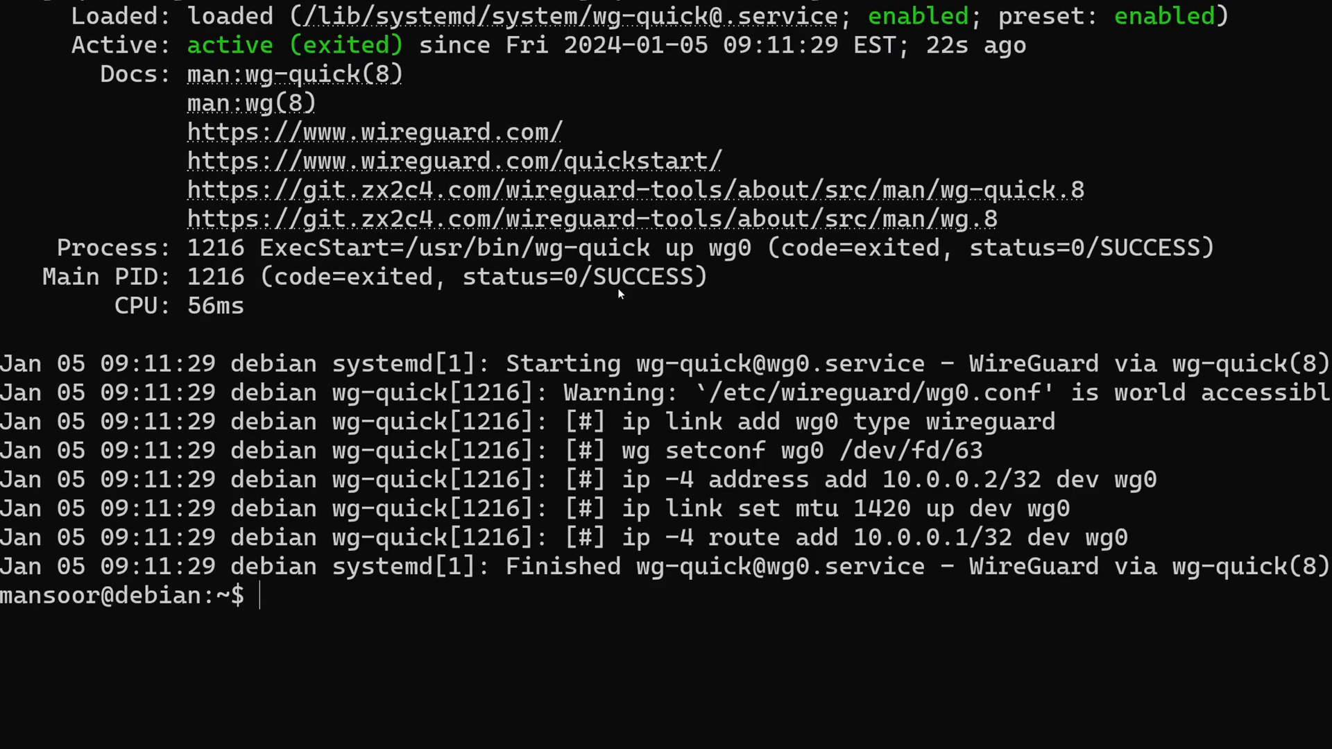
pyautogui.press('Return')
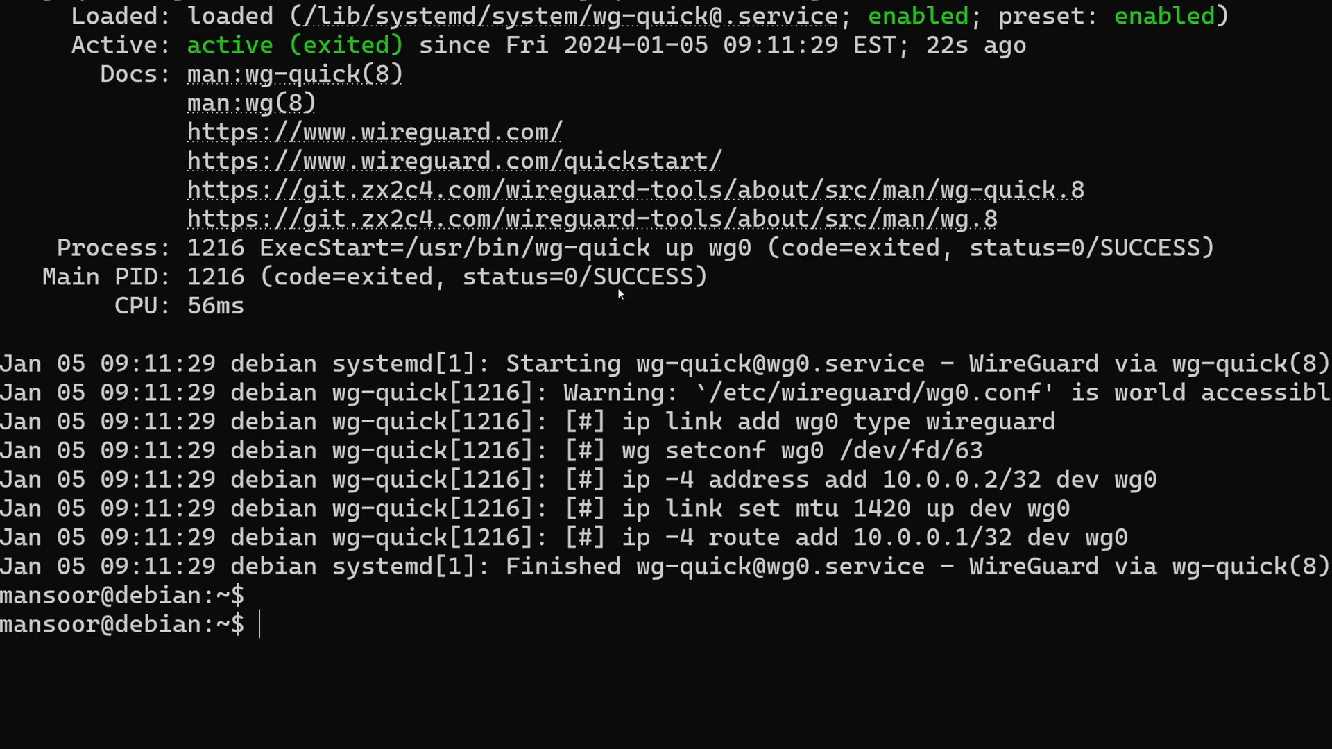
pyautogui.write('sudo w')
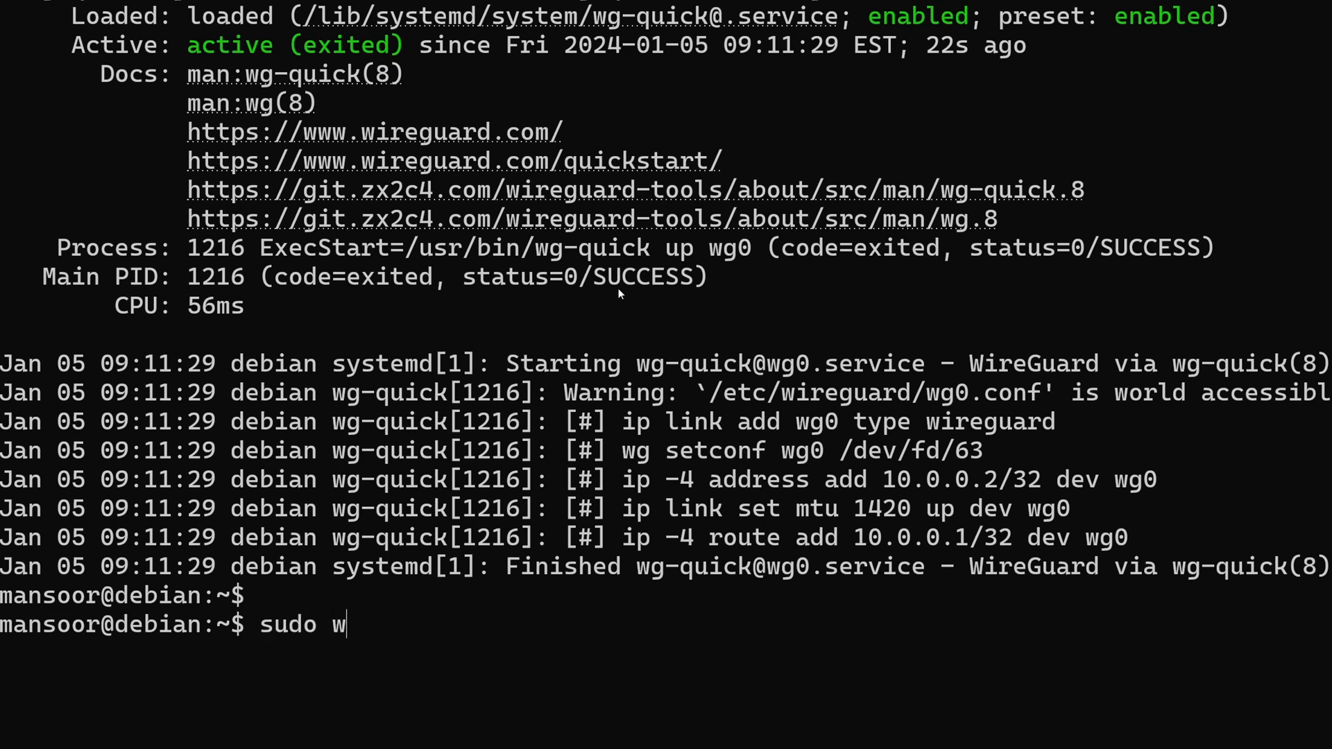
pyautogui.write('g s')
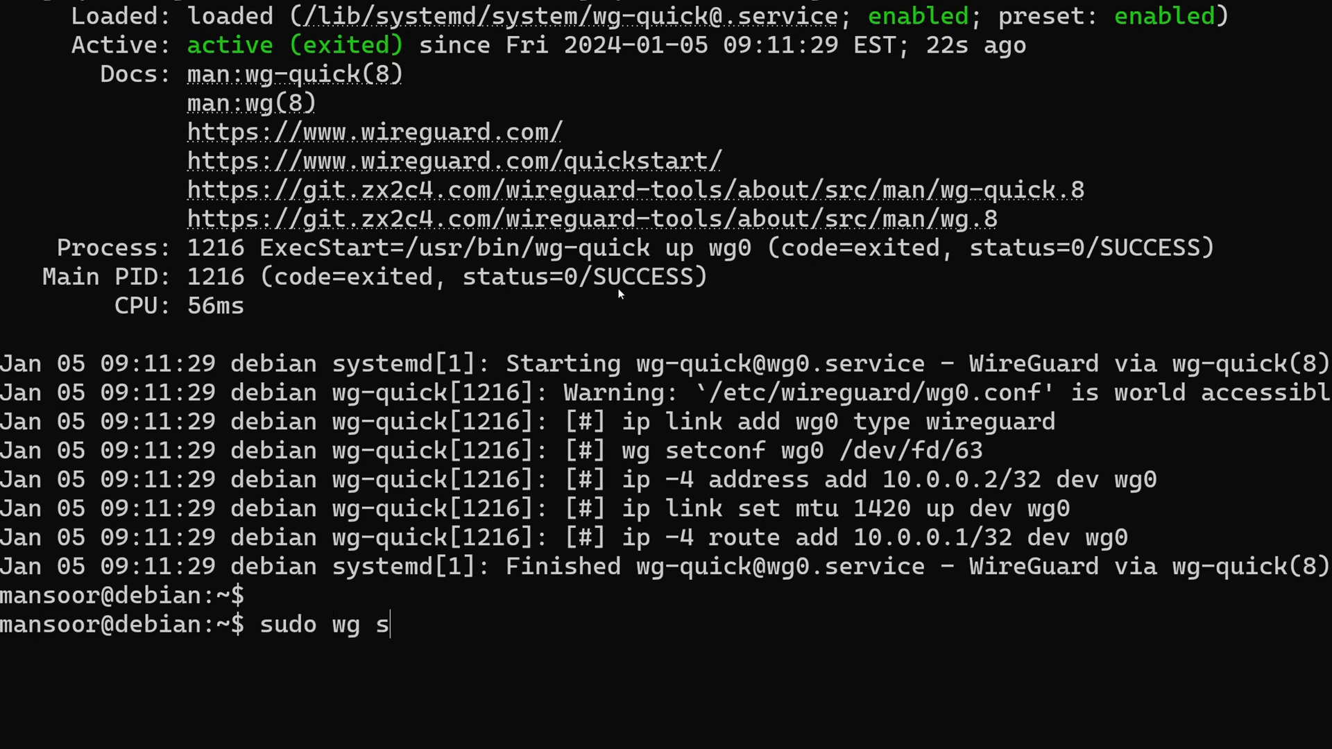
pyautogui.press('Return')
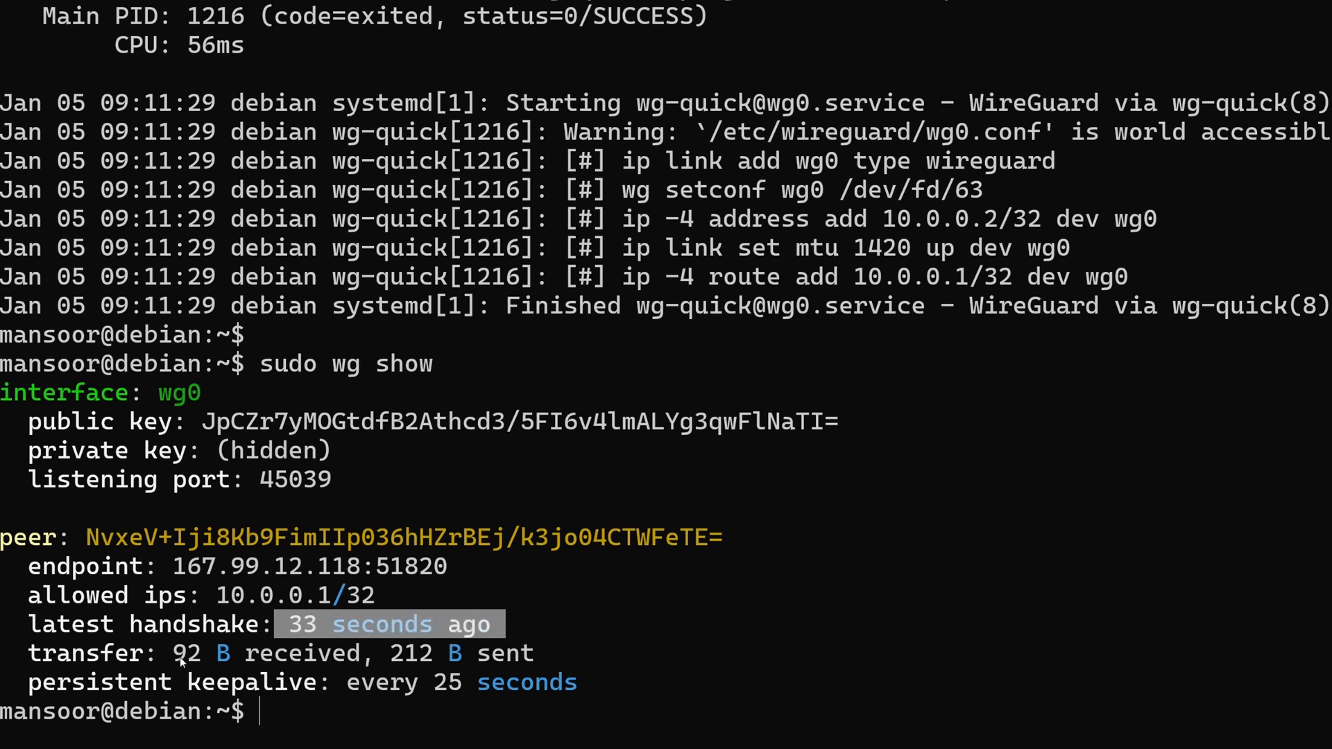
pyautogui.moveTo(512, 665)
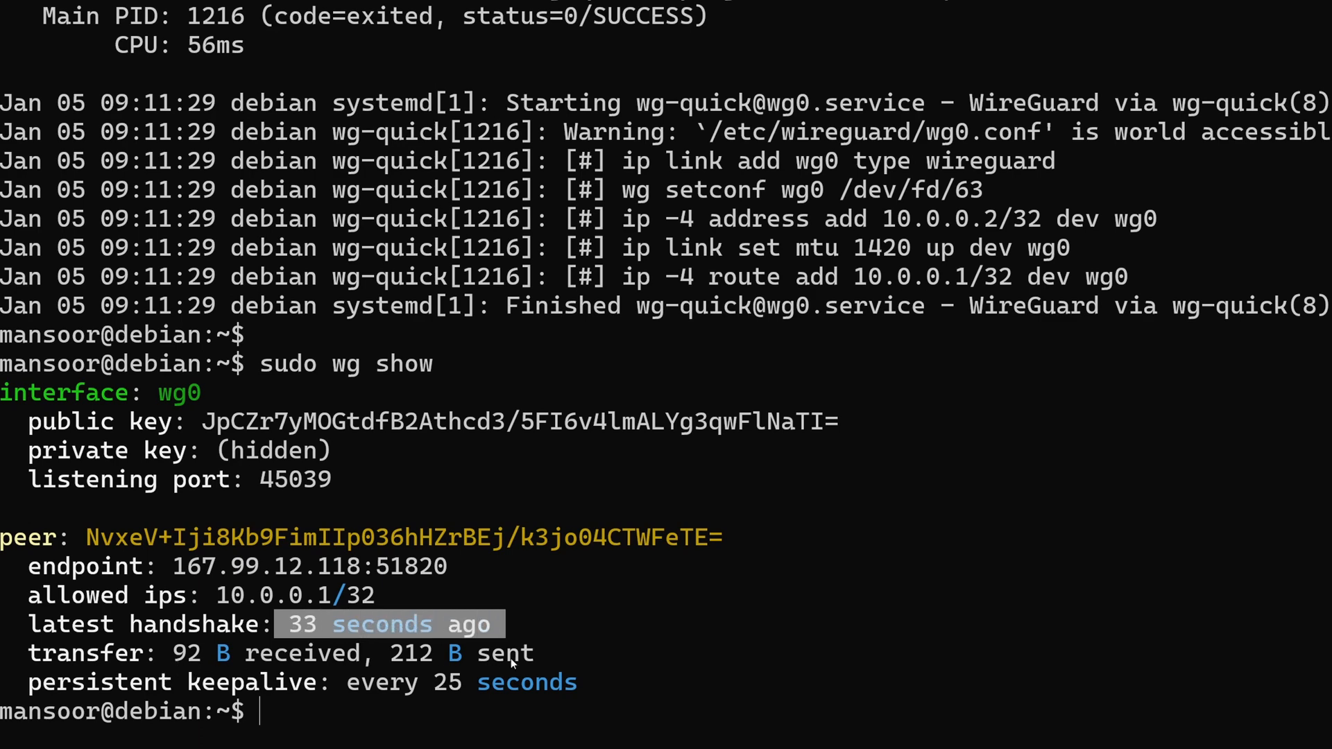
pyautogui.moveTo(658, 646)
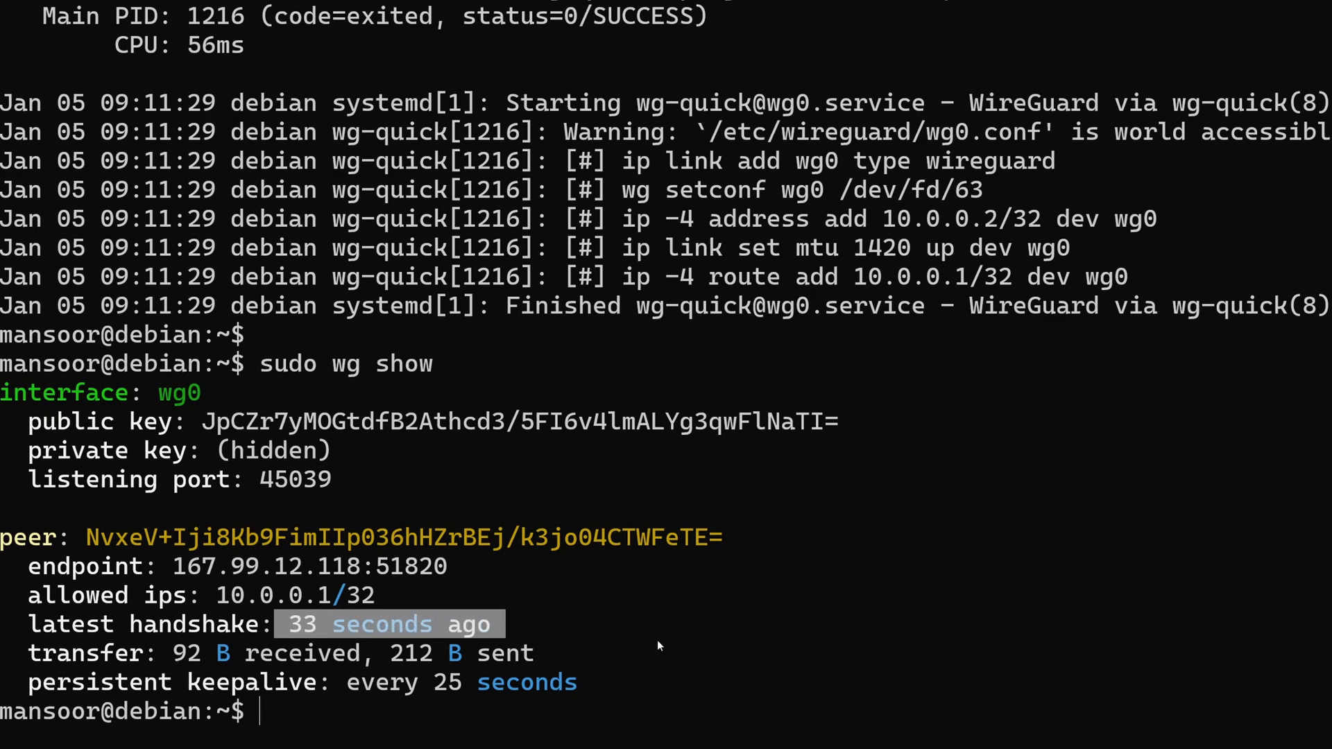
# Ping the server's tunnel address 10.0.0.1 from the client
pyautogui.press('Return')
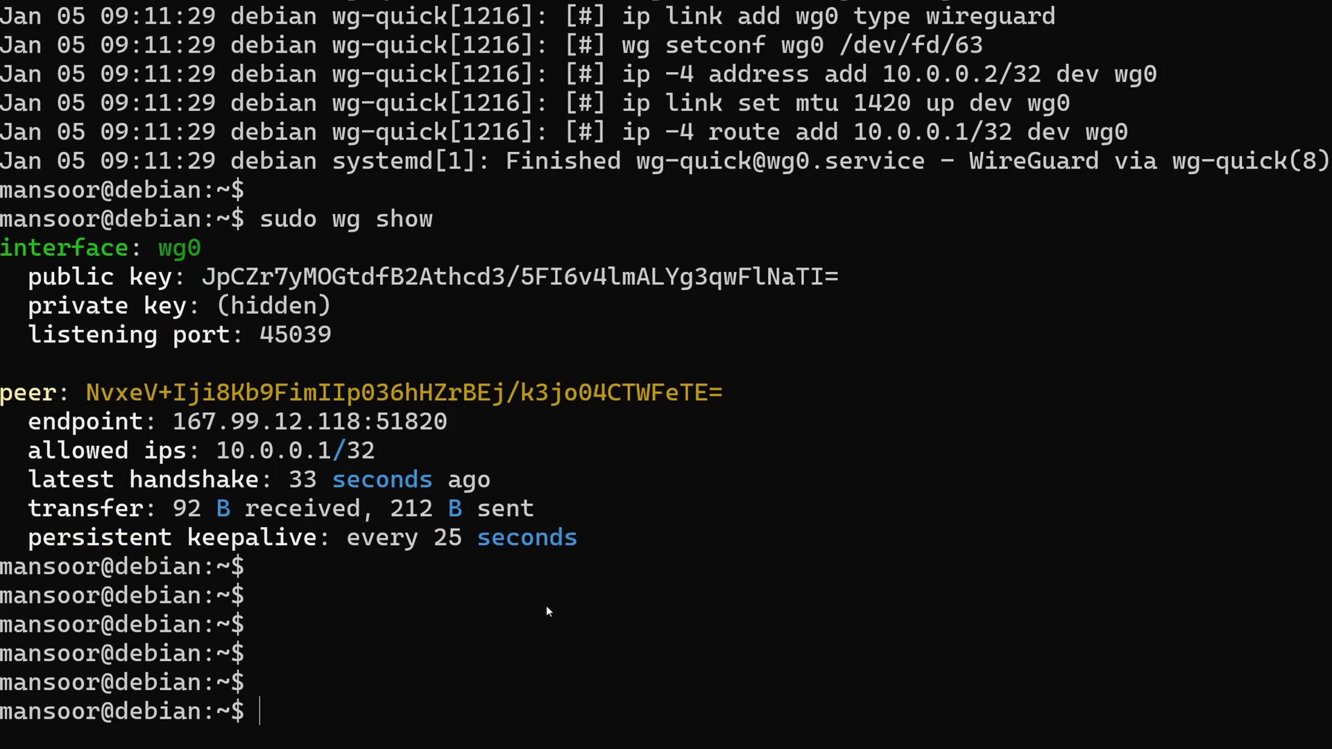
pyautogui.moveTo(466, 351)
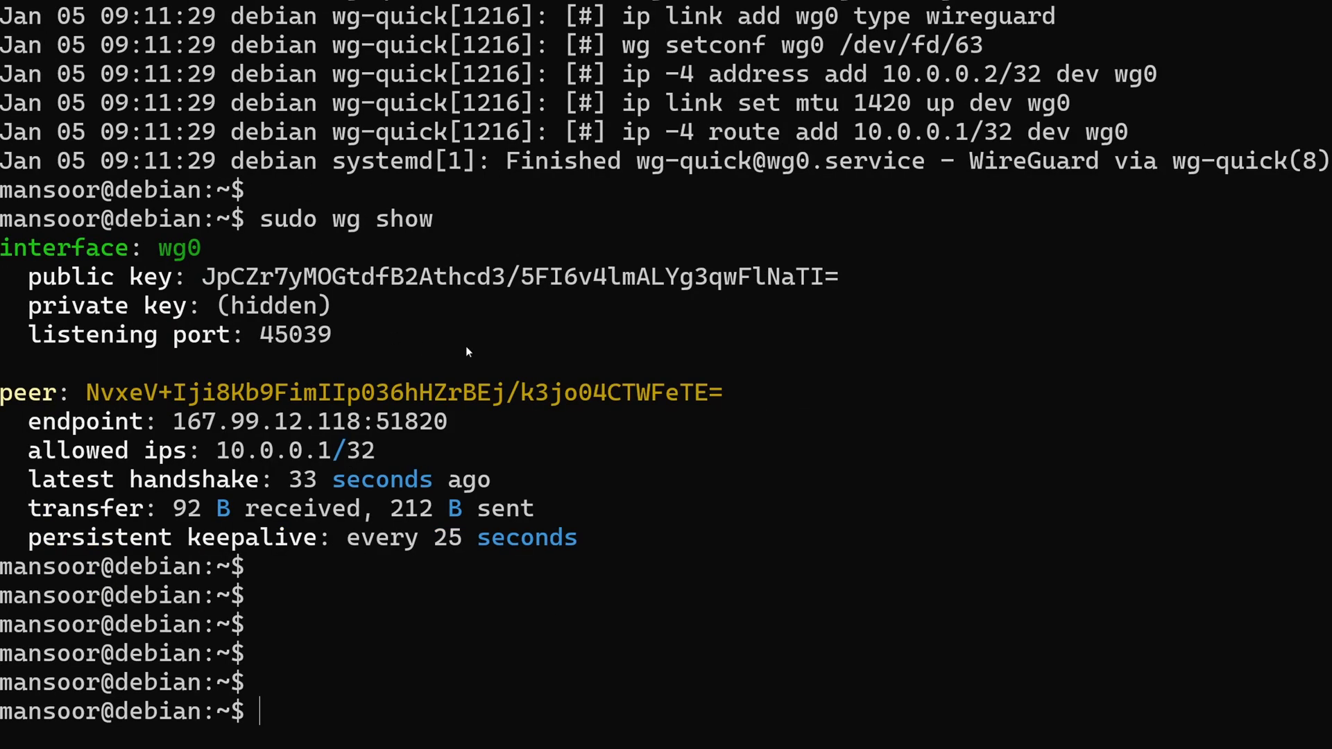
pyautogui.moveTo(769, 426)
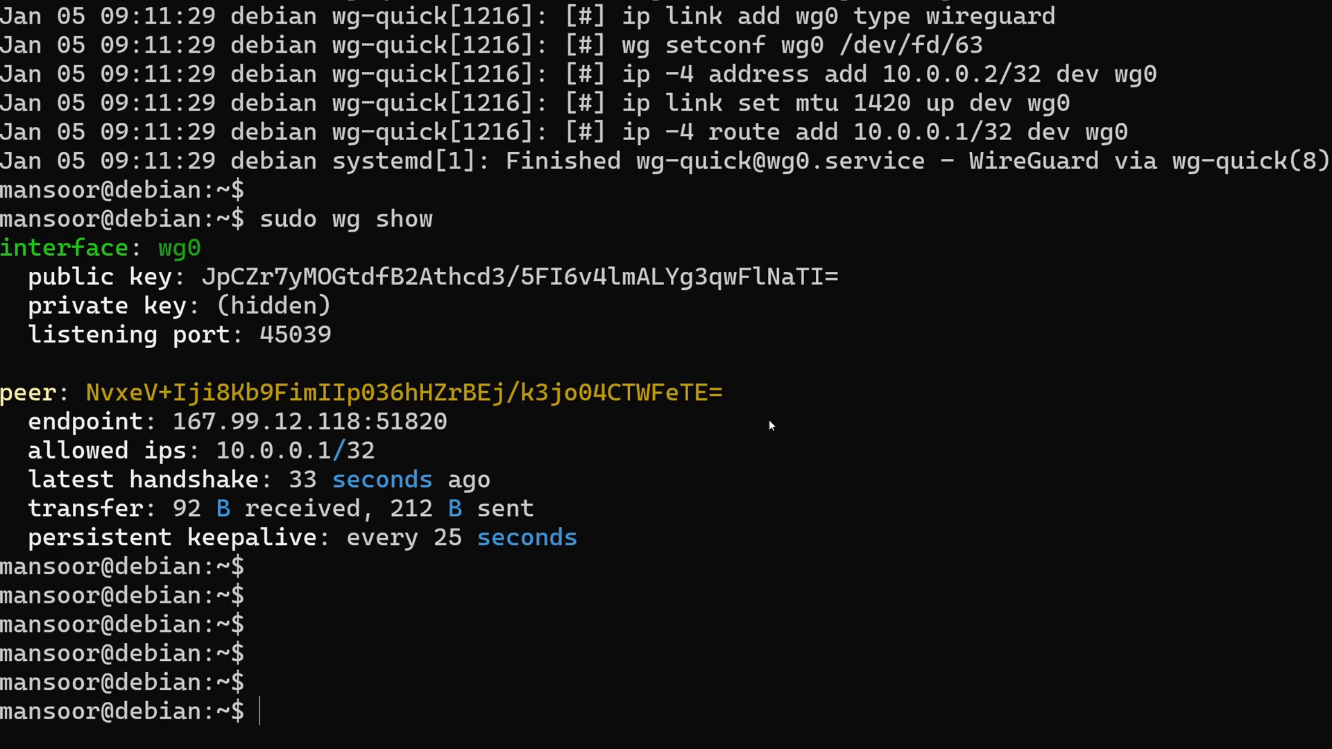
pyautogui.write('ping 10.0.0.1')
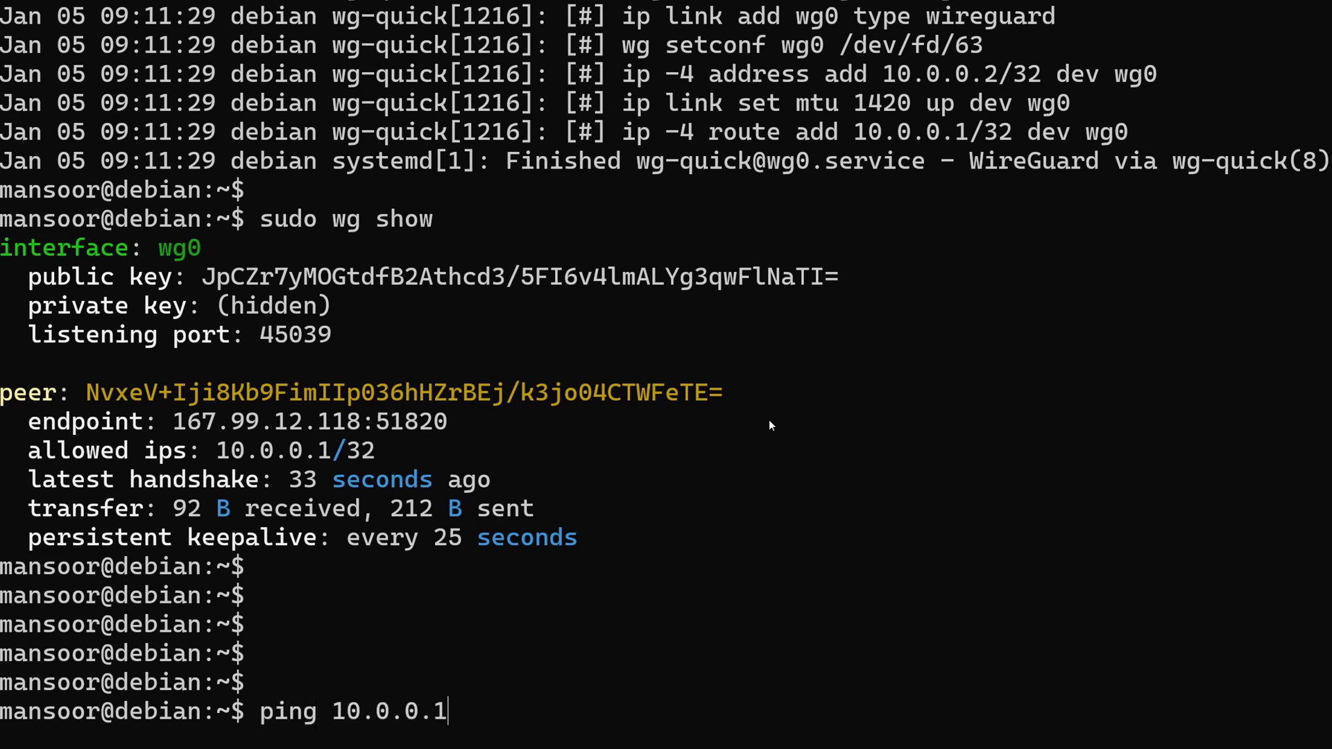
pyautogui.press('Return')
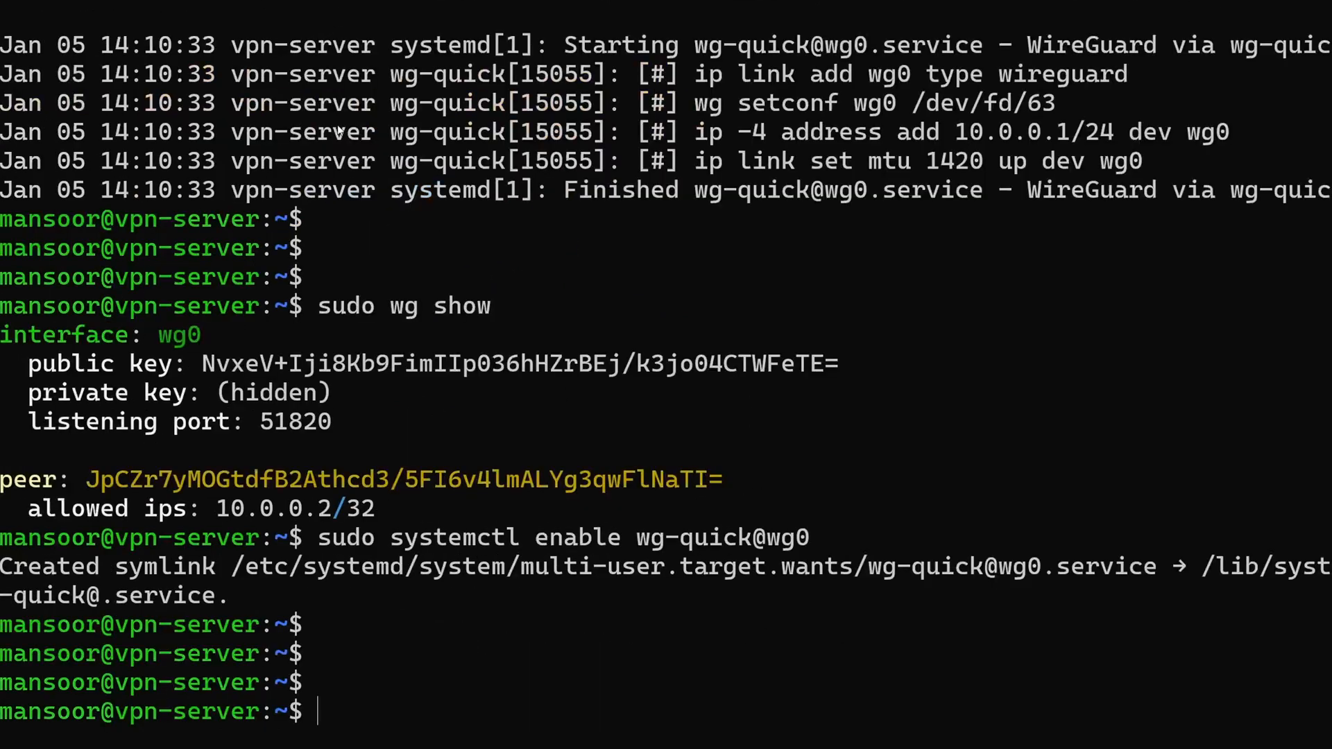
# Ping the client's tunnel address 10.0.0.2 from the server and stop after a few replies
pyautogui.write('p')
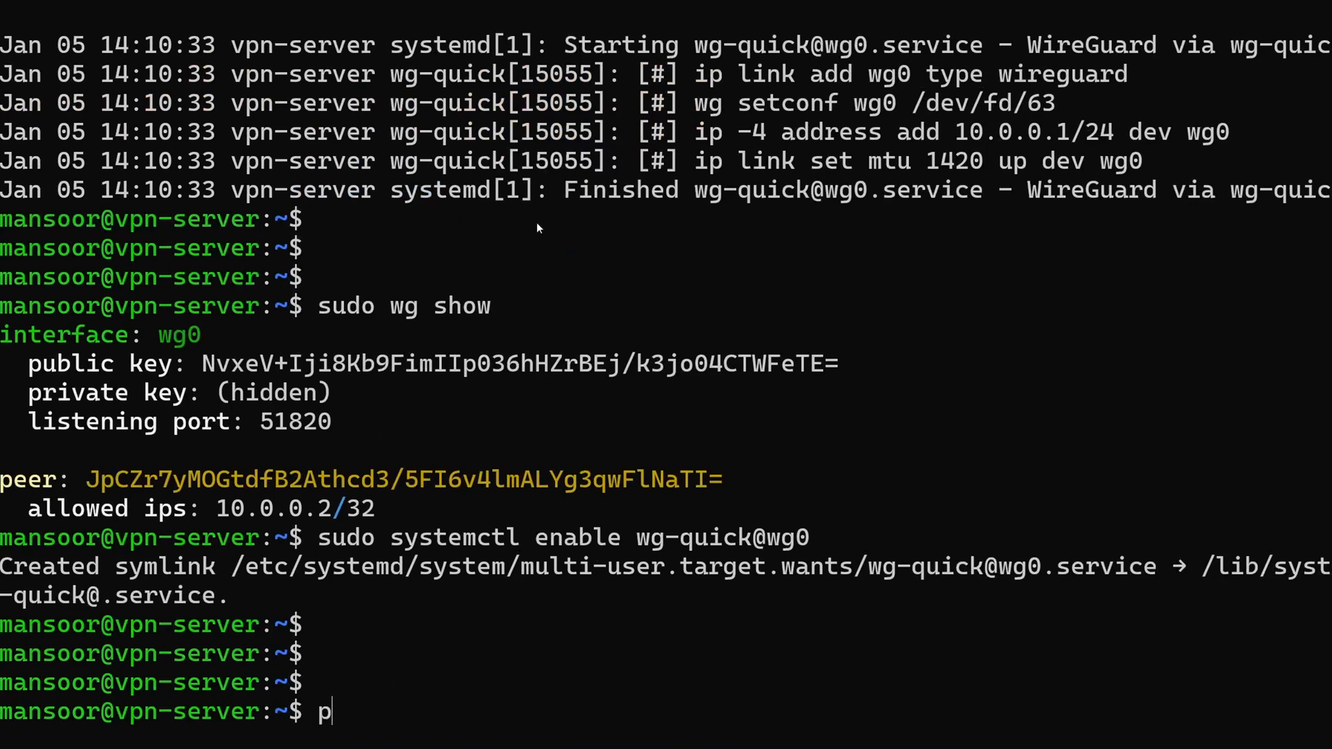
pyautogui.write('ing 10.0.0.')
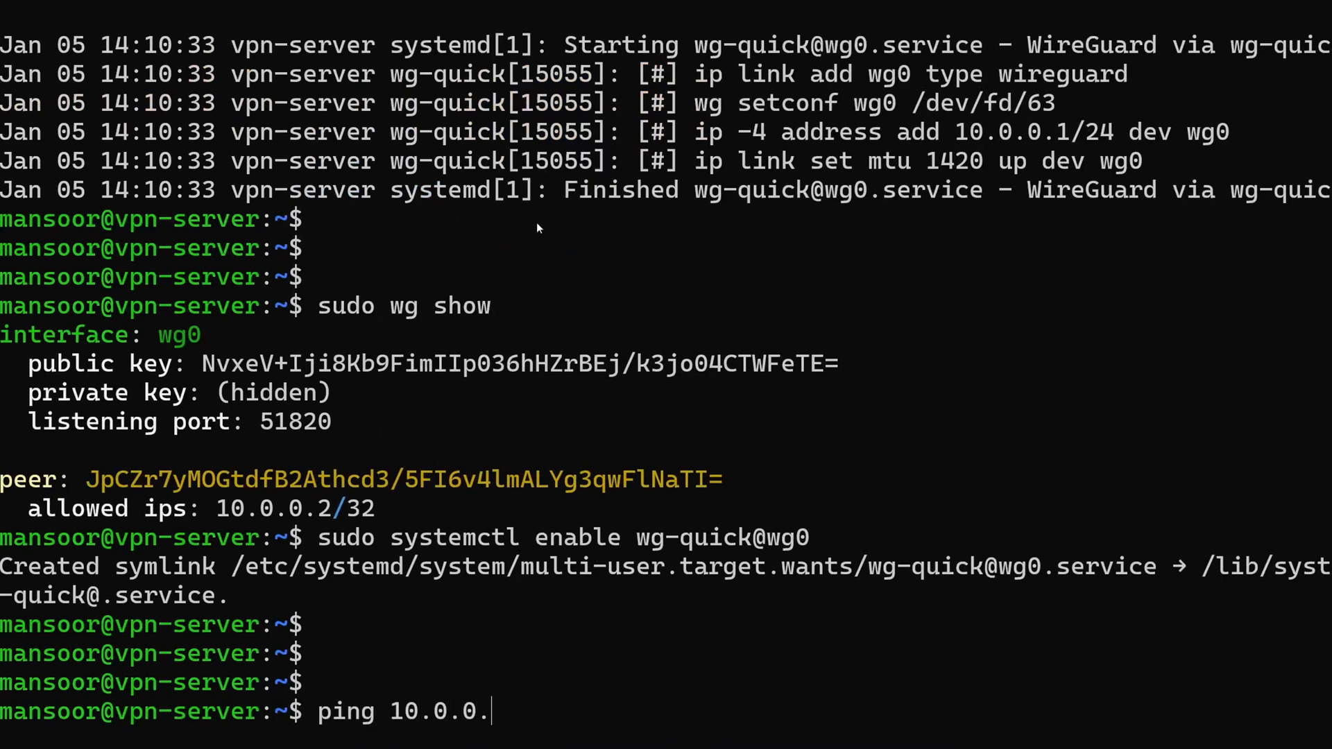
pyautogui.write('2')
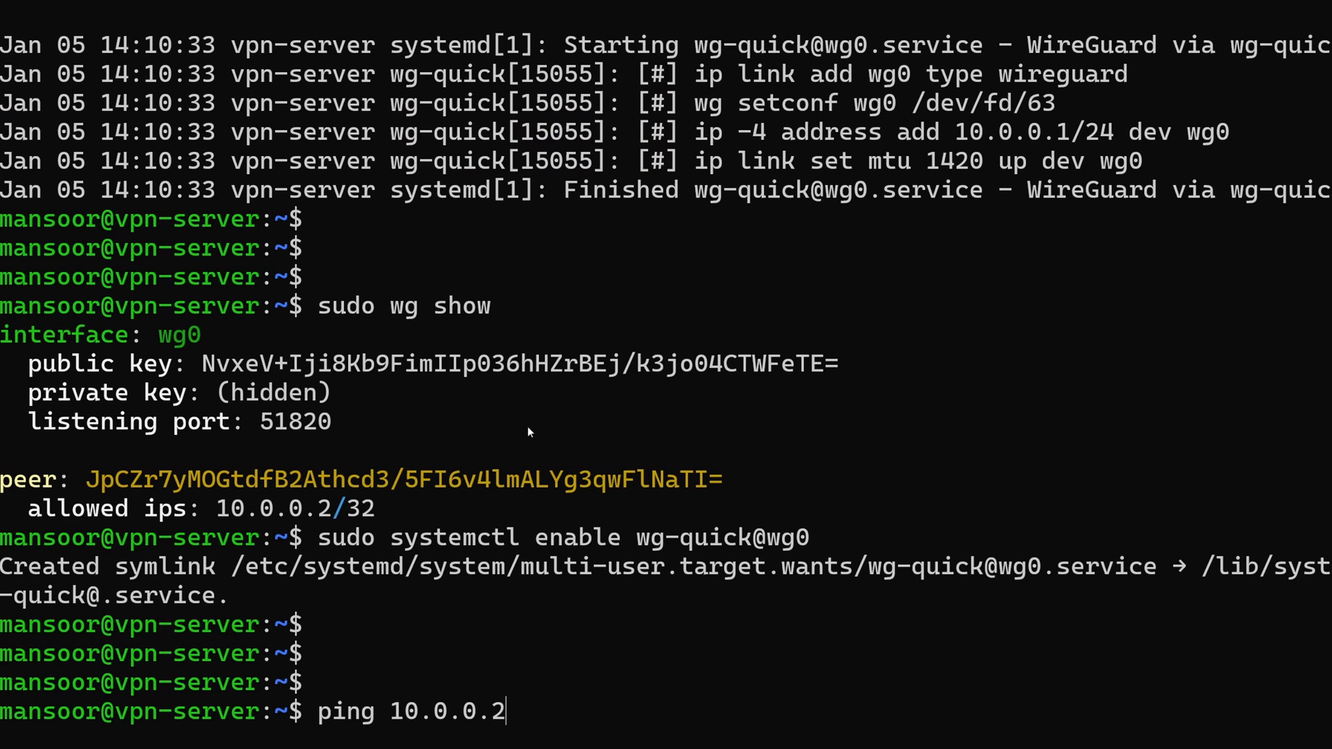
pyautogui.press('Return')
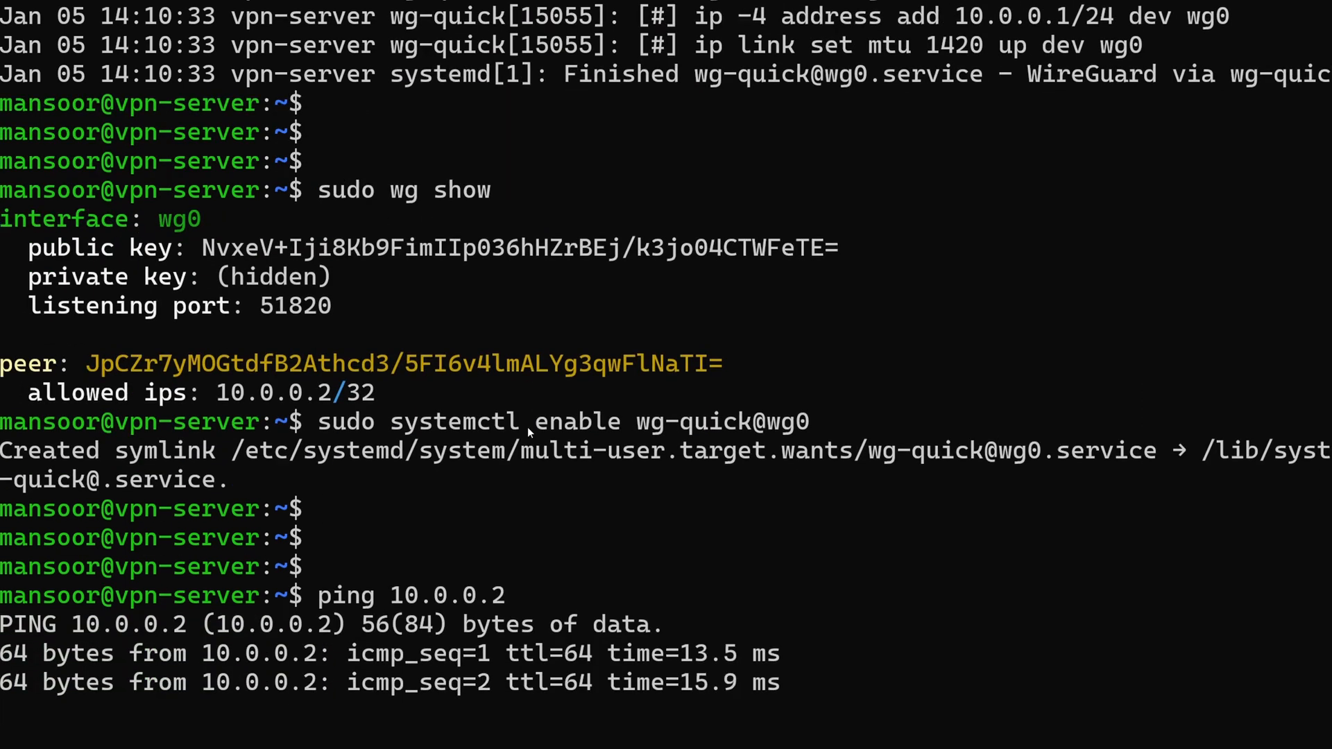
pyautogui.press('ctrl+c')
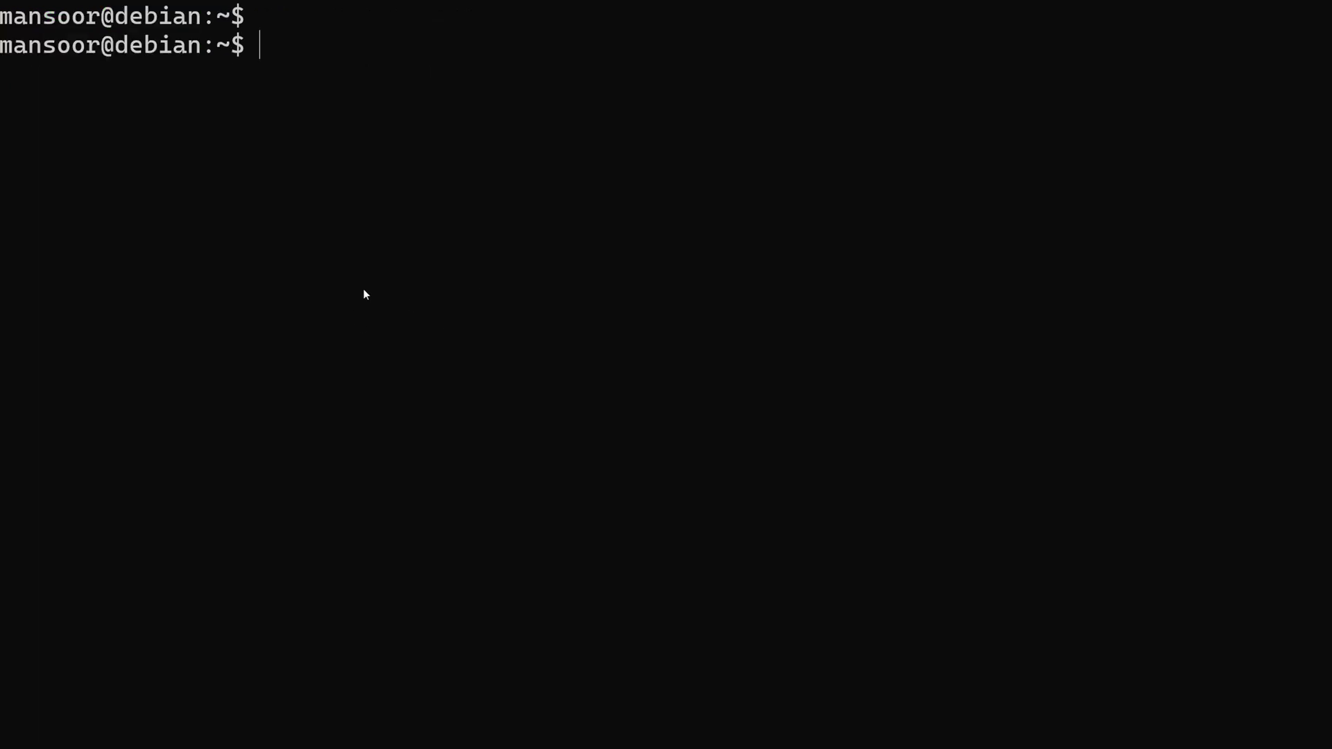
pyautogui.moveTo(549, 116)
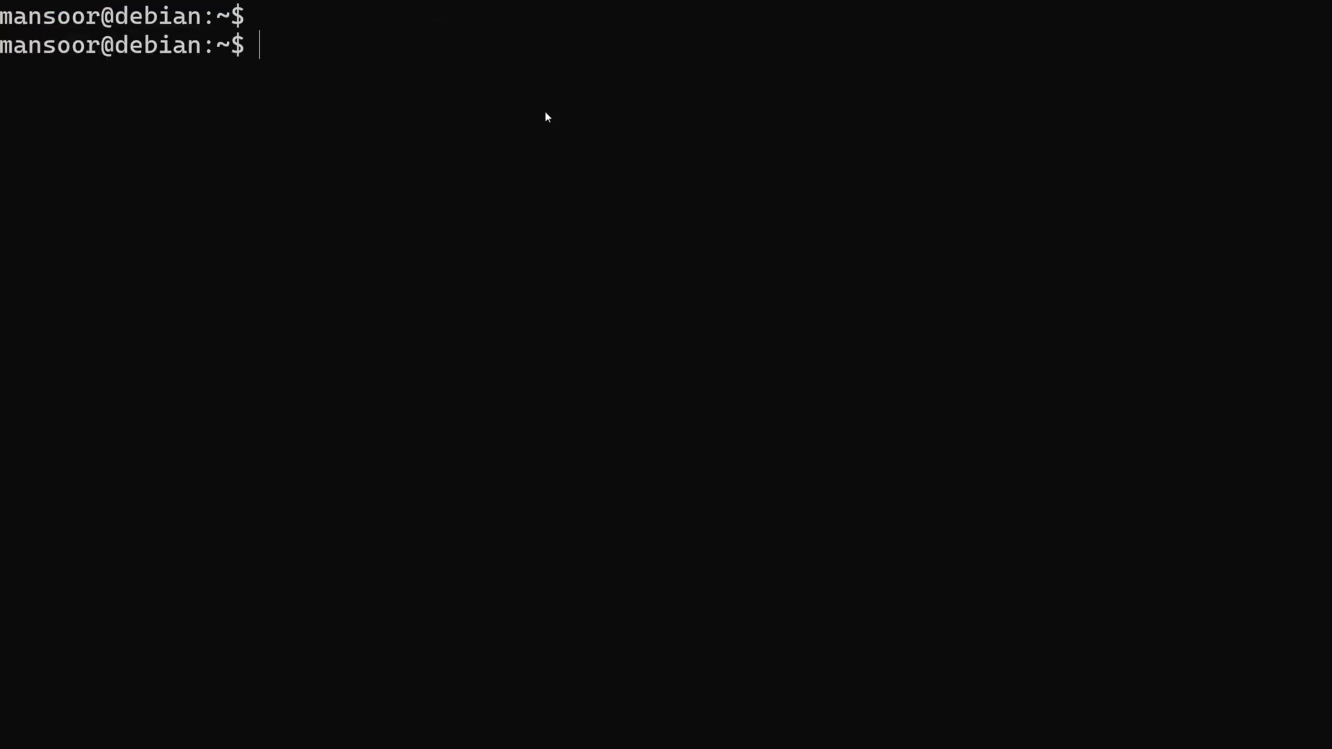
pyautogui.moveTo(406, 181)
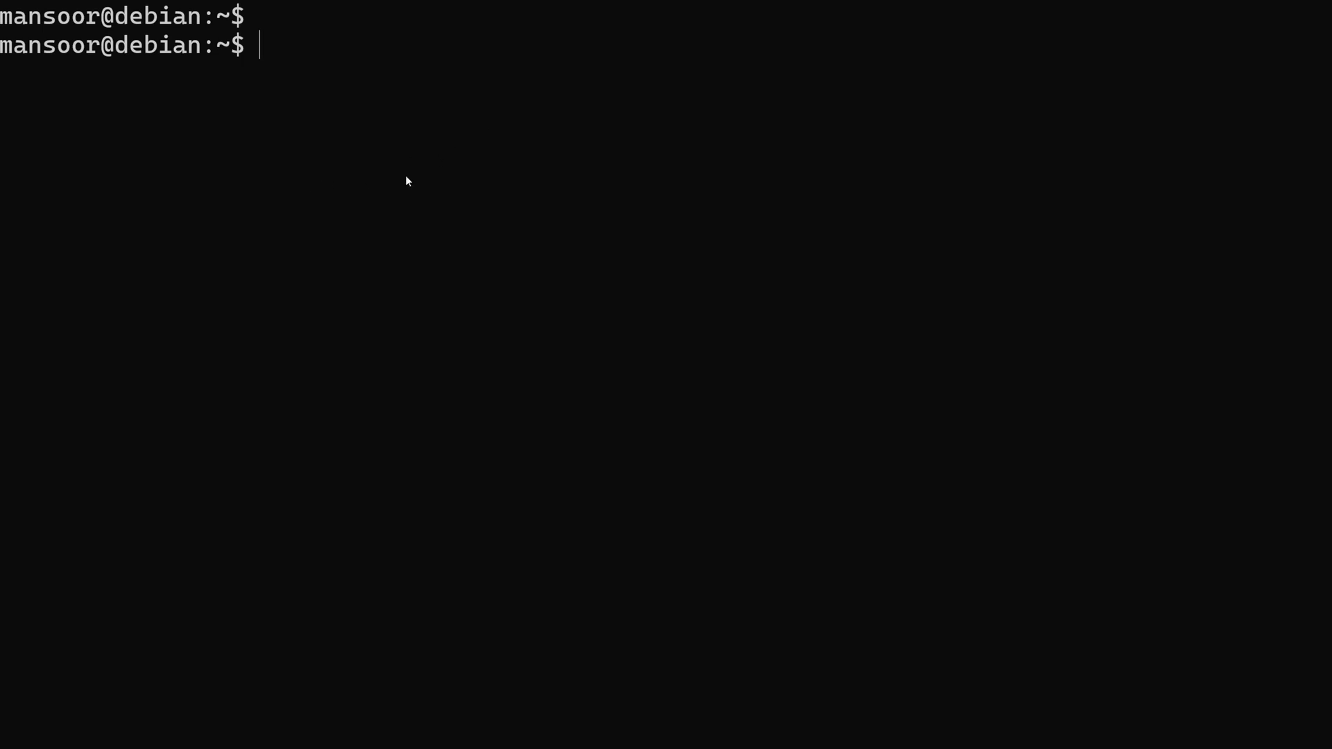
# Run curl -s ip.esc.sh | head -c 15 on the client to show its current public IP
pyautogui.write('curl ip.esc.sh |')
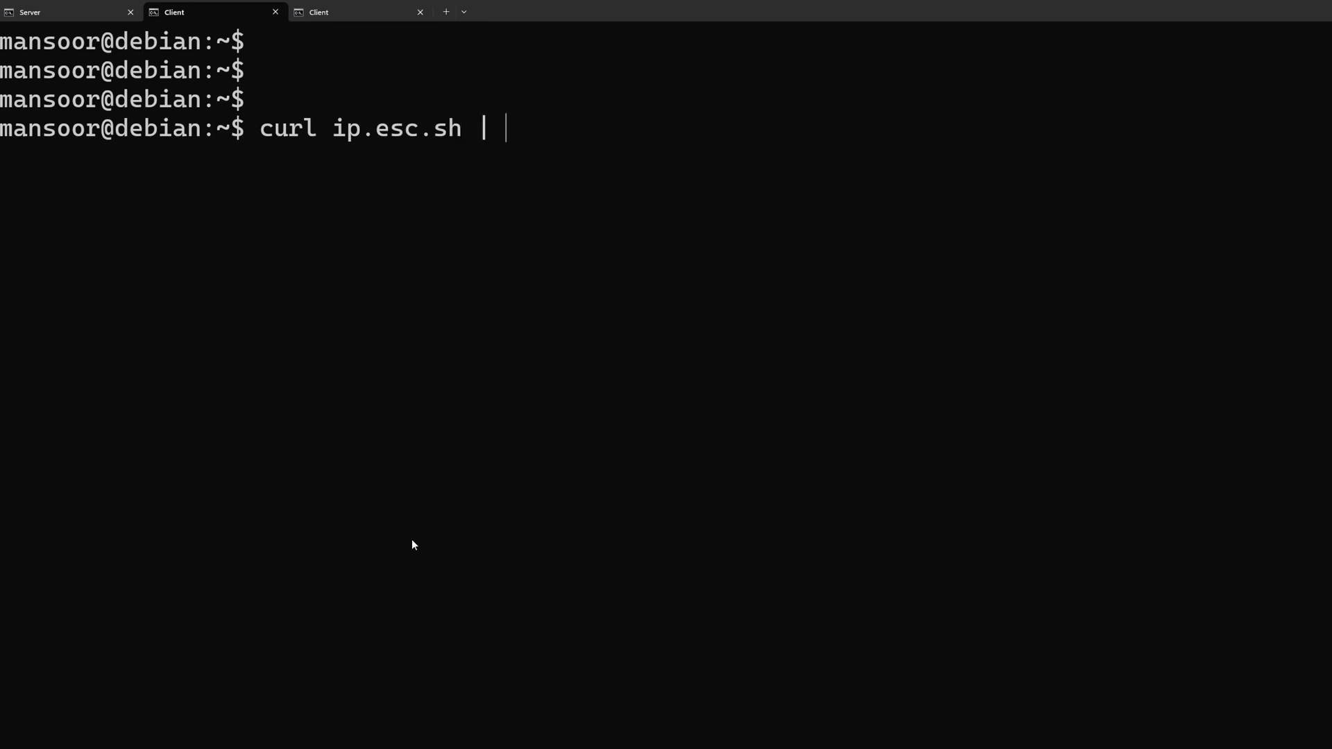
pyautogui.write('head -c 1')
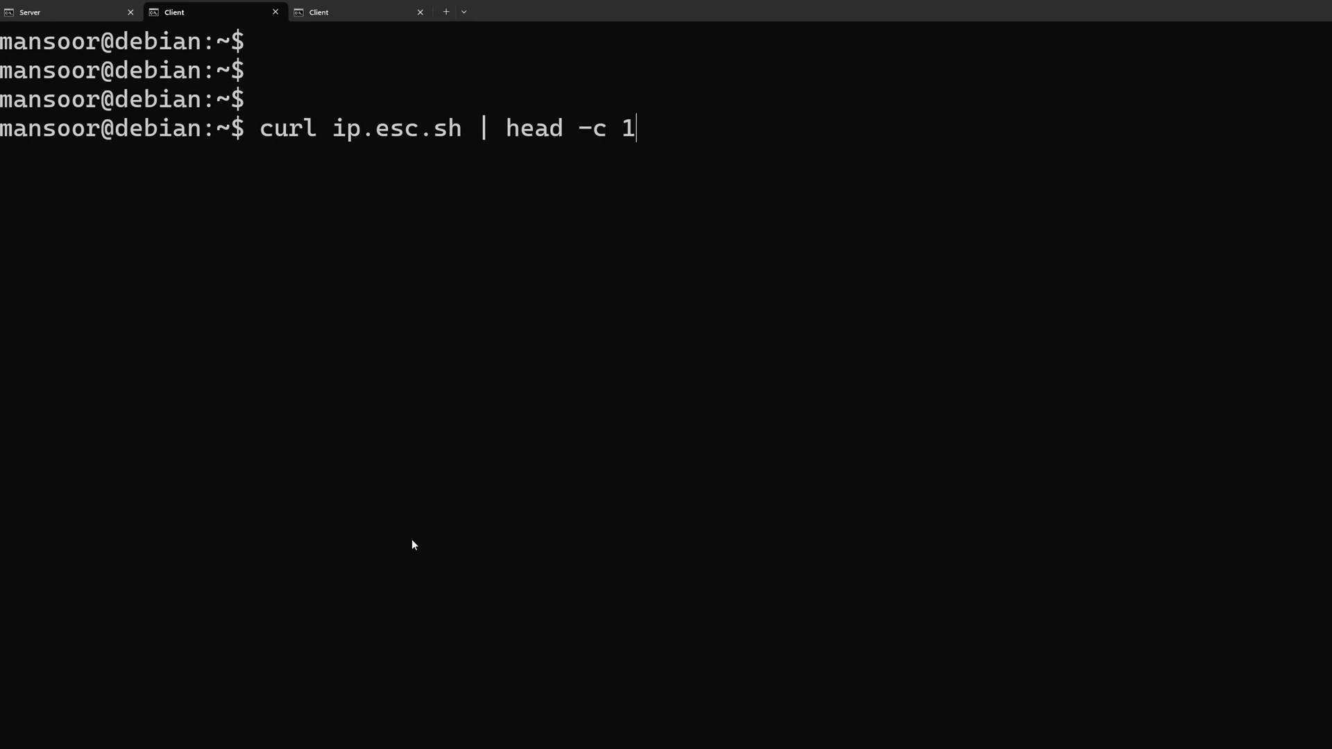
pyautogui.write('5')
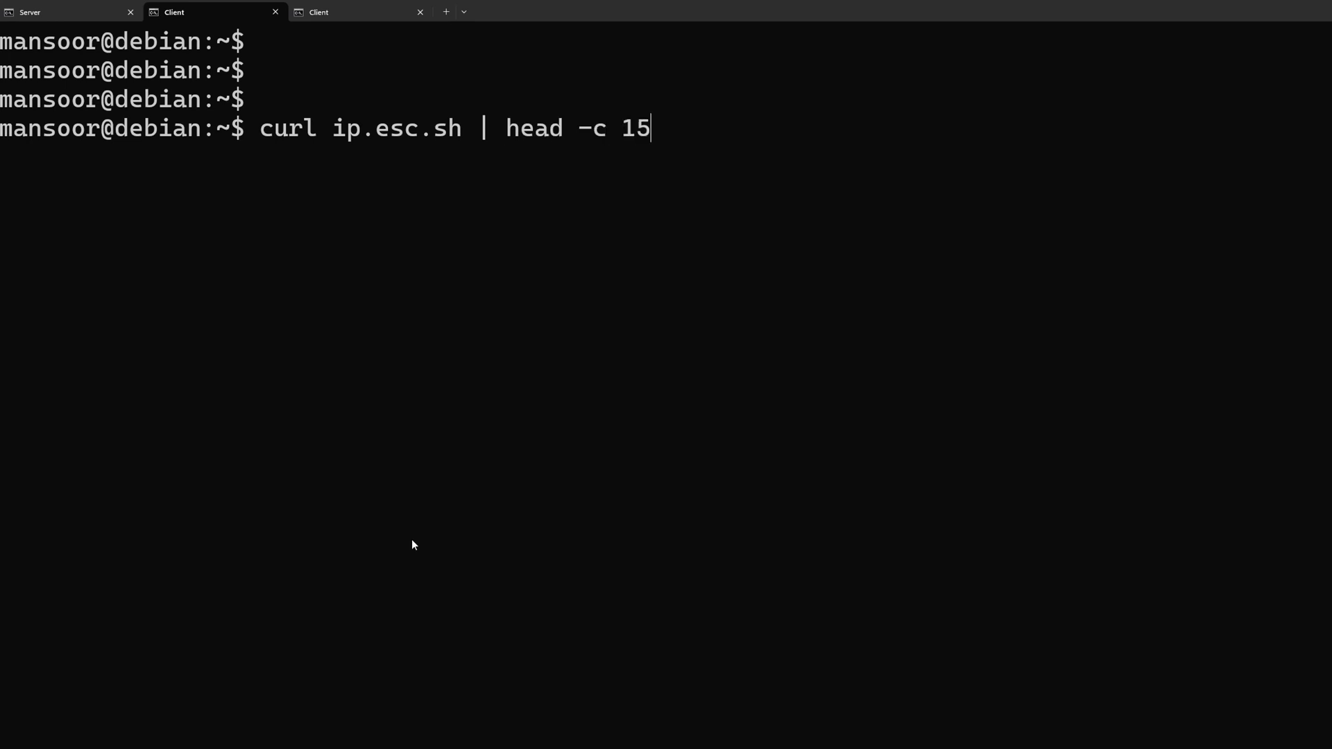
pyautogui.press('Return')
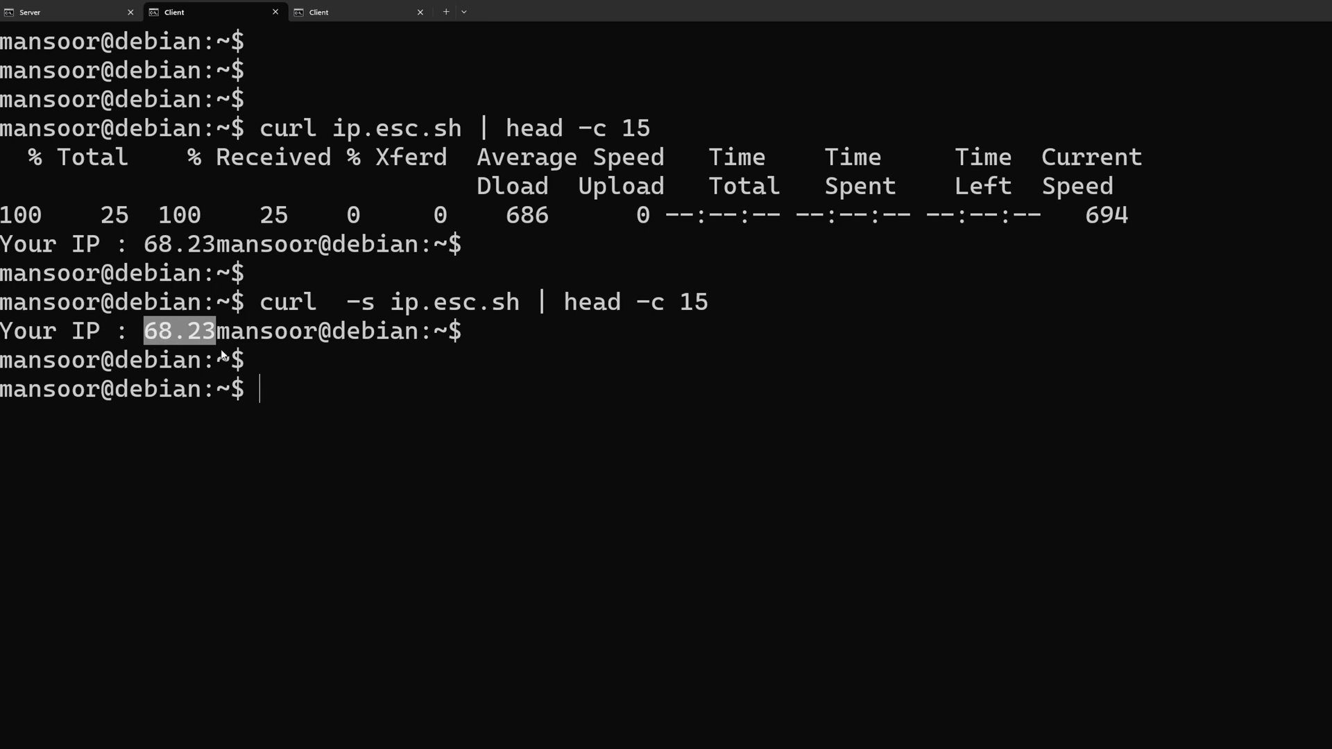
pyautogui.moveTo(335, 315)
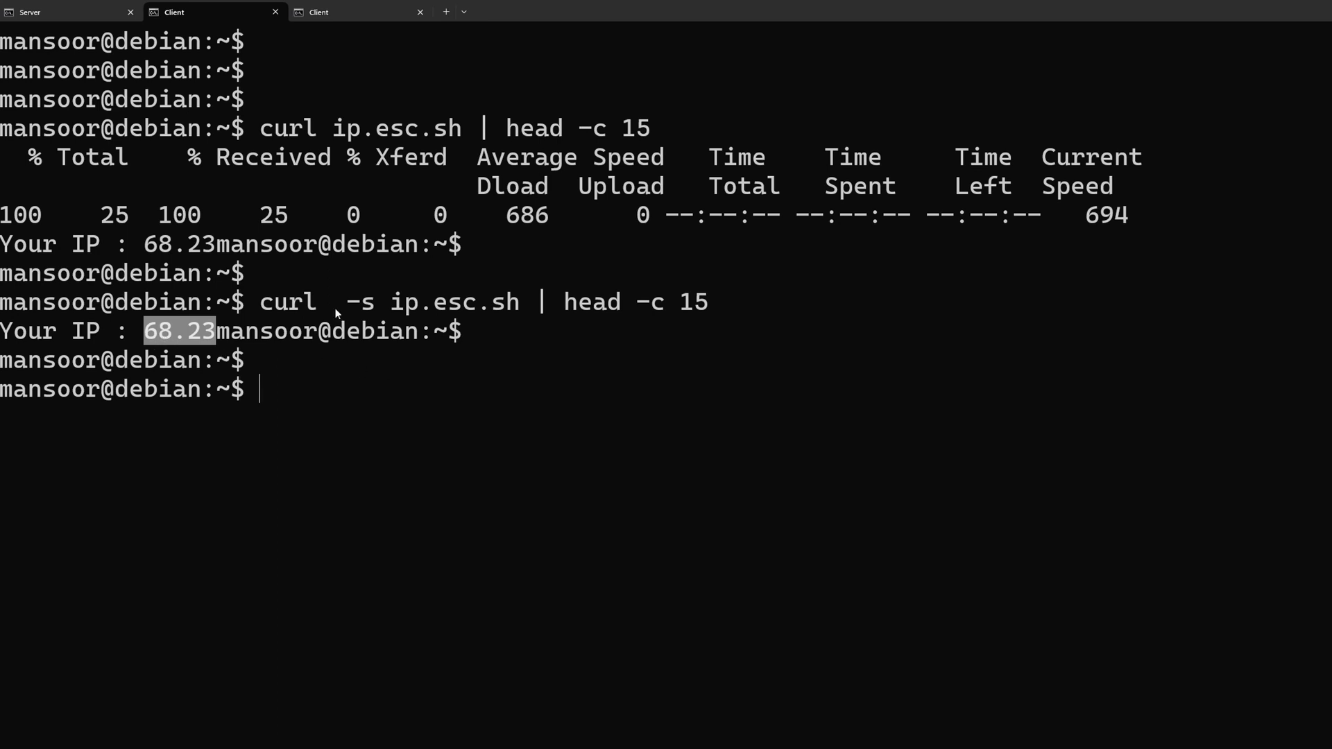
pyautogui.moveTo(358, 392)
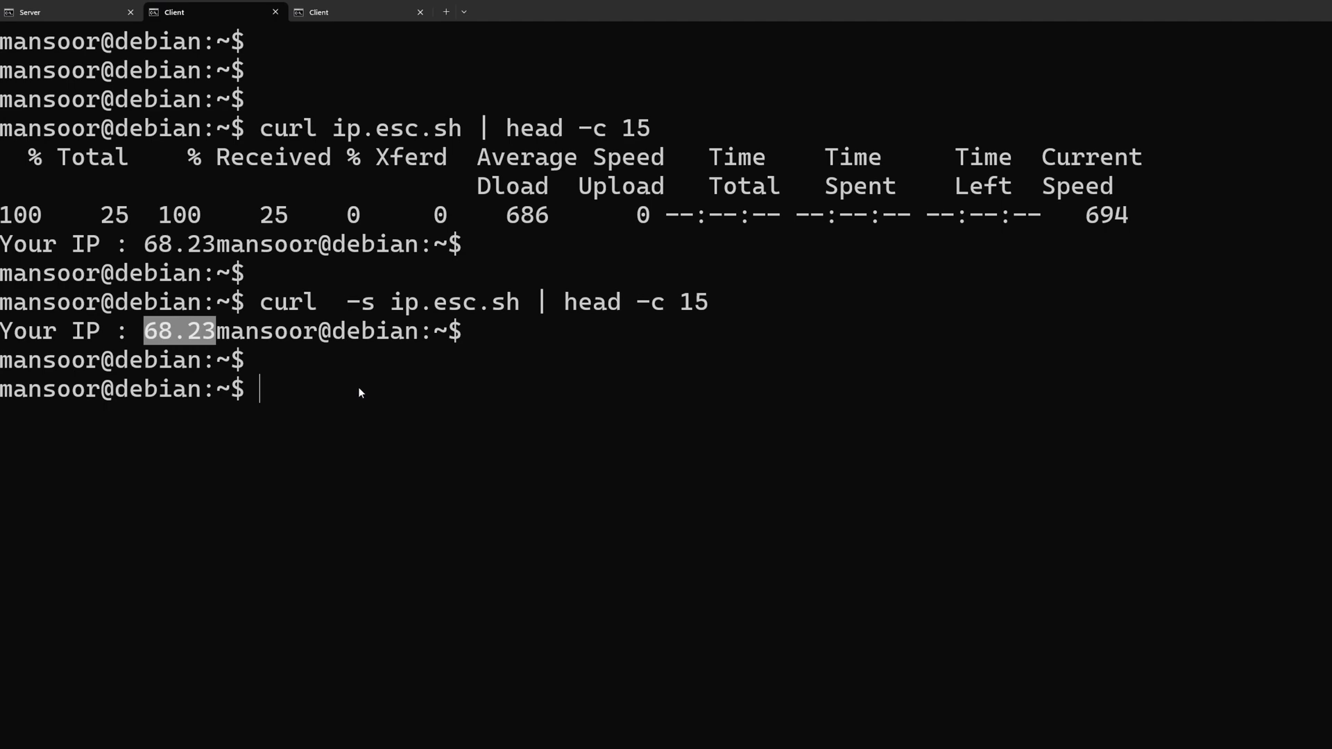
pyautogui.click(68, 13)
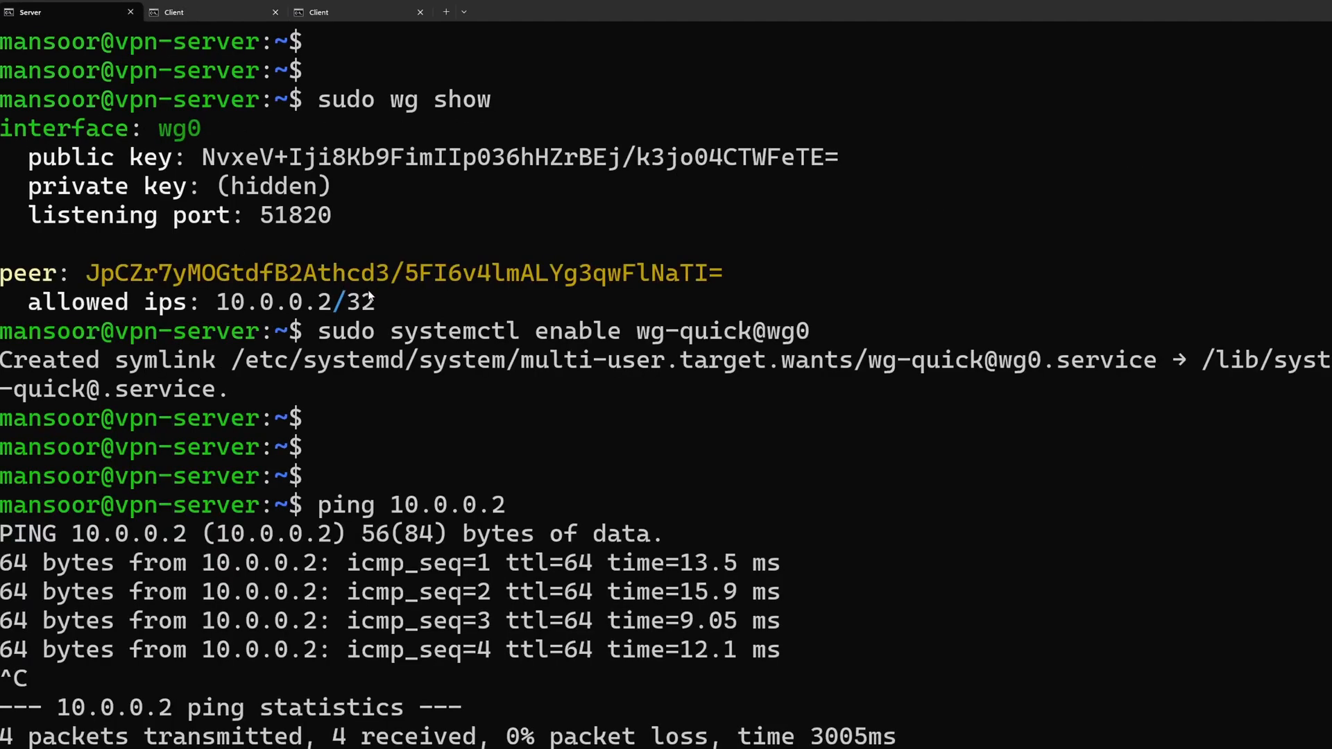
pyautogui.click(177, 13)
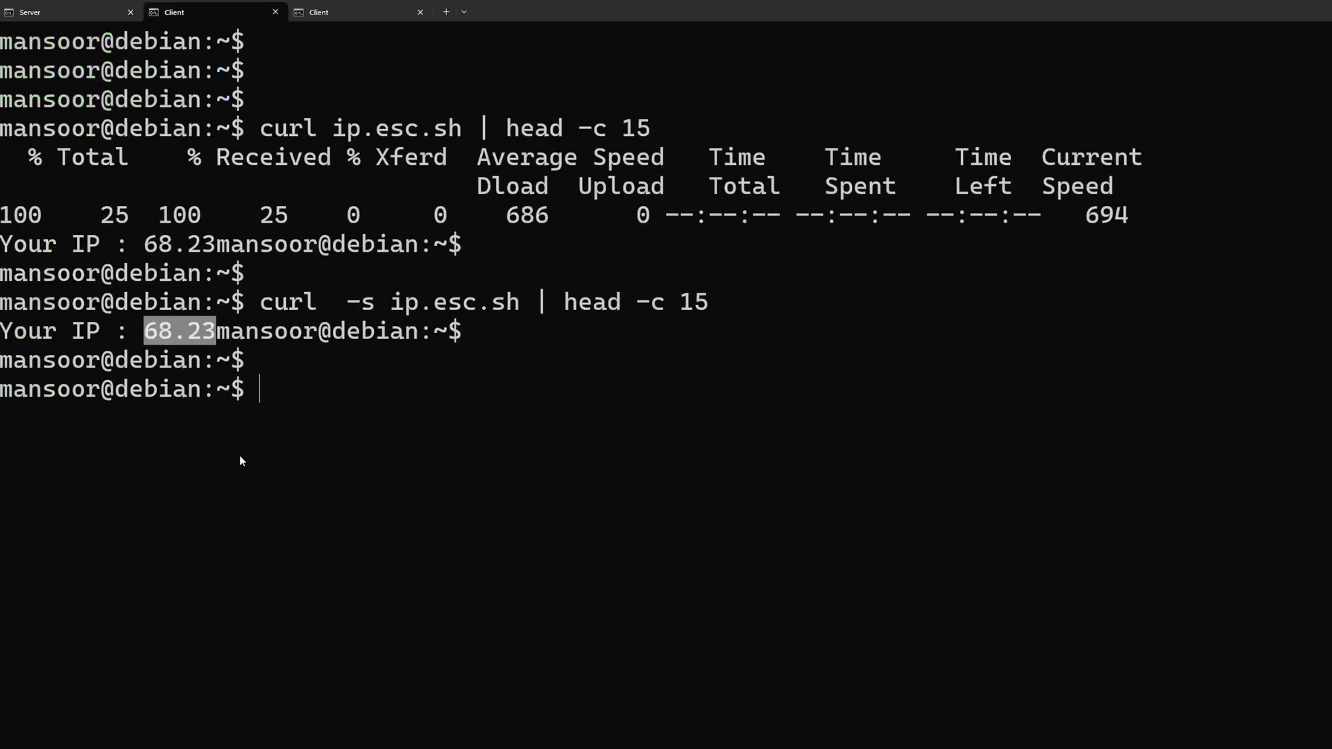
pyautogui.moveTo(358, 430)
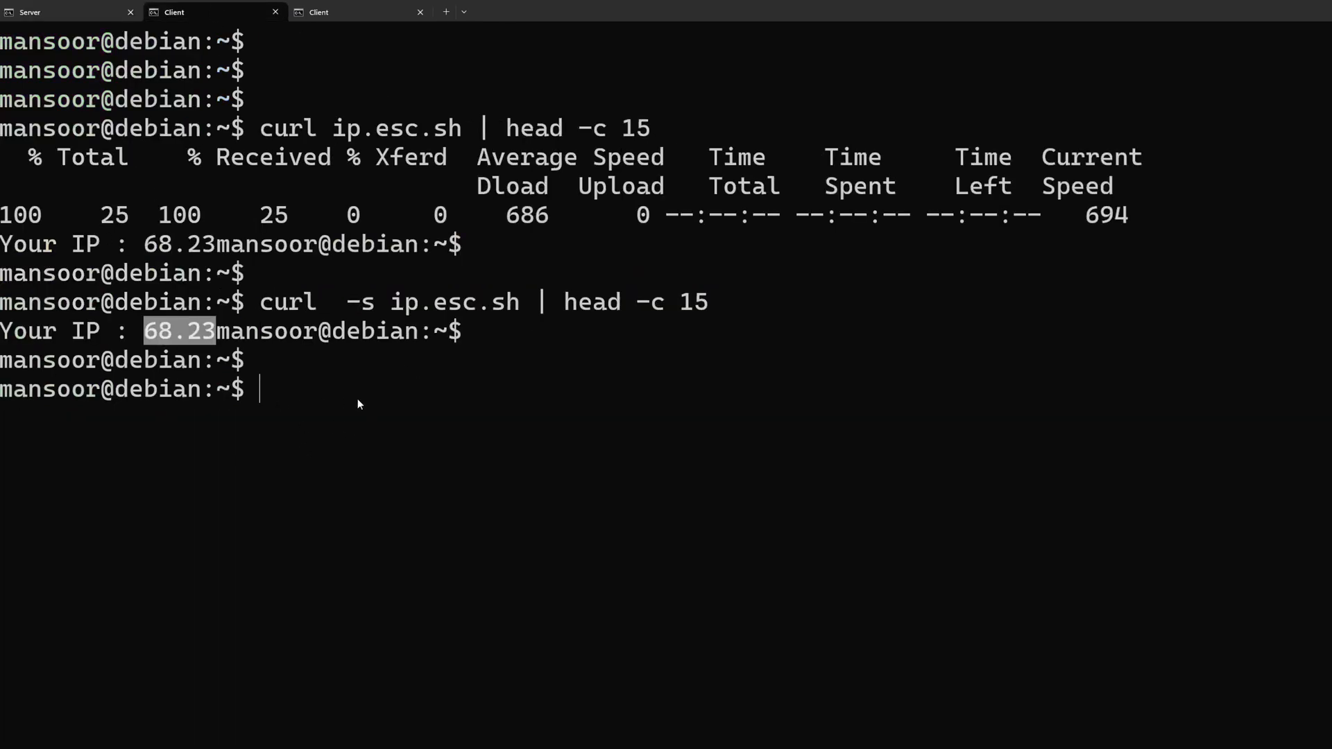
pyautogui.moveTo(385, 418)
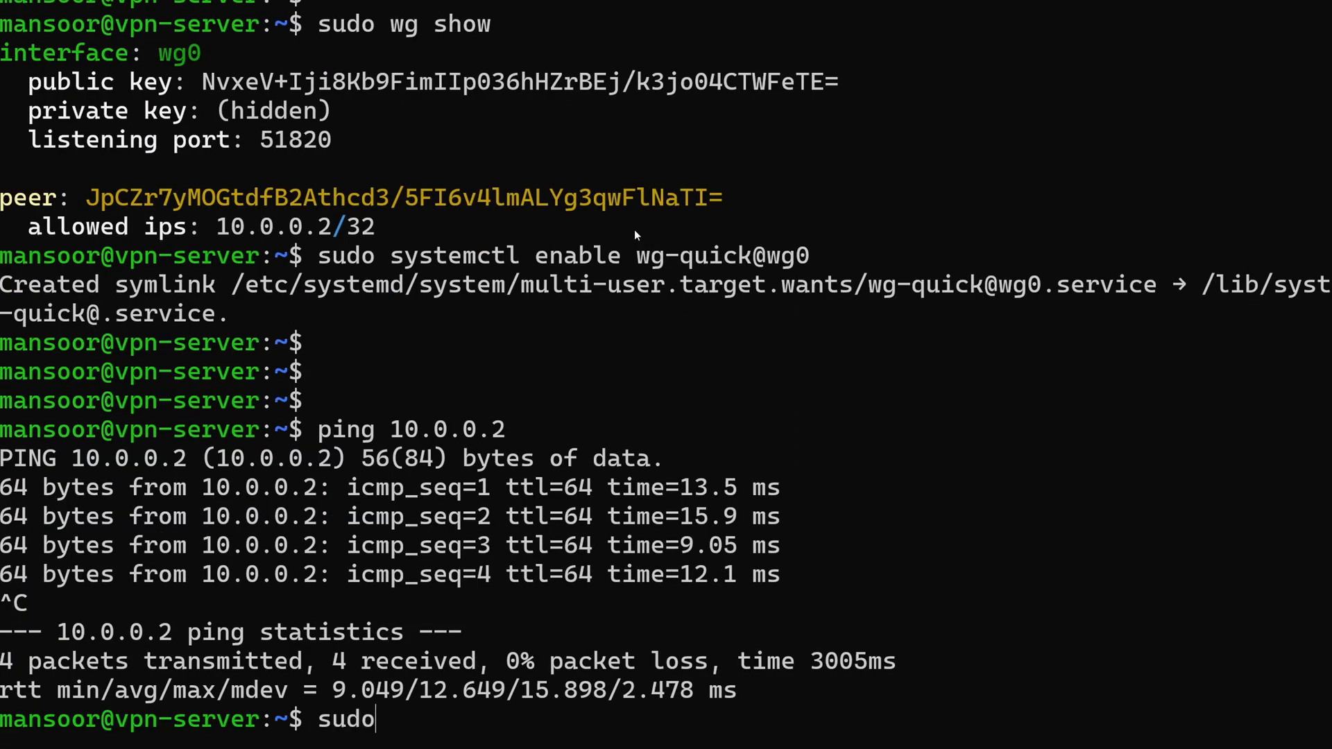
# Uncomment net.ipv4.ip_forward=1 in /etc/sysctl.conf and apply it with sudo sysctl -p
pyautogui.write('vim /etc/s')
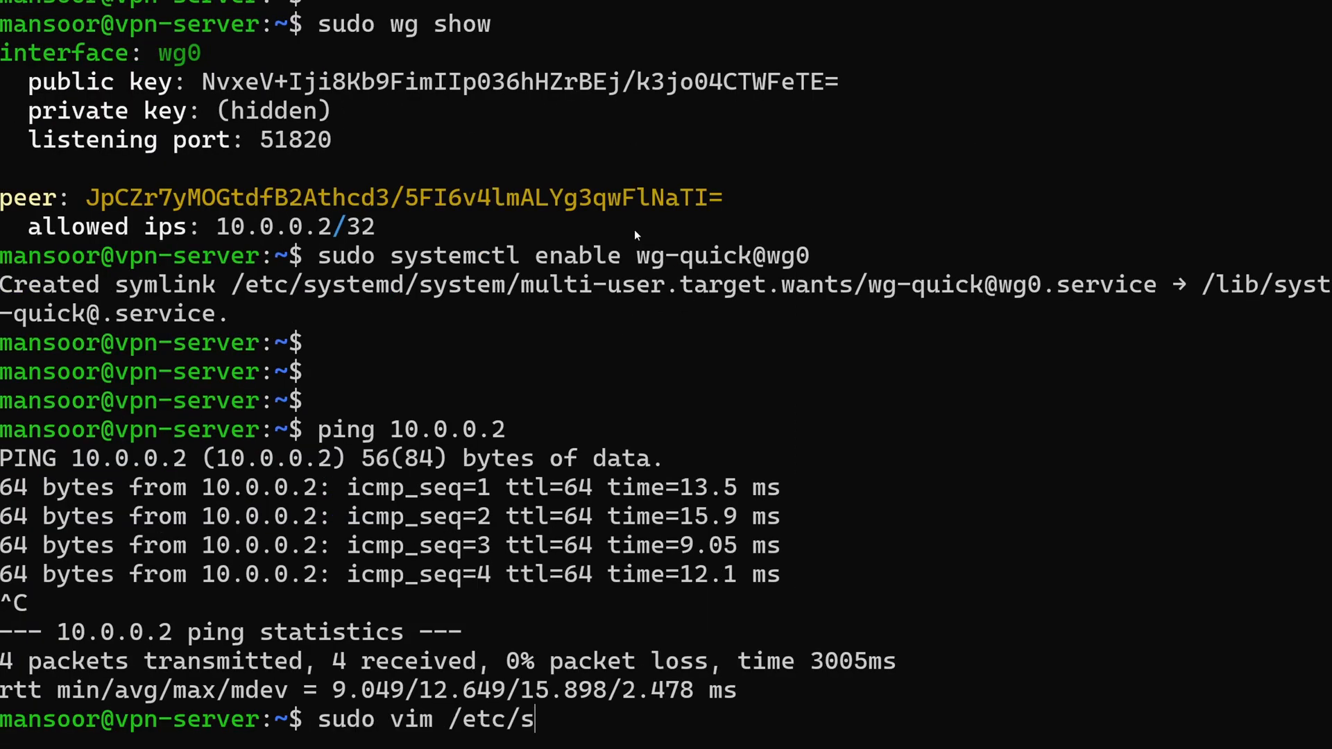
pyautogui.write('yst')
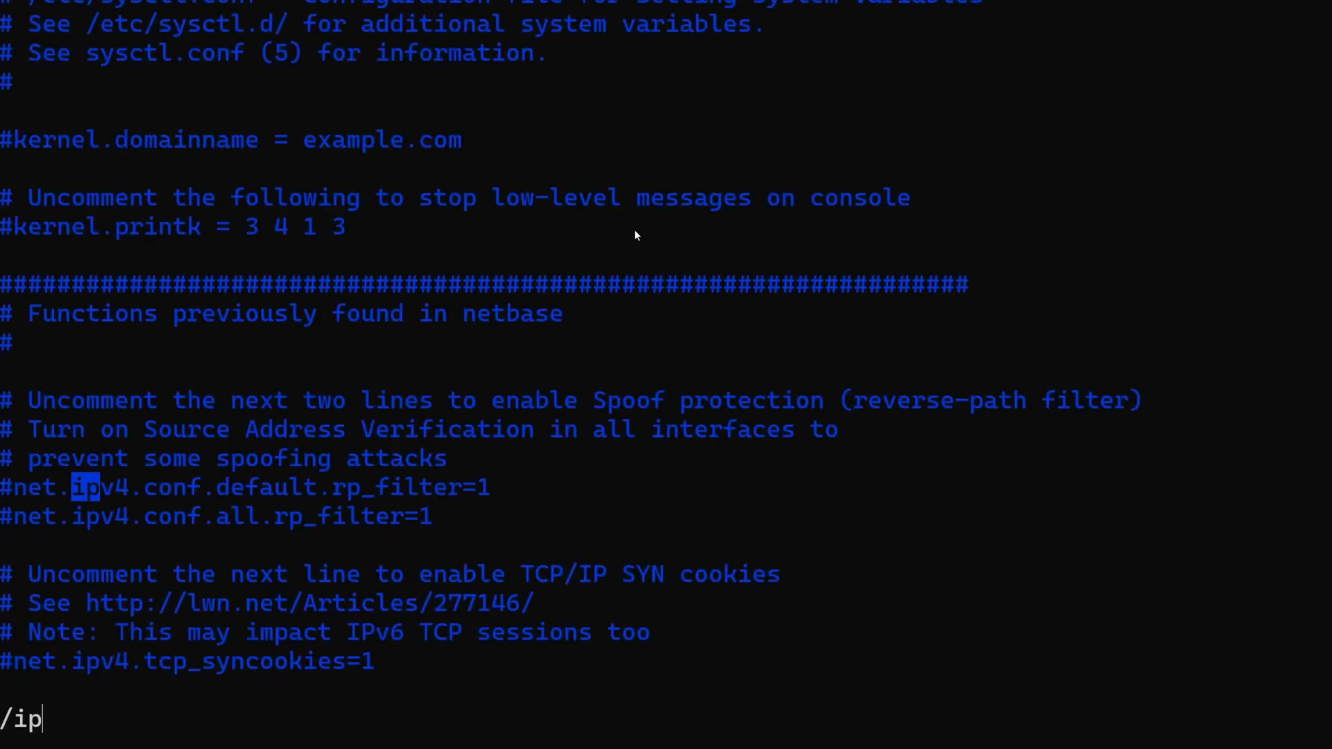
pyautogui.press('Return')
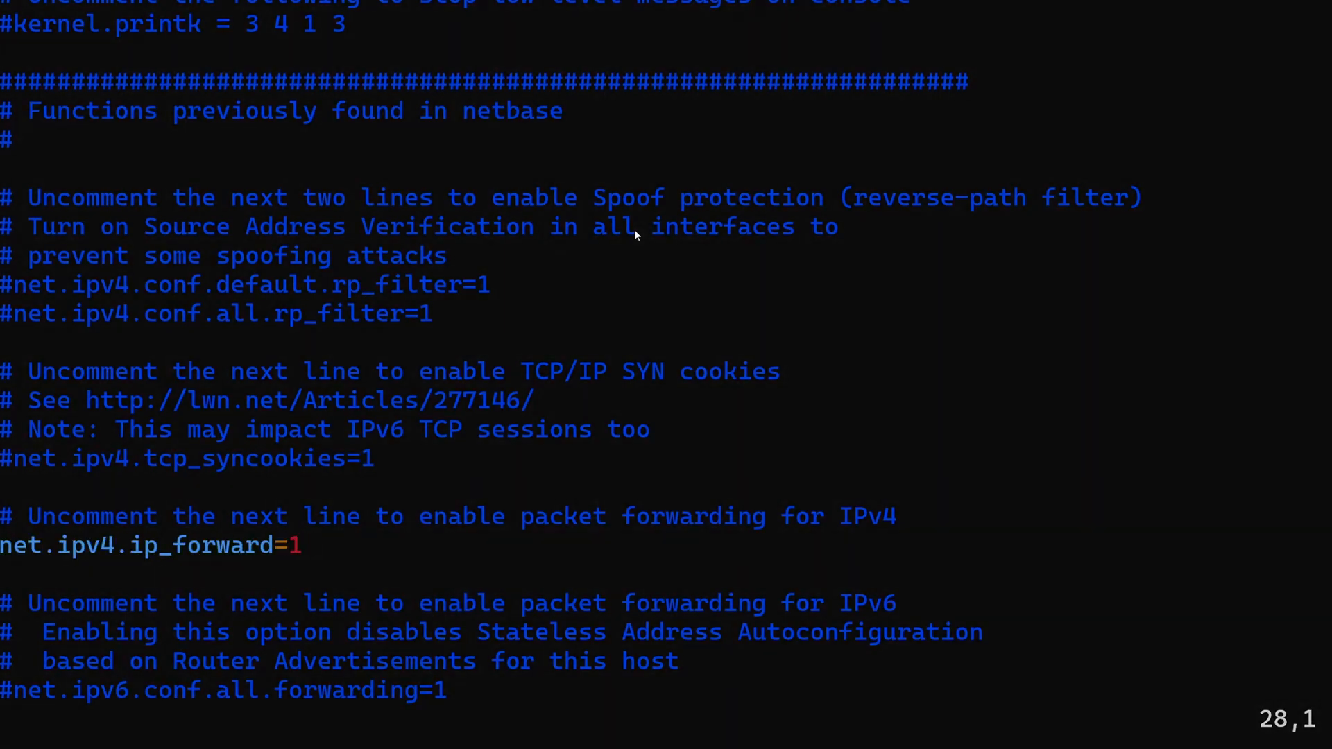
pyautogui.write(':wq')
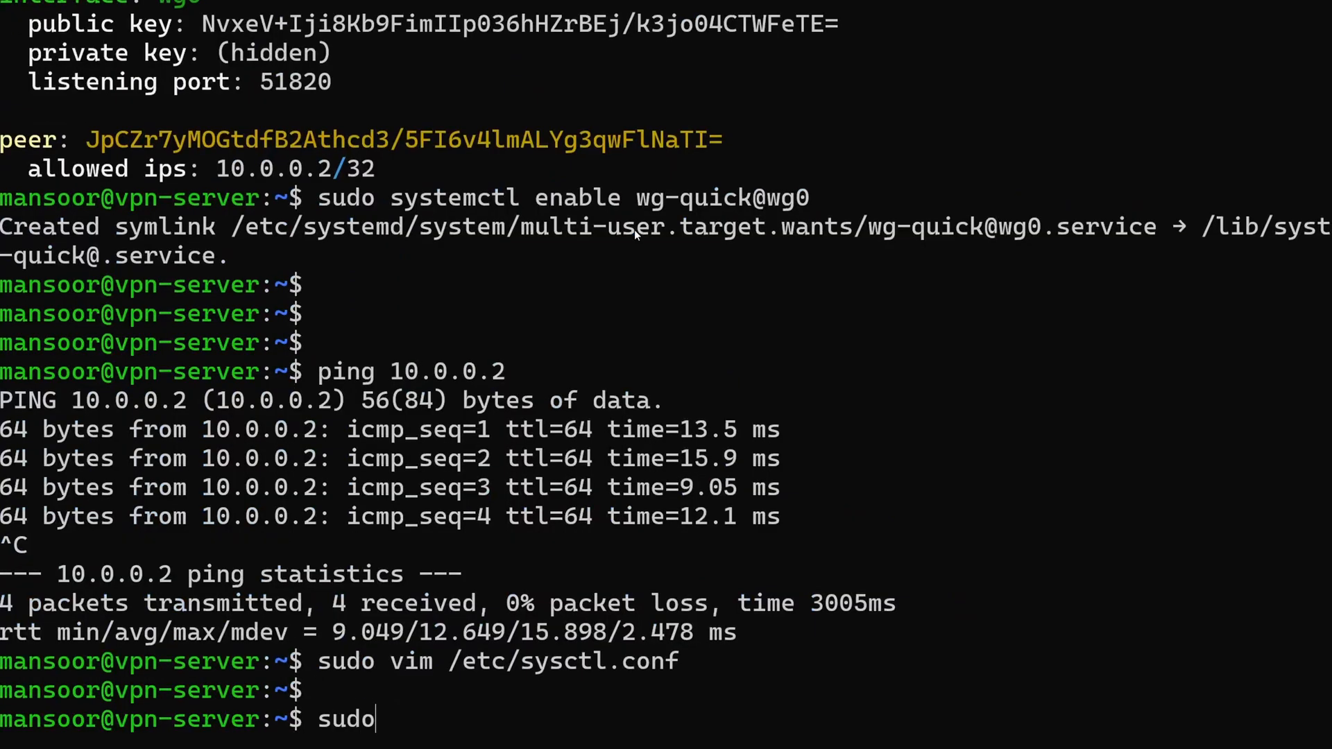
pyautogui.write('sysctl -p')
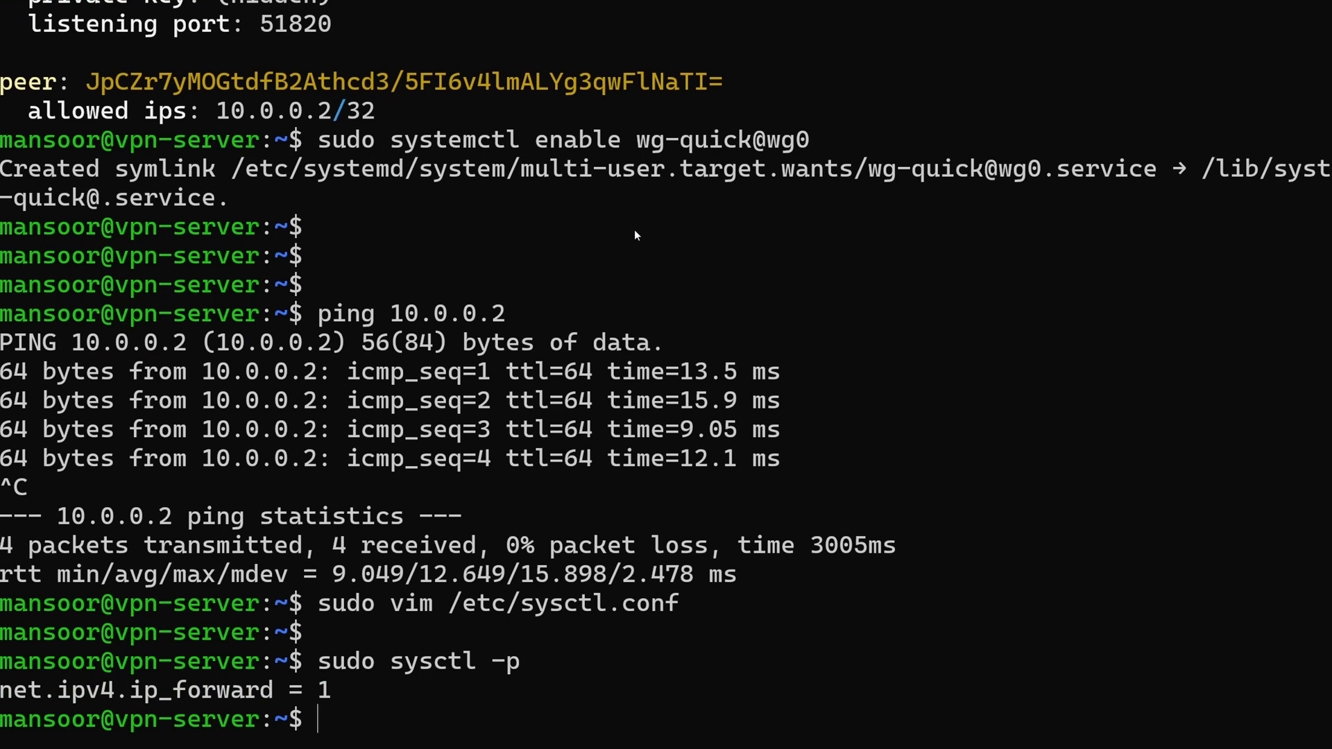
pyautogui.doubleClick(454, 660)
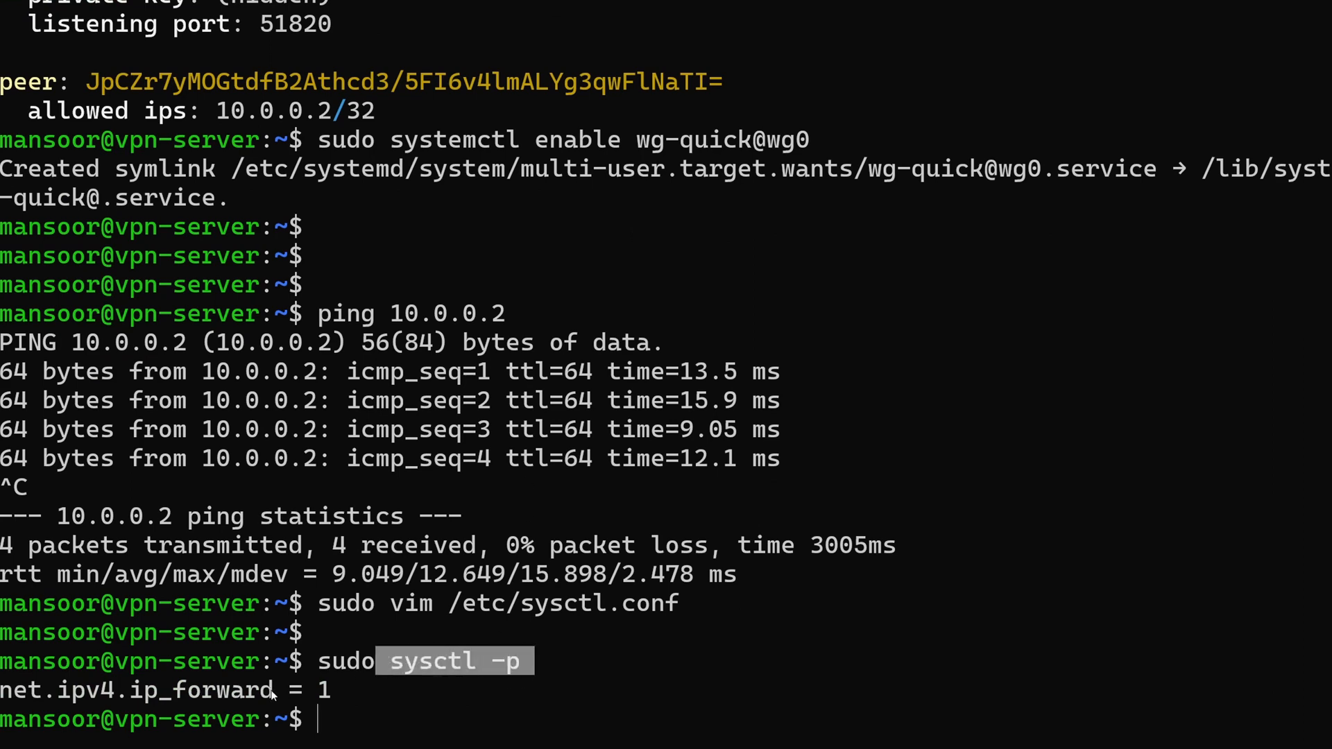
pyautogui.moveTo(584, 655)
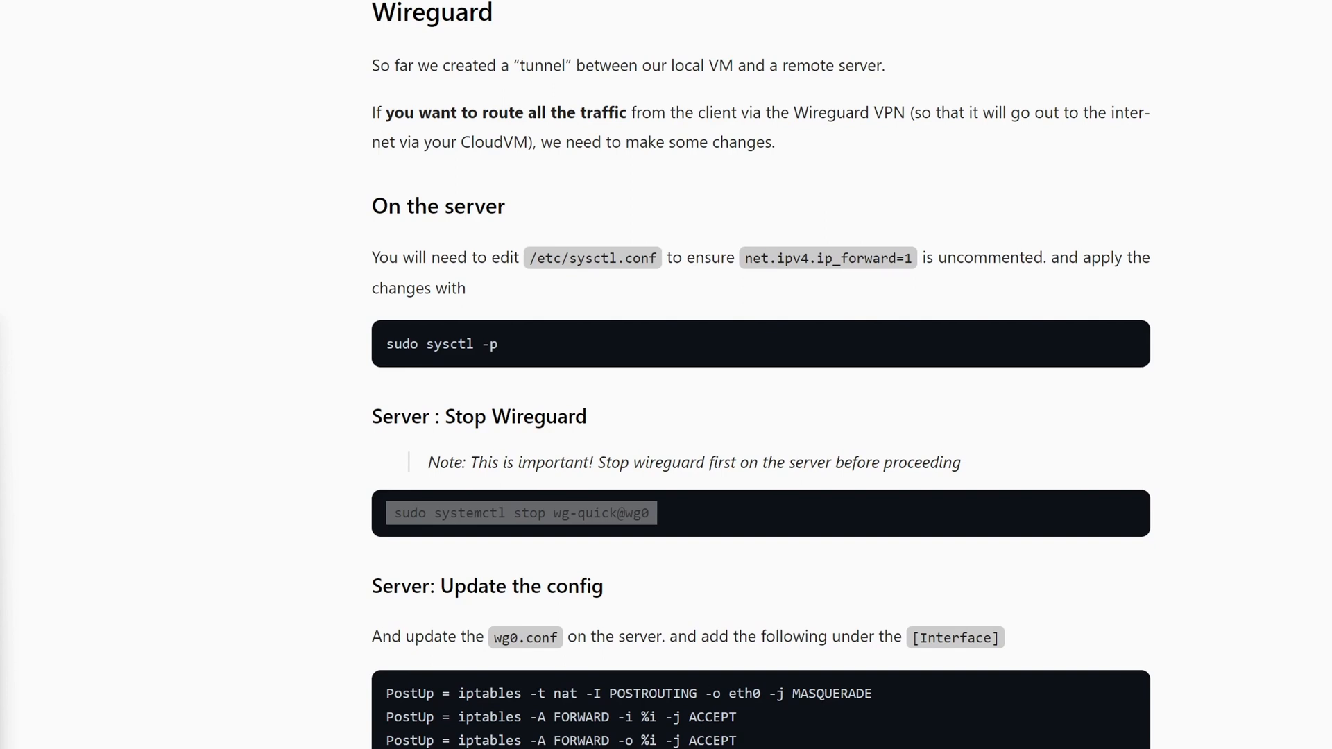
pyautogui.moveTo(119, 582)
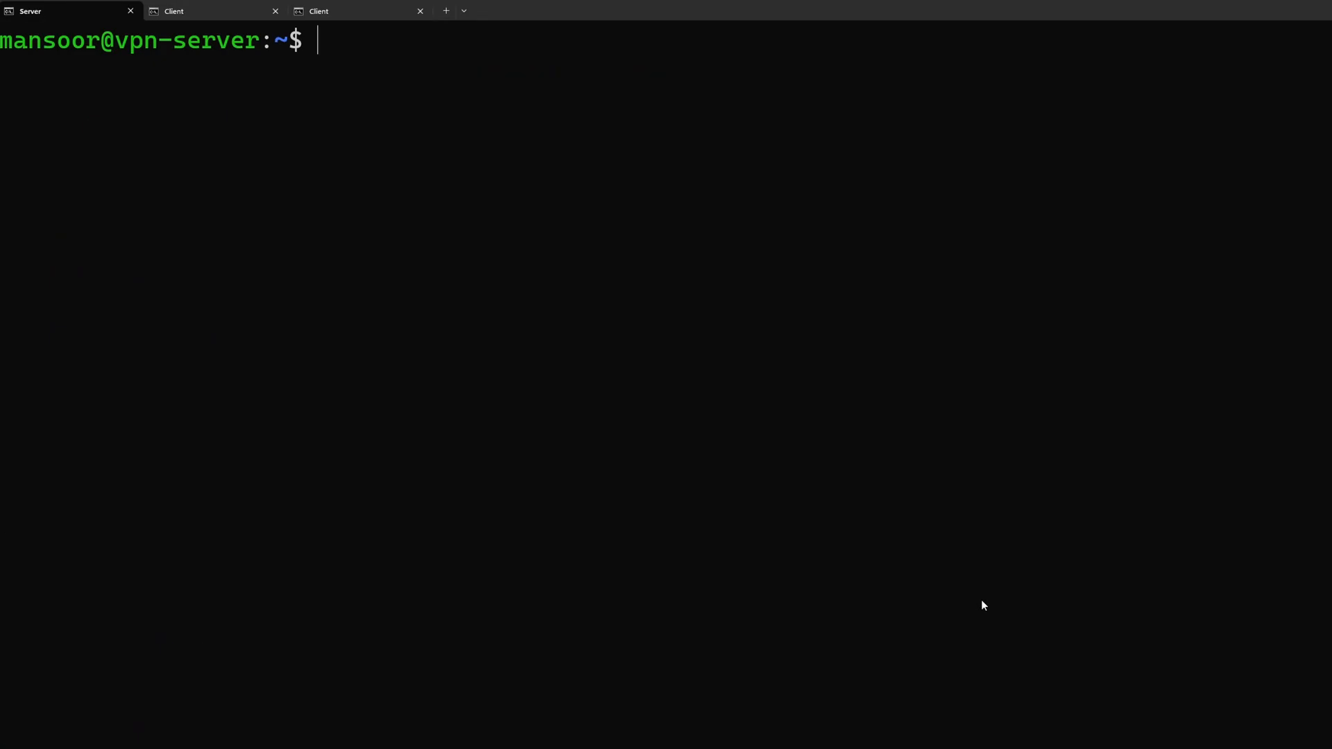
# Stop wg-quick@wg0 on the server and edit /etc/wireguard/wg0.conf to add the PostUp/PreDown iptables rules
pyautogui.write('sudo systemctl stop wg-quick@wg0')
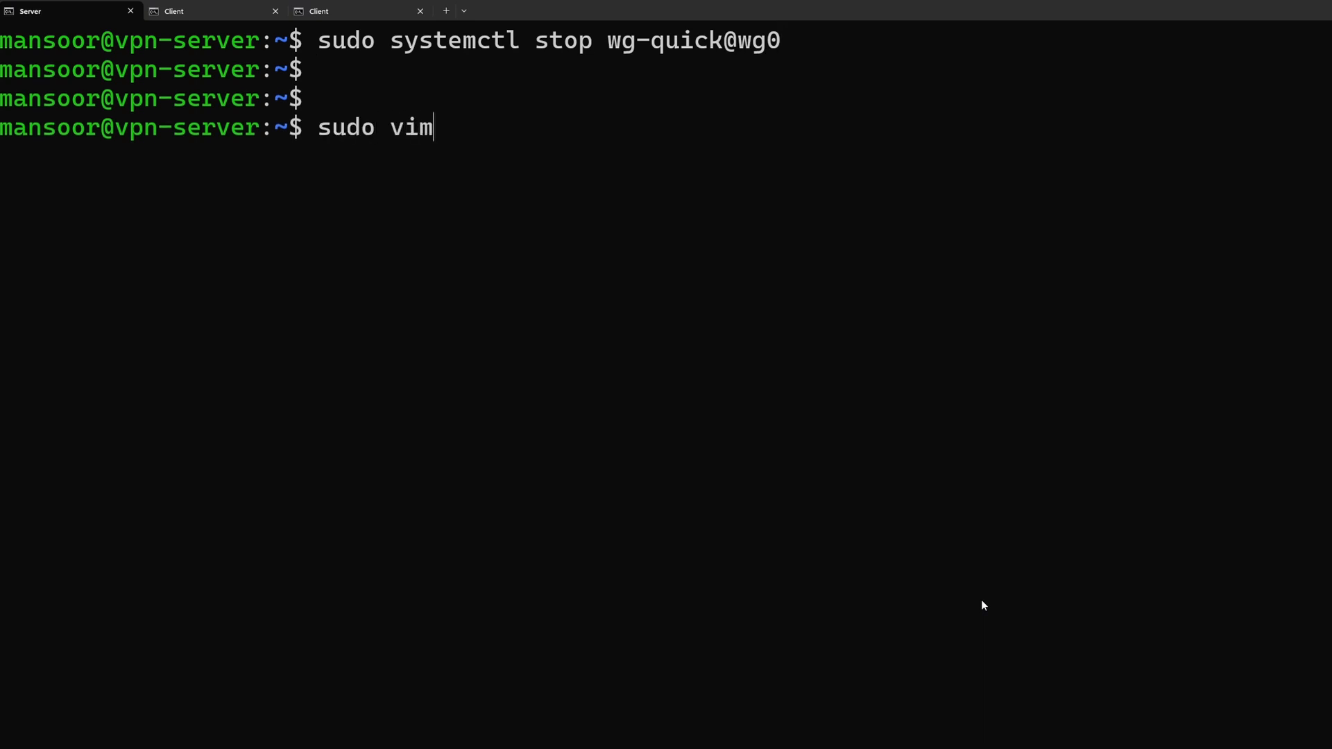
pyautogui.write('/etc/')
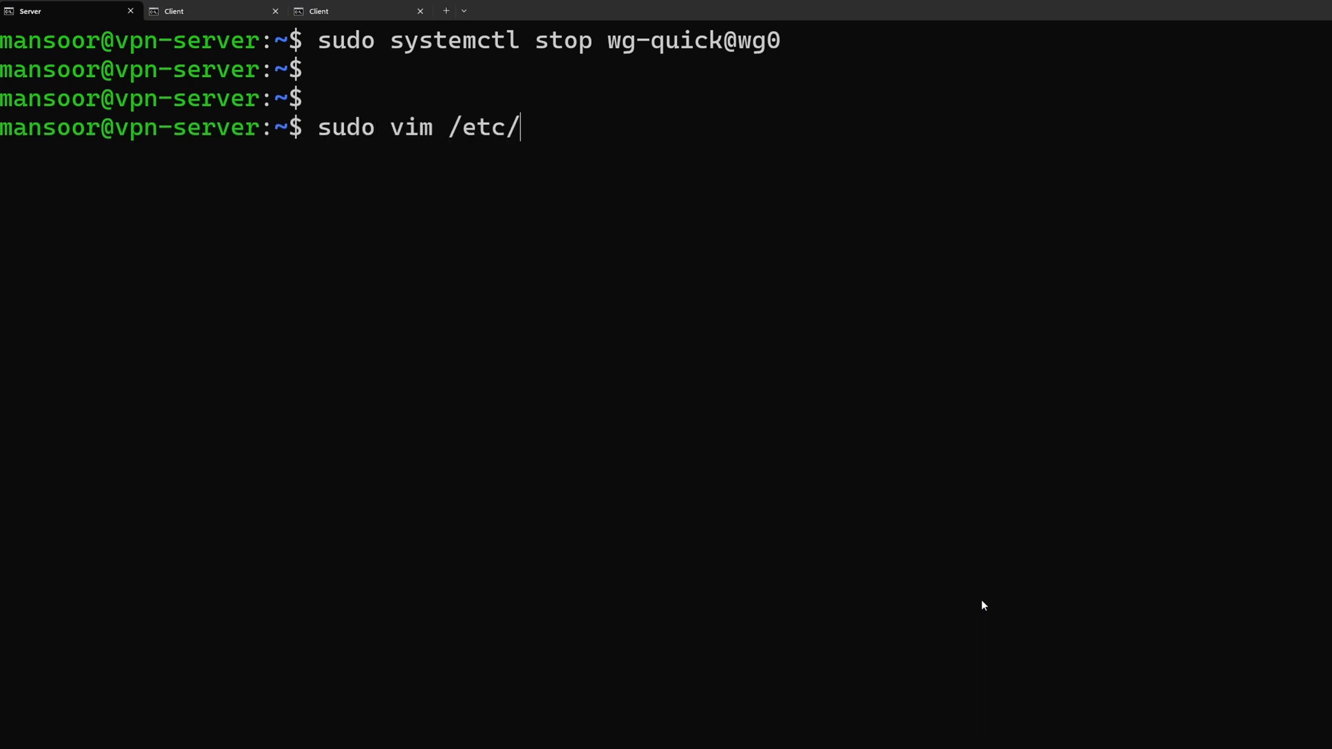
pyautogui.write('wireguard/wg0.con')
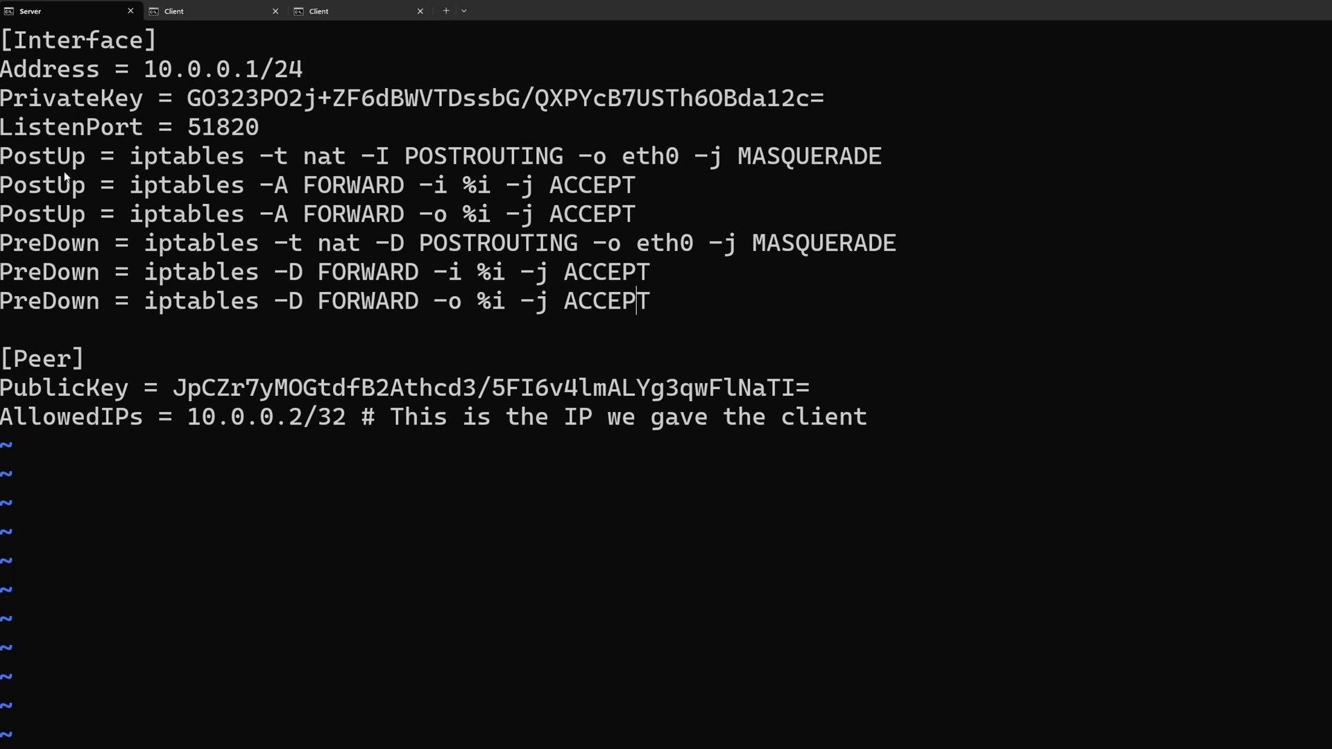
pyautogui.moveTo(204, 204)
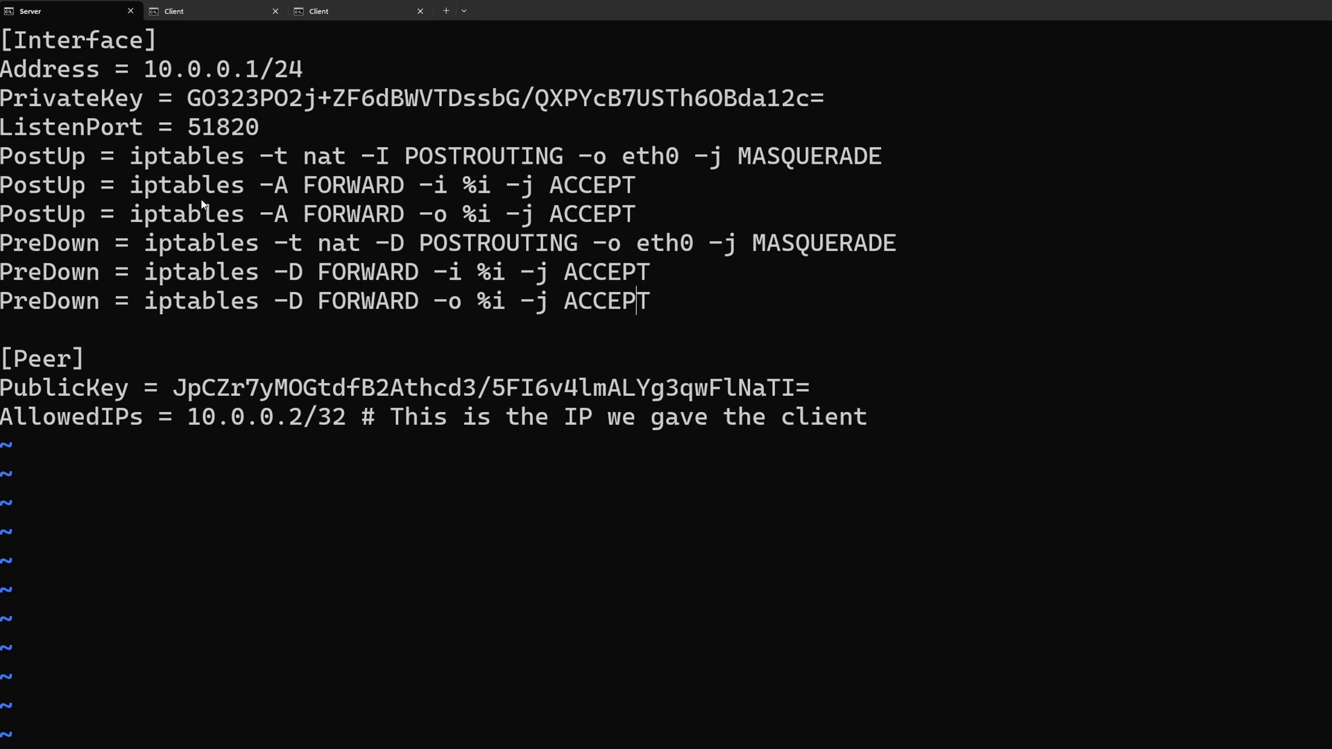
pyautogui.moveTo(83, 201)
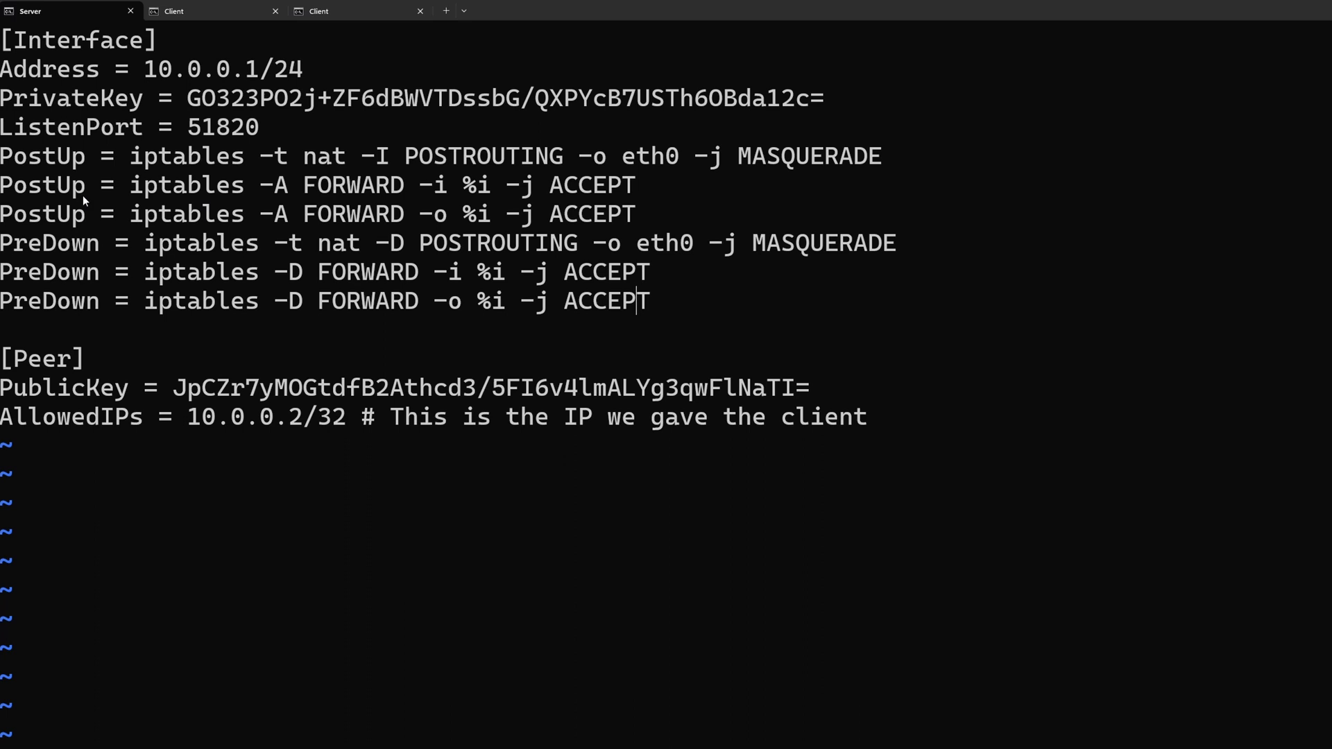
pyautogui.moveTo(161, 271)
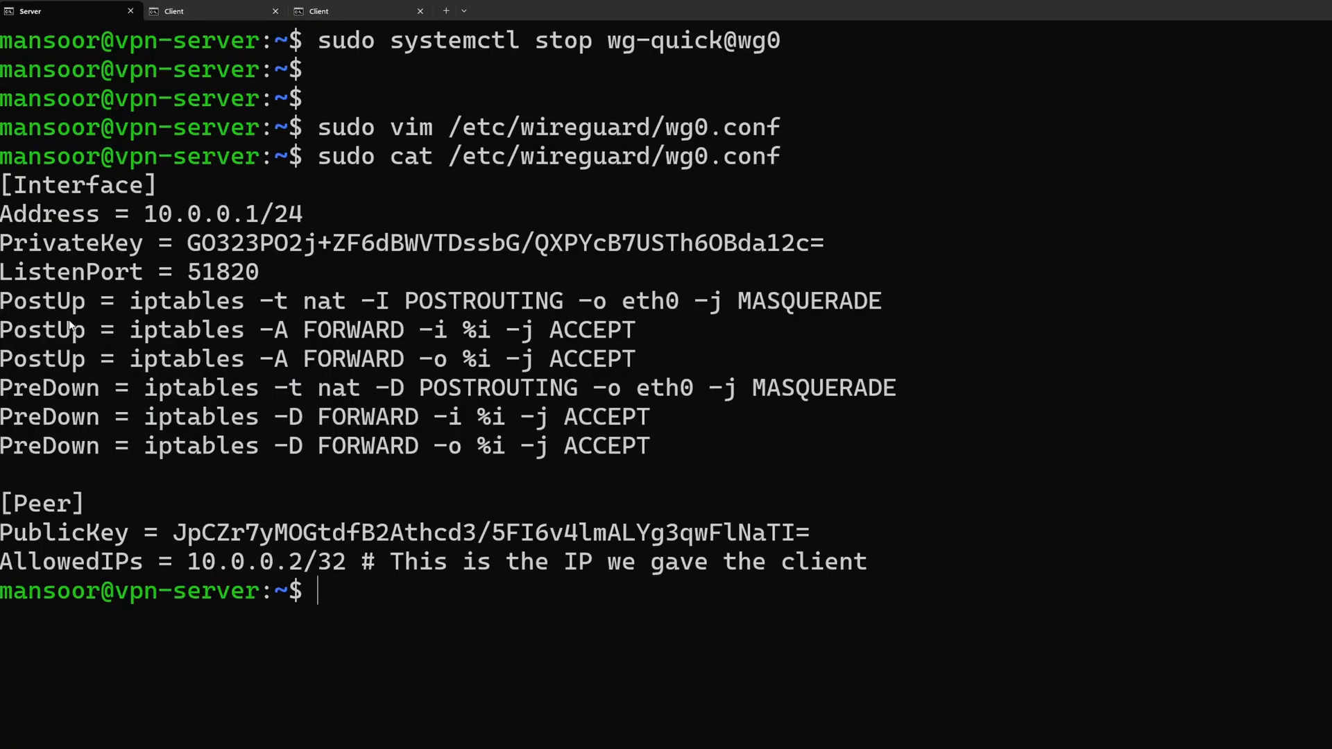
pyautogui.moveTo(81, 400)
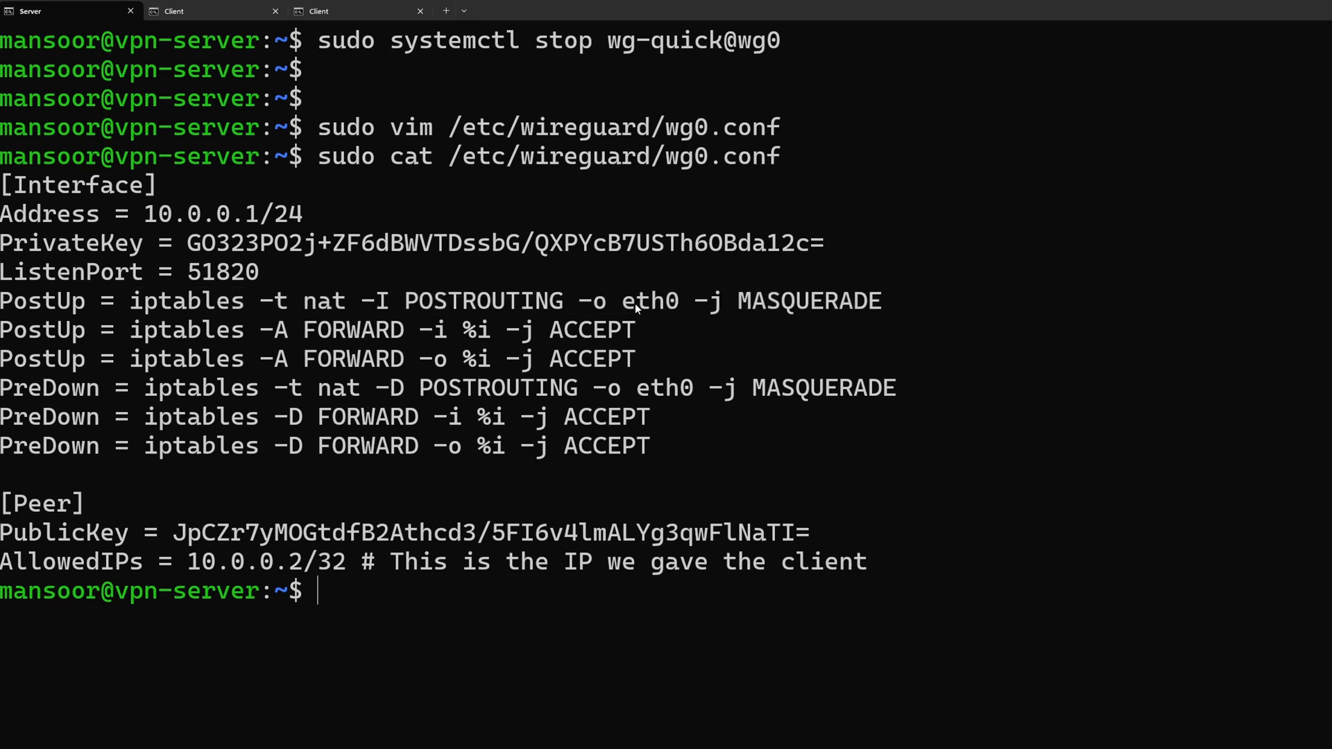
# Point out the eth0 interface in the NAT rule and the %i placeholder in the forward rule
pyautogui.doubleClick(648, 301)
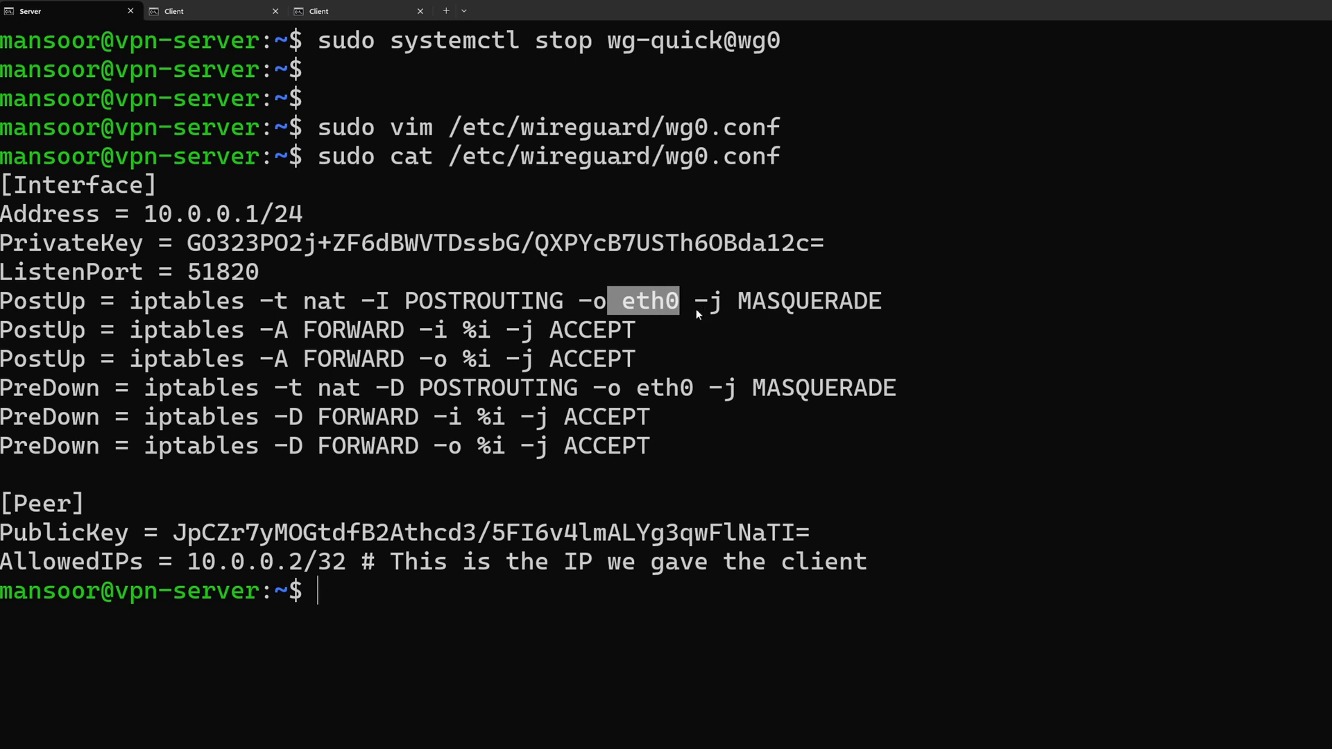
pyautogui.moveTo(416, 146)
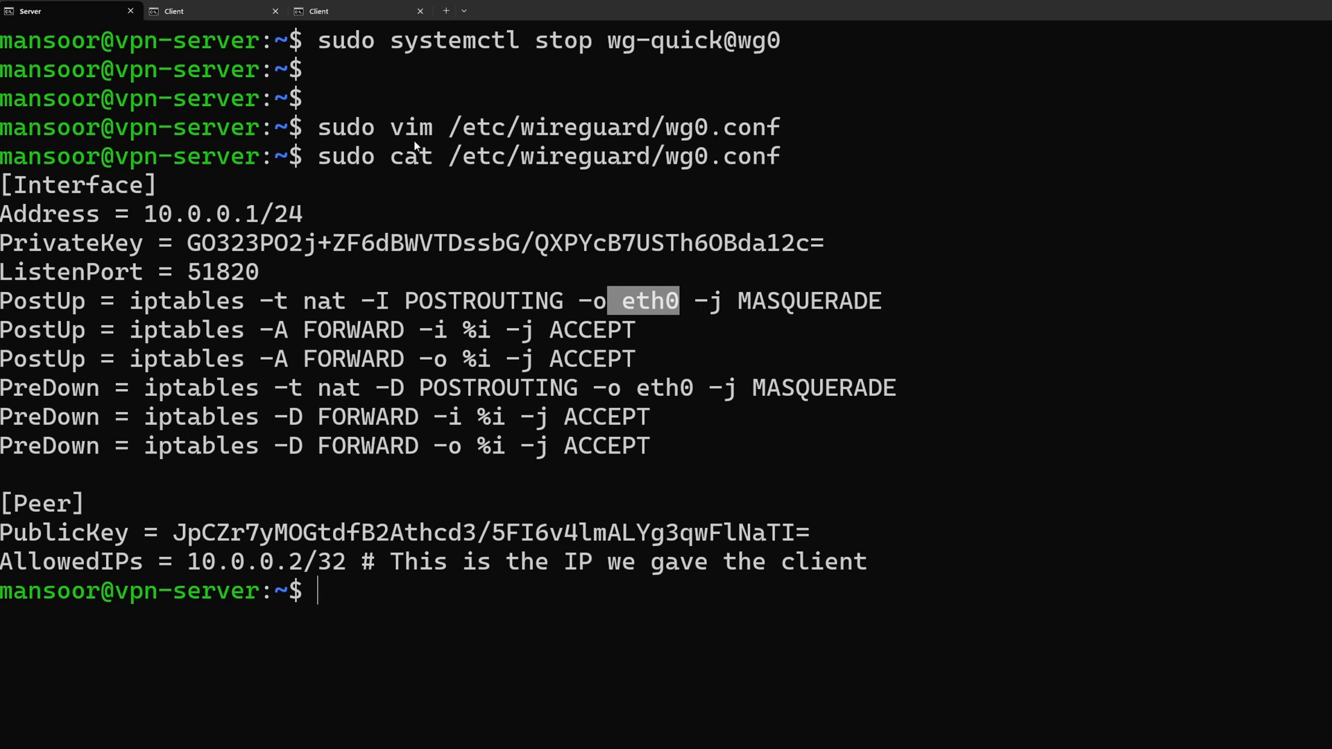
pyautogui.moveTo(308, 255)
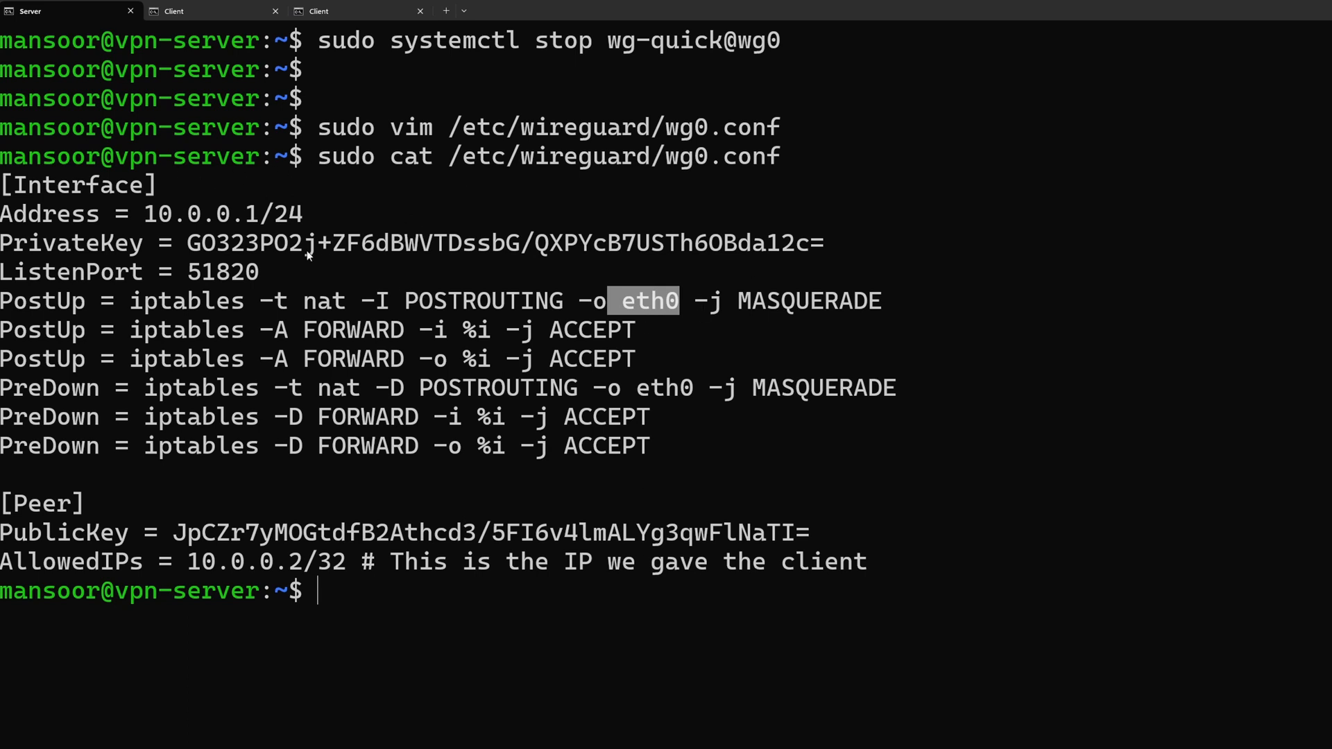
pyautogui.moveTo(630, 358)
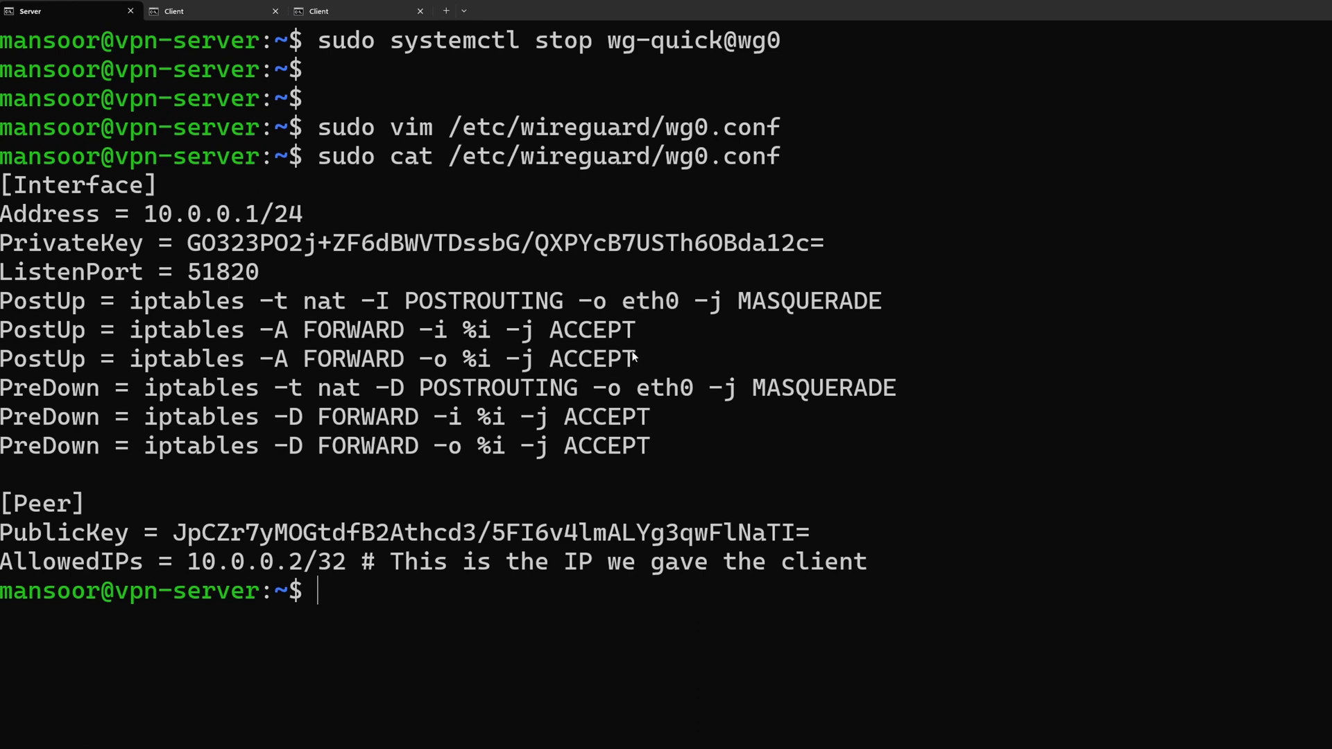
pyautogui.doubleClick(472, 330)
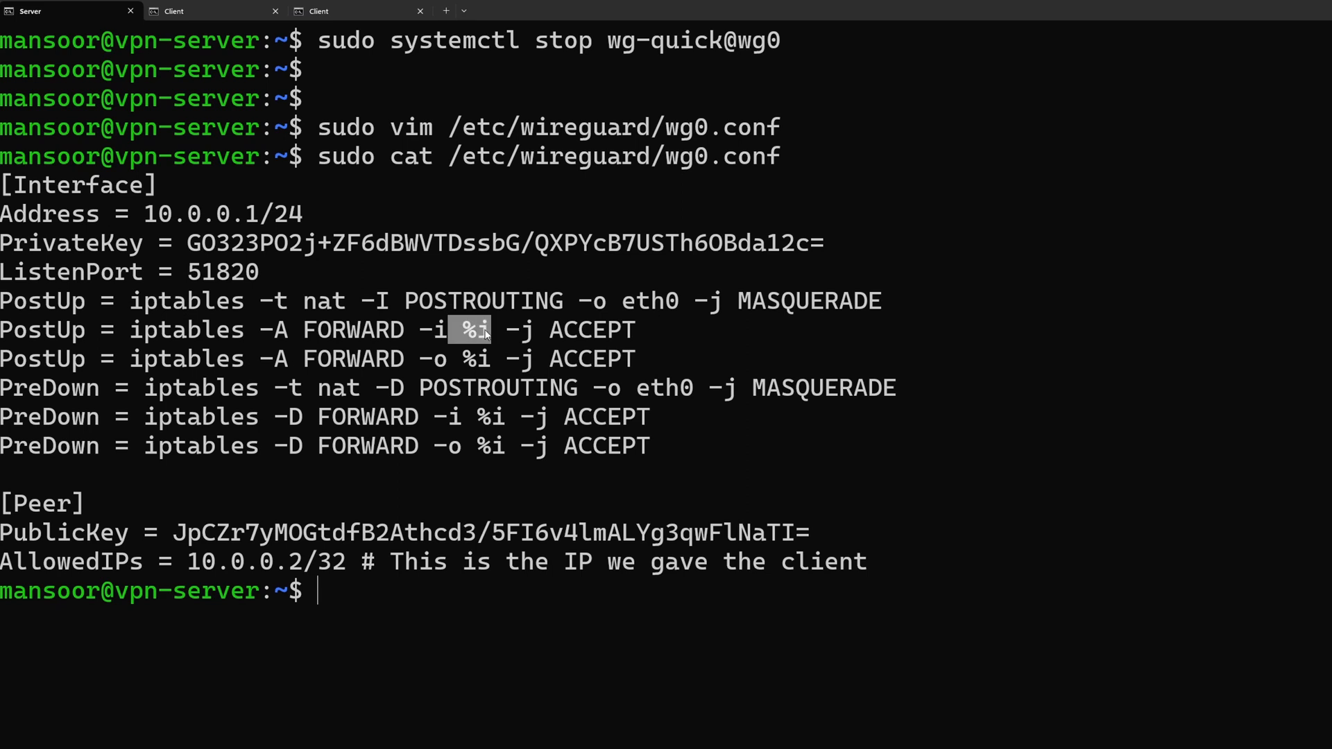
pyautogui.moveTo(491, 367)
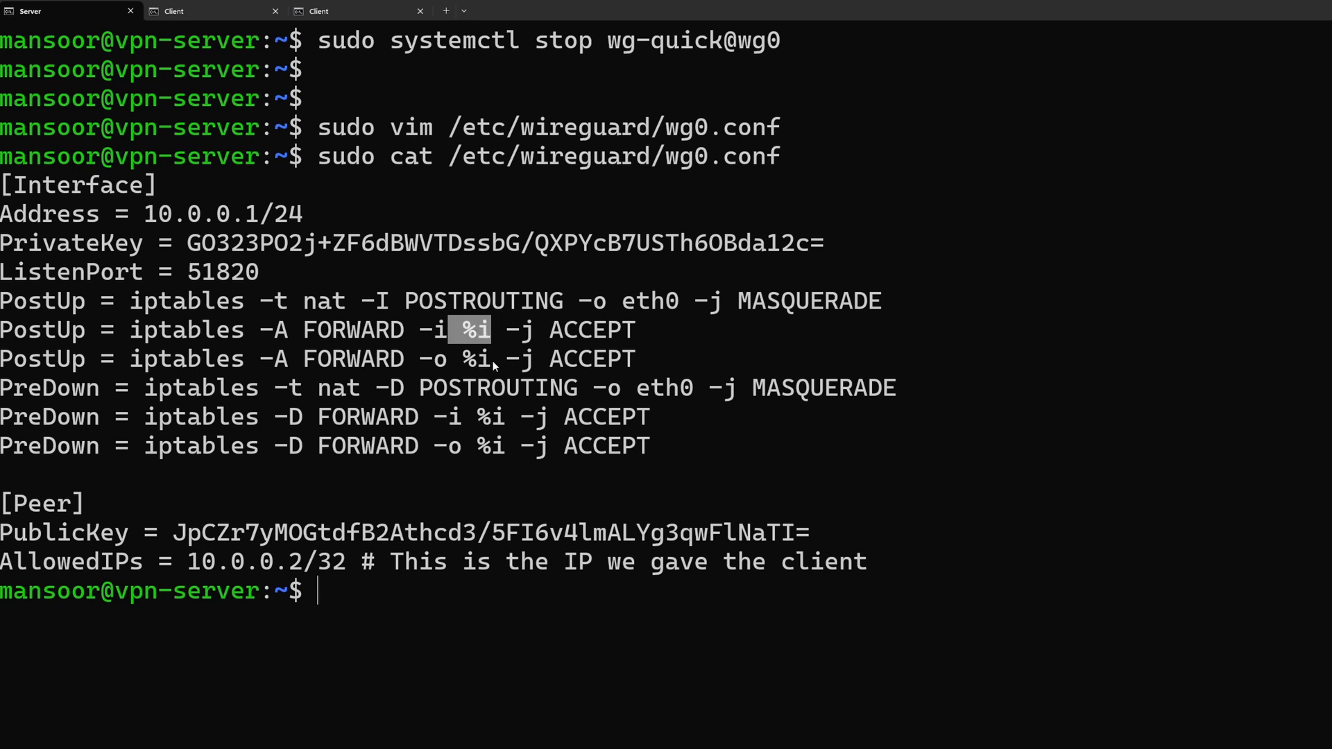
pyautogui.moveTo(607, 365)
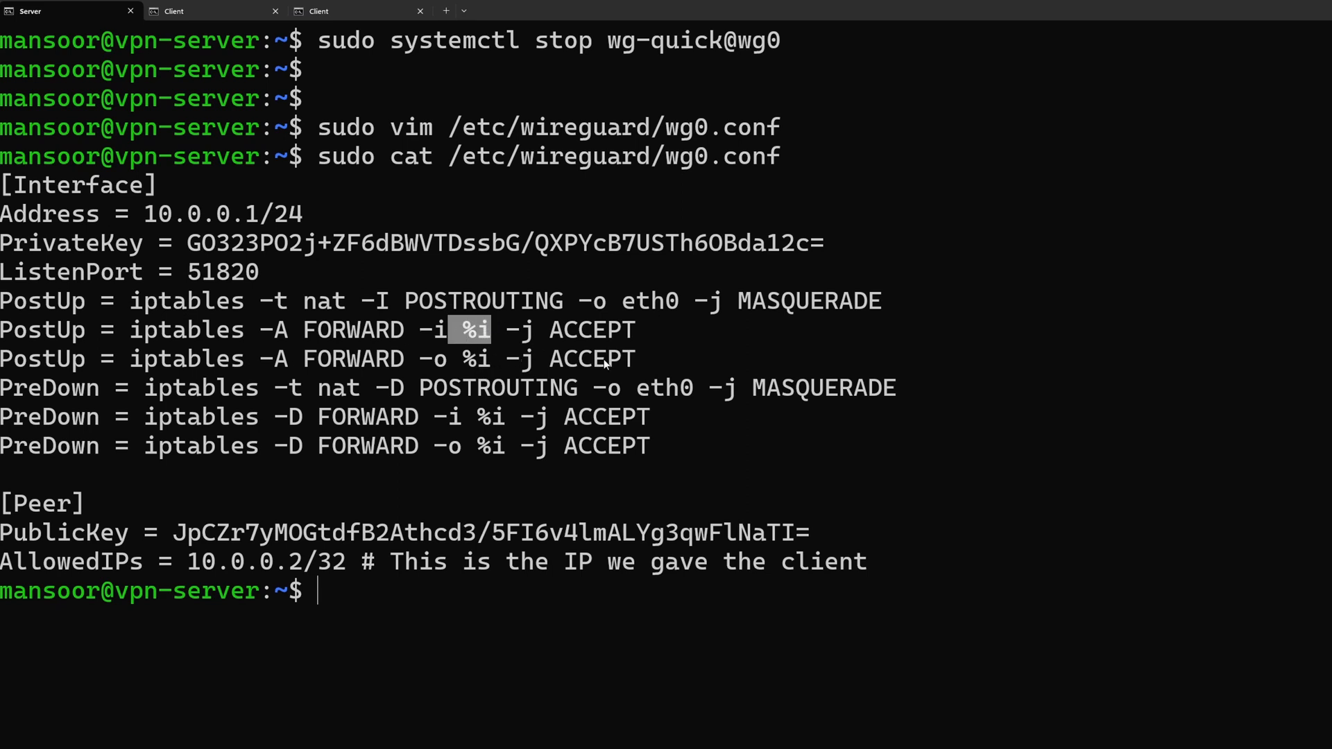
# On the client, edit wg0.conf so AllowedIPs becomes 0.0.0.0/0 with the old 10.0.0.1/32 line commented out
pyautogui.click(215, 11)
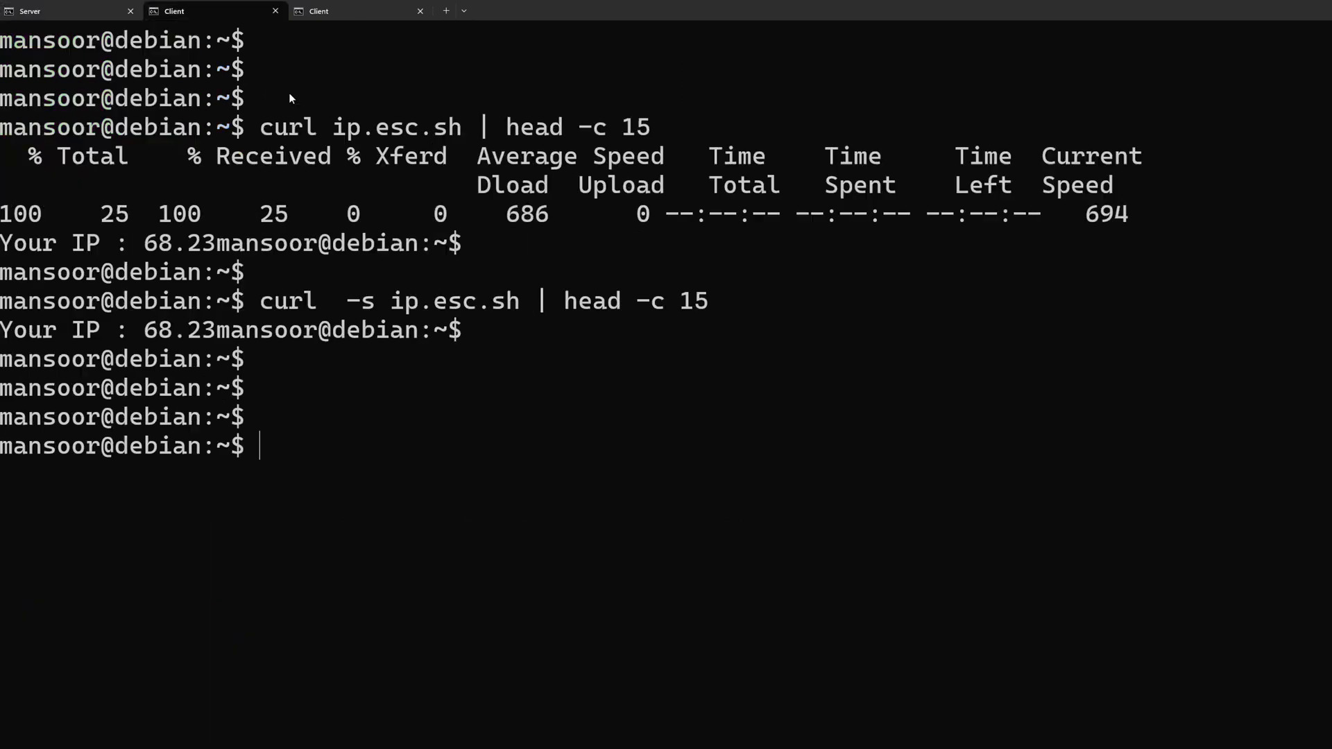
pyautogui.write('sudo vim /etc/wireguard/wg0.conf')
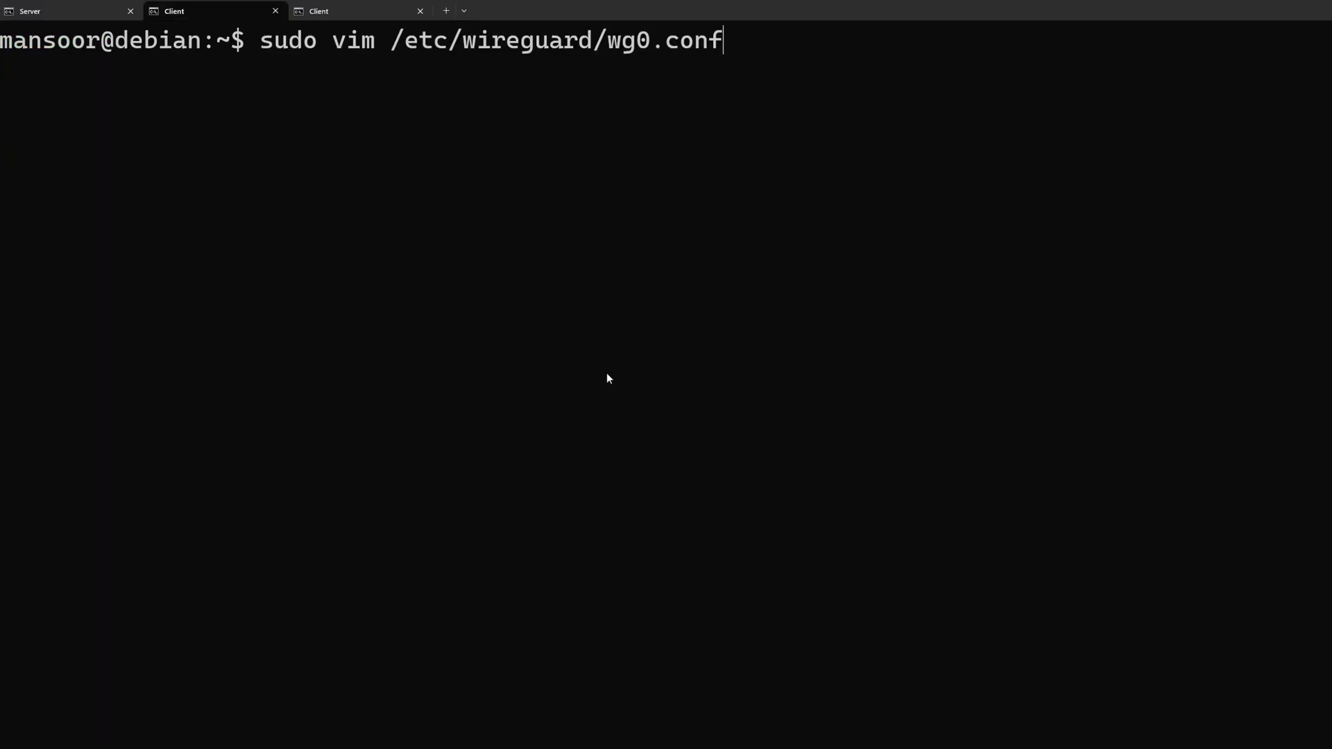
pyautogui.press('Return')
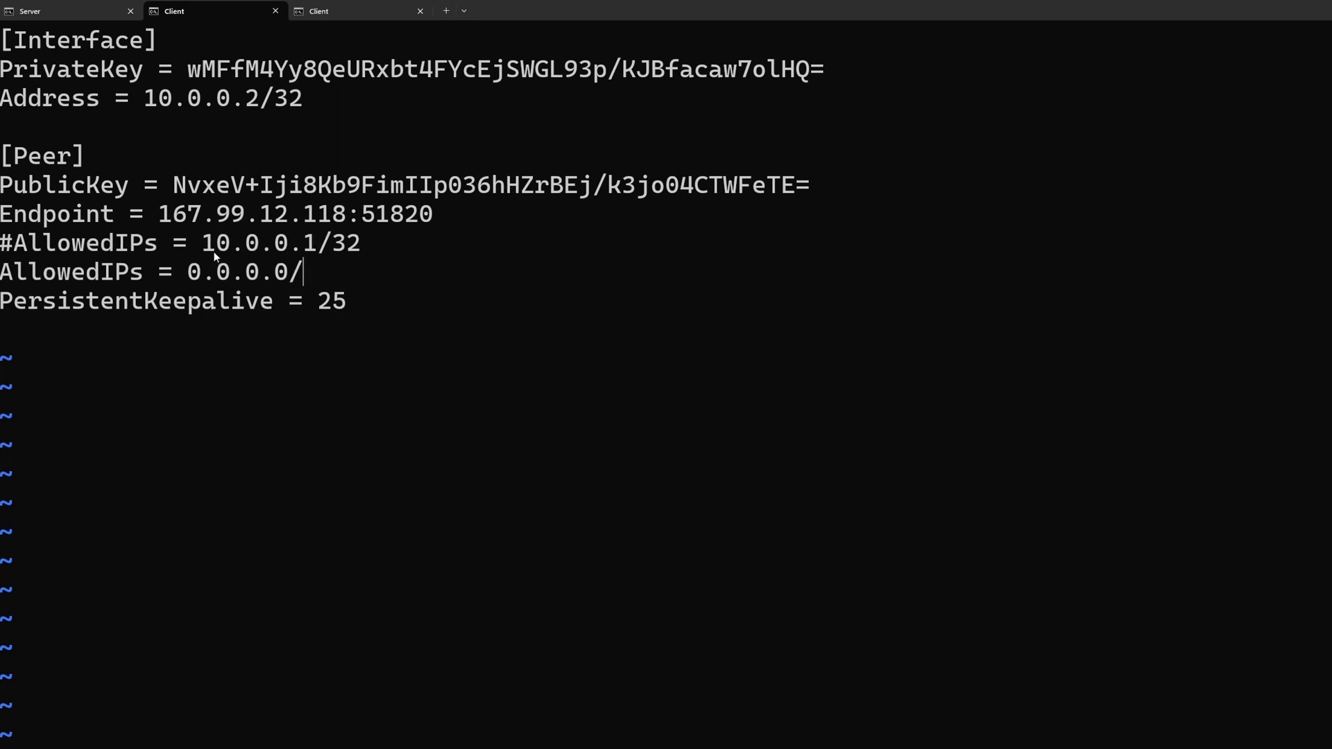
pyautogui.write('0')
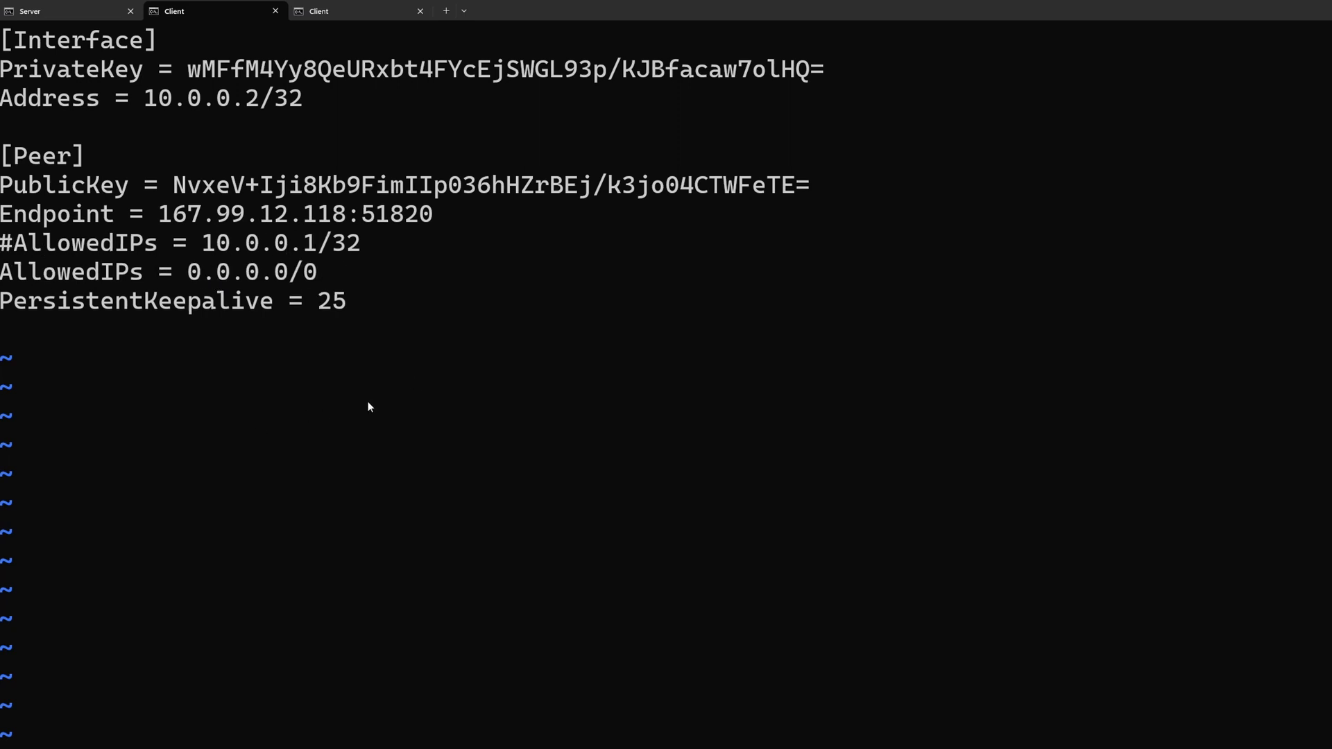
pyautogui.moveTo(389, 147)
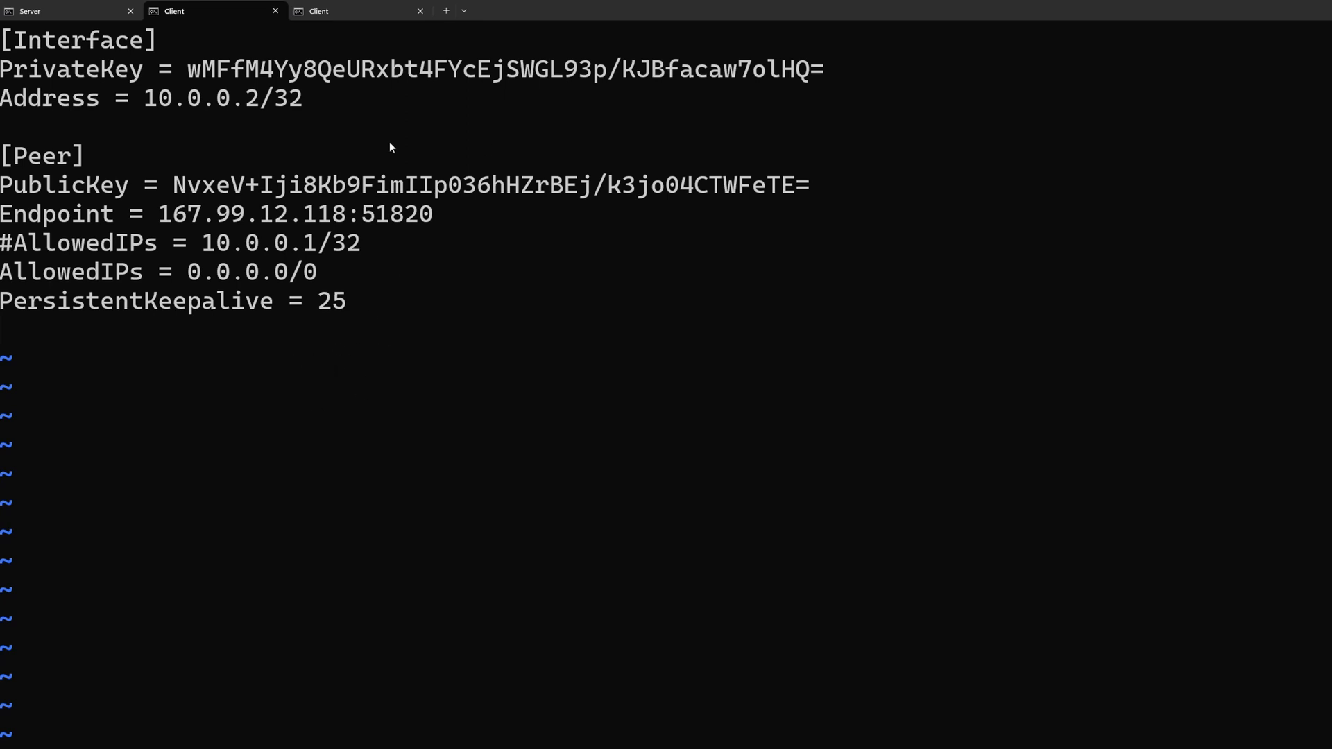
# On the server, run sudo systemctl start wg-quick@wg0 to bring the tunnel back up
pyautogui.click(68, 11)
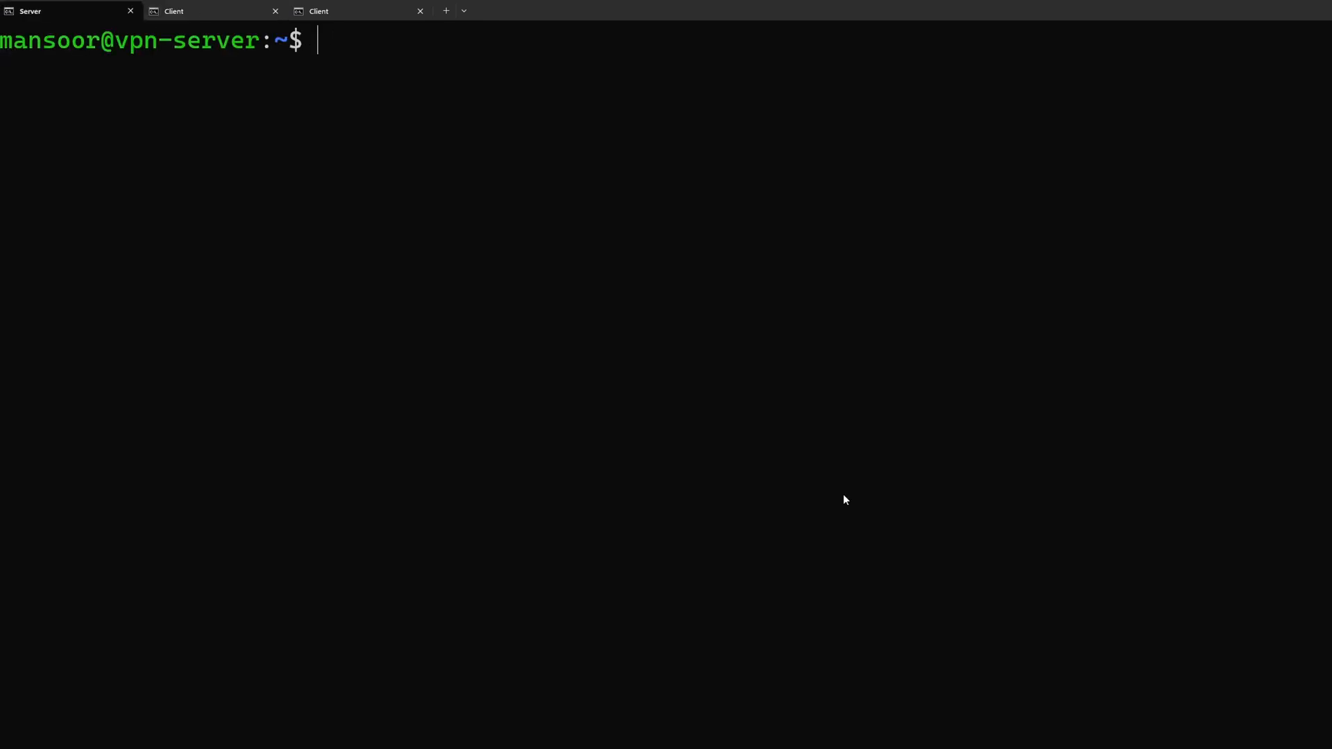
pyautogui.write('sudo')
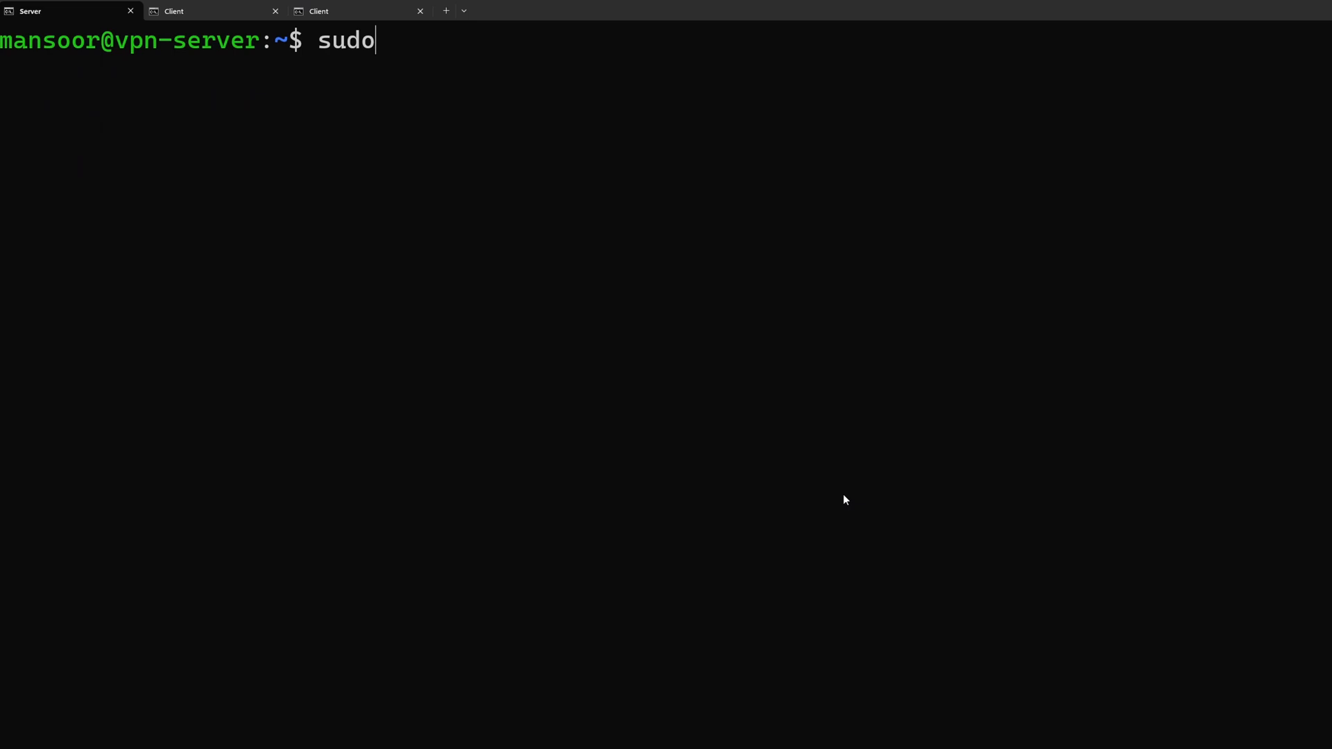
pyautogui.write('systemctl start wg')
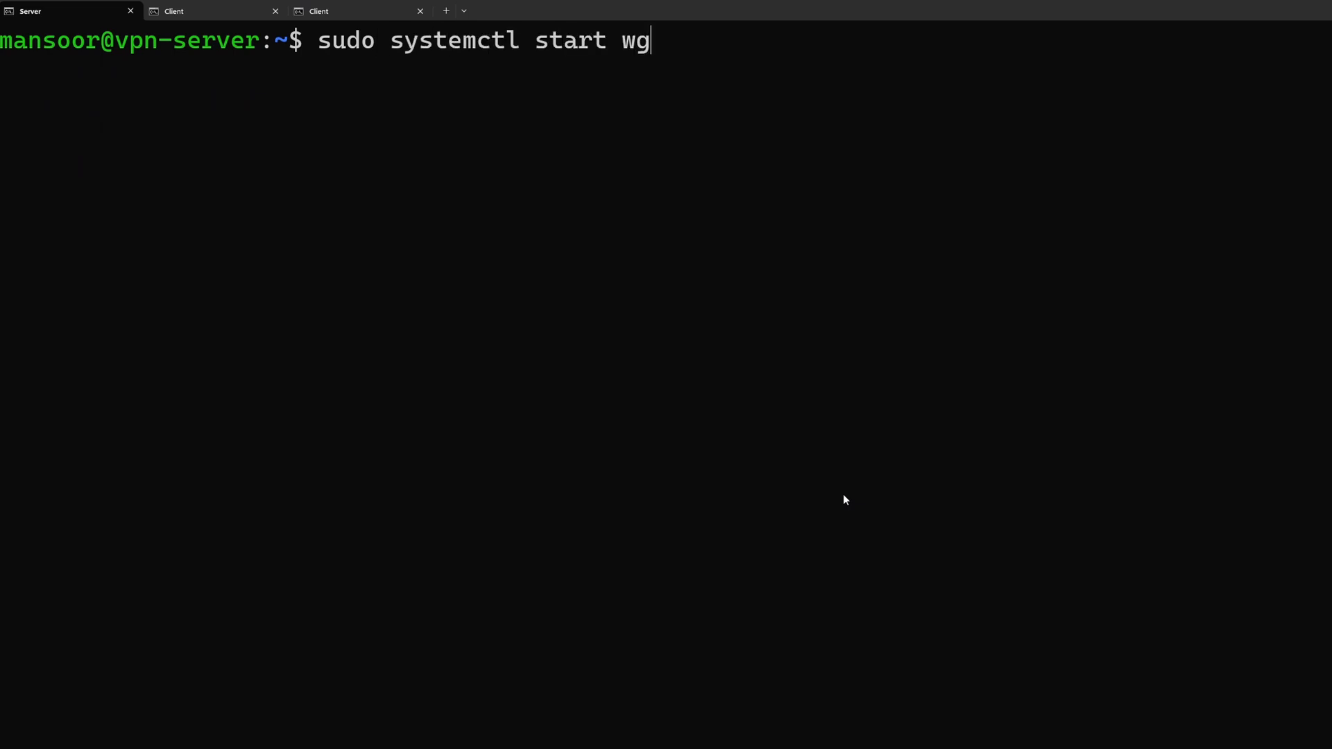
pyautogui.write('-quick@w')
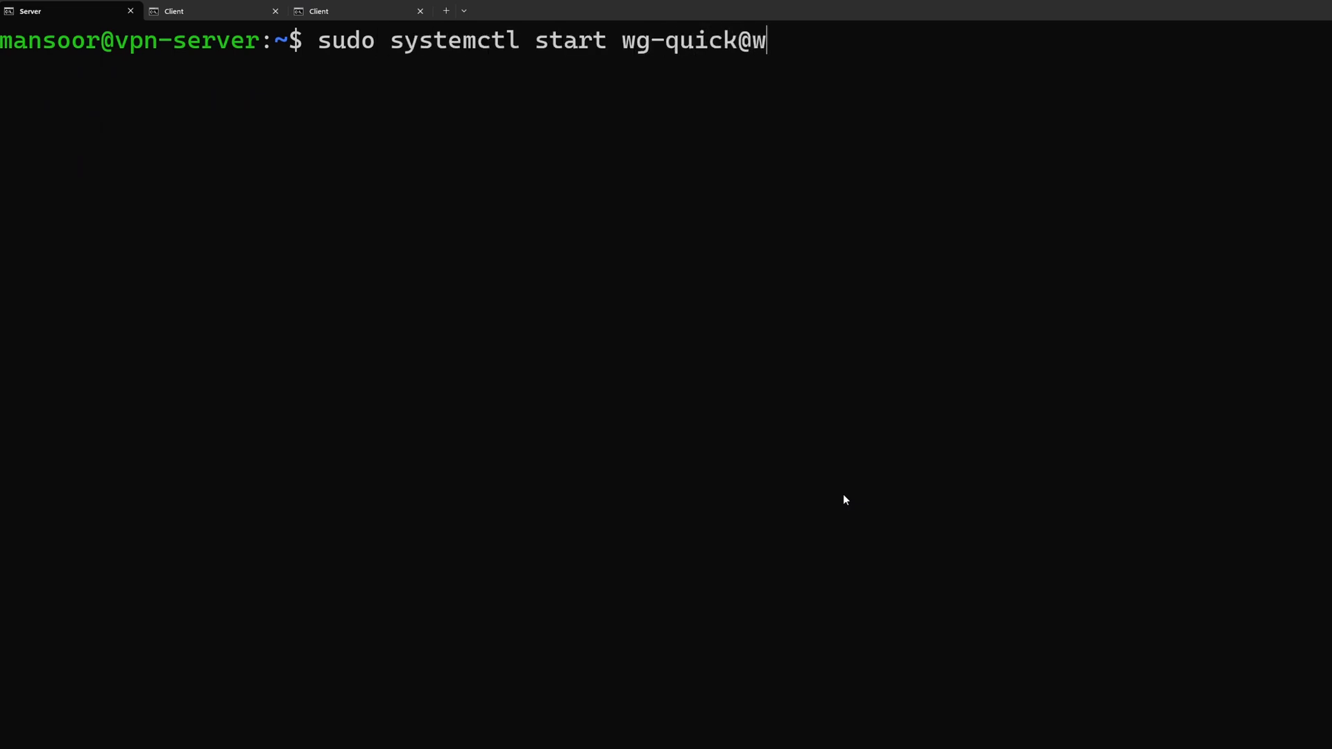
pyautogui.press('Return')
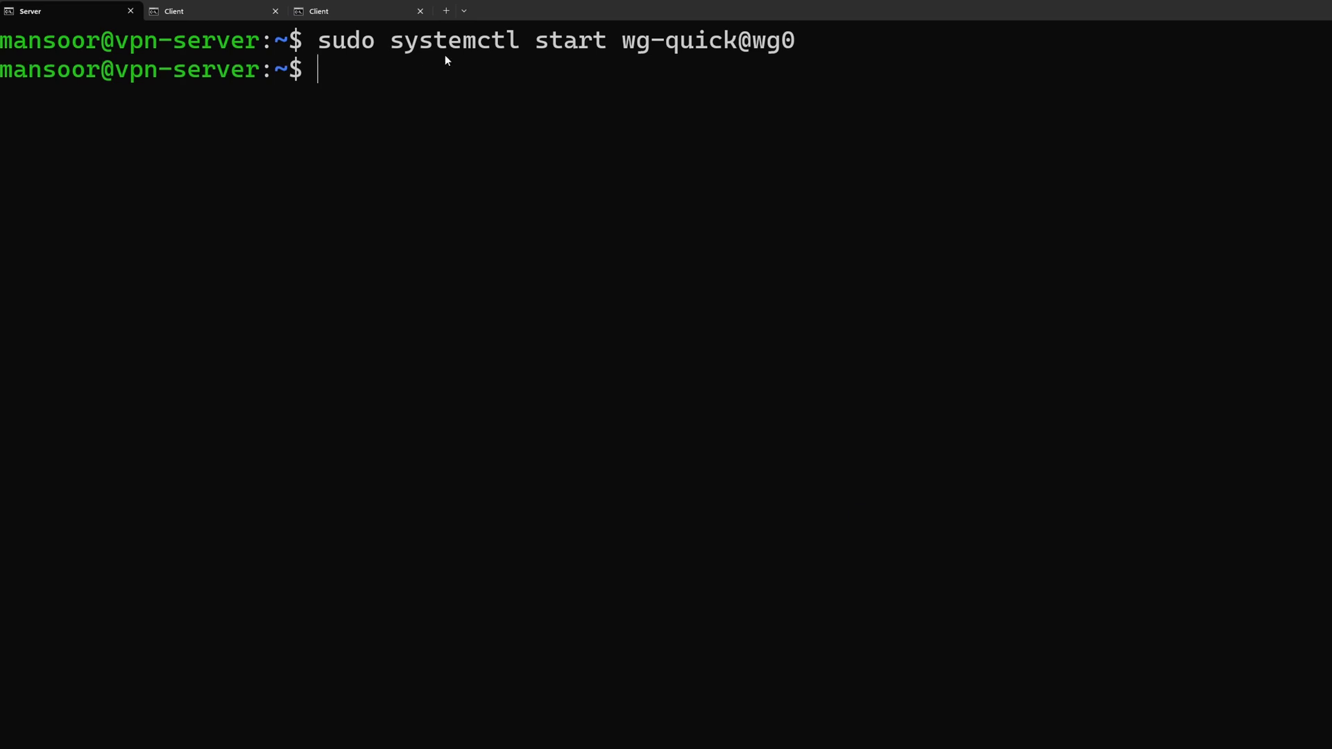
pyautogui.moveTo(716, 57)
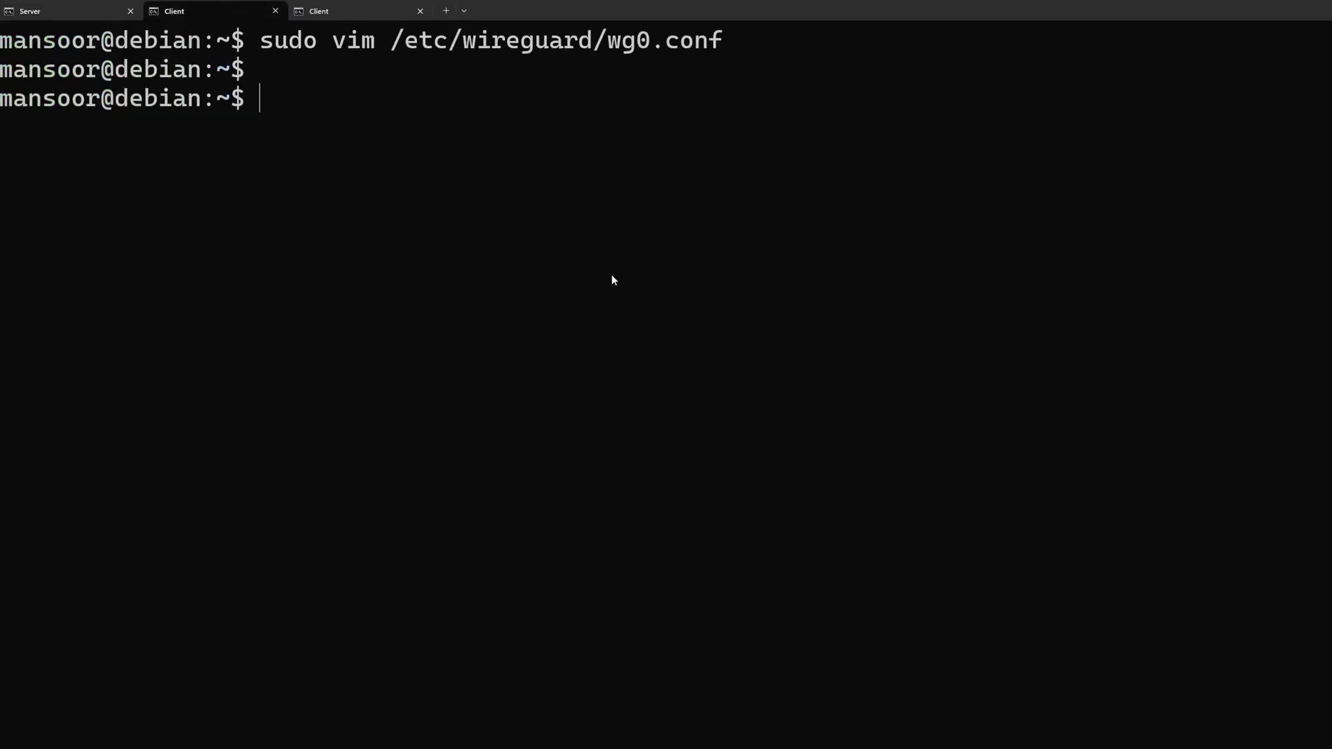
# Restart wg-quick@wg0 on the client and show its status with sudo wg show
pyautogui.write('sudo systemctl restart wg-quick@wg0')
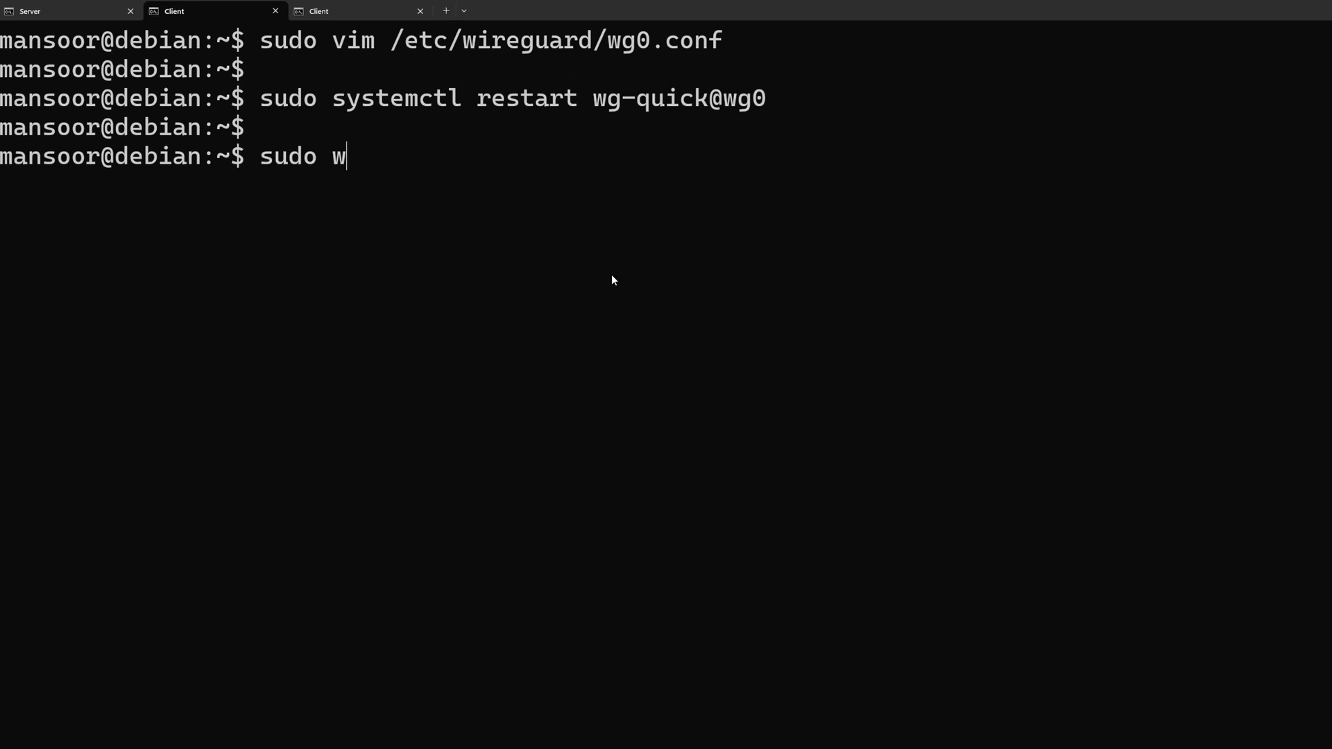
pyautogui.press('Return')
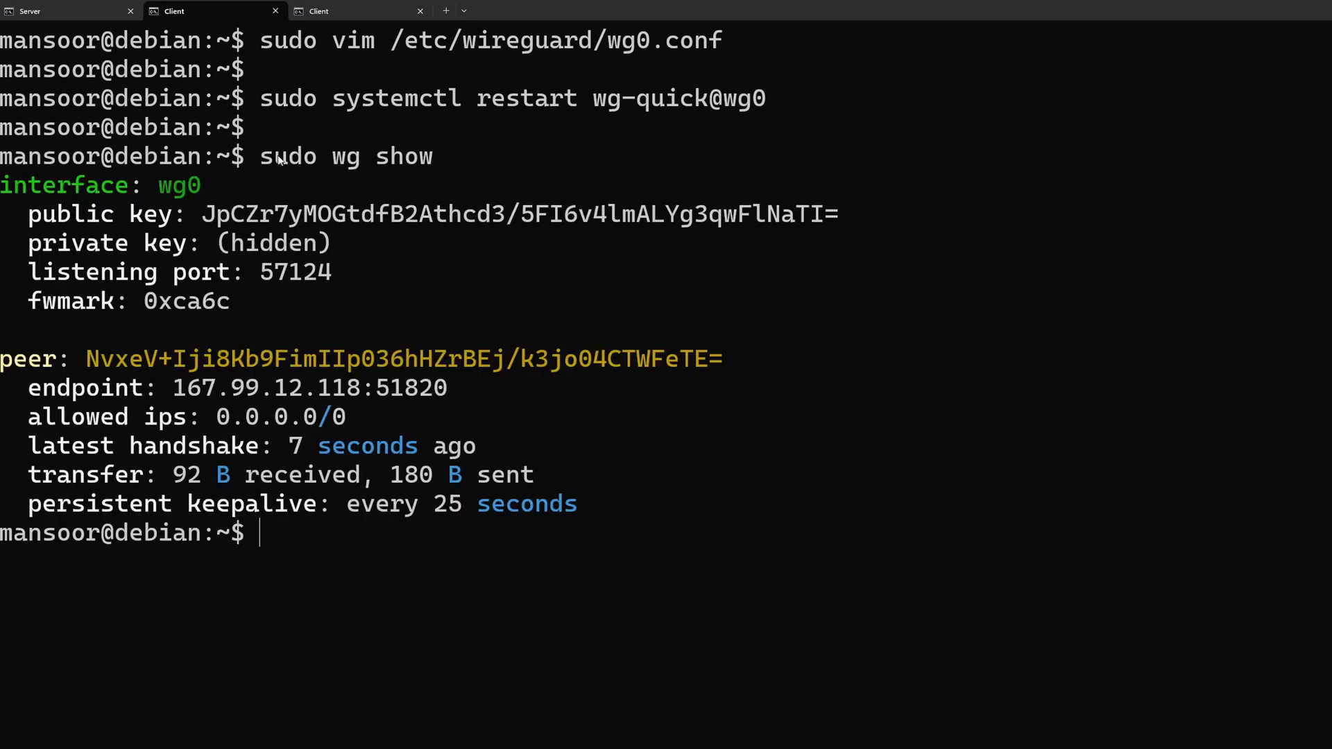
# Ping the server's tunnel address 10.0.0.1, confirm replies, and stop to view the statistics
pyautogui.write('pin')
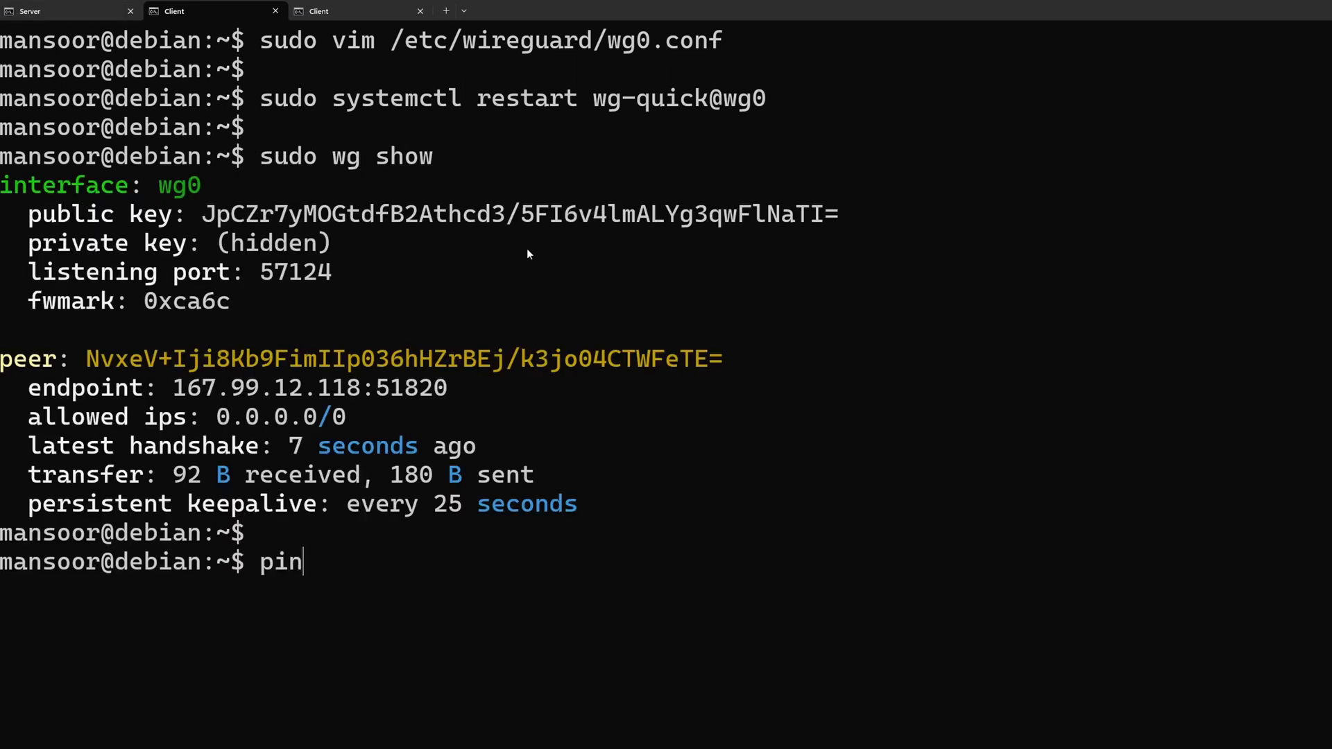
pyautogui.press('Return')
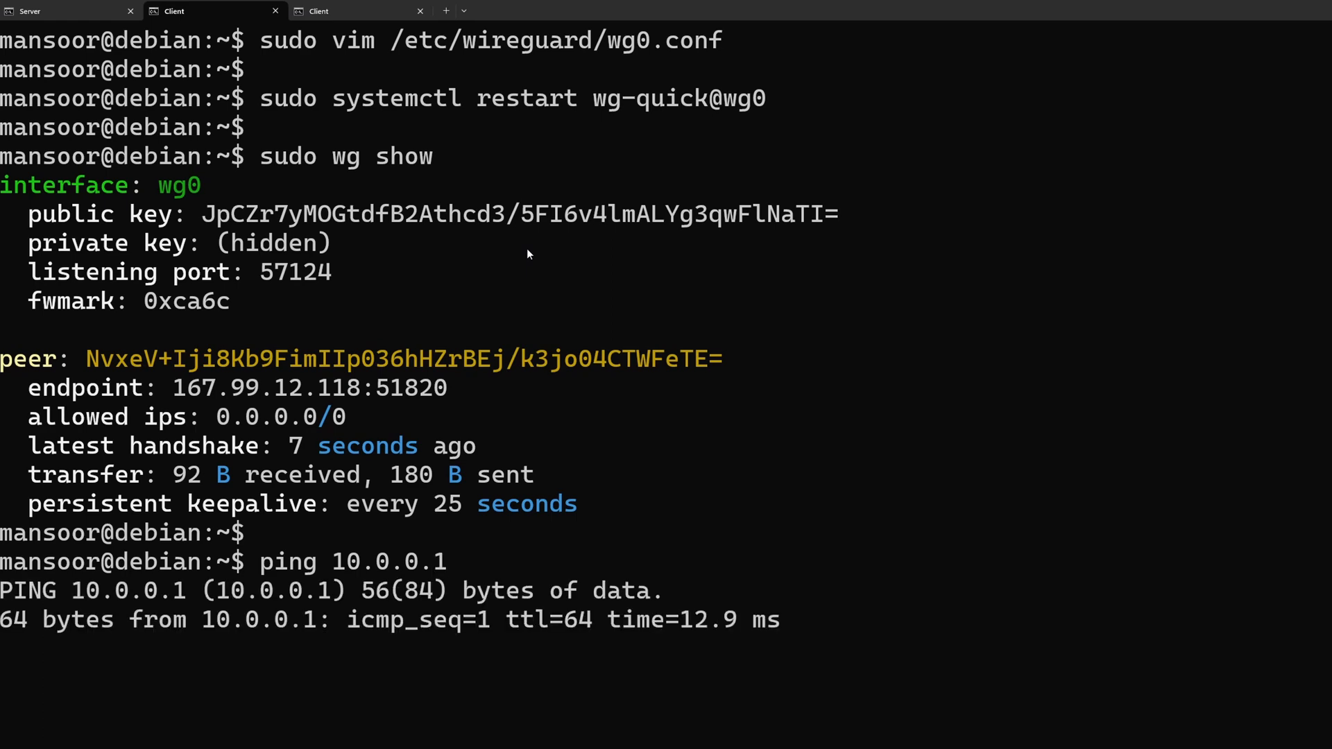
pyautogui.press('ctrl+c')
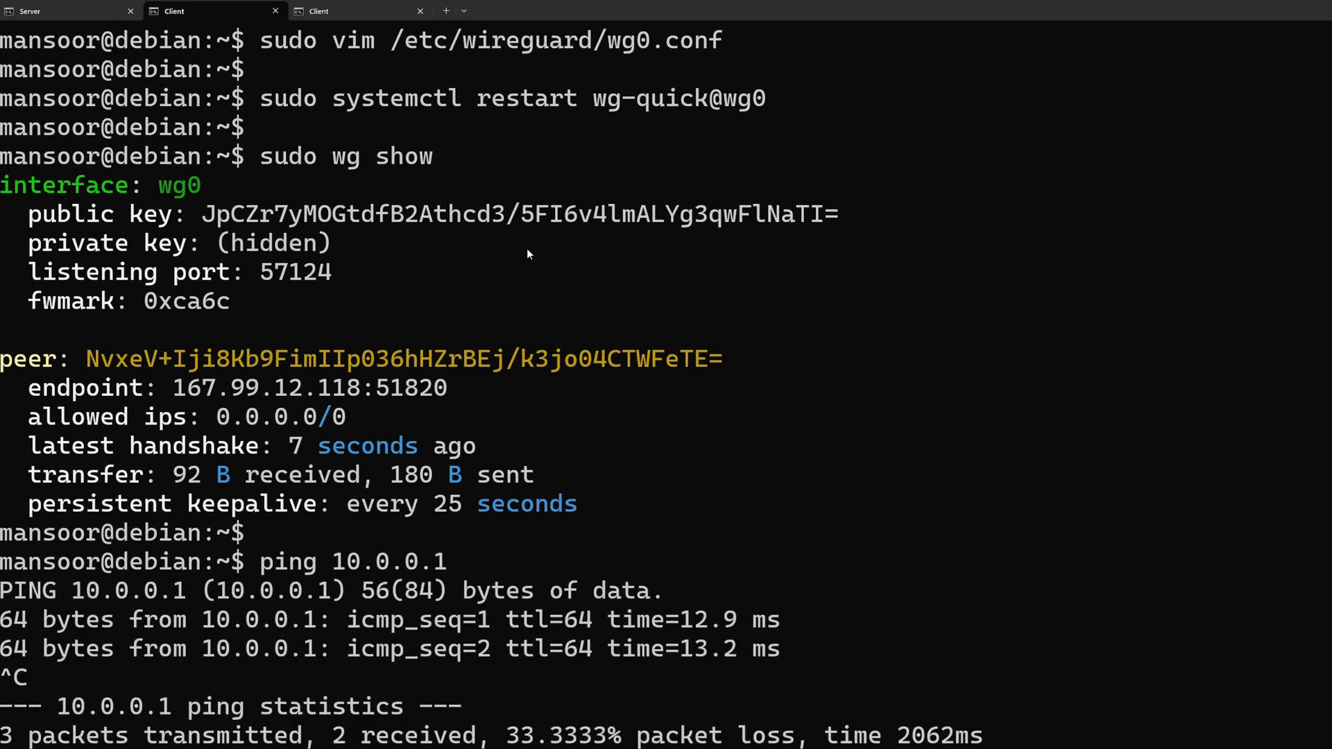
pyautogui.scroll(-3)
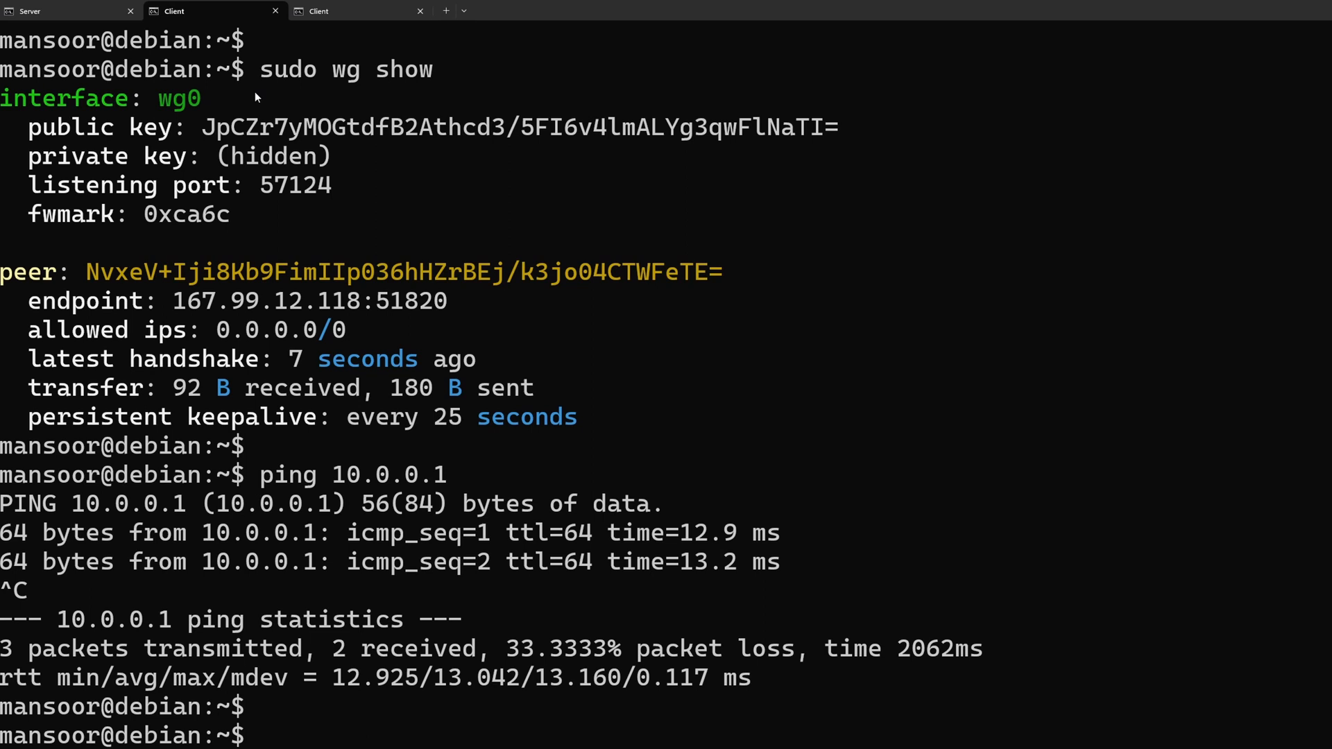
# Run curl ip.esc.sh on the client and highlight the reported public IP 167.99.12.118
pyautogui.write('curl ip.esc.sh')
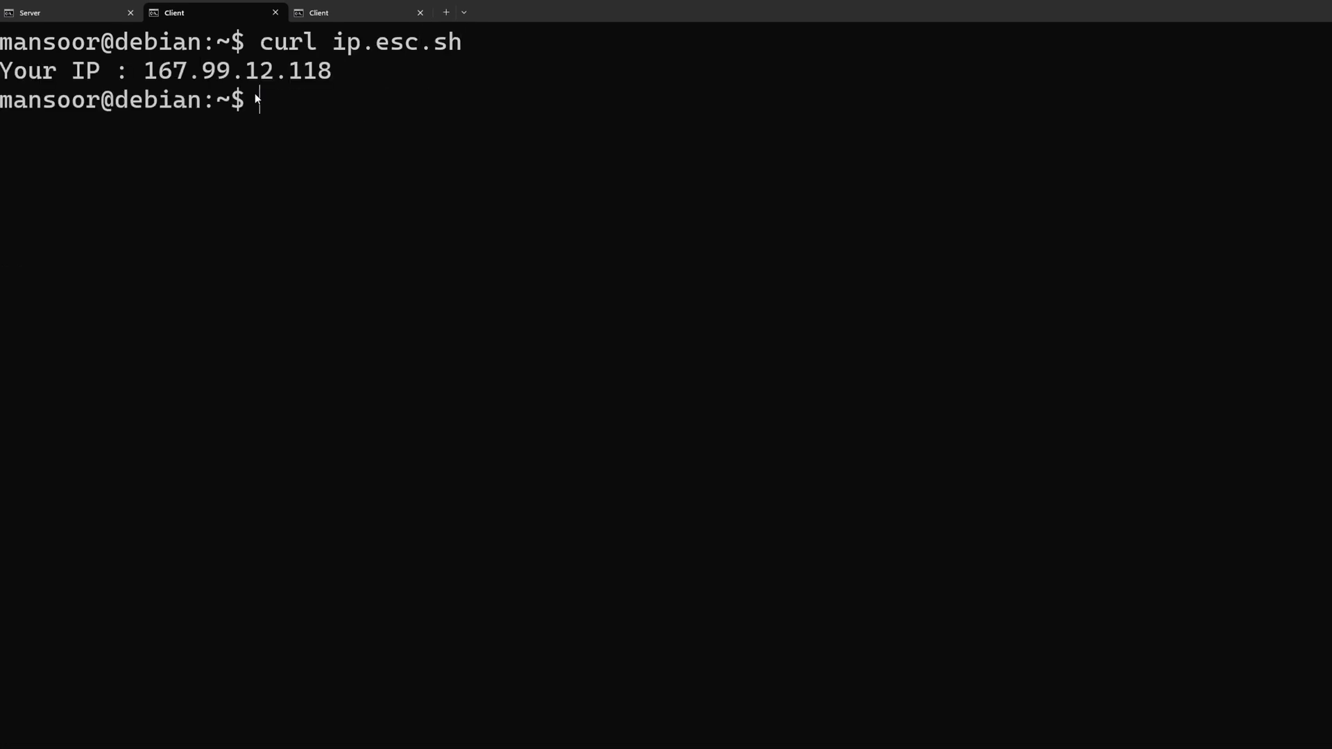
pyautogui.moveTo(184, 70); pyautogui.dragTo(344, 69)
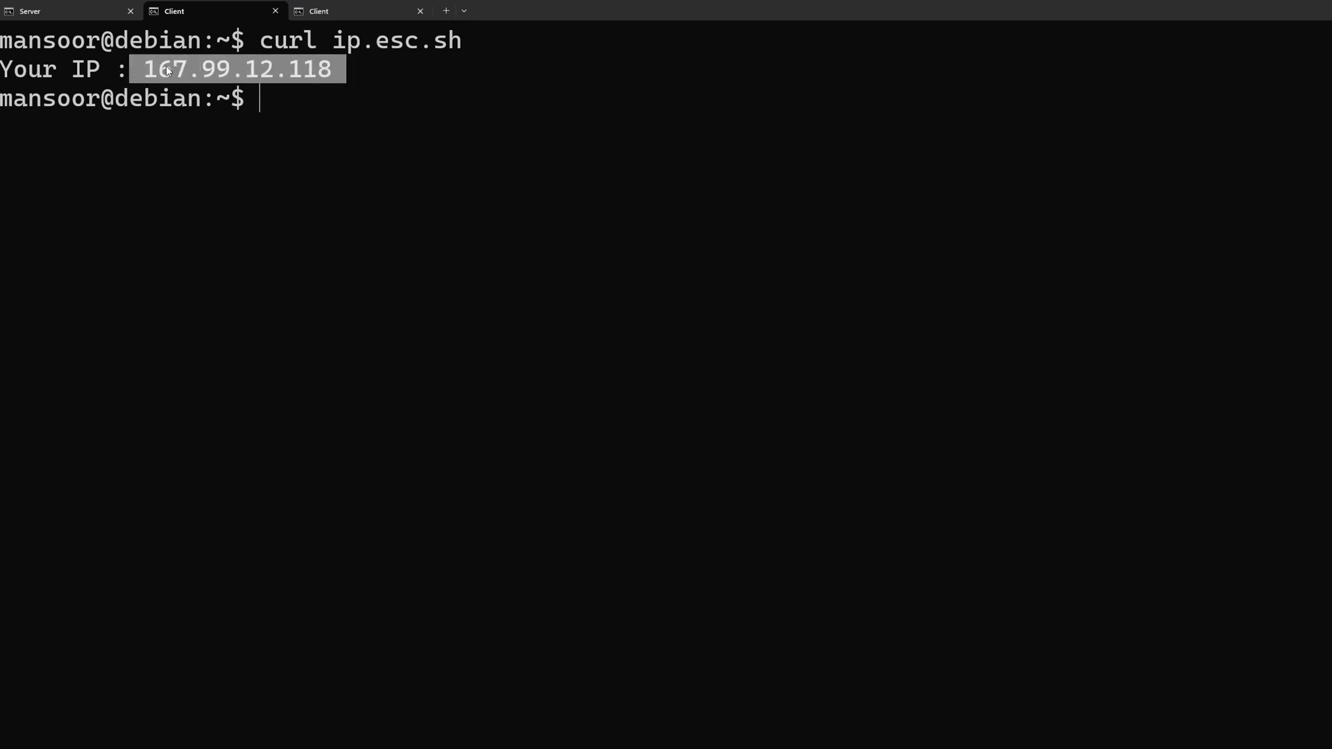
pyautogui.moveTo(271, 97)
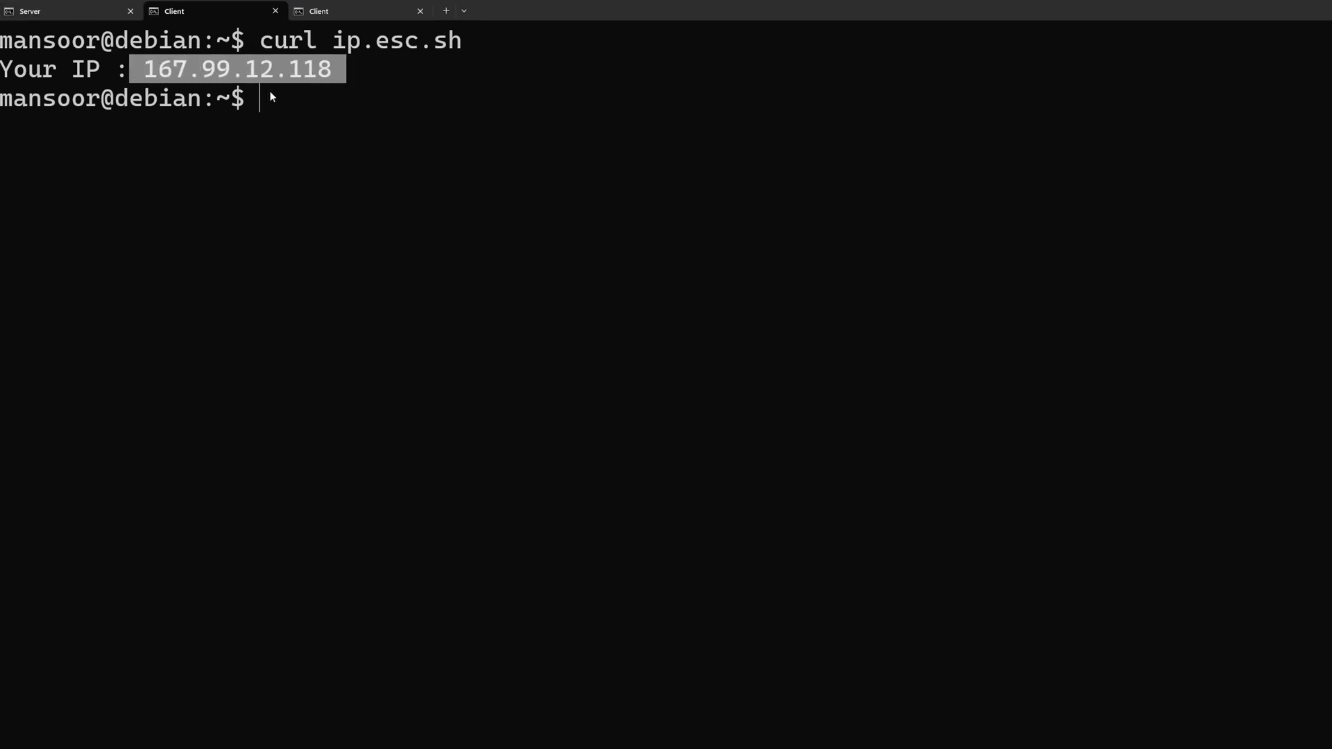